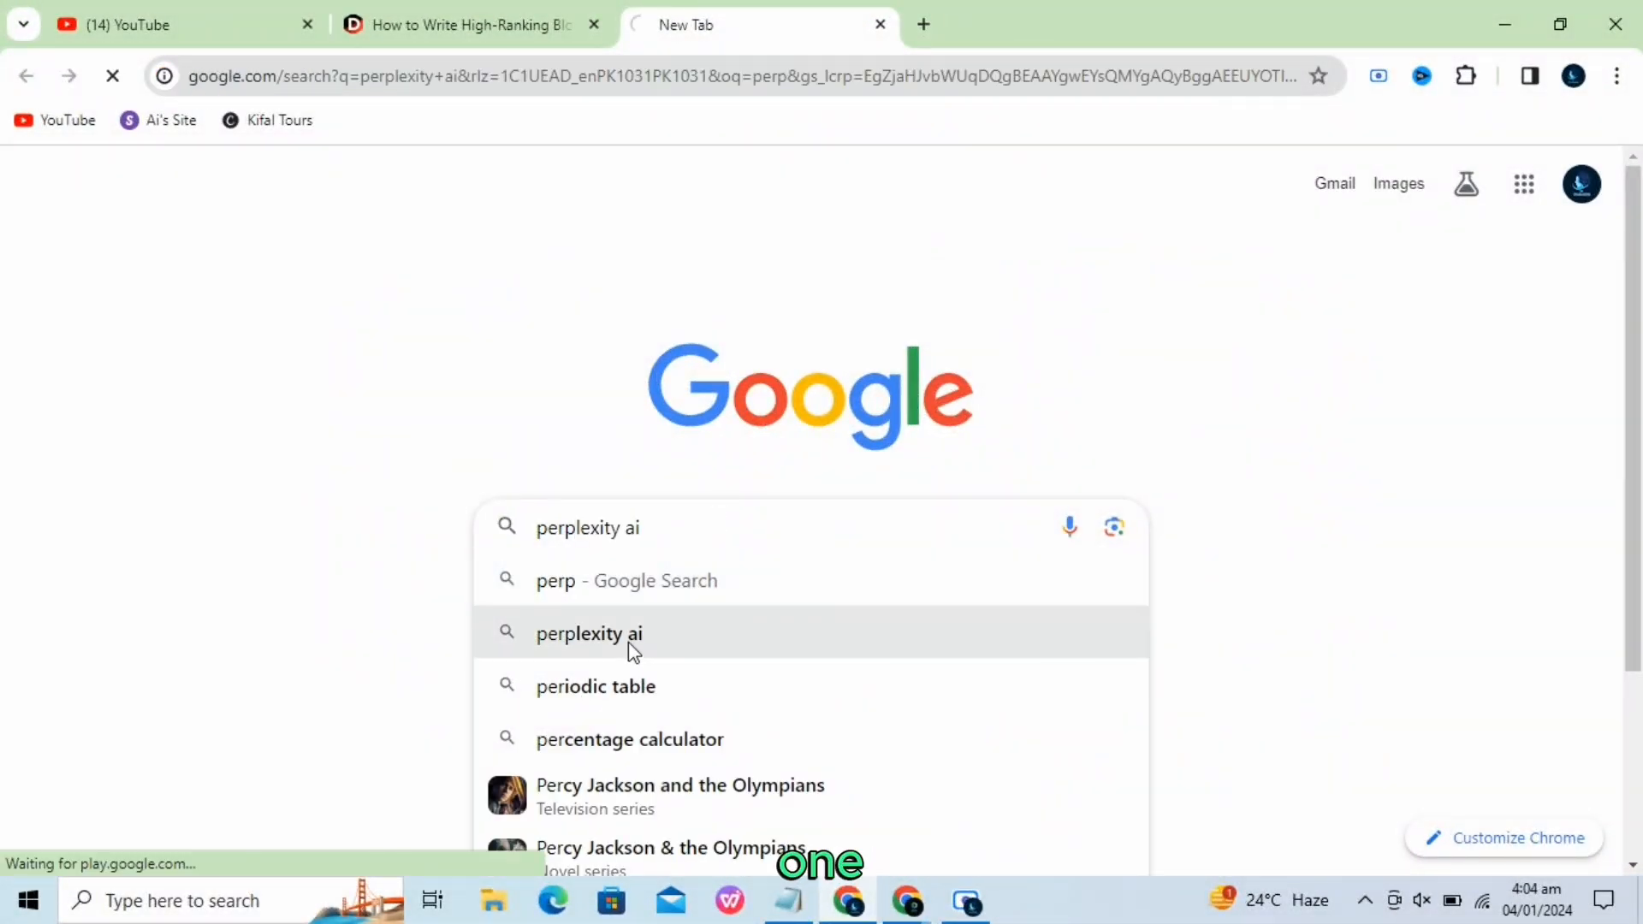
# Reach the Perplexity AI home page from Google and dismiss the Google sign-in prompt.
pyautogui.click(588, 633)
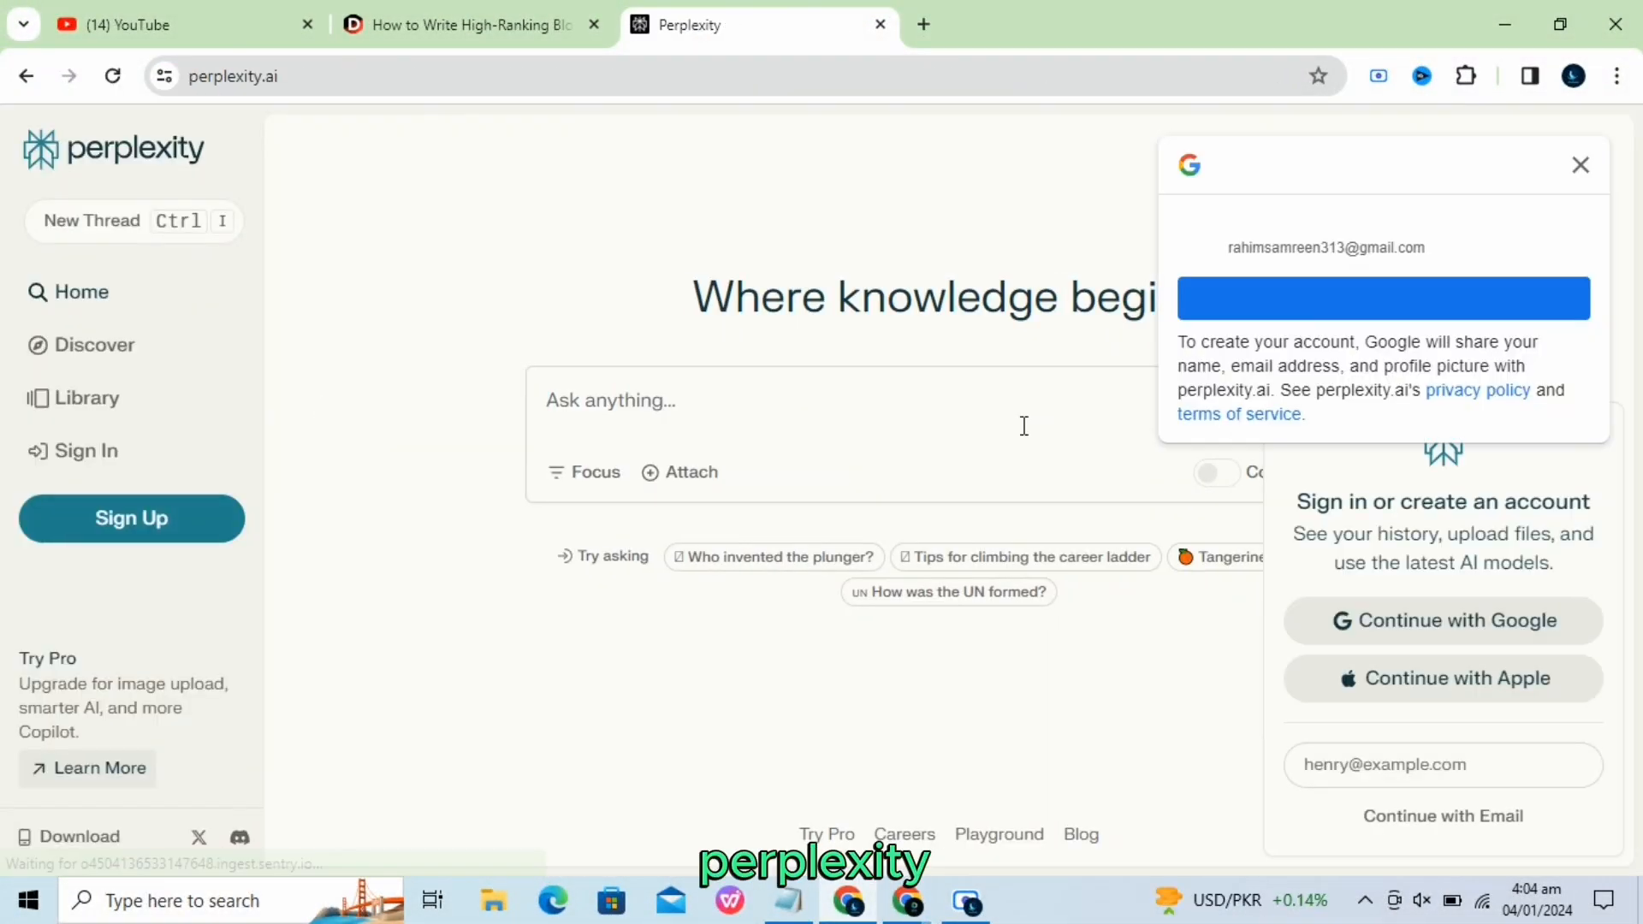
pyautogui.click(1579, 164)
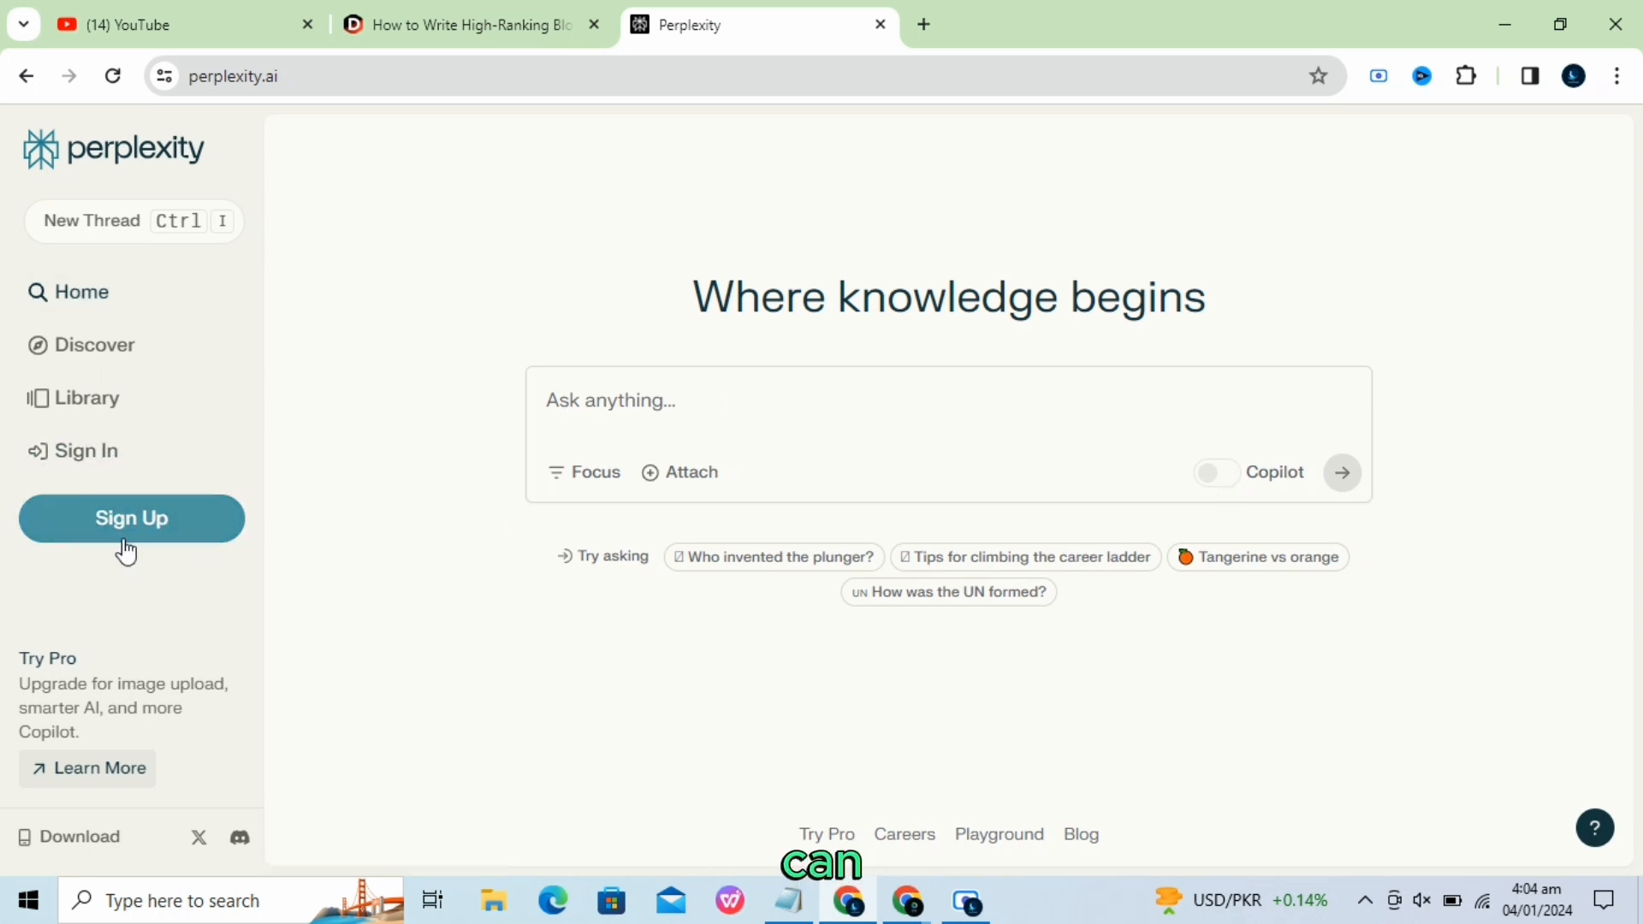
# Sign up for Perplexity via Google, keep the suggested username, and finish setup to the signed-in home page.
pyautogui.click(132, 517)
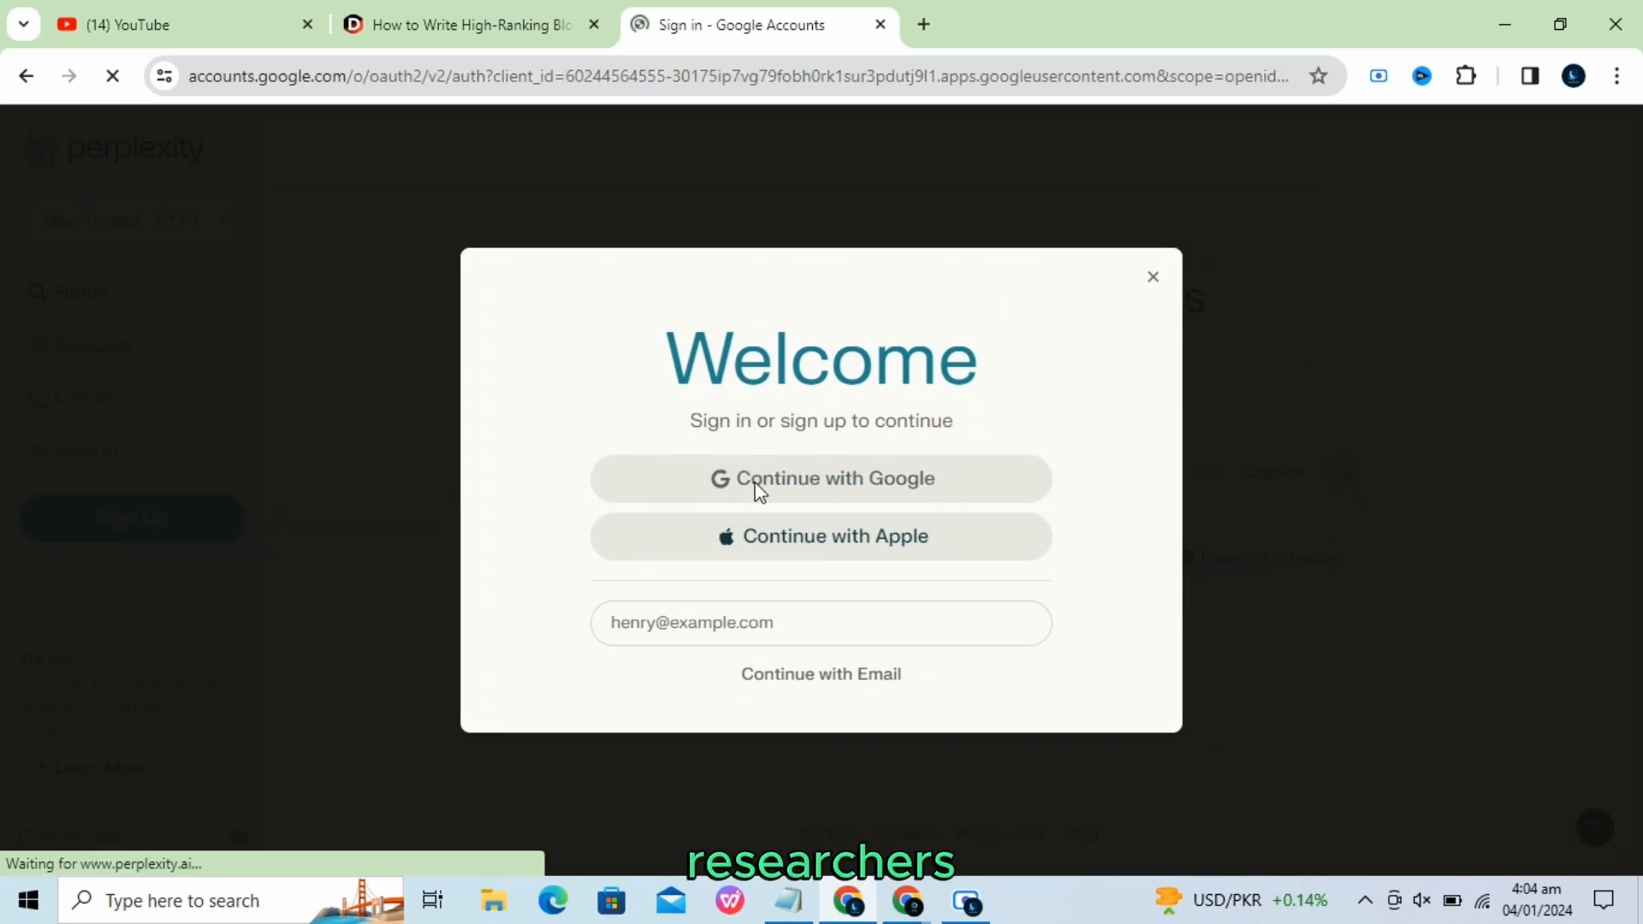
pyautogui.click(820, 477)
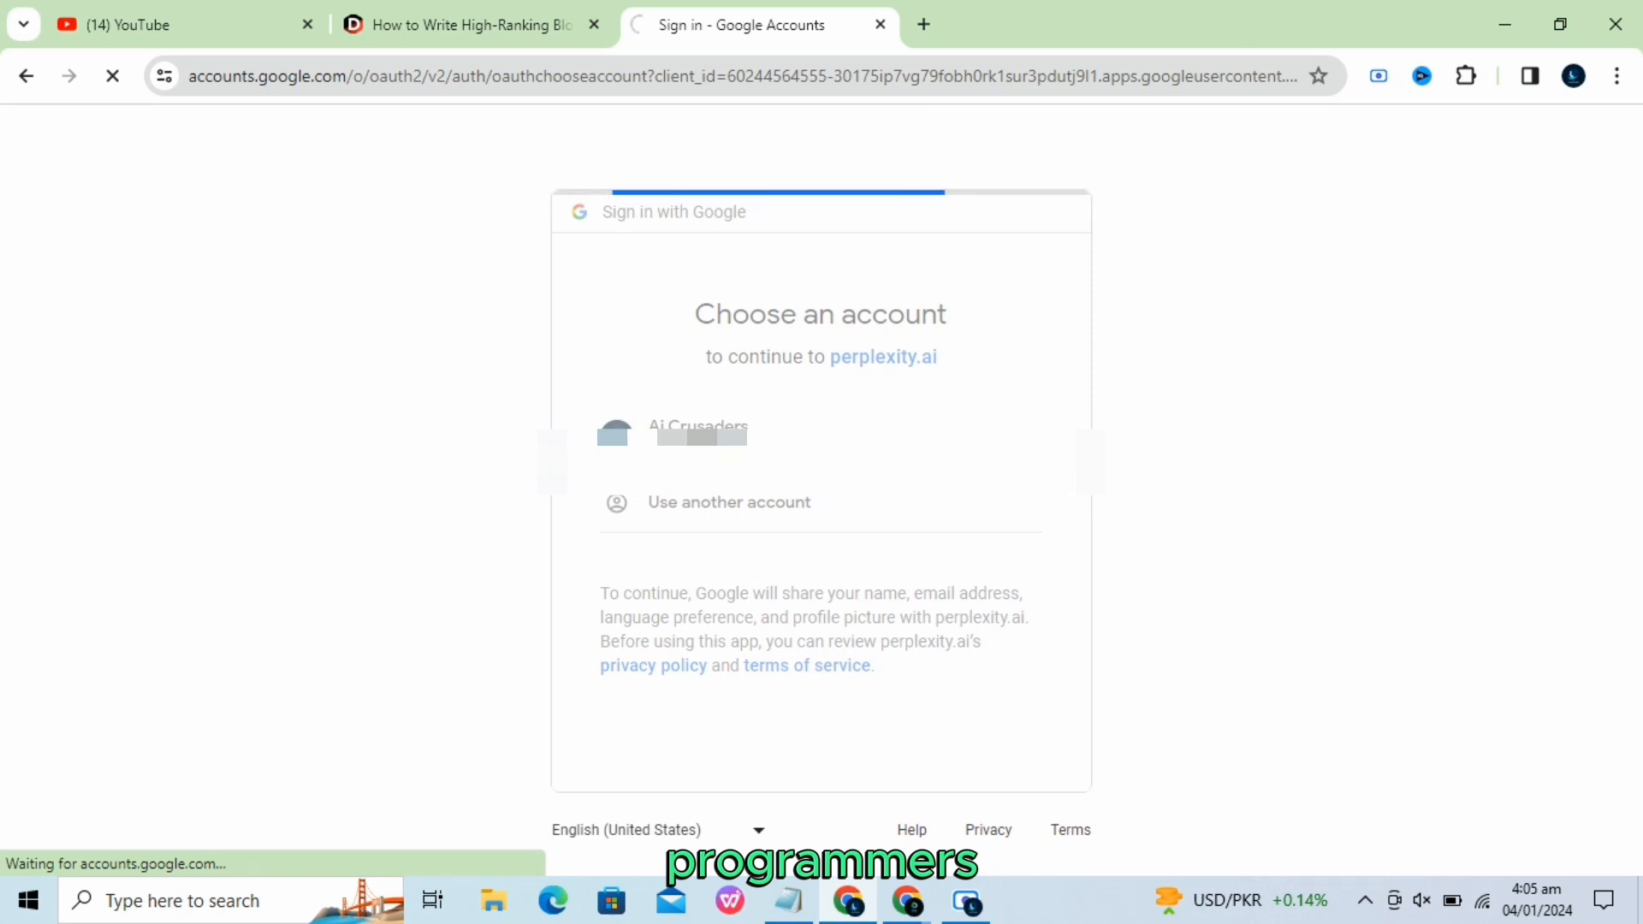
pyautogui.click(697, 426)
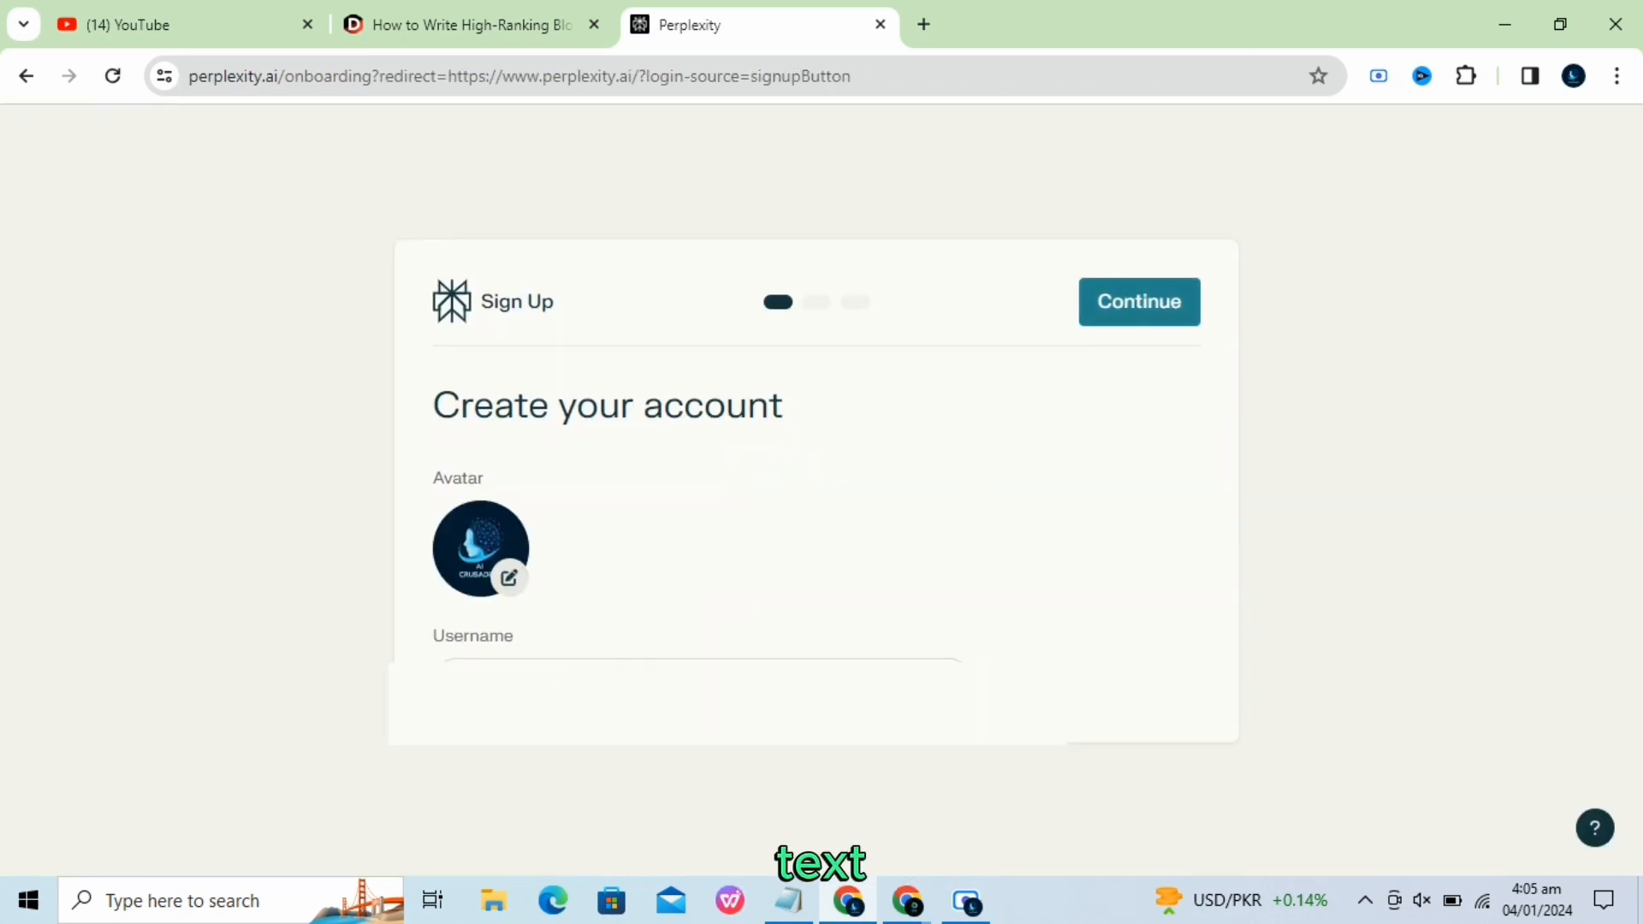
pyautogui.write('3132090')
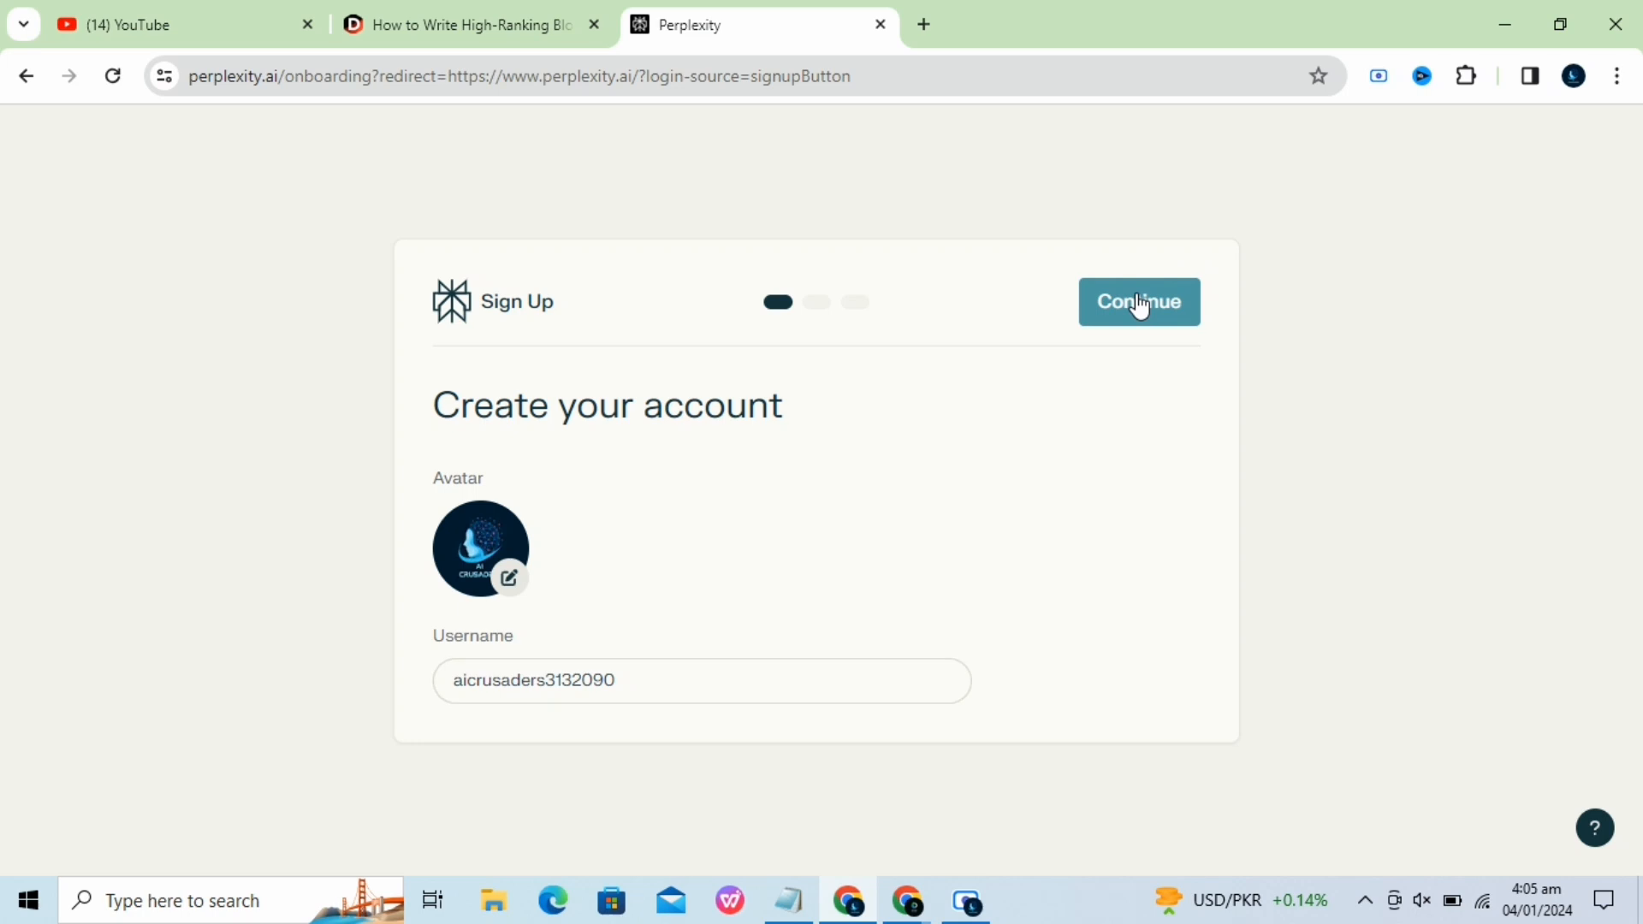
pyautogui.click(1138, 301)
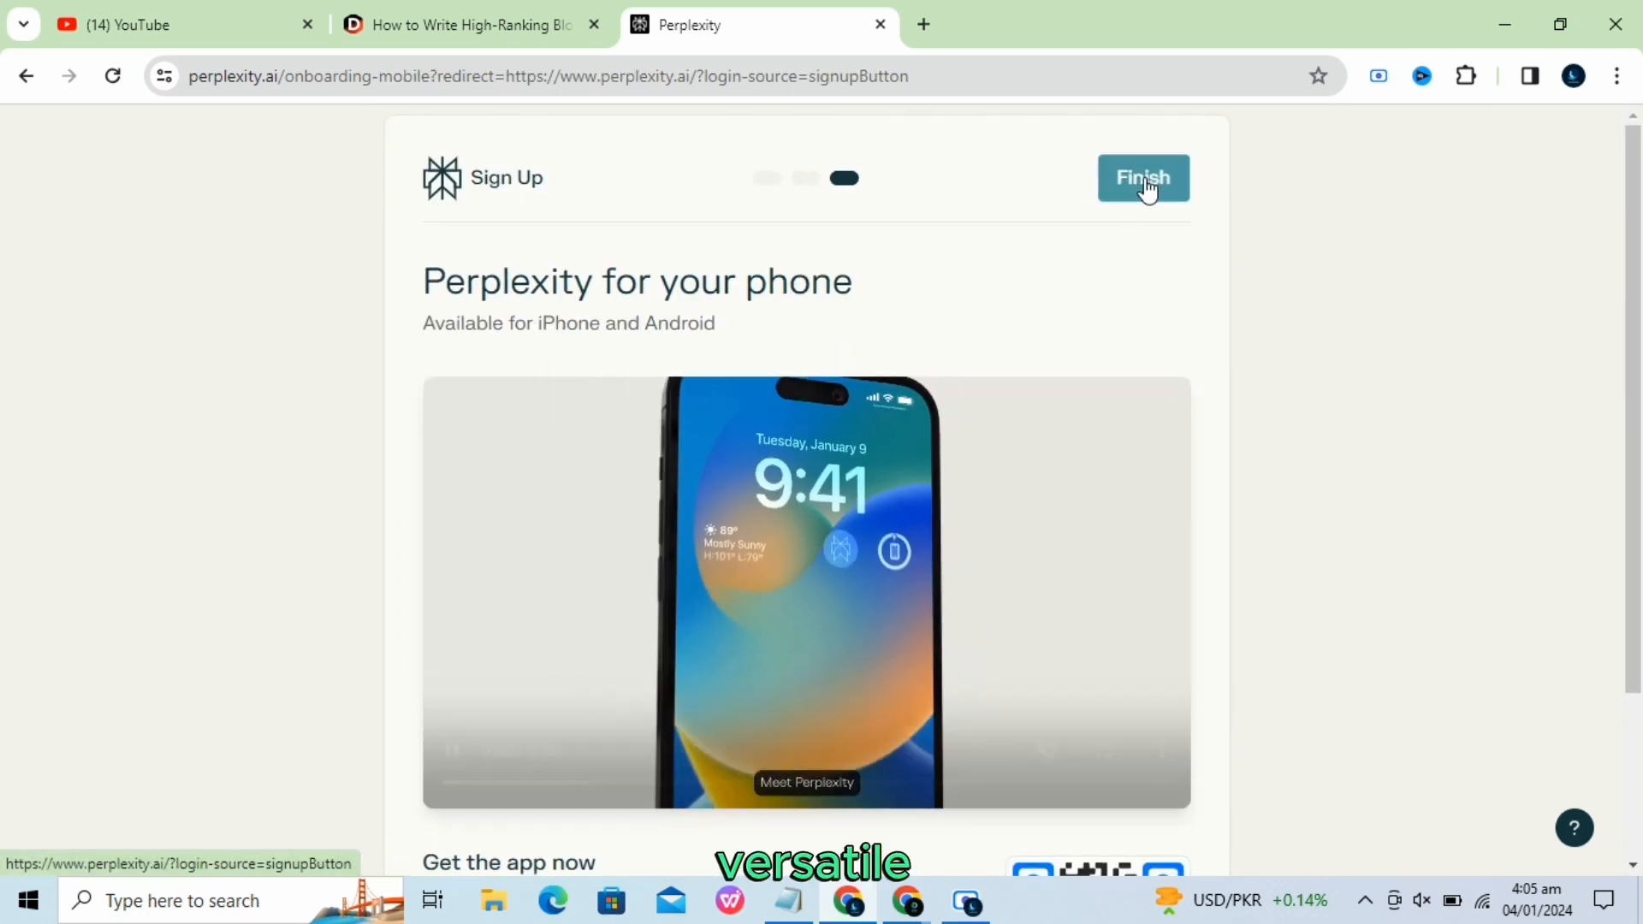
pyautogui.click(1141, 176)
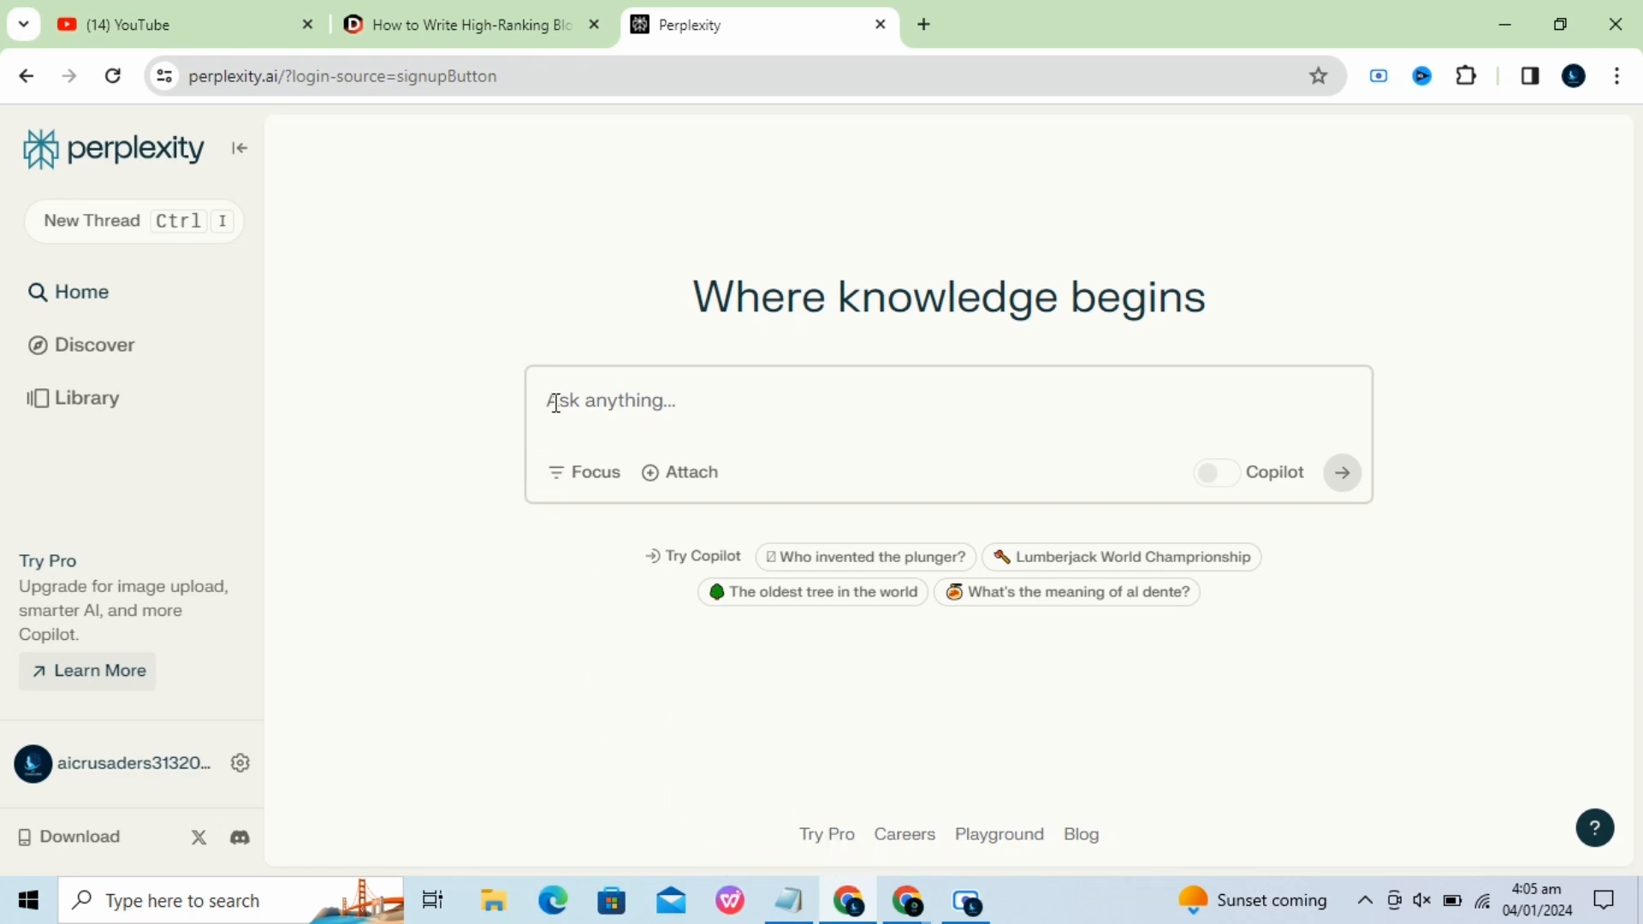
# Write 'What are the latest Ai tools used for research' in the ask box without submitting.
pyautogui.write('What are the latest')
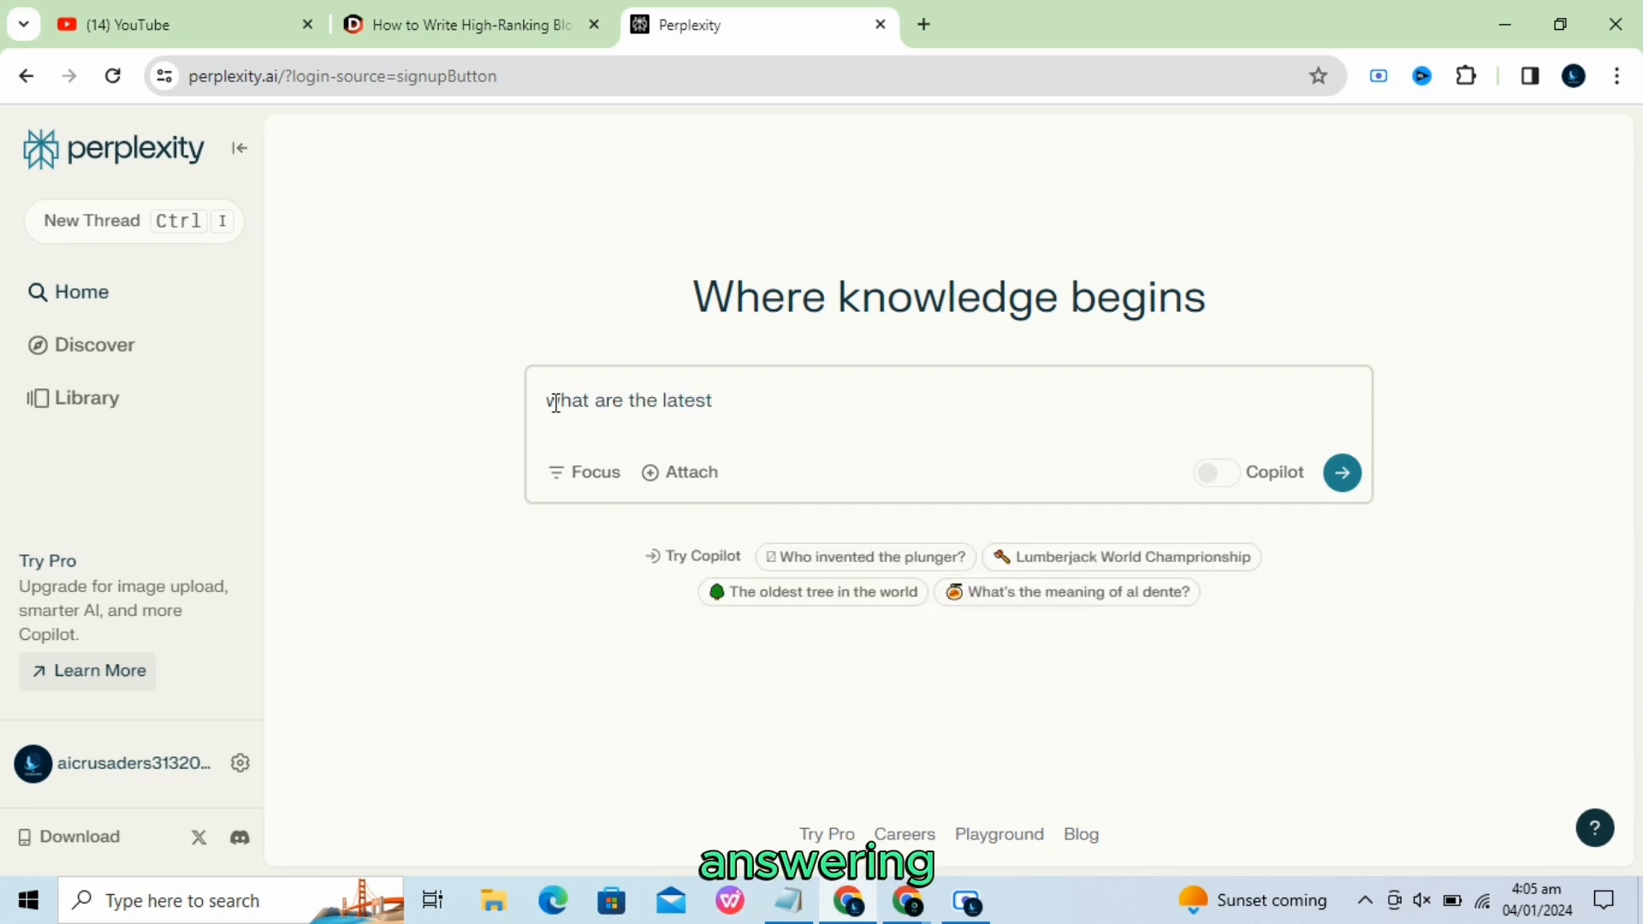
pyautogui.write('Ai tools used')
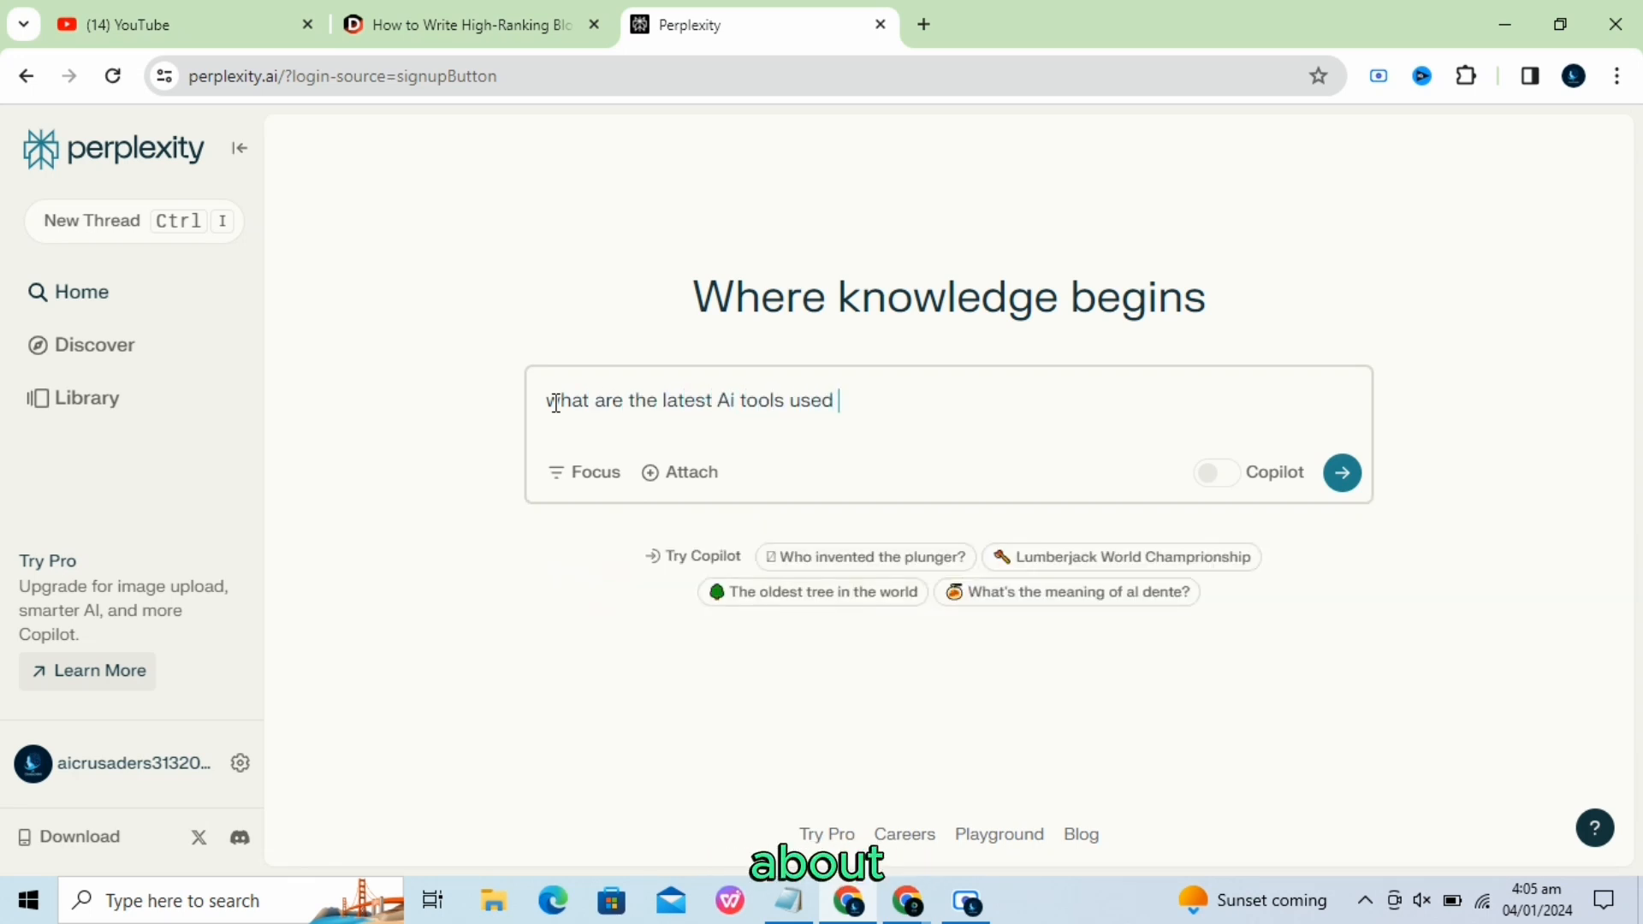
pyautogui.write('for research')
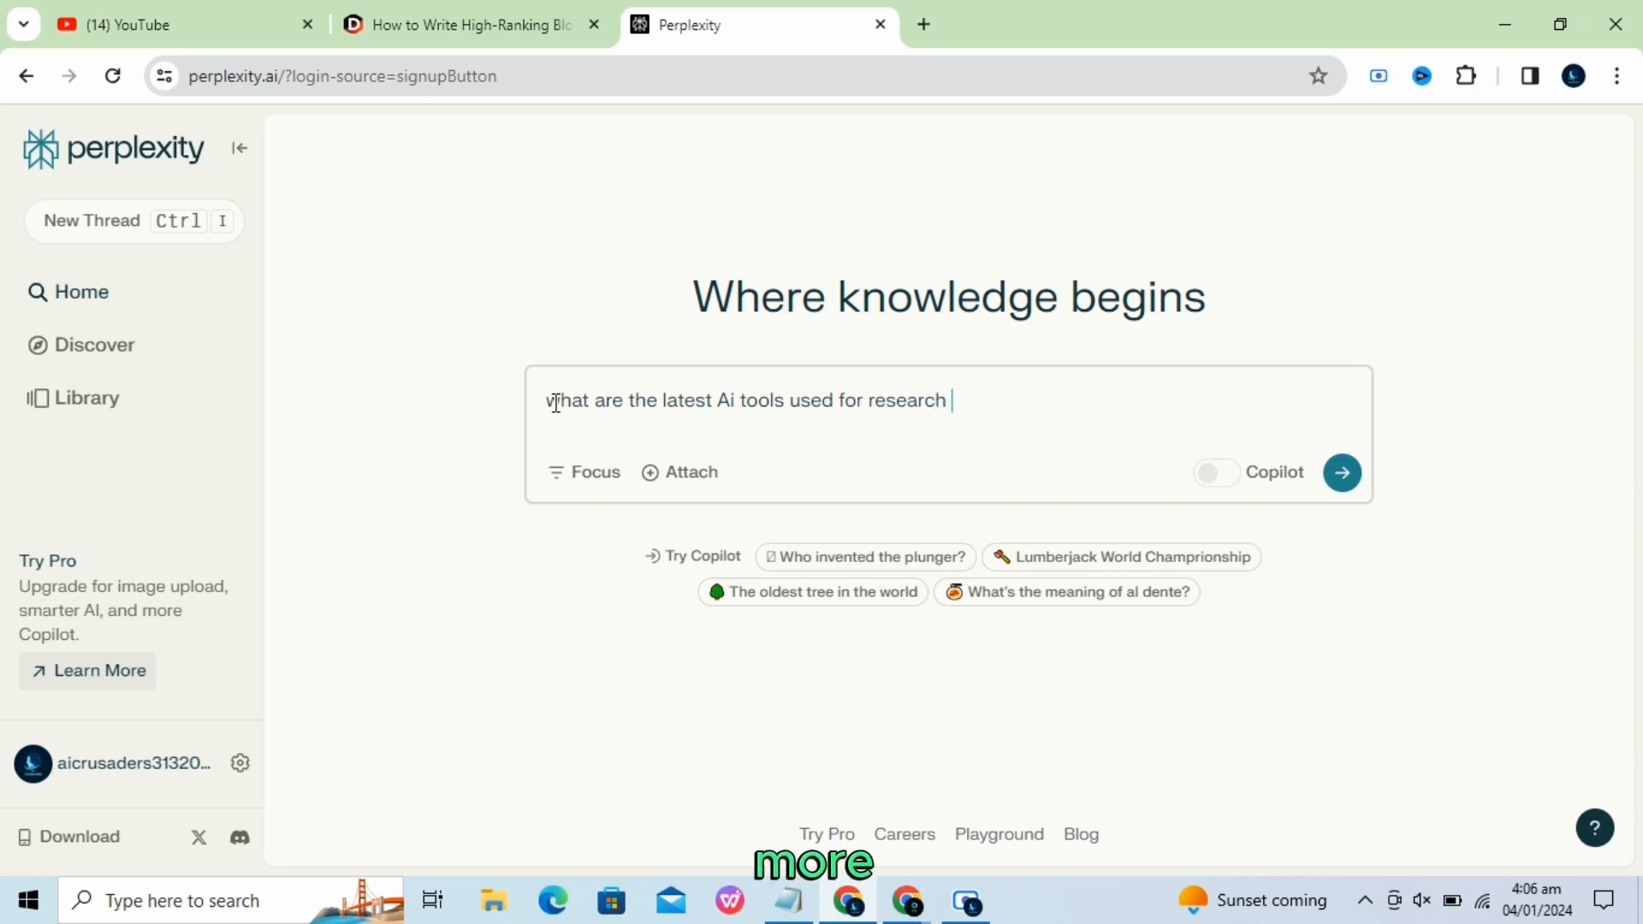
# Submit the research-tools question and read through Perplexity's answer.
pyautogui.click(1342, 472)
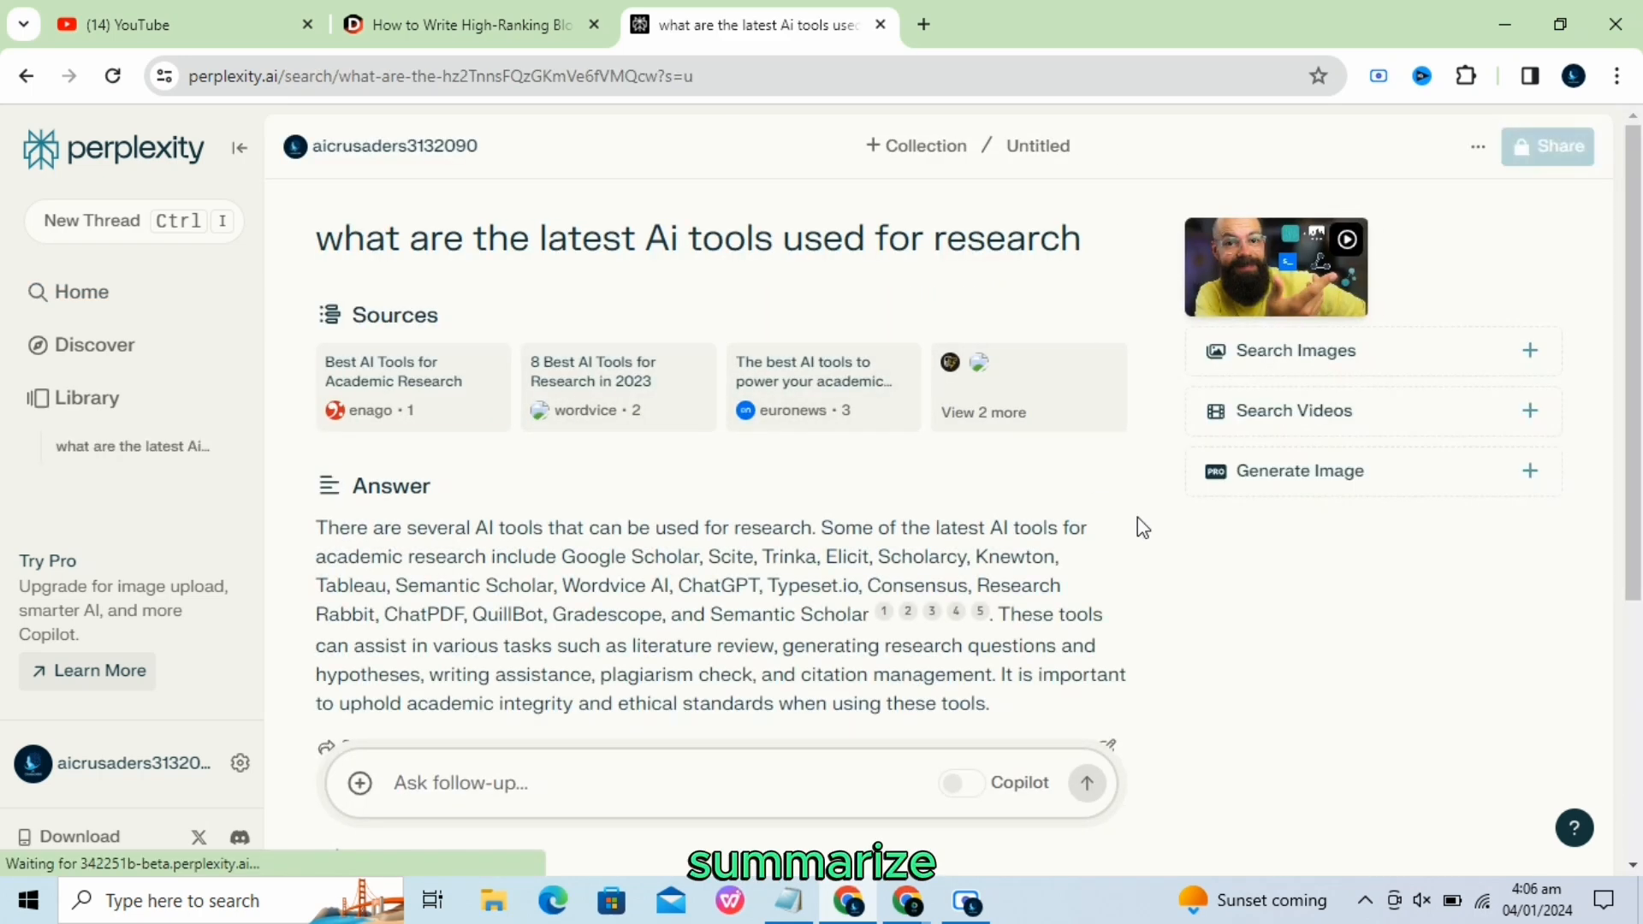
pyautogui.scroll(-3)
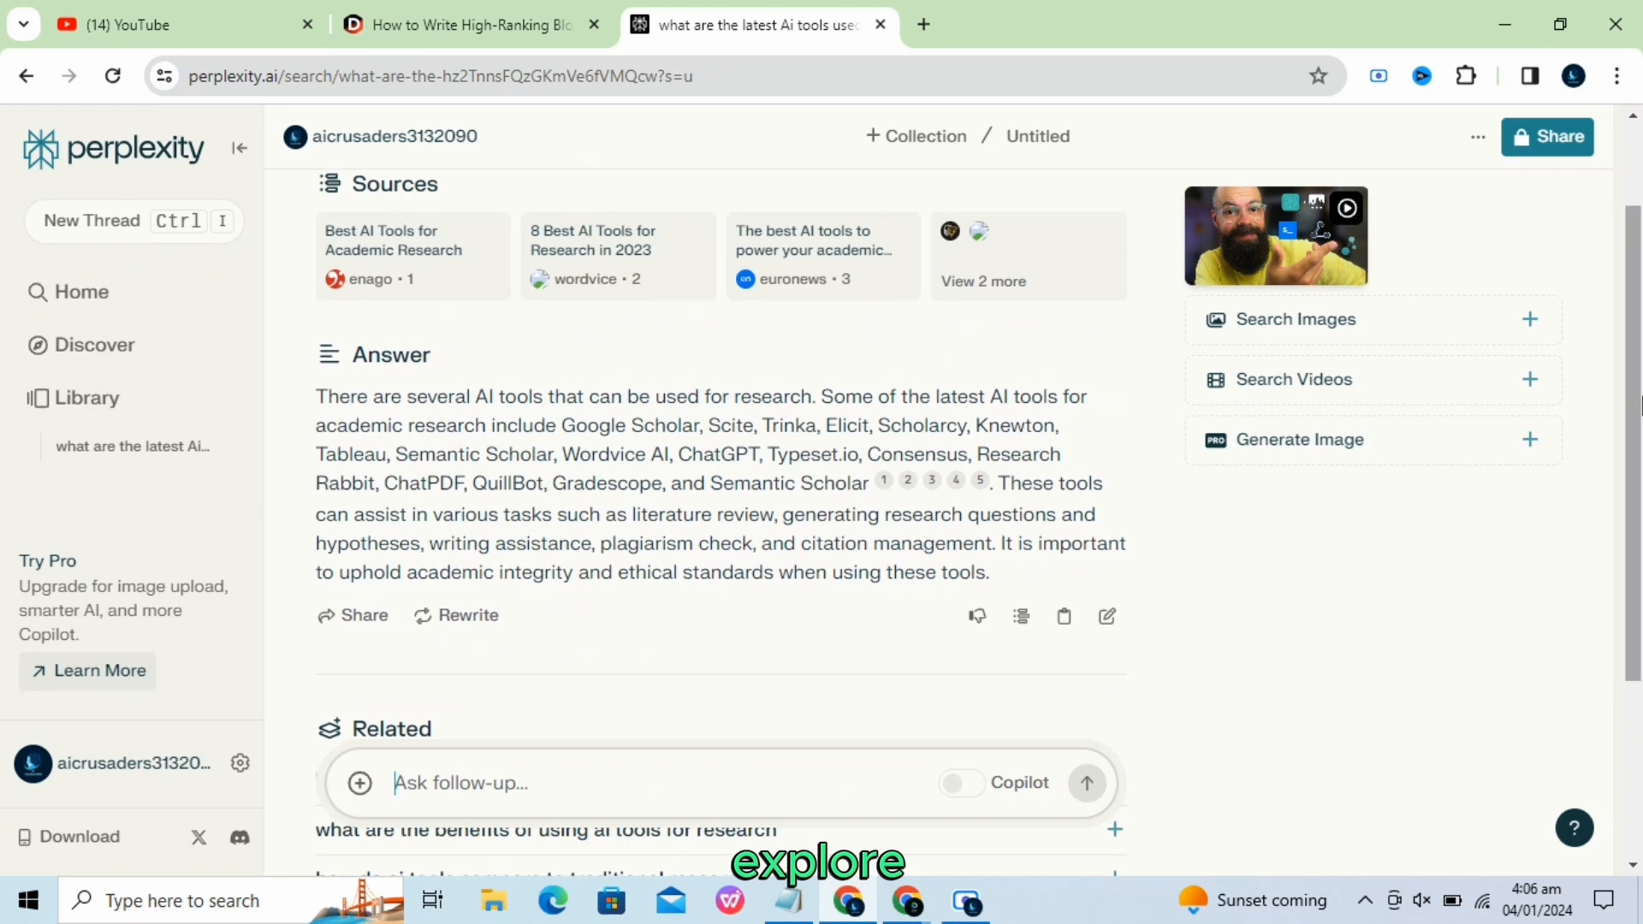
pyautogui.scroll(-3)
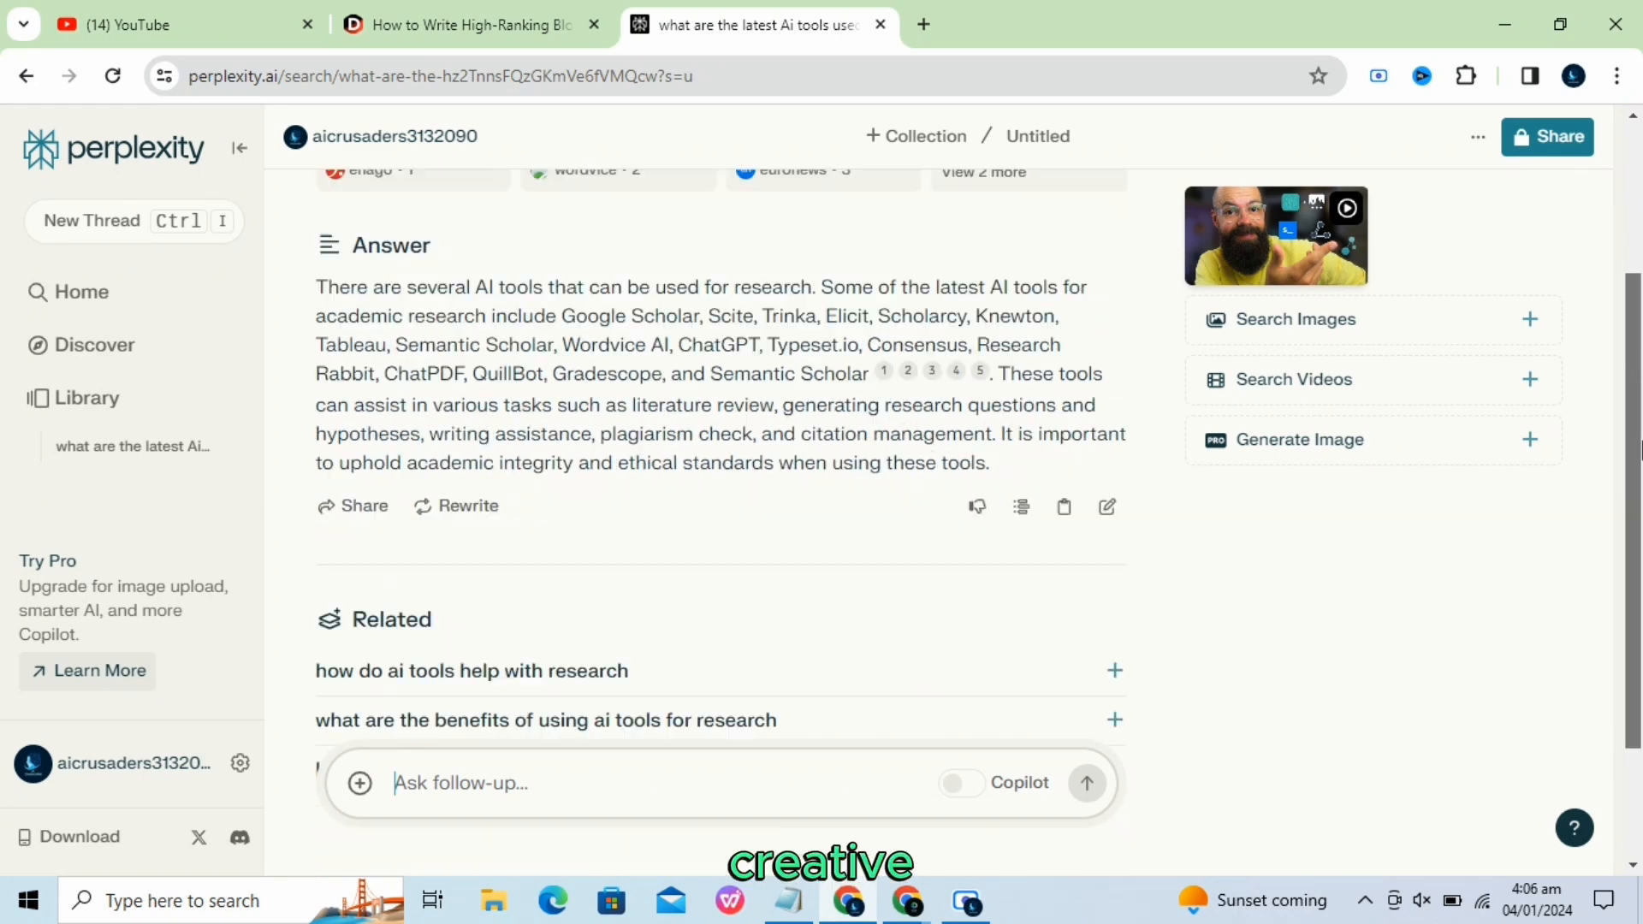
# Ask the related question 'how do ai tools help with research' and read its answer.
pyautogui.click(470, 670)
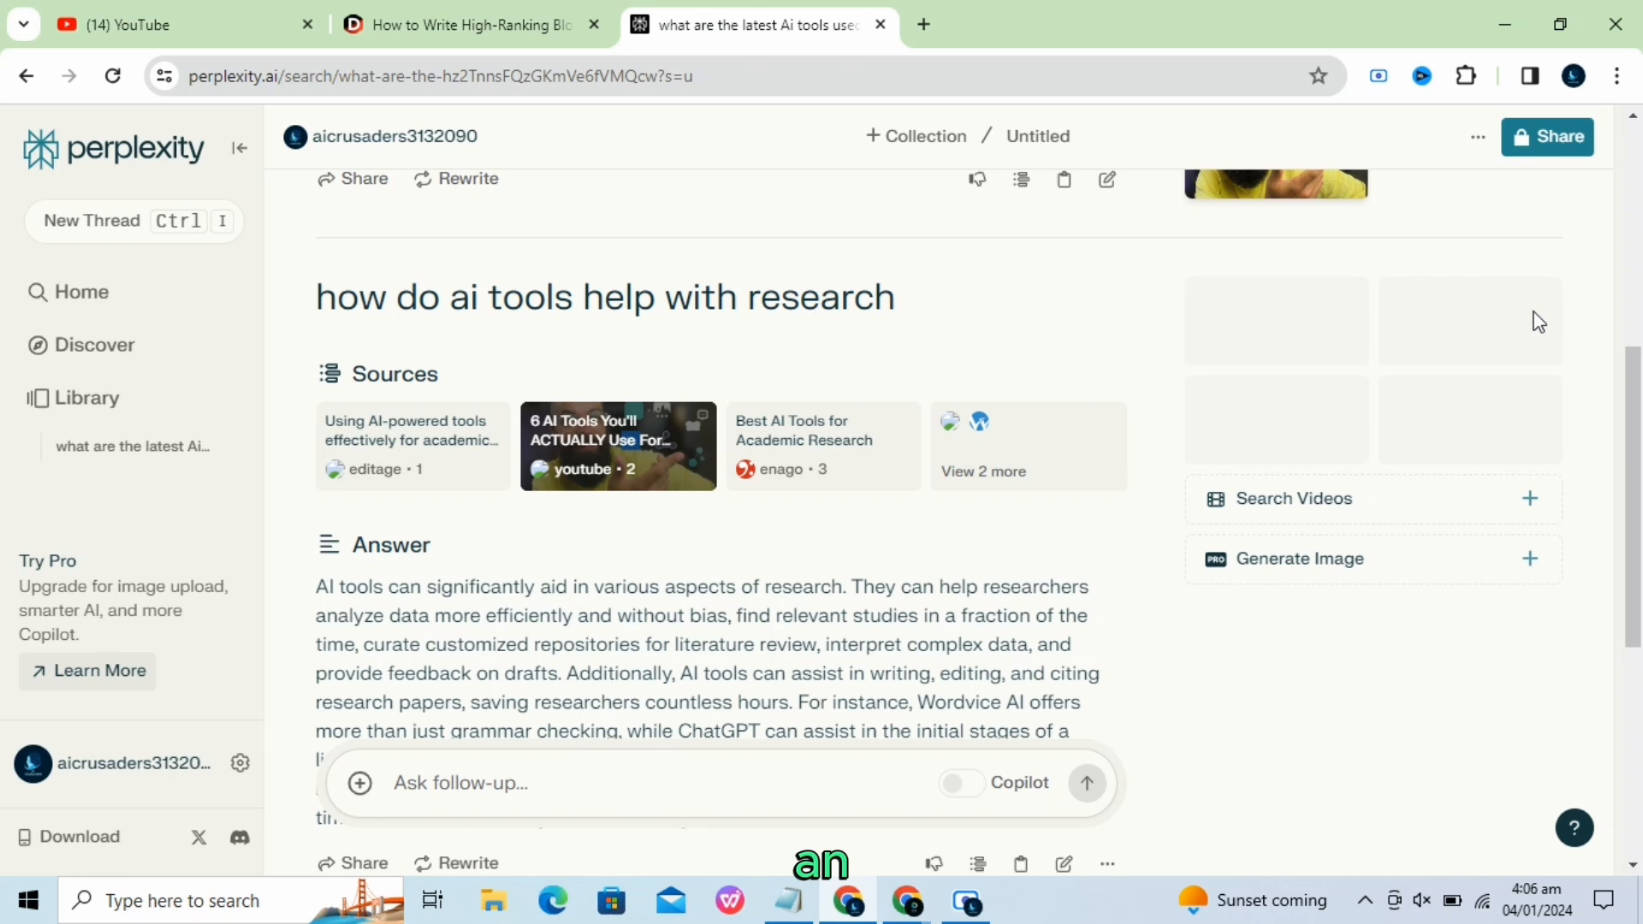
pyautogui.scroll(-3)
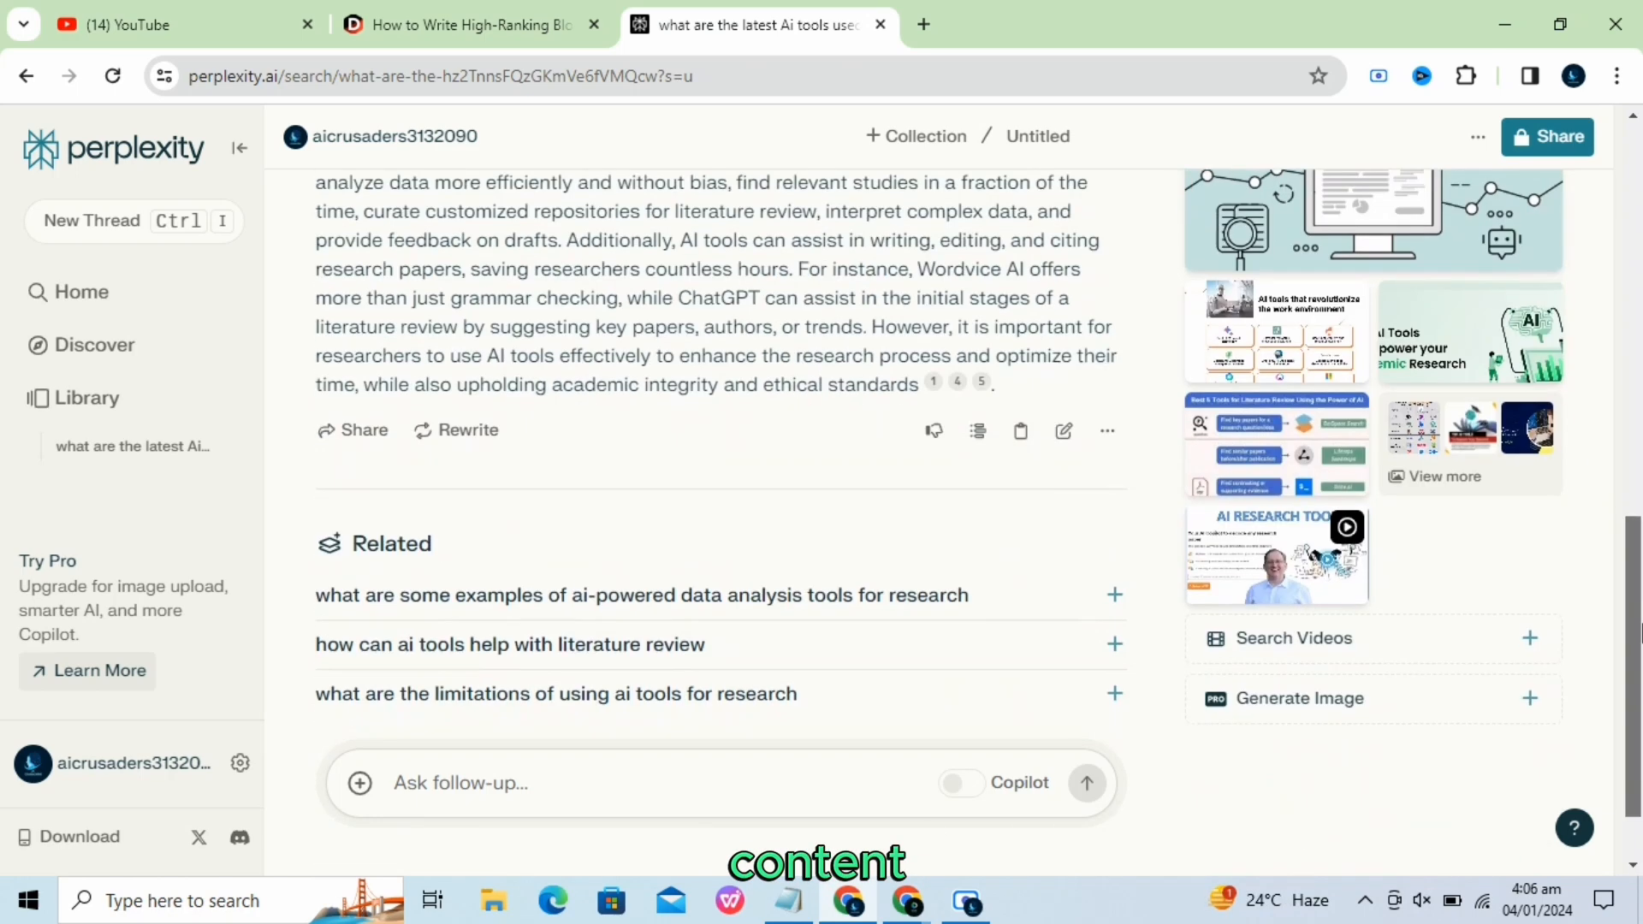
pyautogui.scroll(-3)
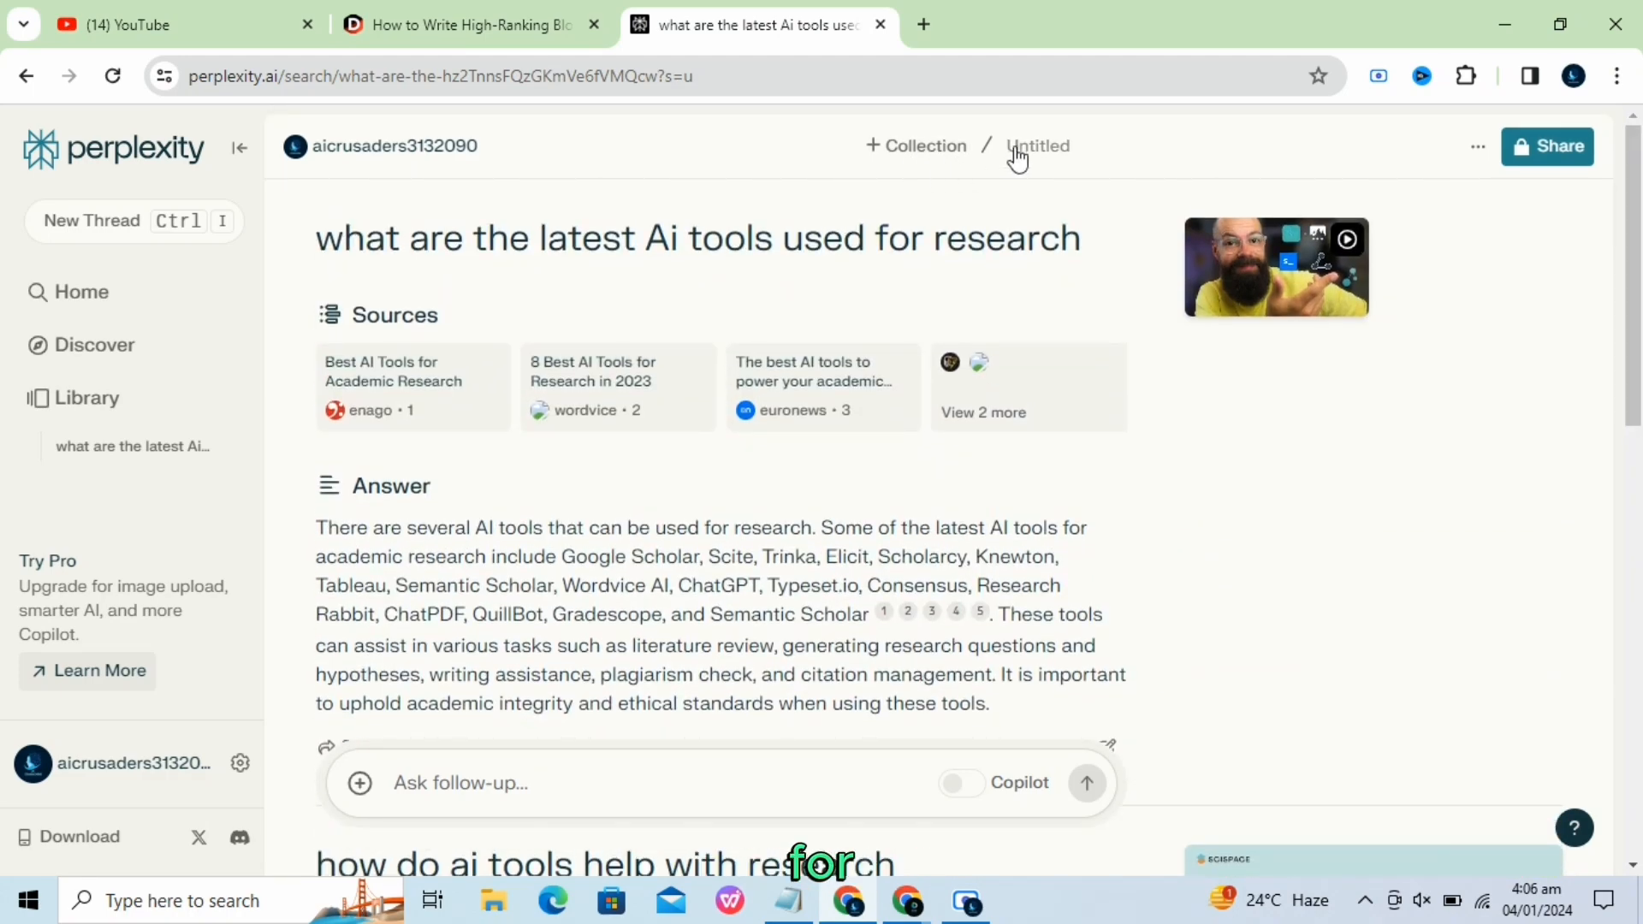
pyautogui.scroll(-3)
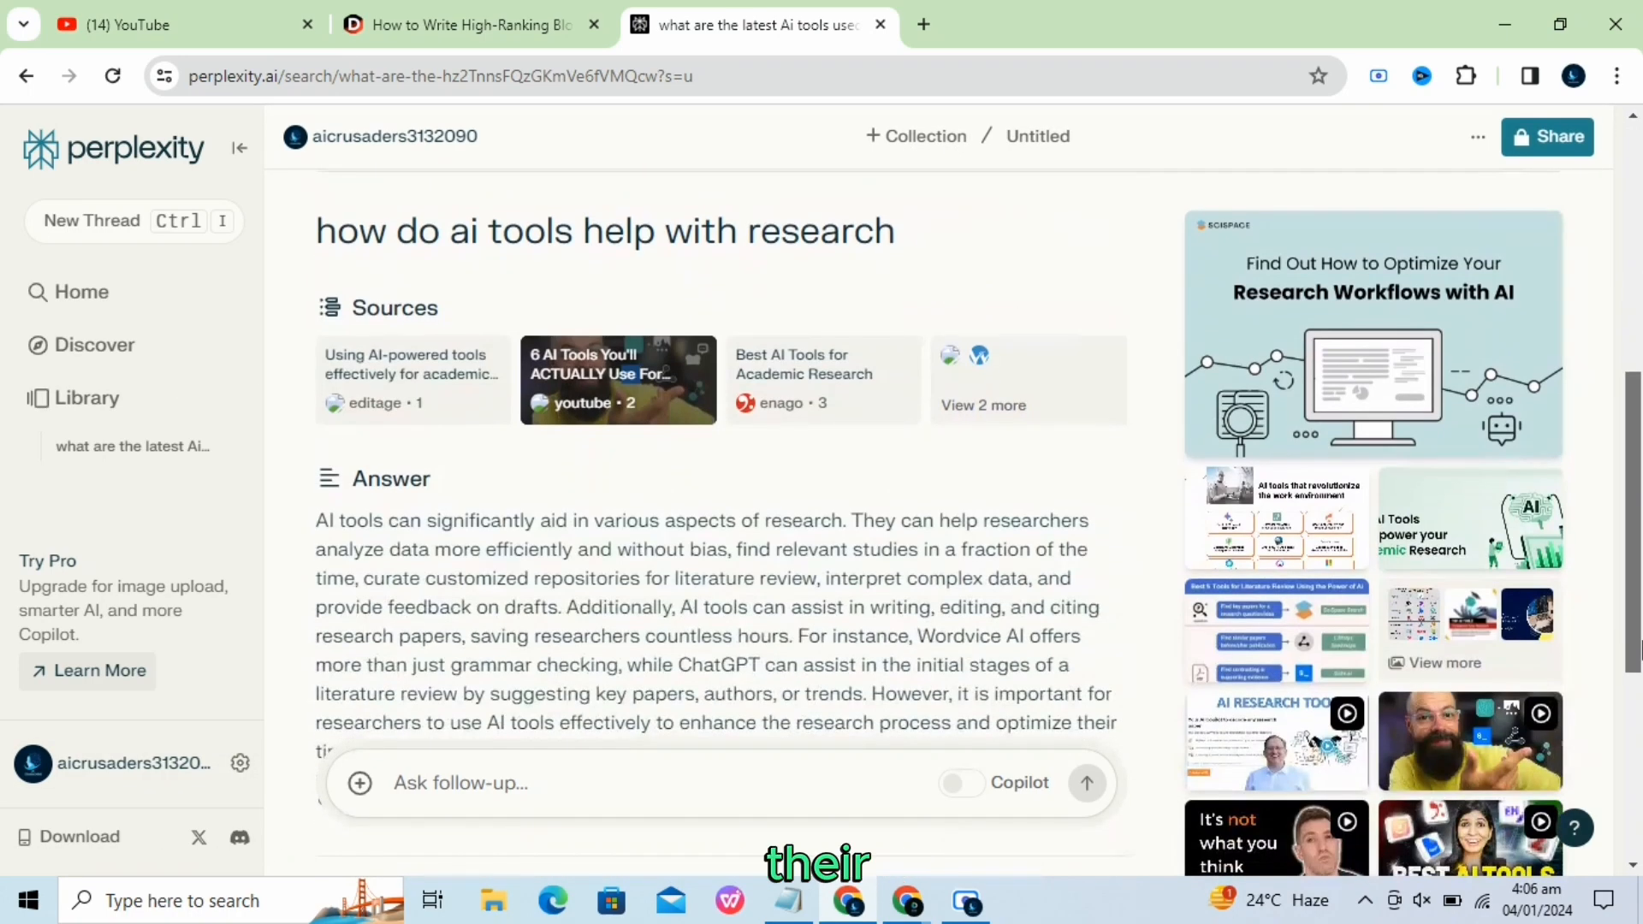
pyautogui.scroll(-3)
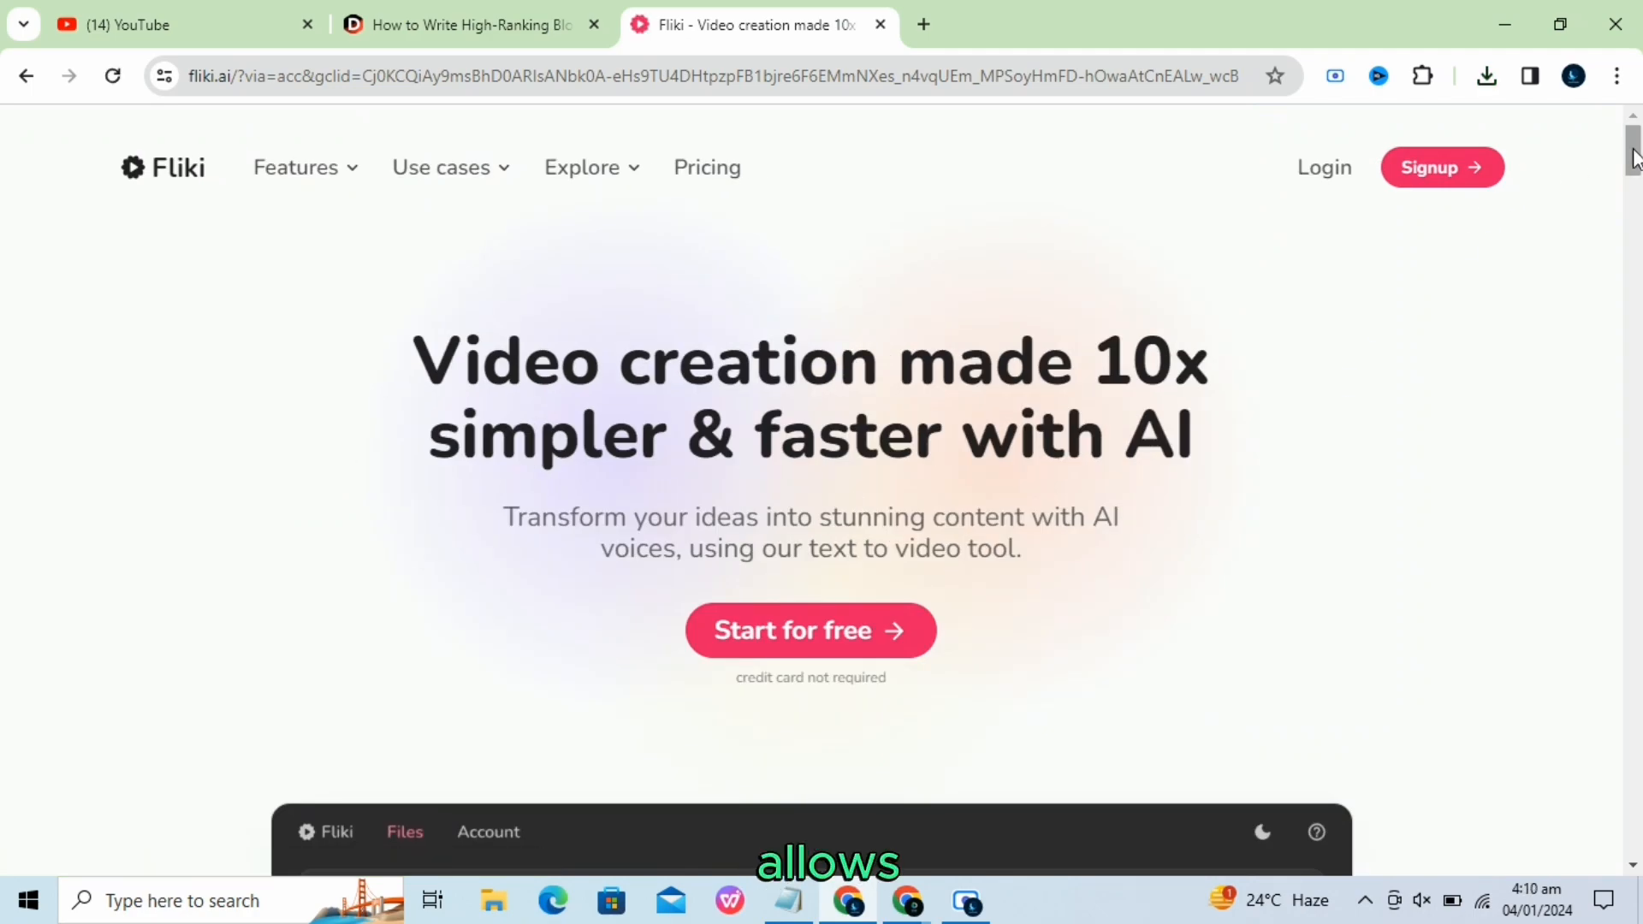
# Enter the Fliki app, check the account's credit usage, and return to the Files home.
pyautogui.scroll(-3)
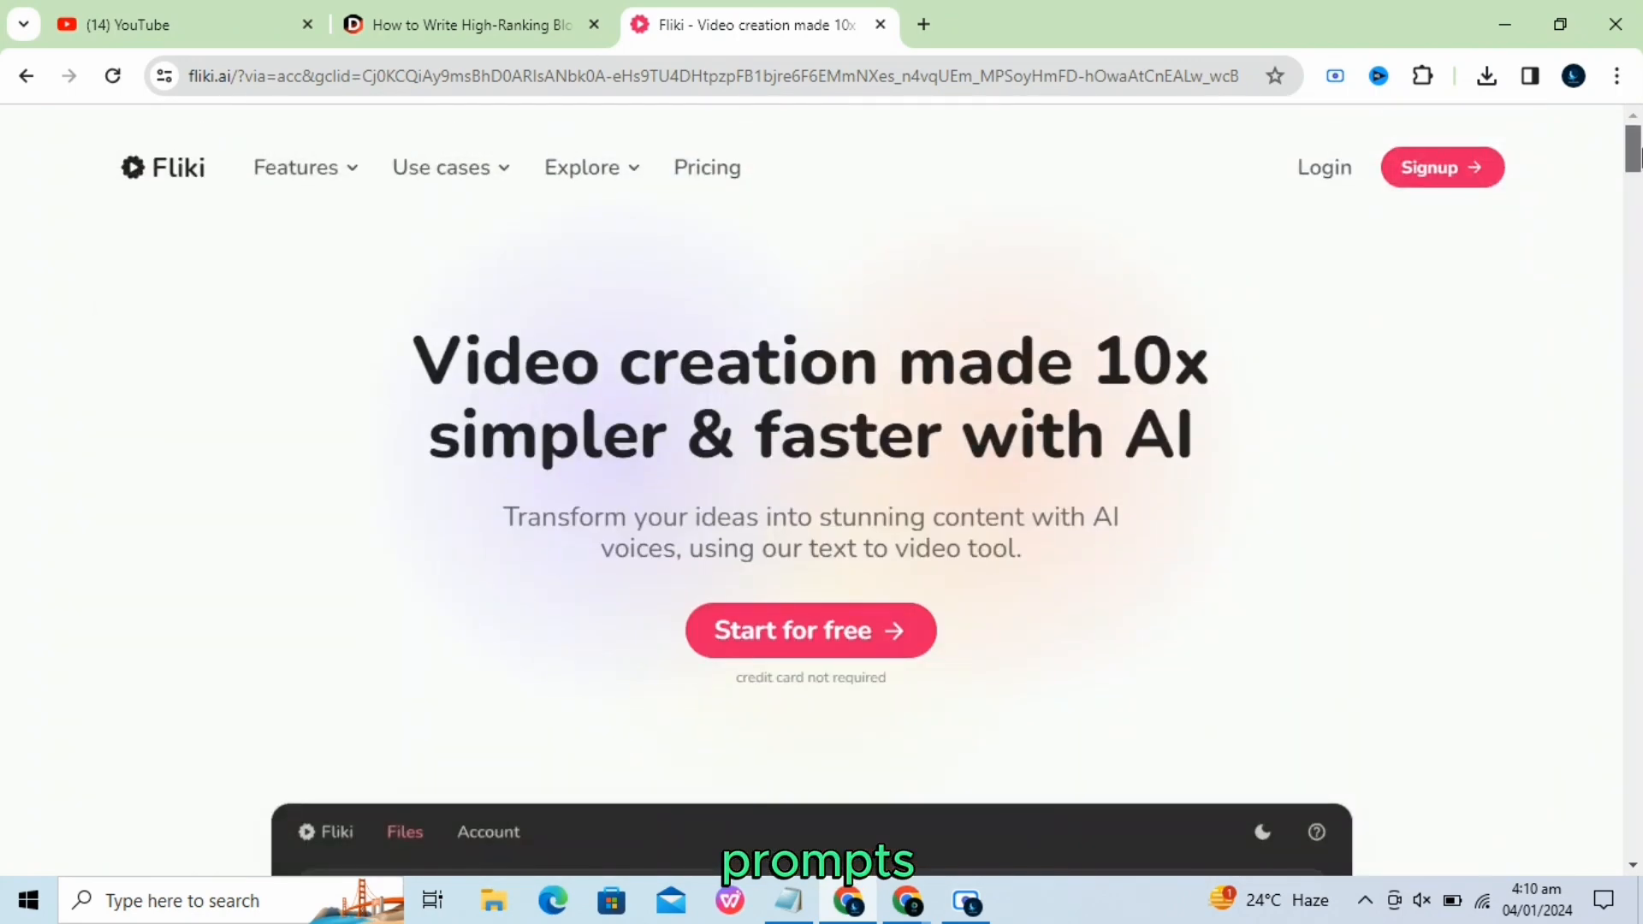
pyautogui.click(1440, 168)
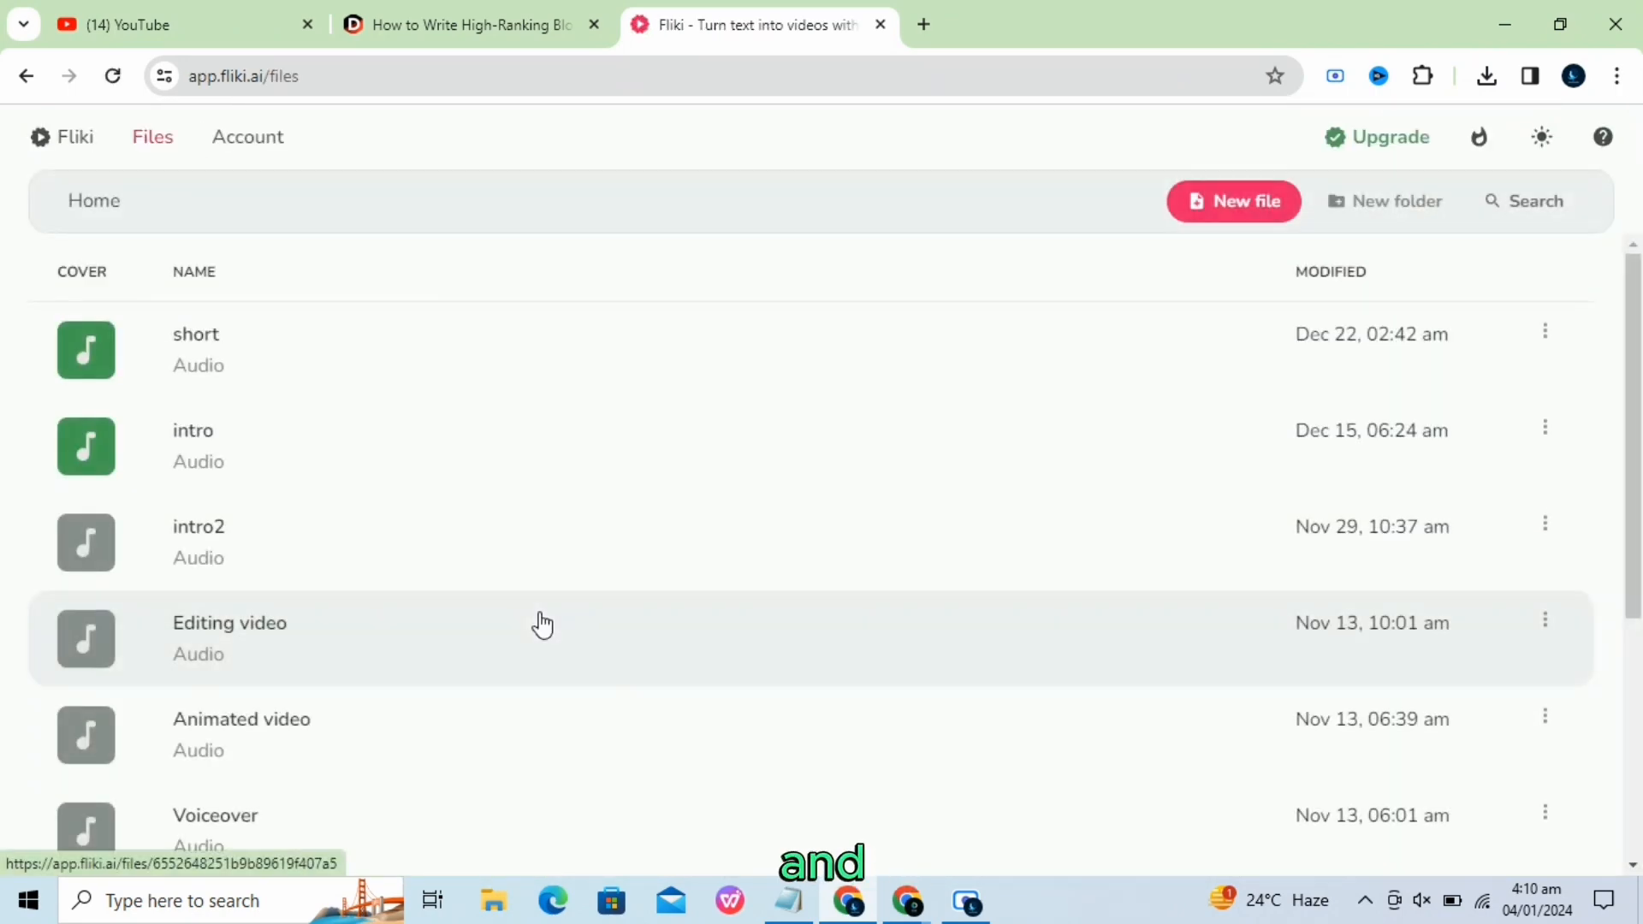
pyautogui.click(247, 137)
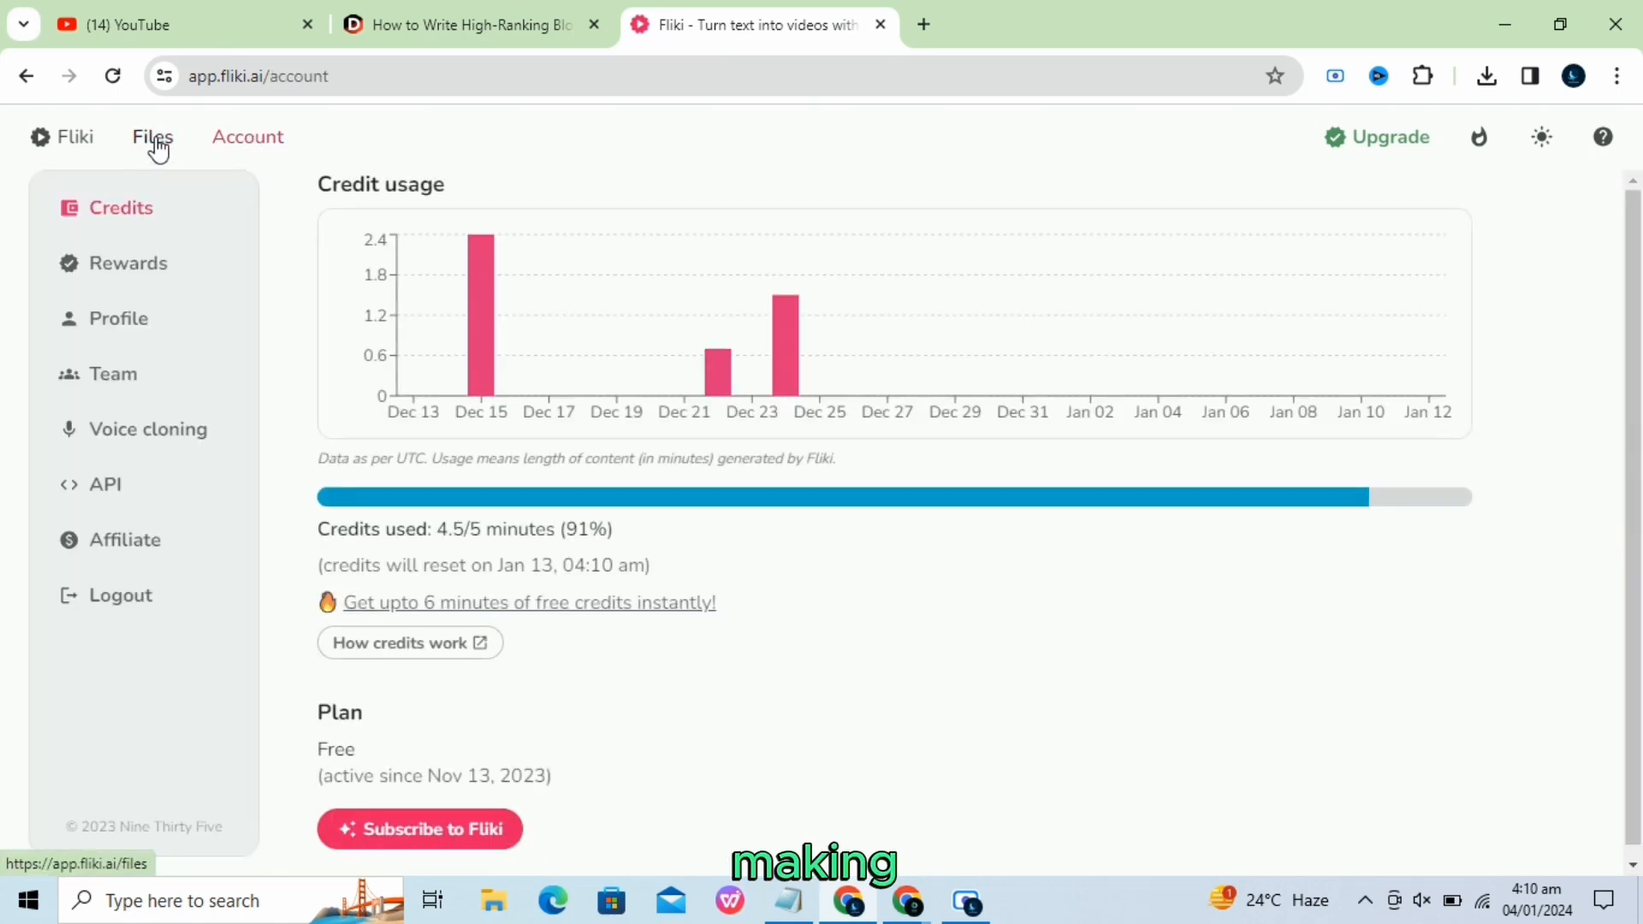
pyautogui.click(152, 137)
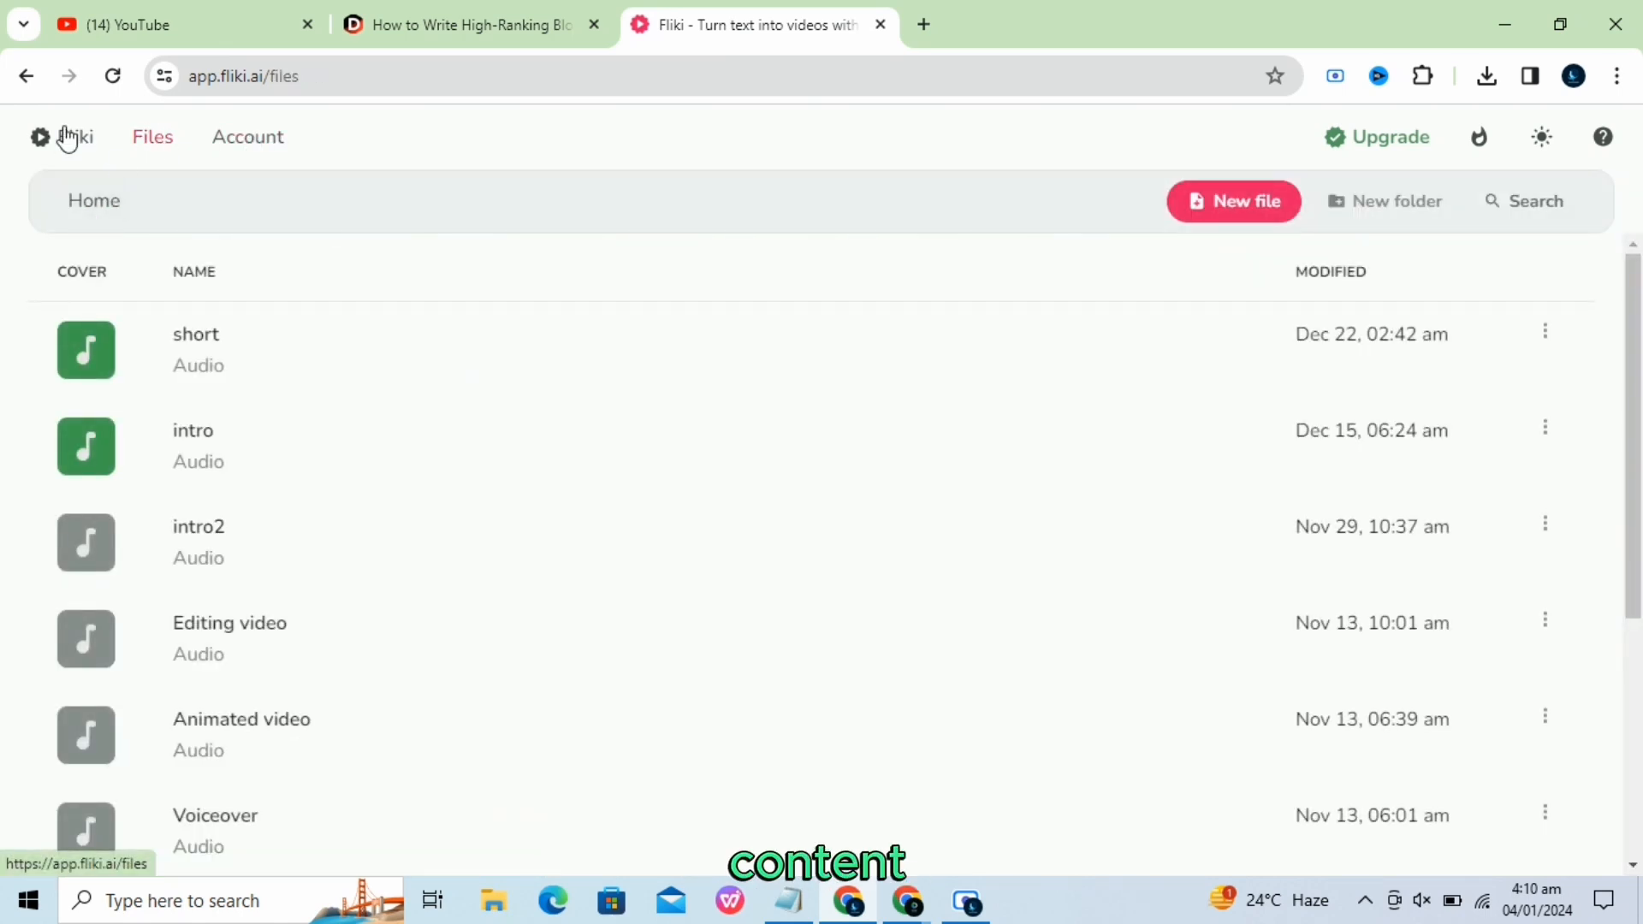
pyautogui.click(248, 137)
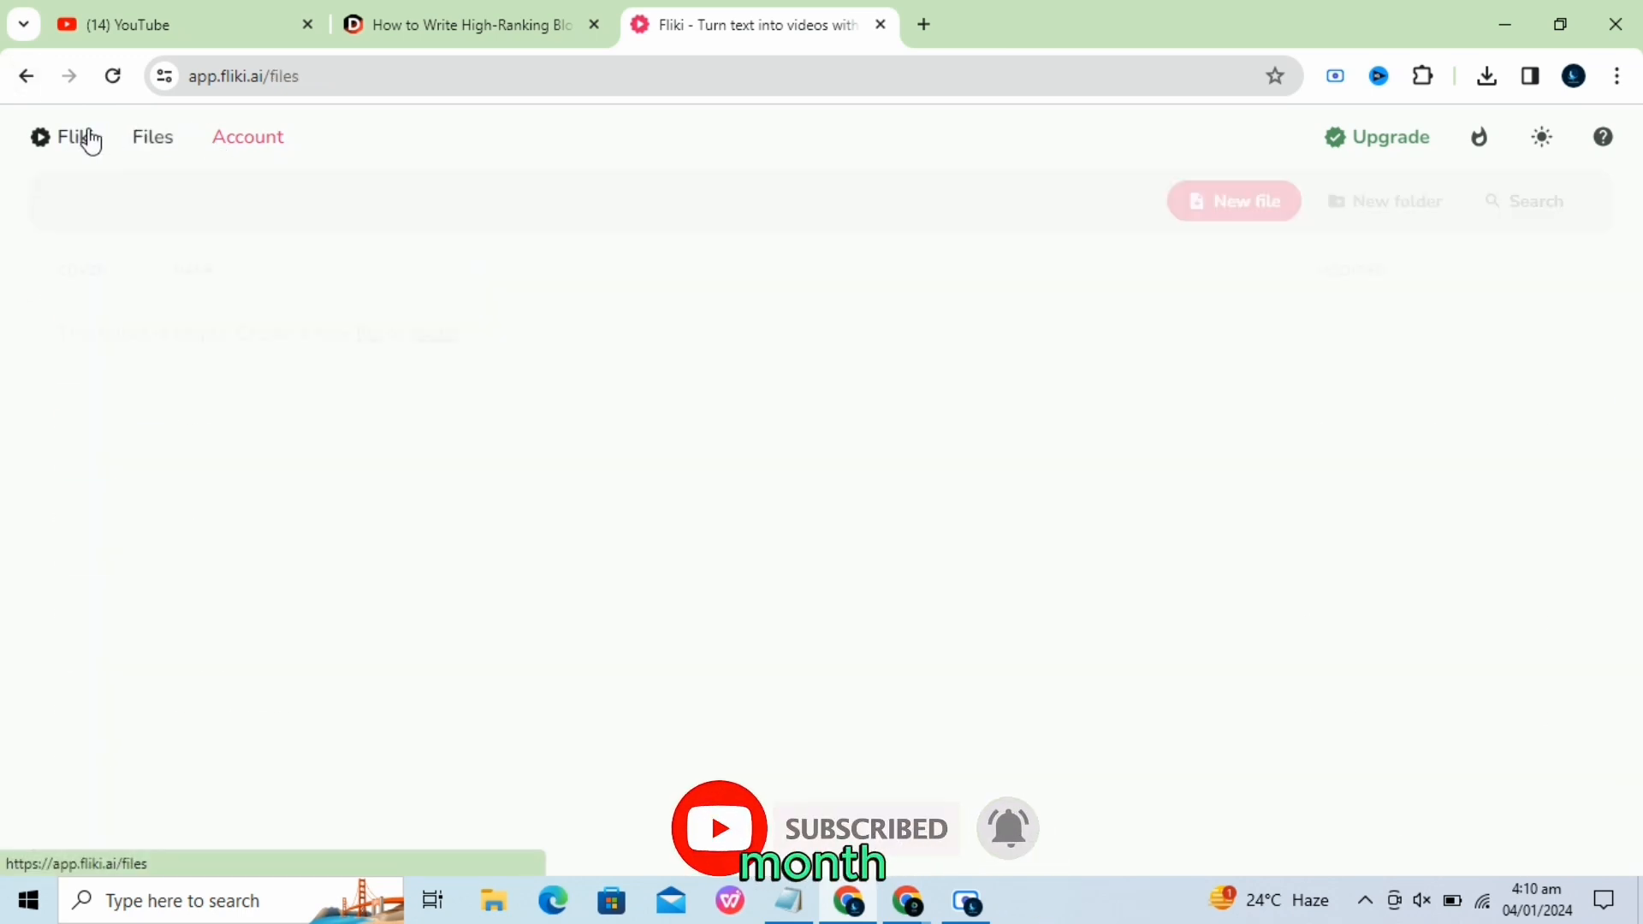
# Create a new English audio-only Fliki file named 'ai tutorial'.
pyautogui.click(1234, 200)
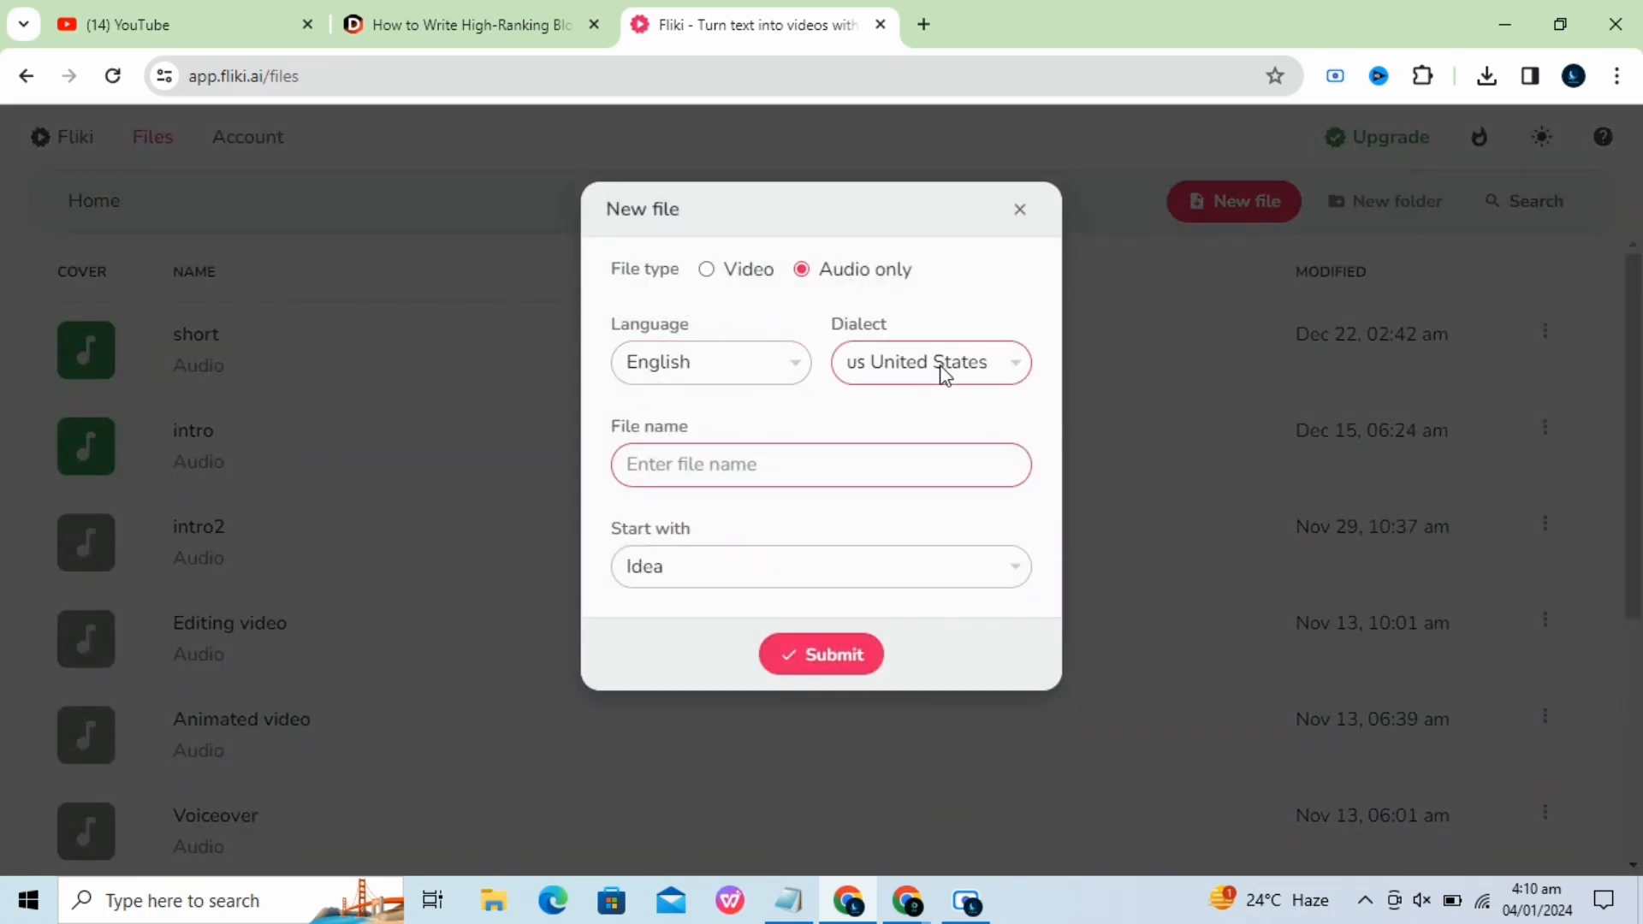
pyautogui.click(929, 361)
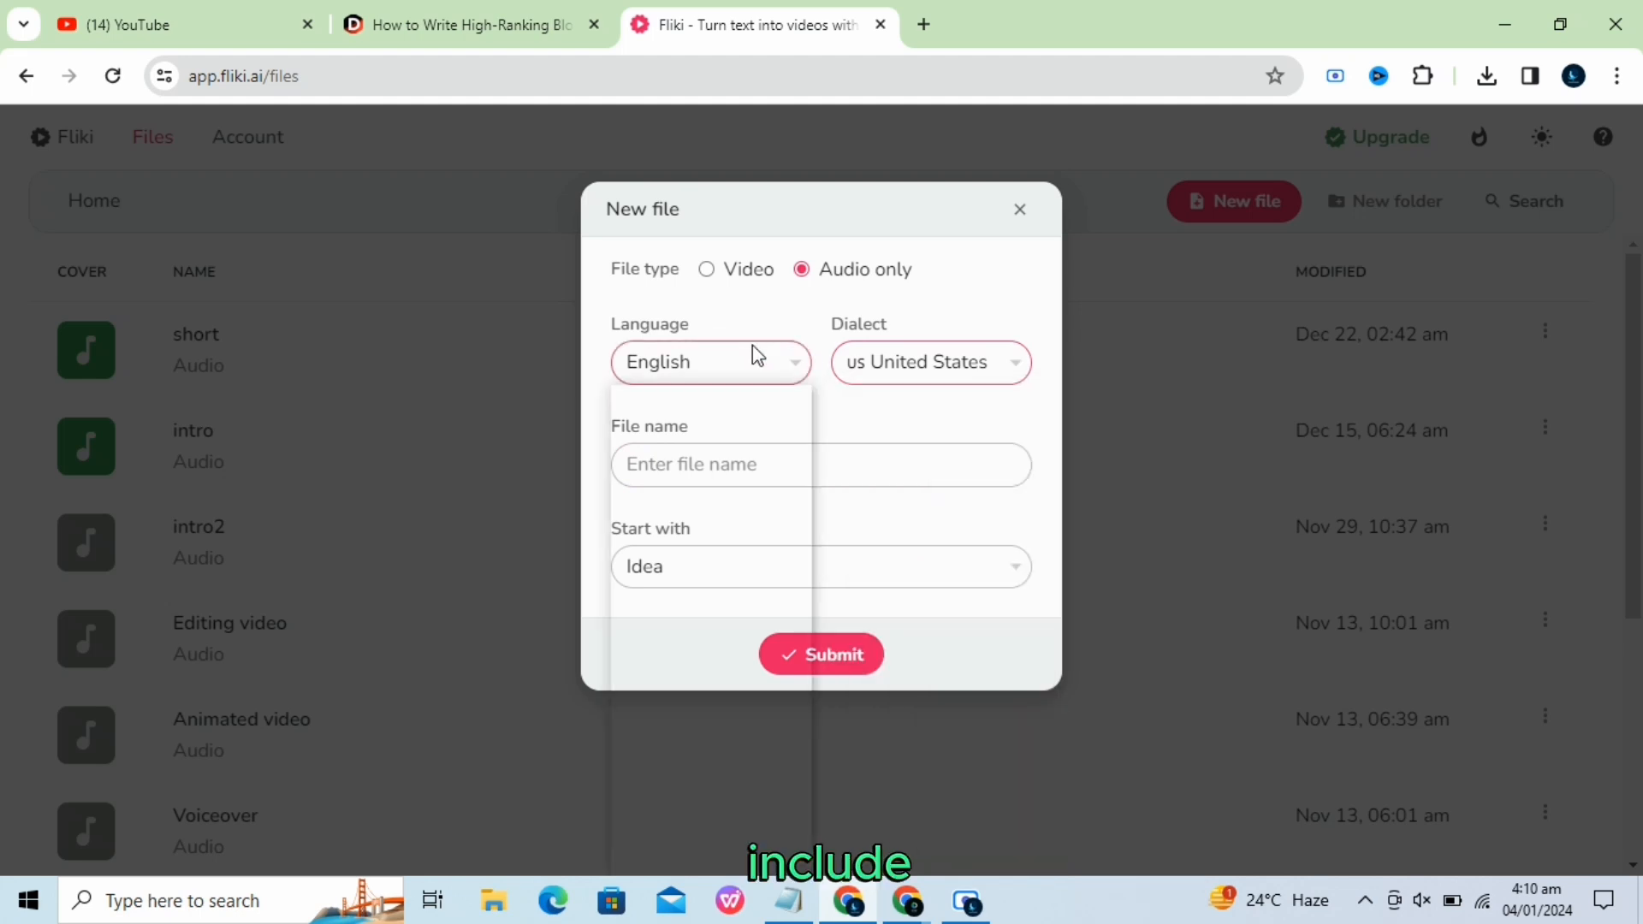
pyautogui.click(710, 361)
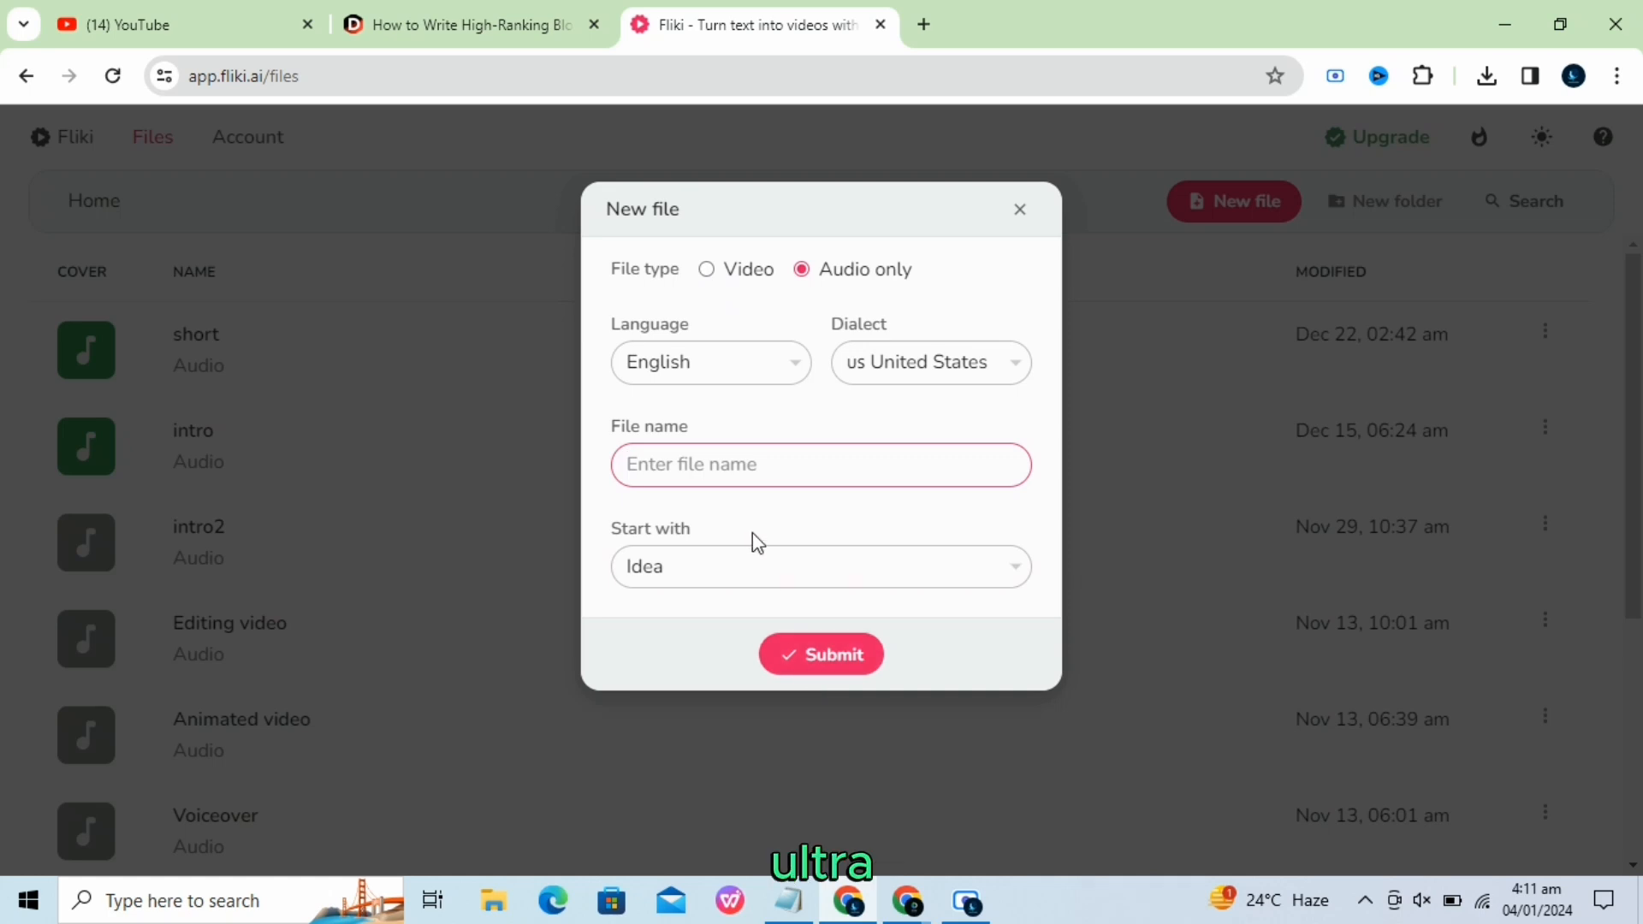
pyautogui.write('ai')
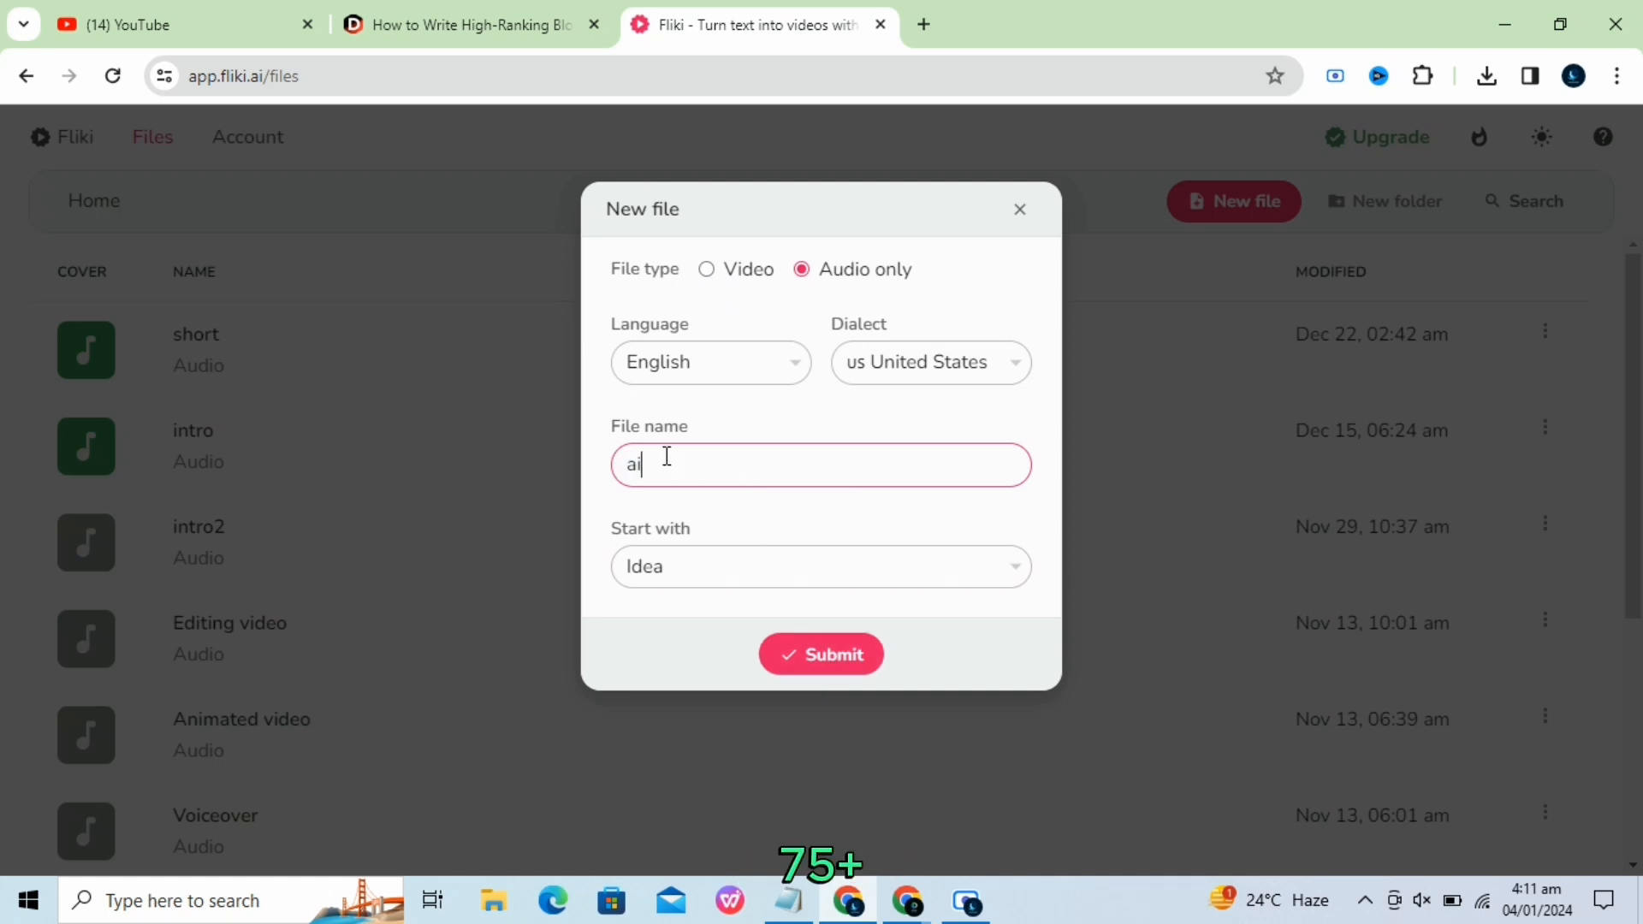
pyautogui.write('tutorial')
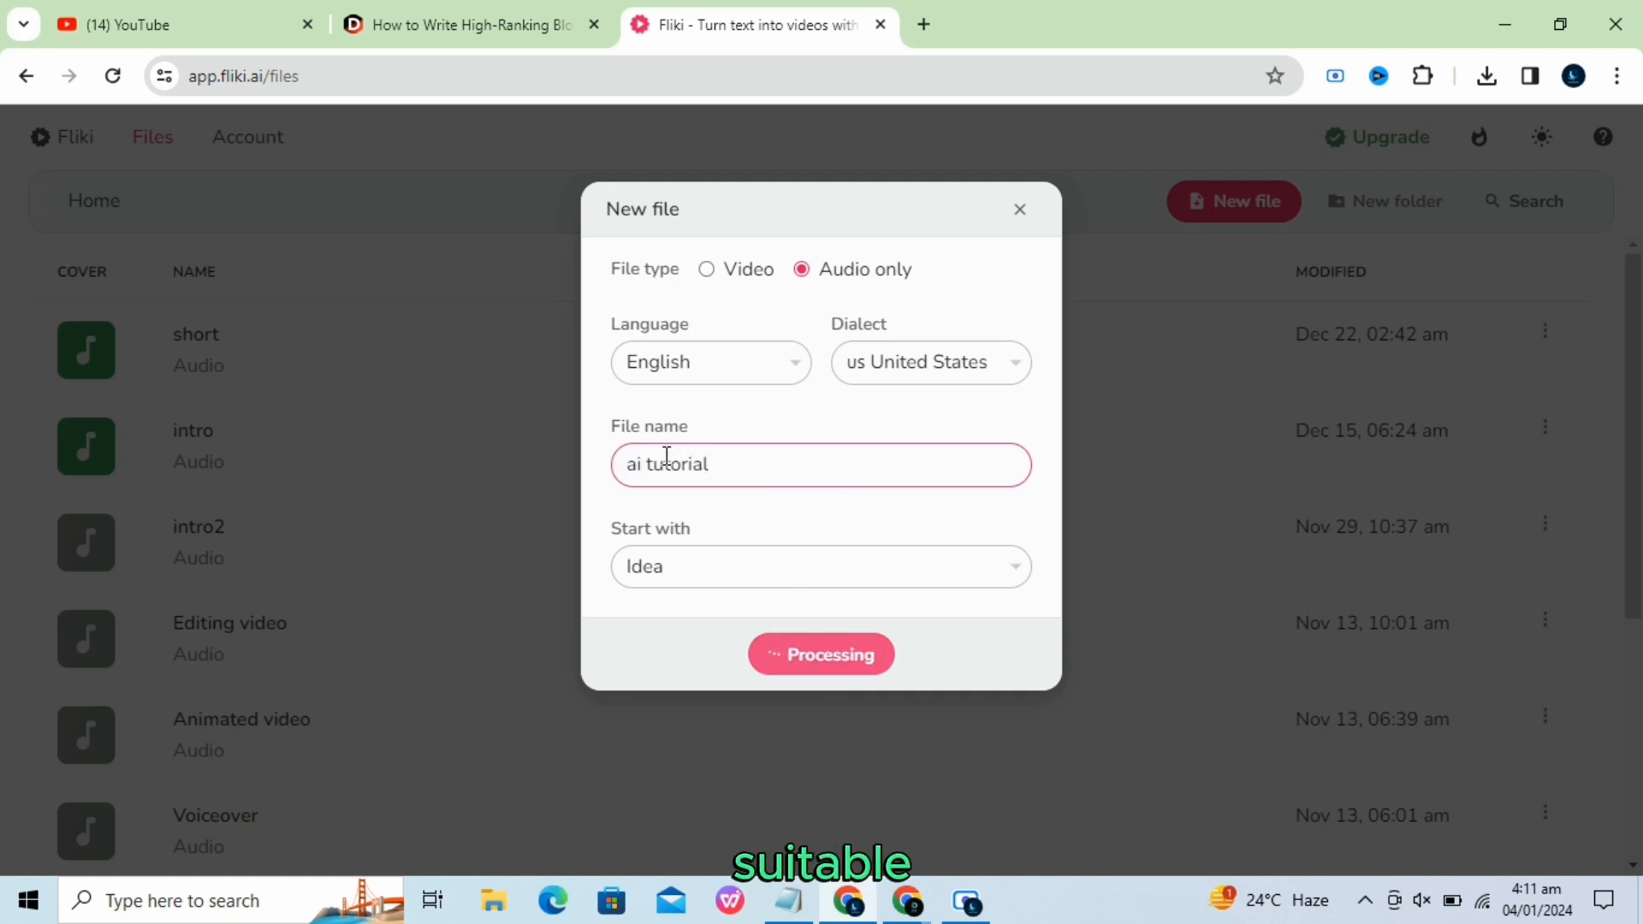
pyautogui.click(820, 654)
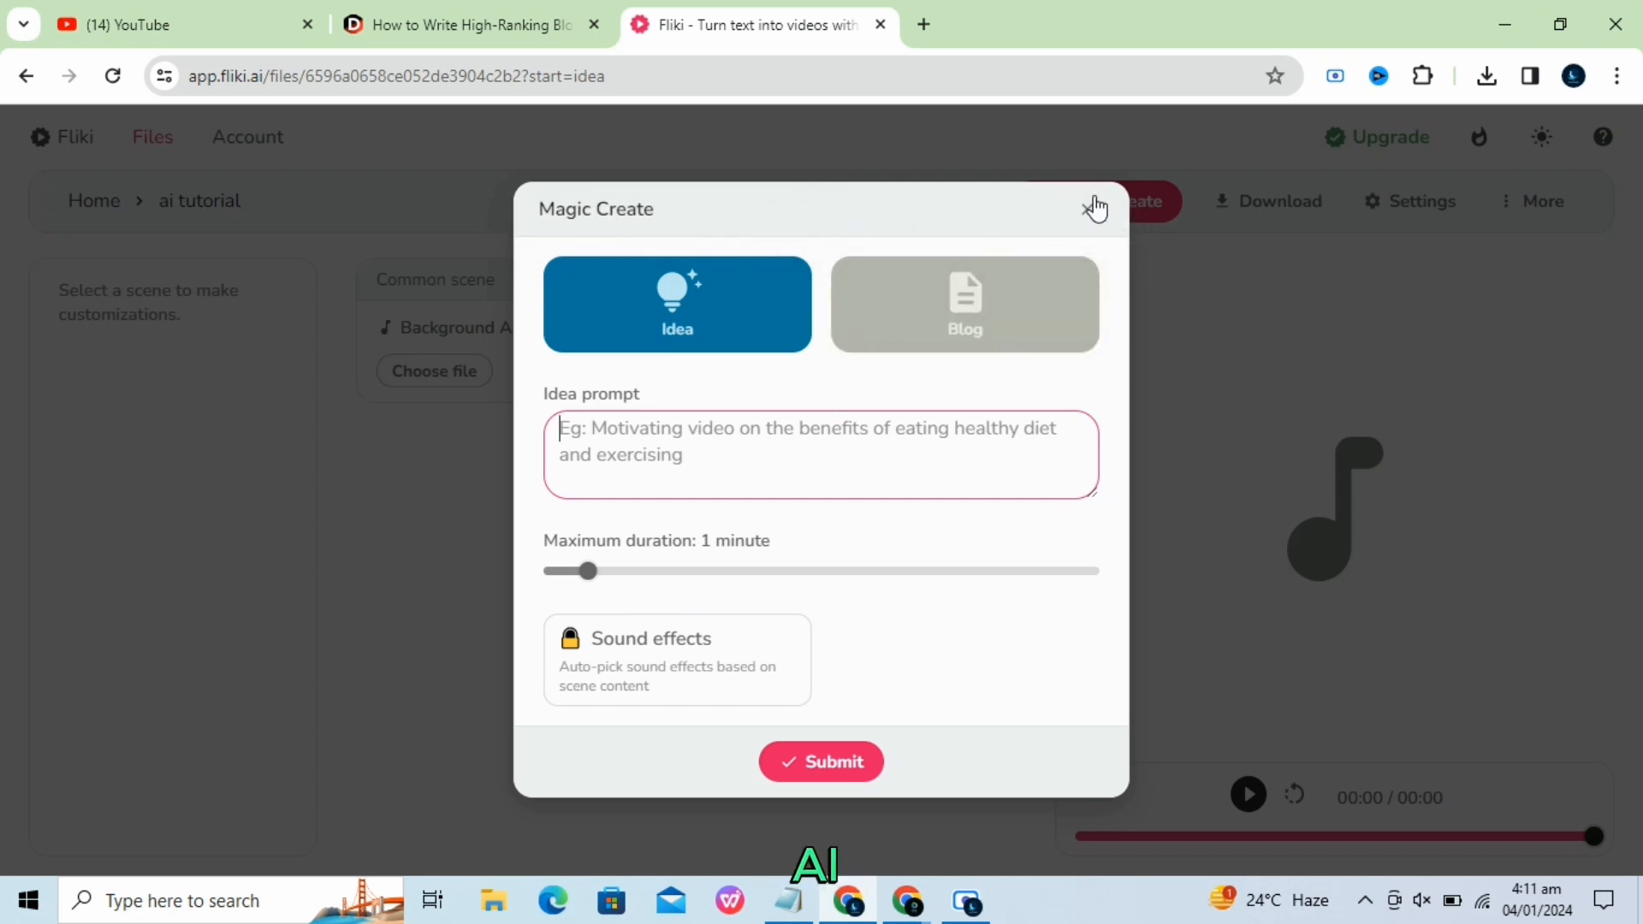
# Close Magic Create without generating and add a blank Scene 1 to 'ai tutorial'.
pyautogui.click(1095, 205)
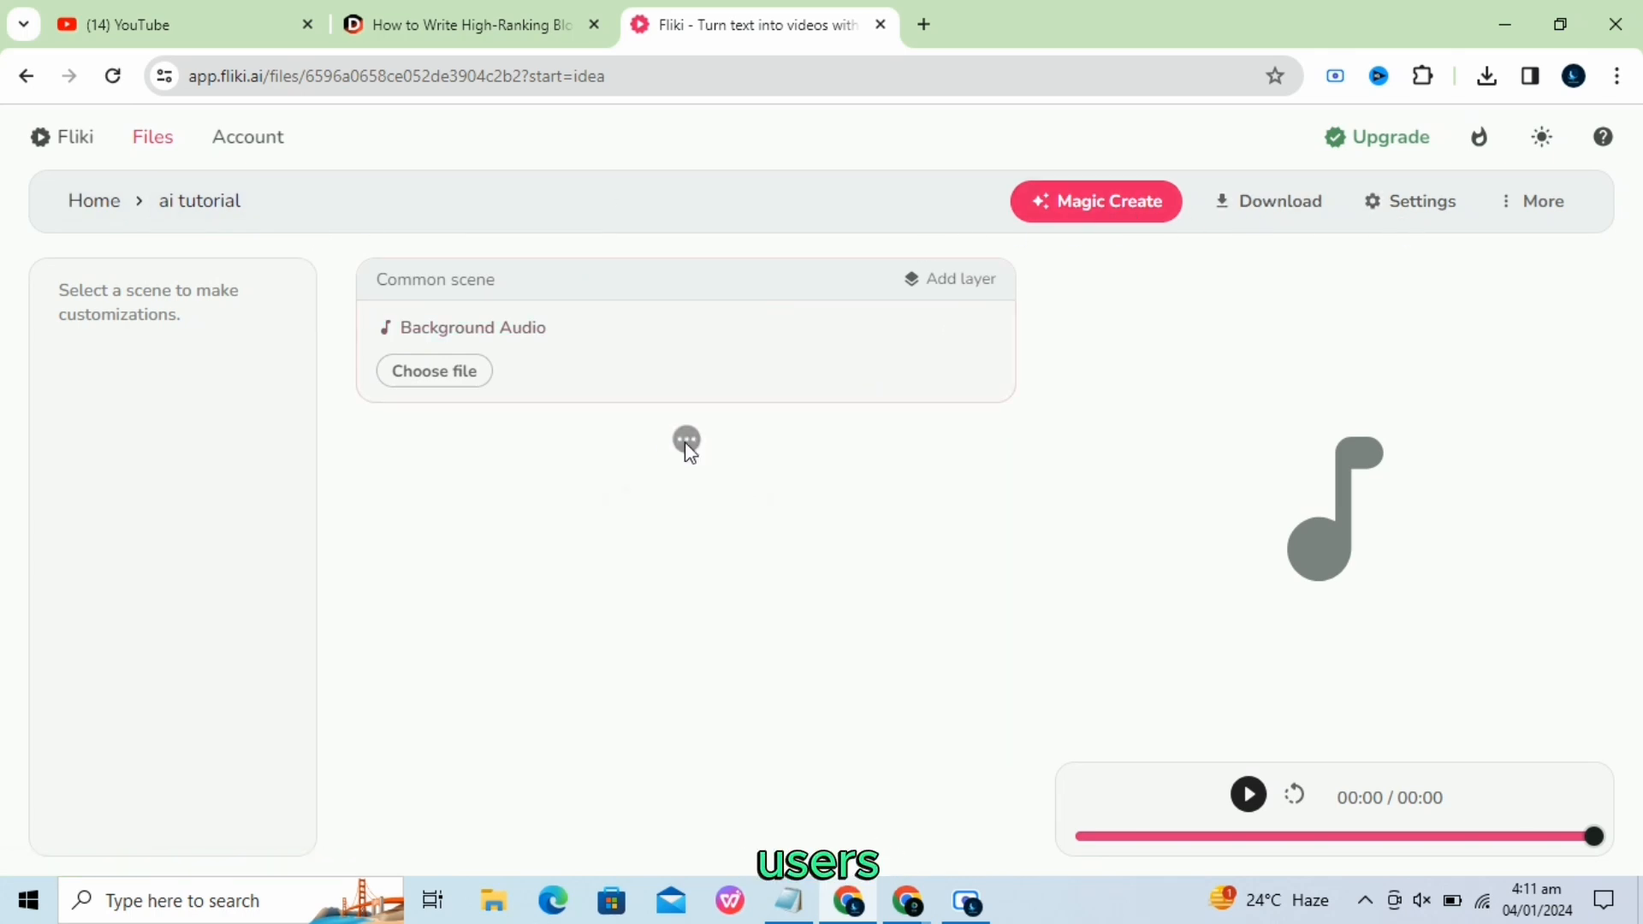
pyautogui.click(687, 422)
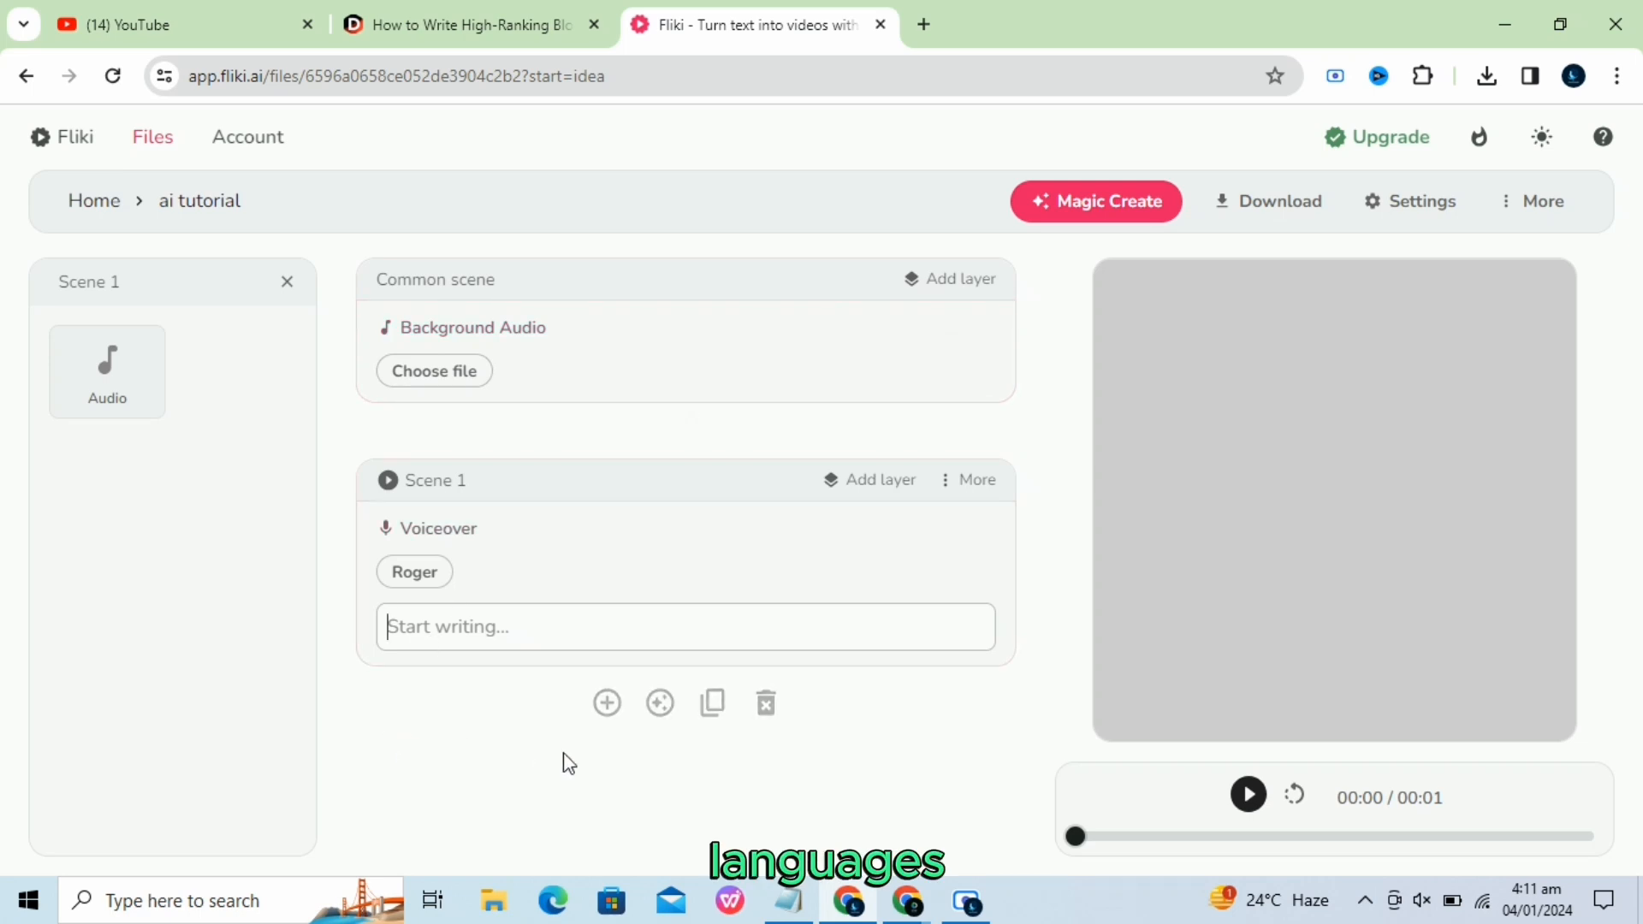
pyautogui.moveTo(486, 823)
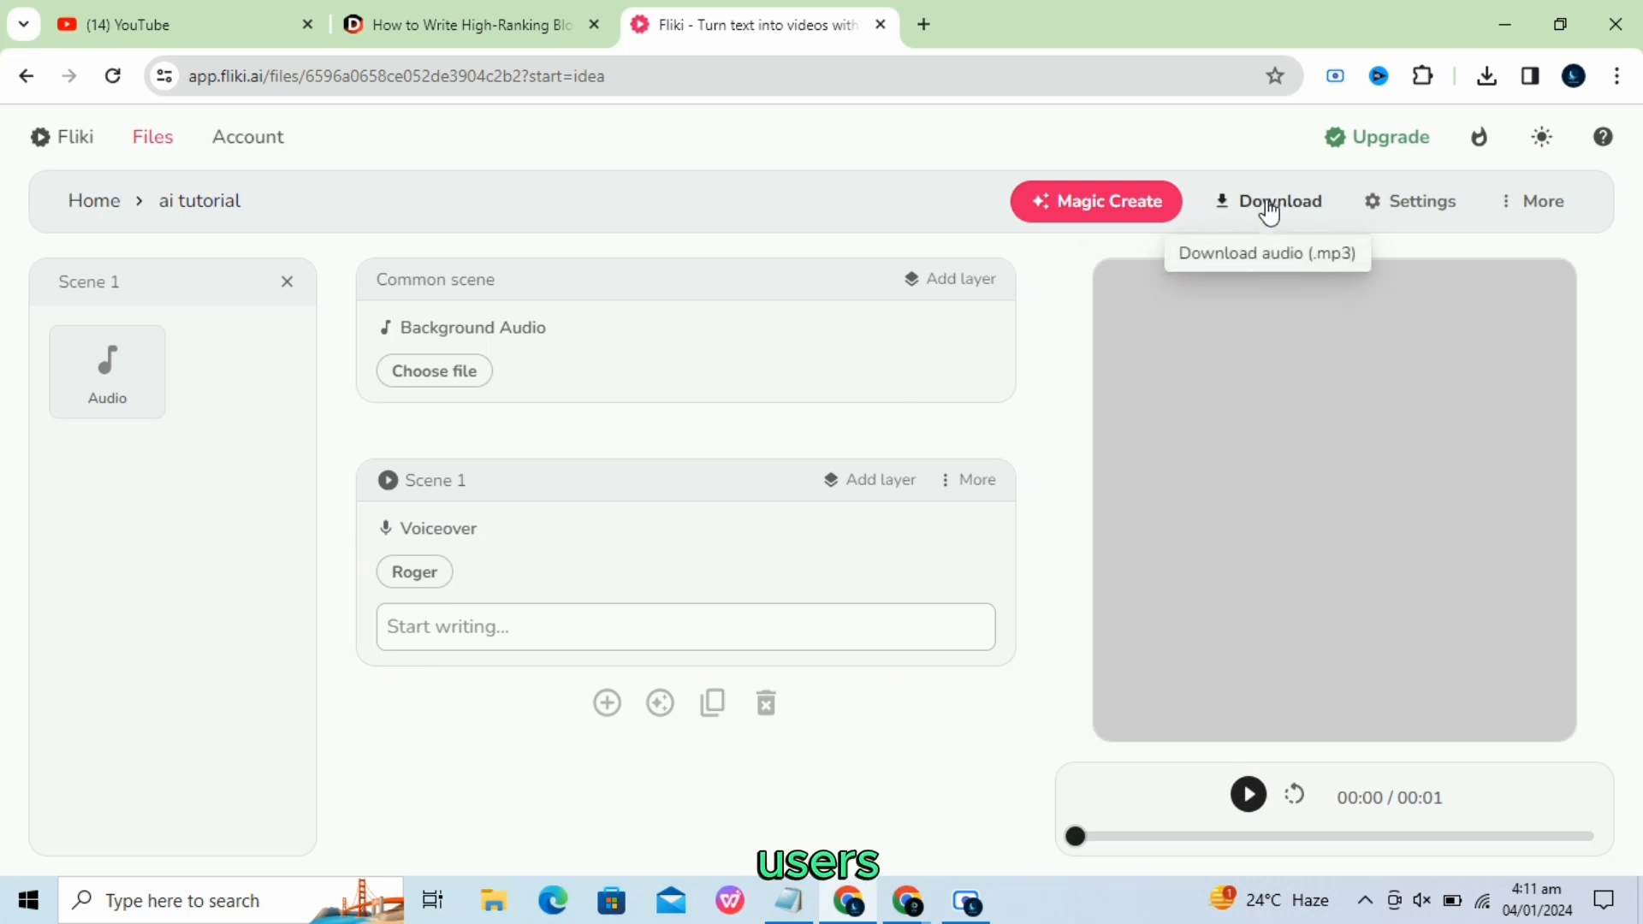
pyautogui.moveTo(1136, 311)
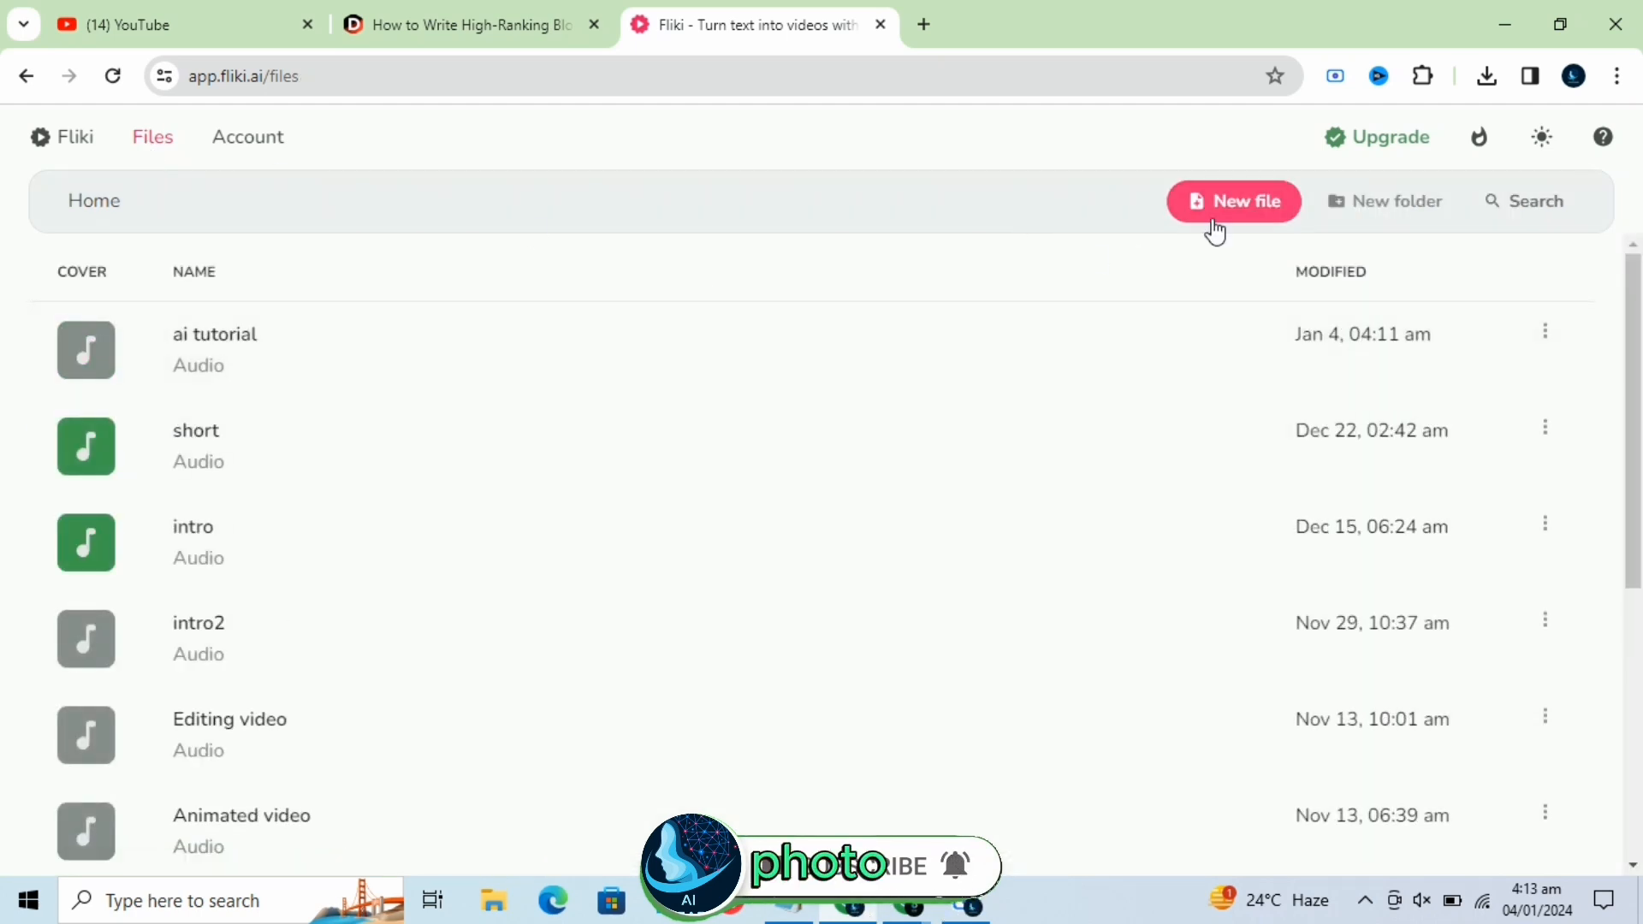
# Create a portrait 9:16 video file named 'tutorial' that starts from an idea.
pyautogui.click(1233, 202)
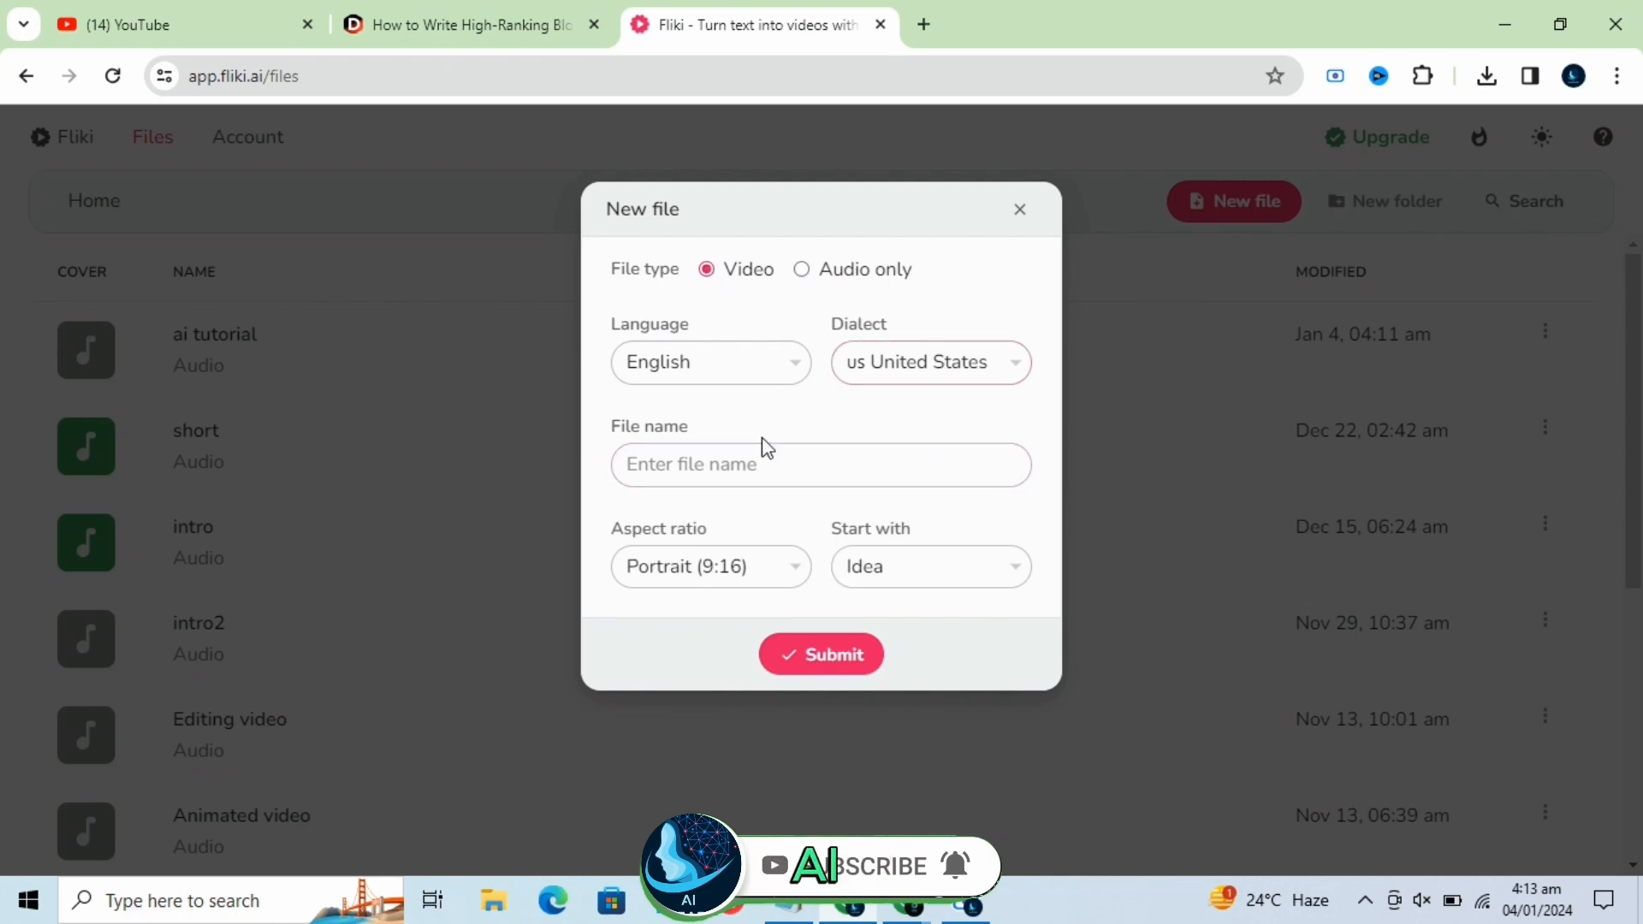
pyautogui.click(710, 566)
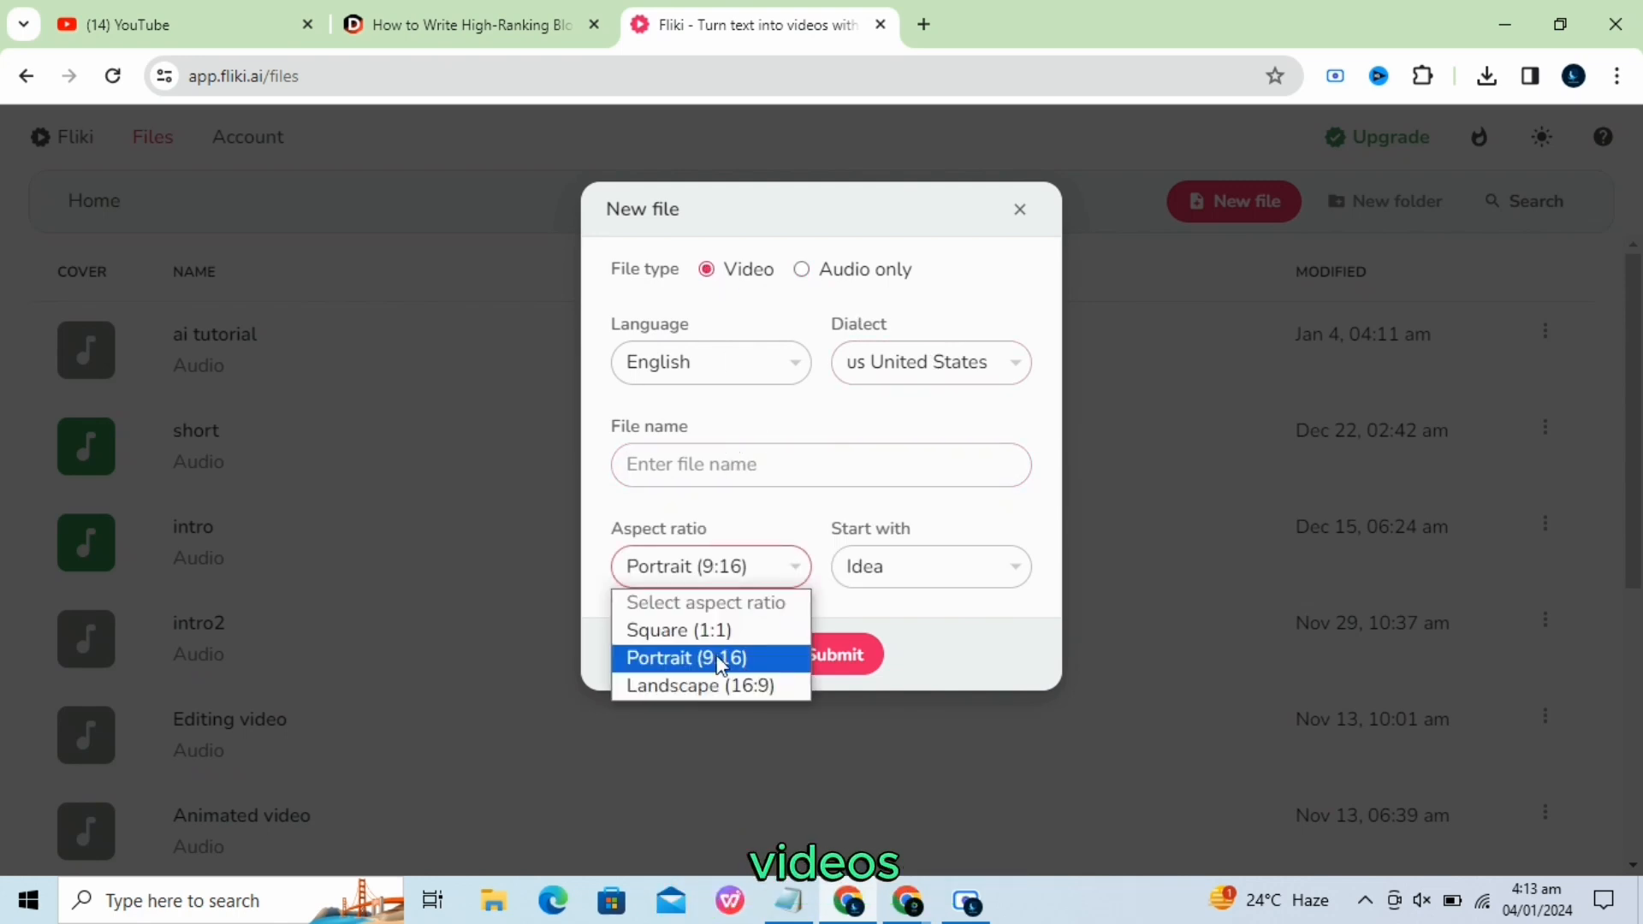
pyautogui.click(927, 567)
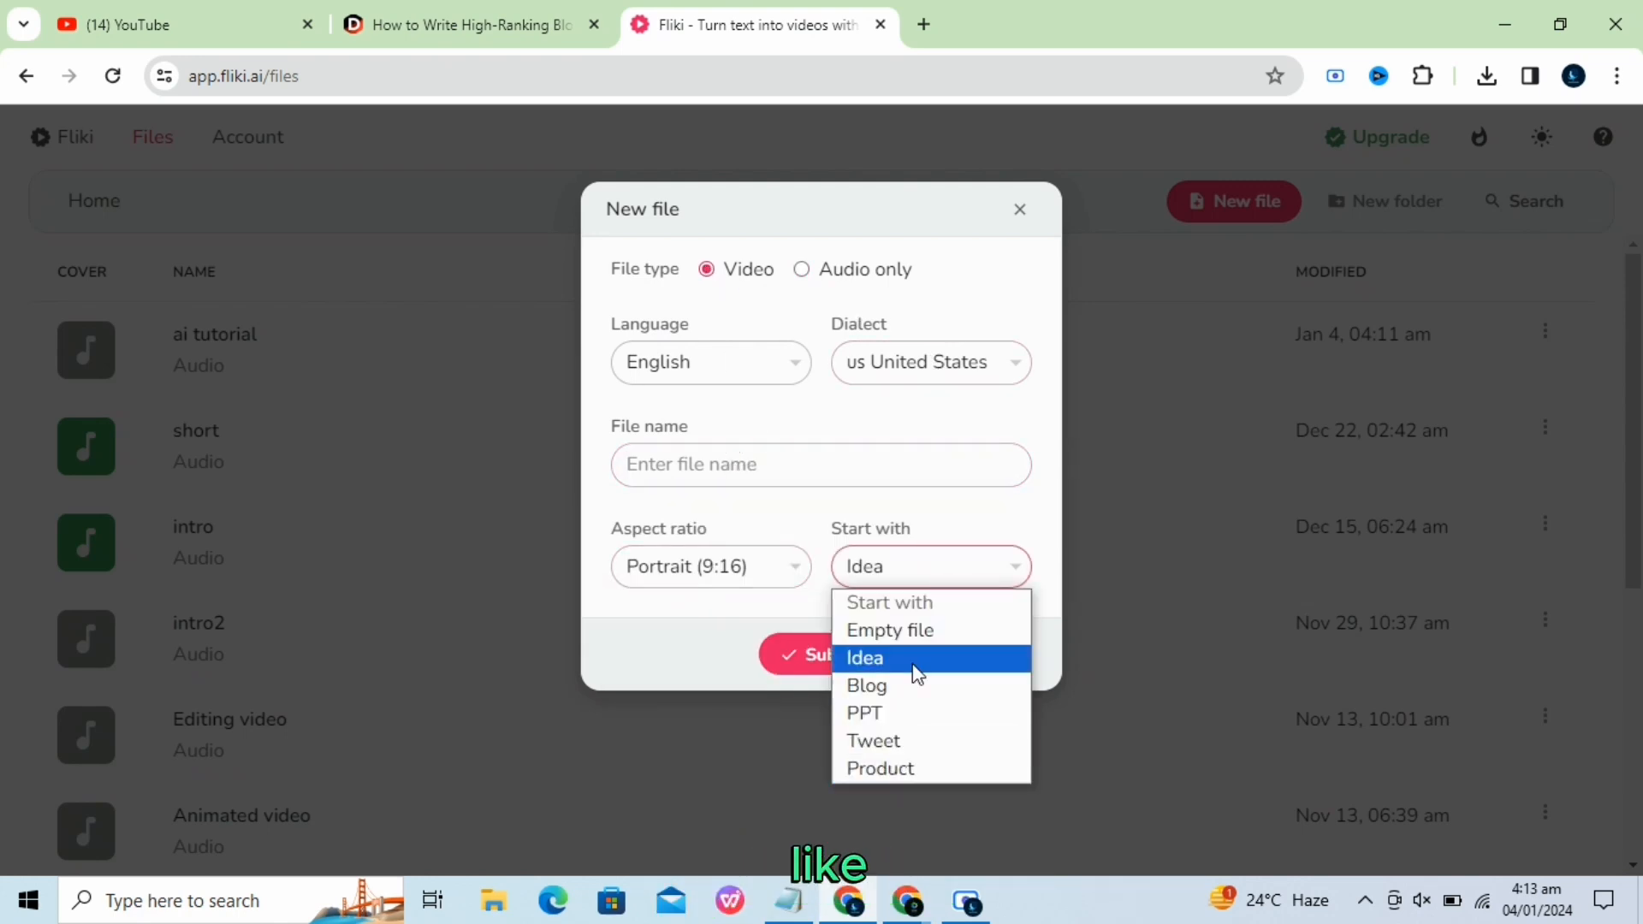
pyautogui.click(863, 657)
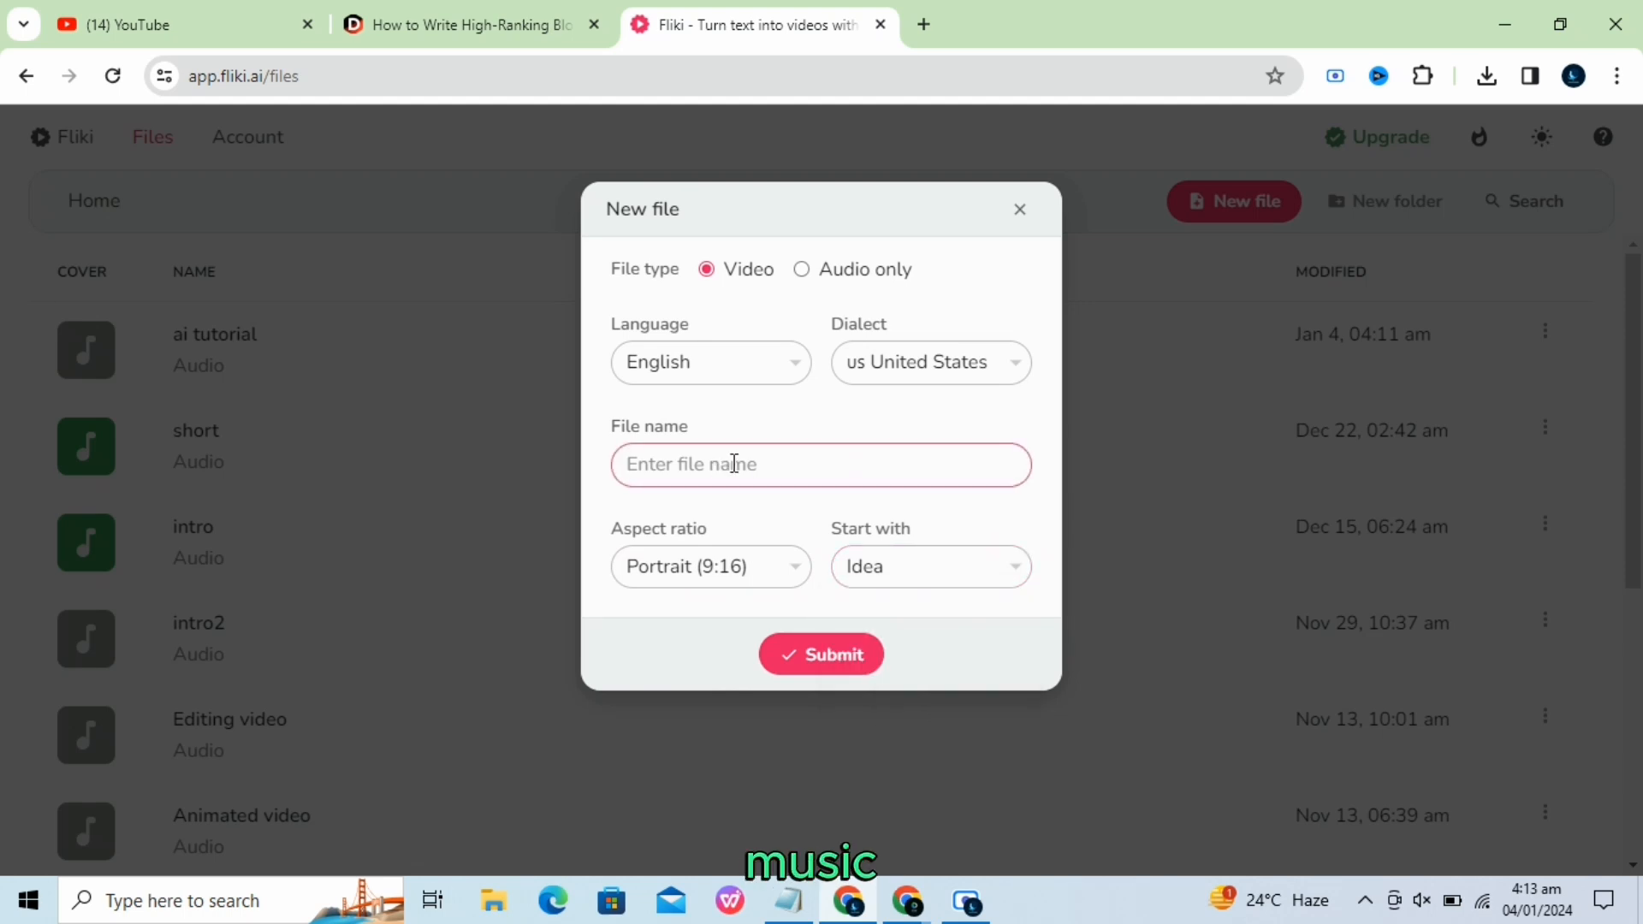
pyautogui.write('tu')
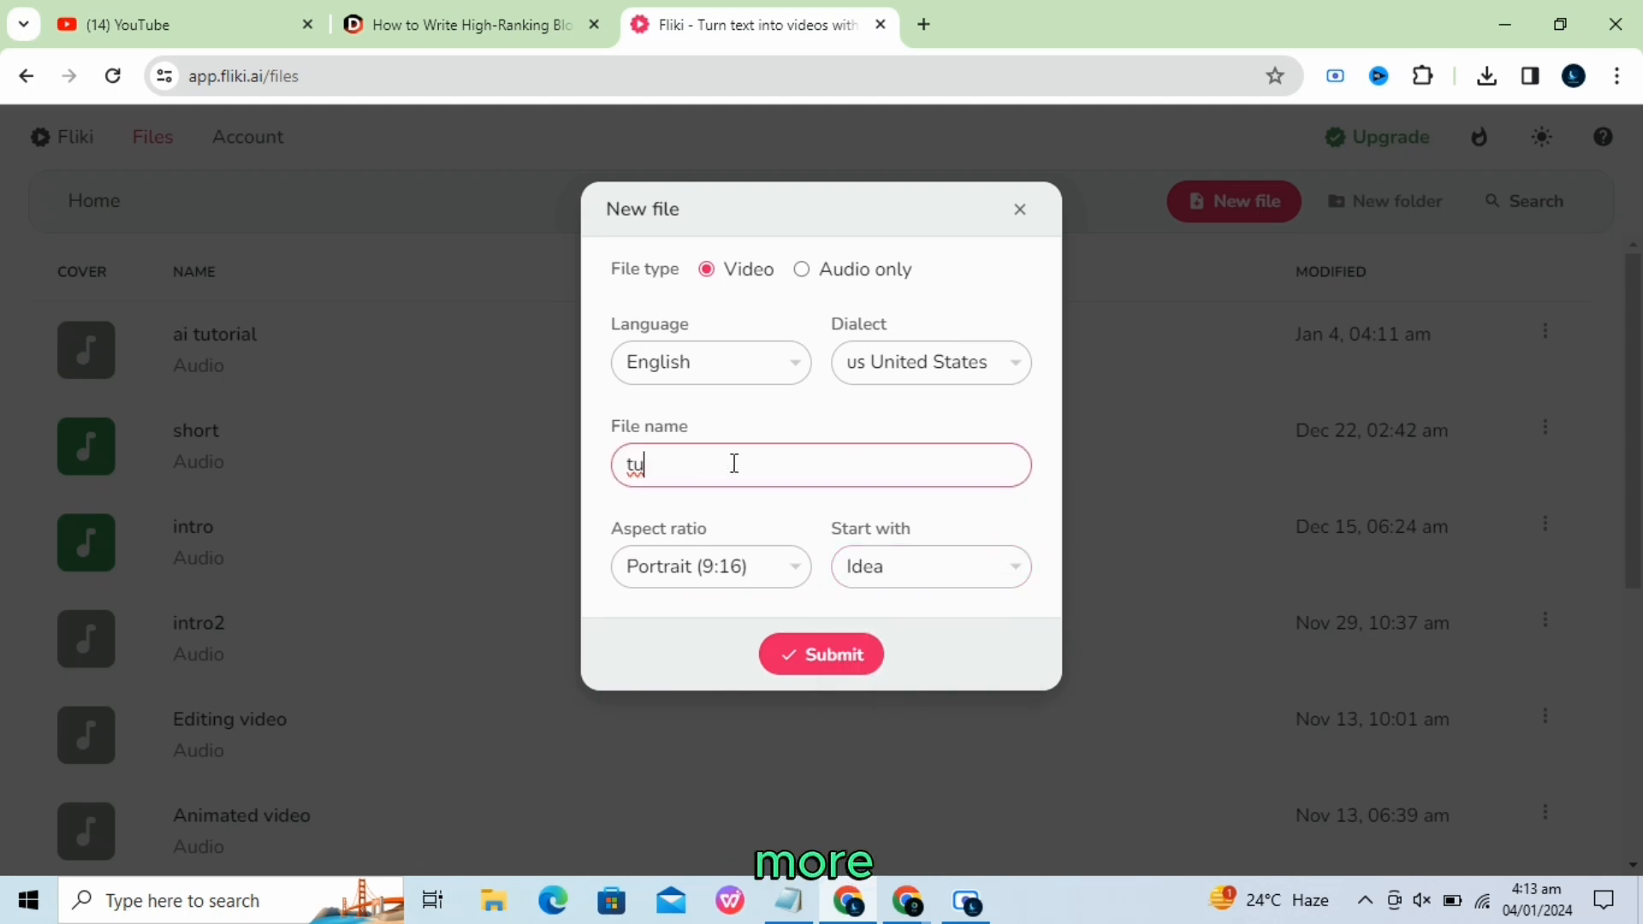
pyautogui.click(819, 654)
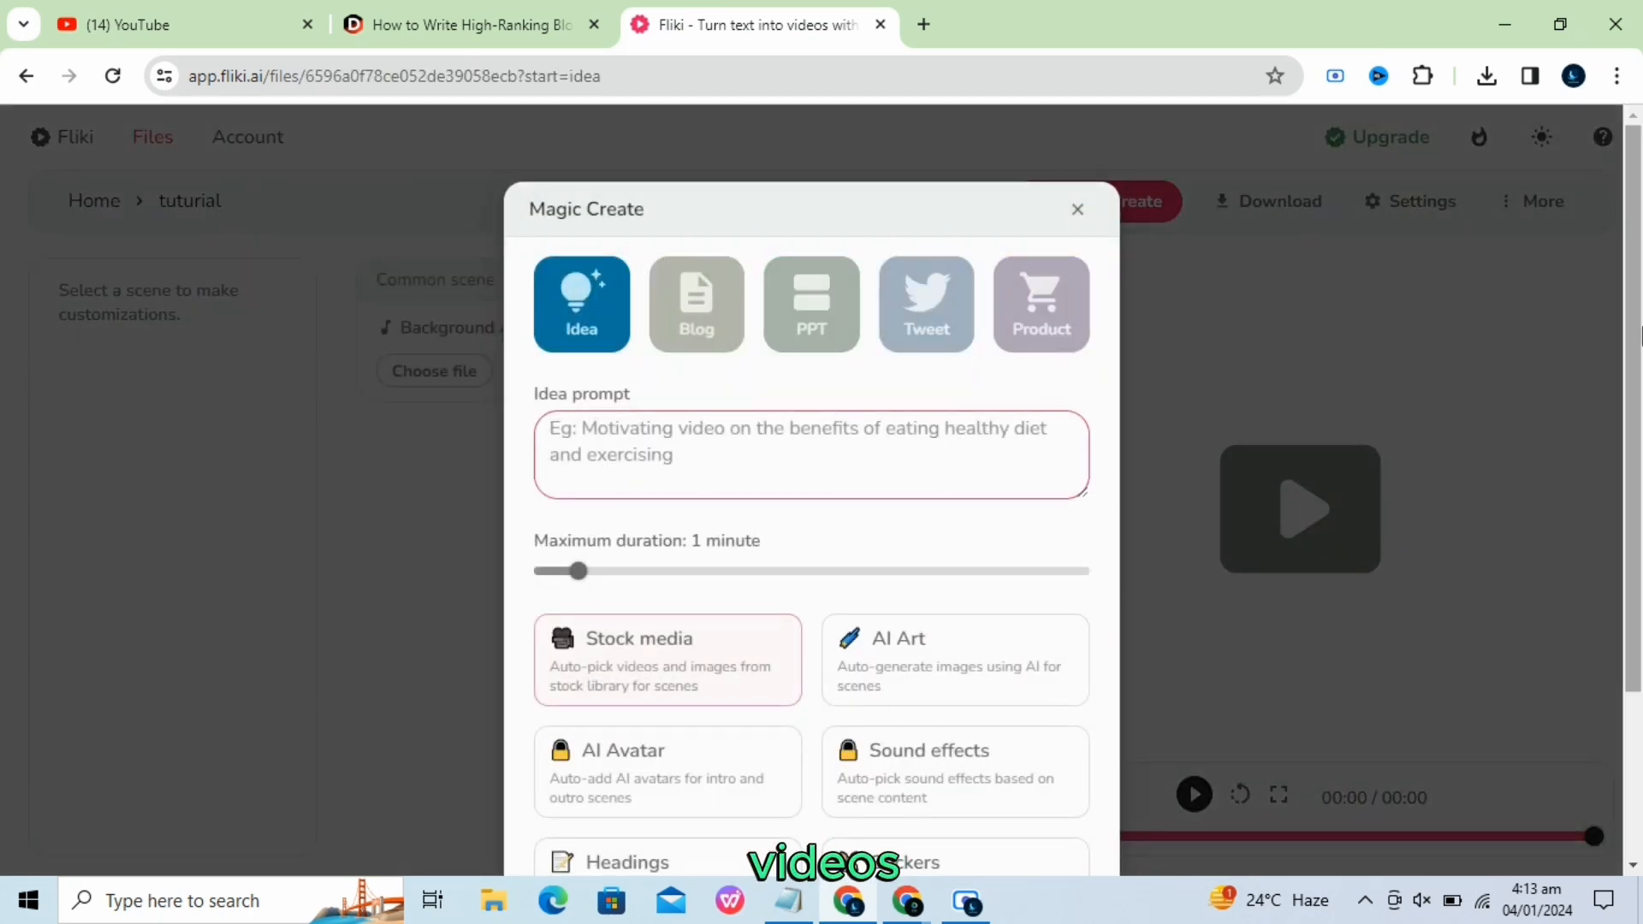
# Dismiss Magic Create and show the Scene 1 Roger voiceover settings.
pyautogui.click(1076, 209)
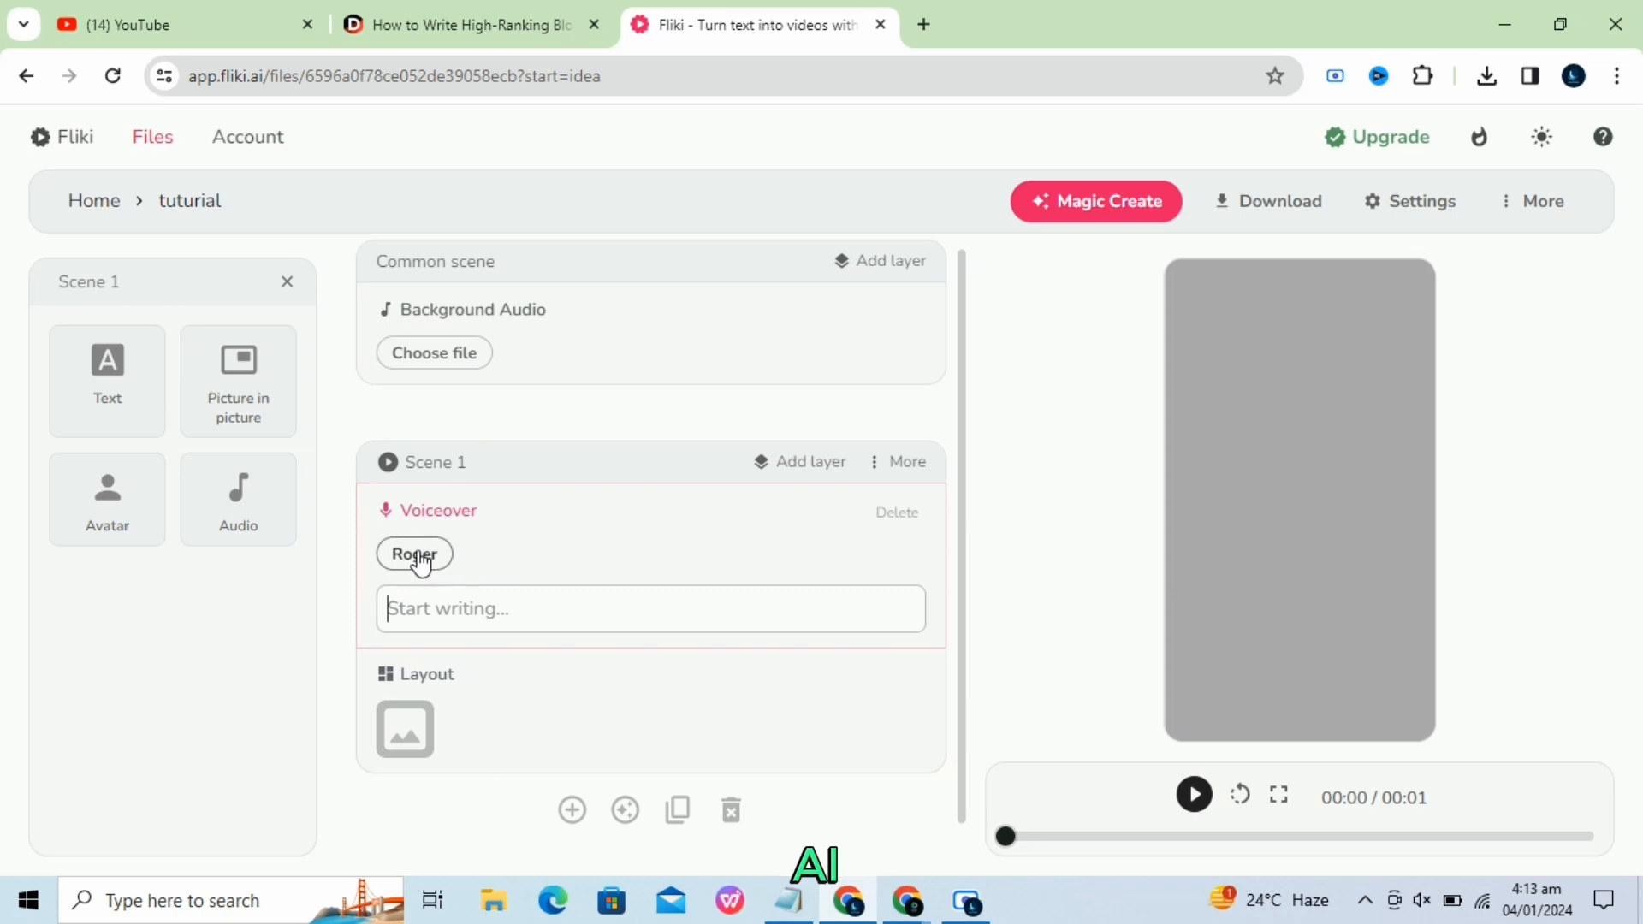
pyautogui.click(414, 552)
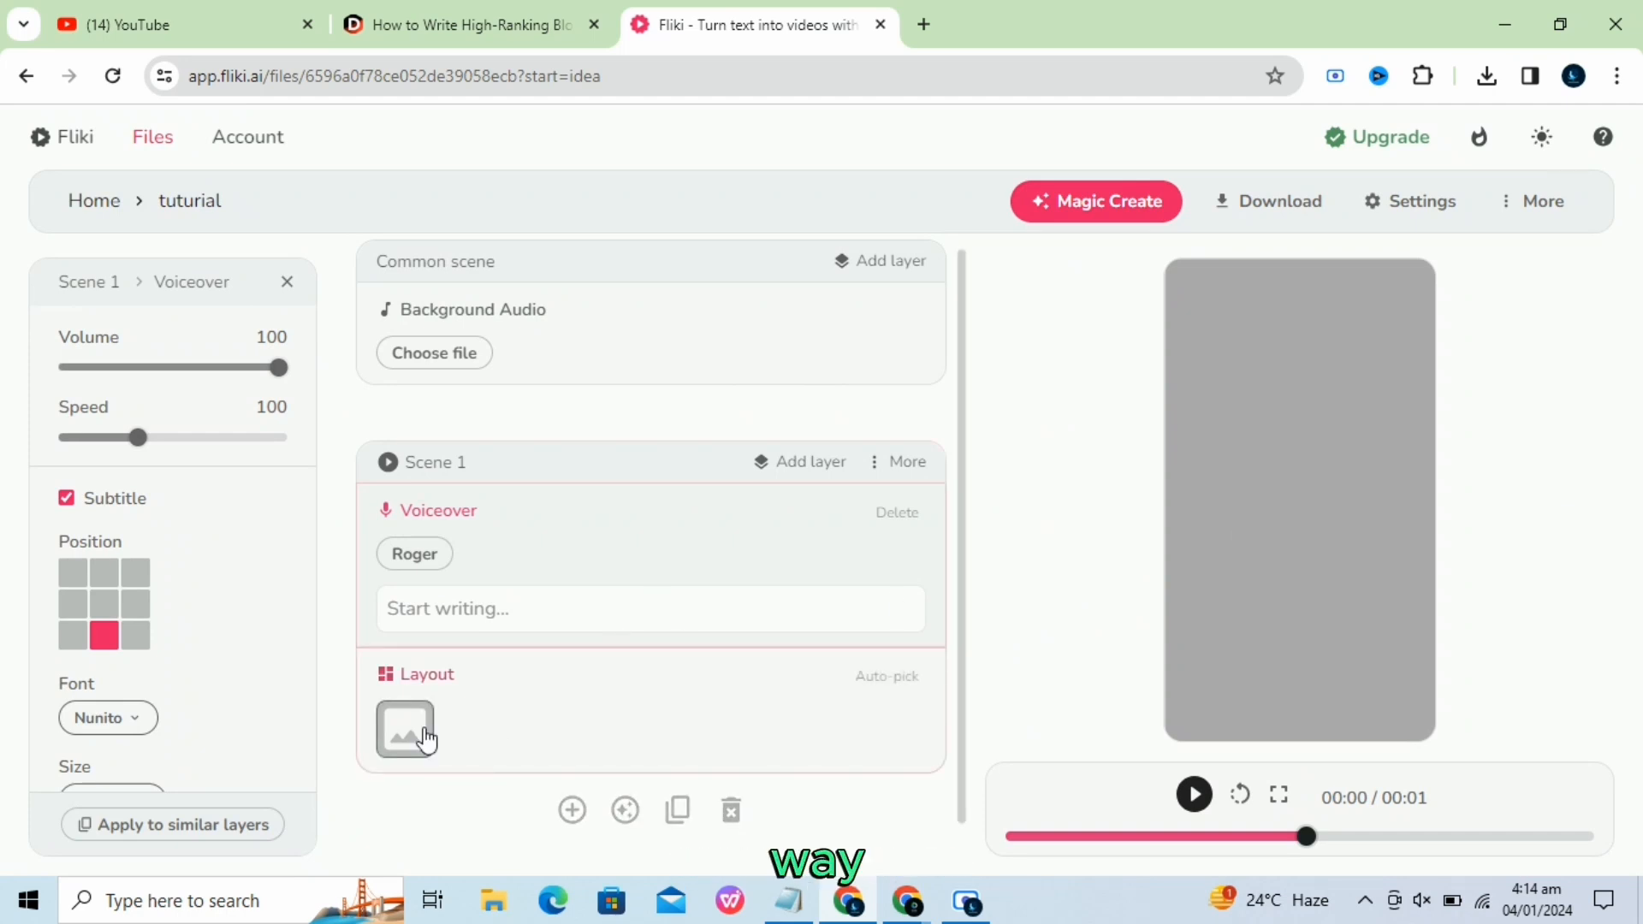
pyautogui.moveTo(1152, 465)
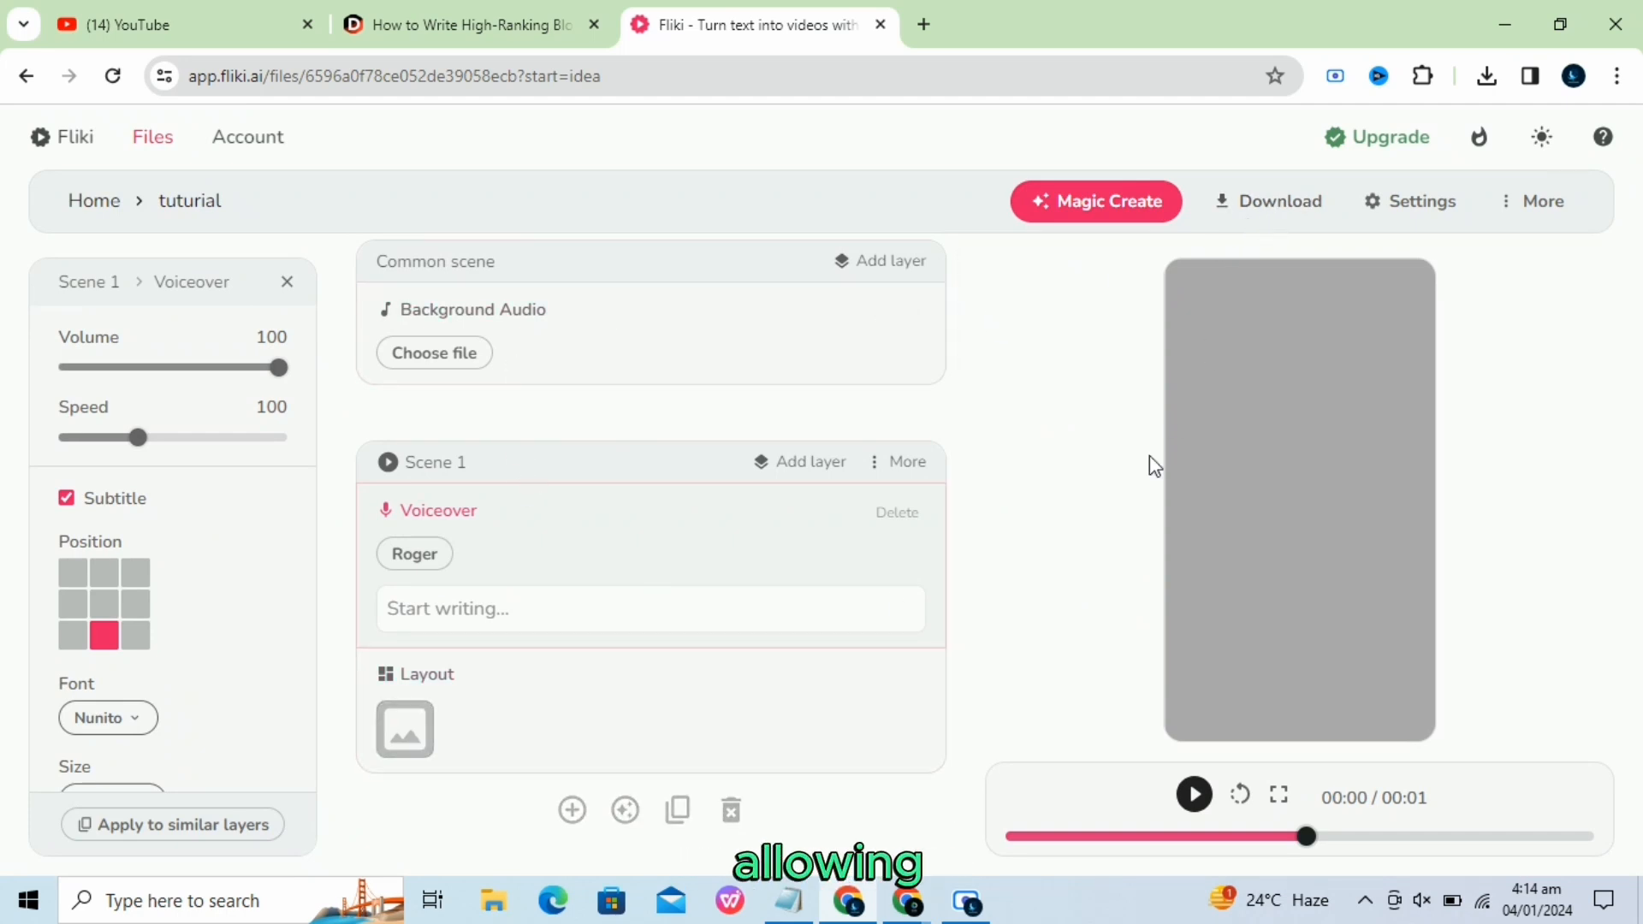
pyautogui.moveTo(1192, 794)
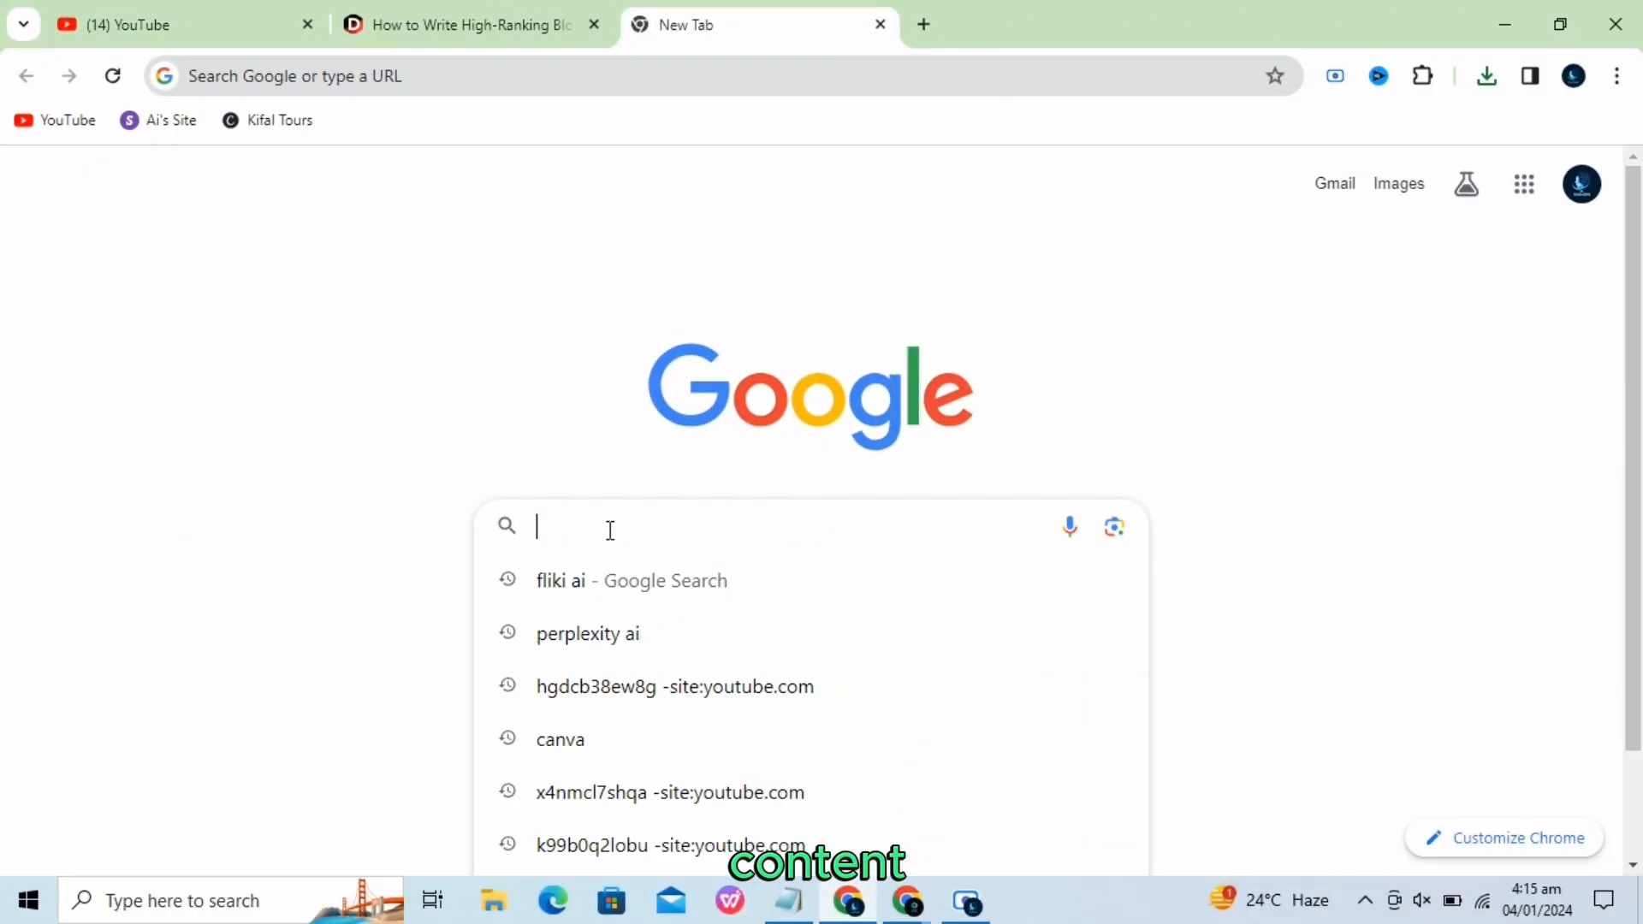
# Search Google for 'pika labs ai' in a new tab and open the Pika.art result.
pyautogui.write('pika labs ai')
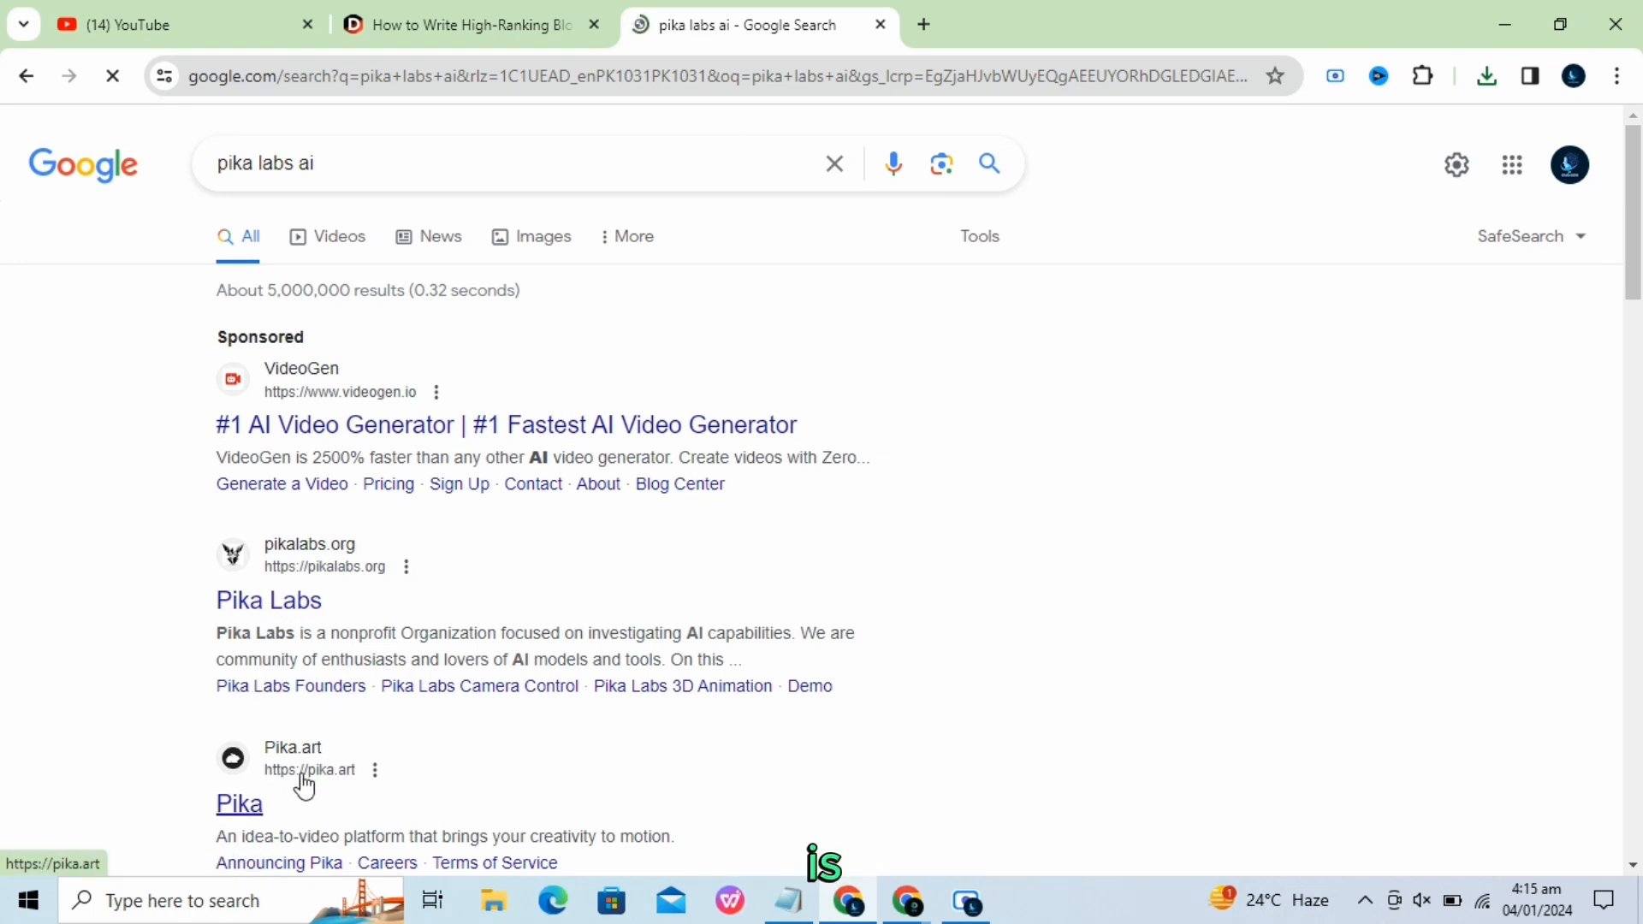
pyautogui.click(239, 804)
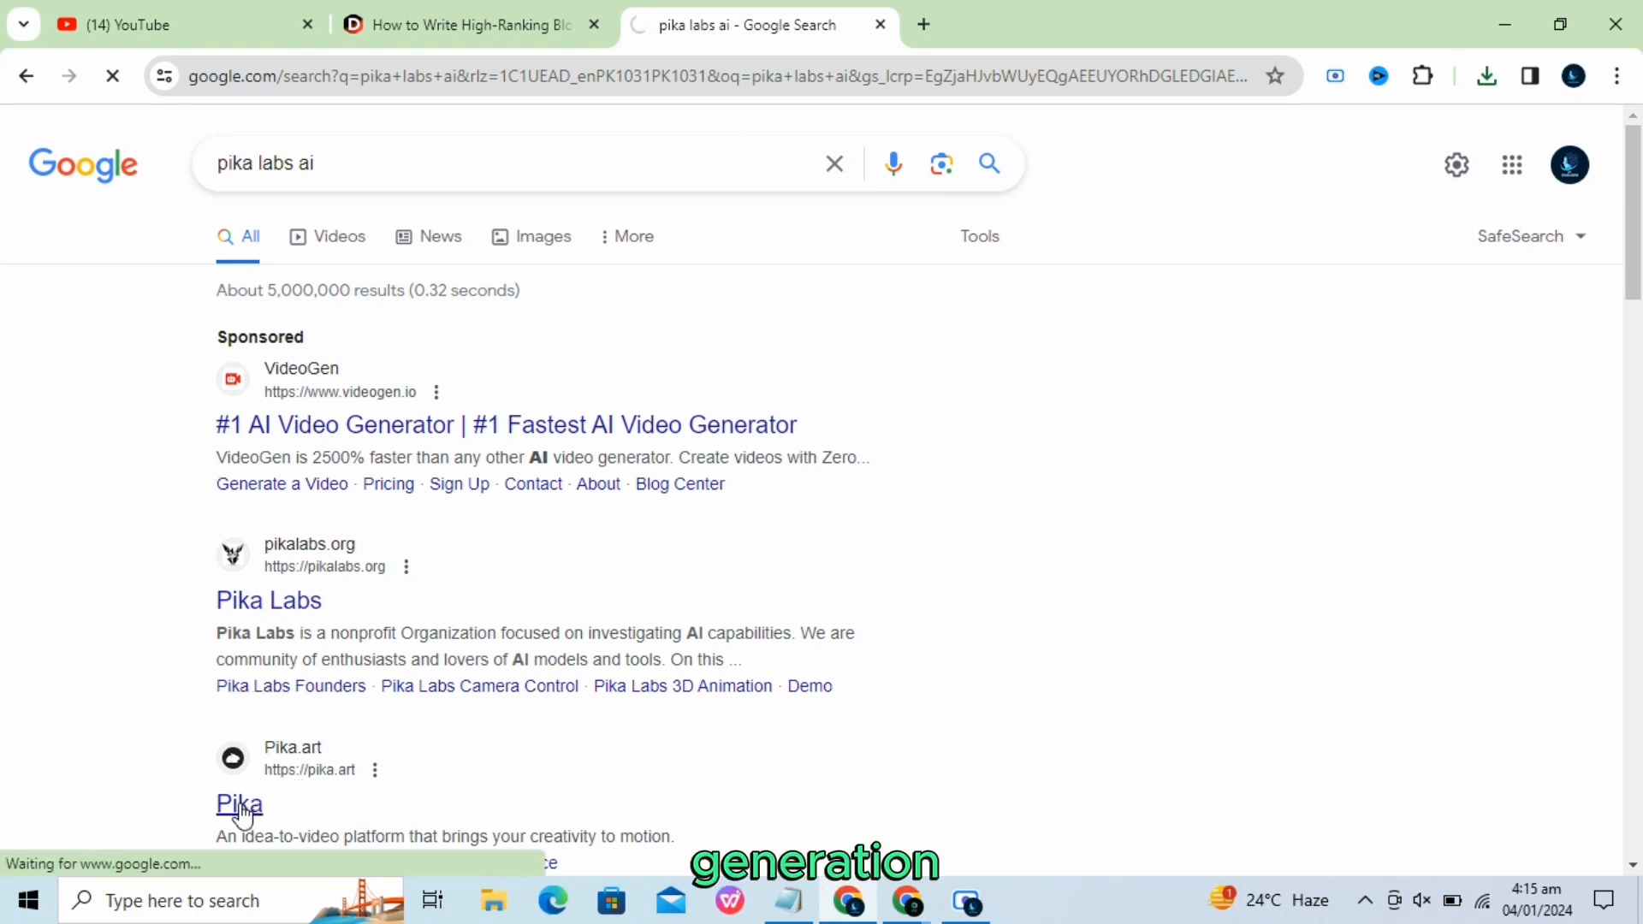
pyautogui.click(239, 805)
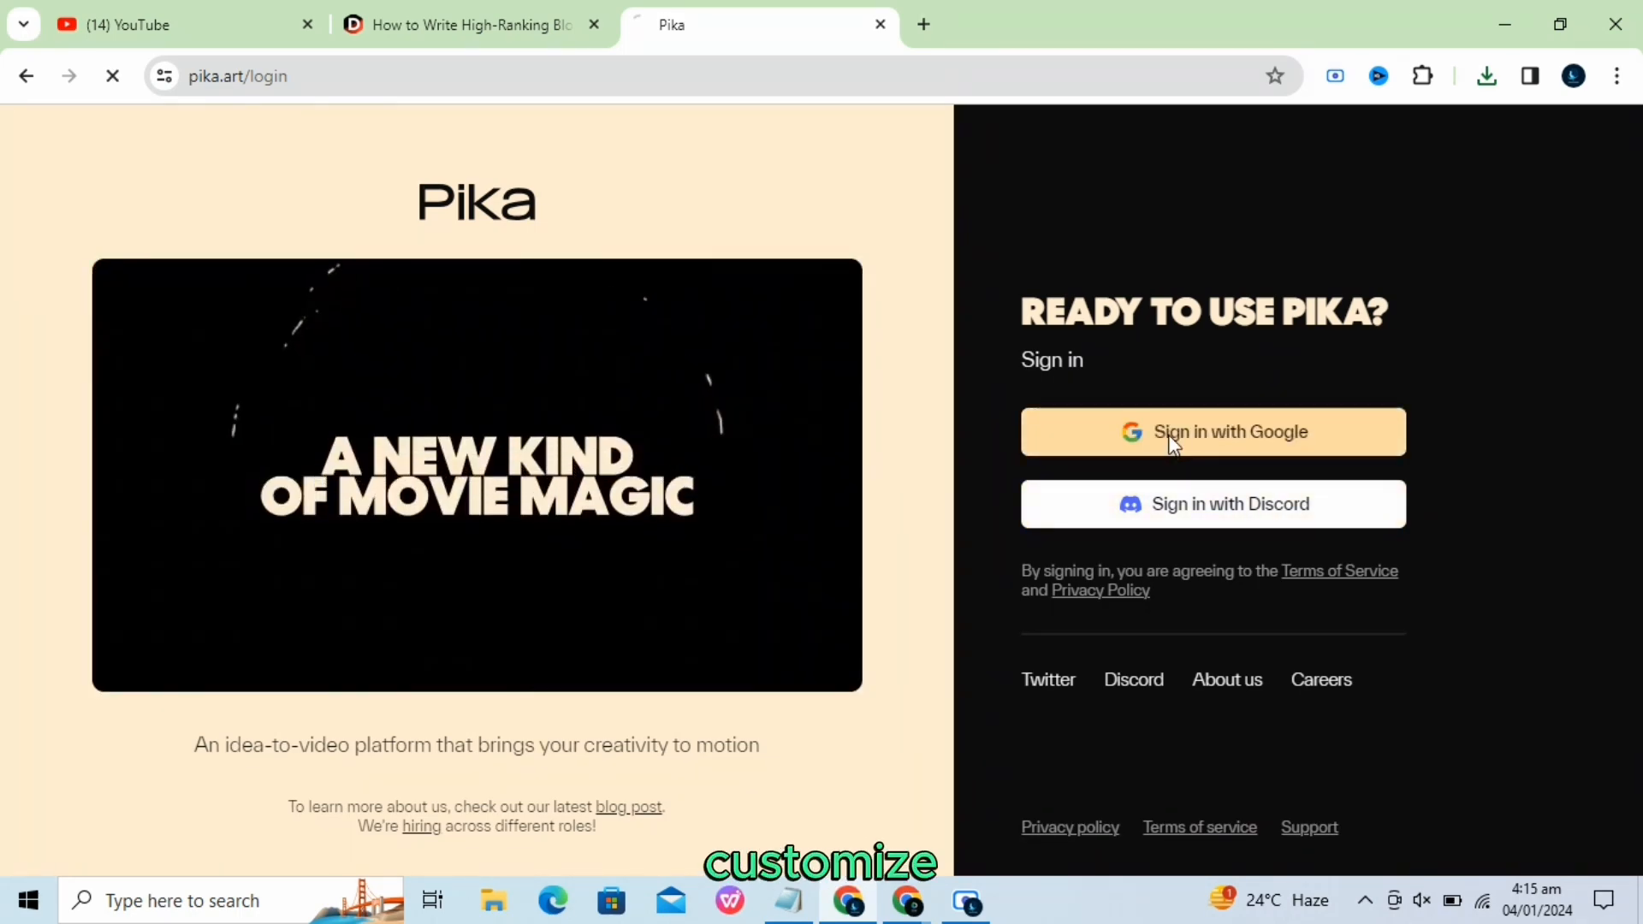
# Sign in to Pika with the listed Google account, landing on the Explore feed.
pyautogui.click(1211, 432)
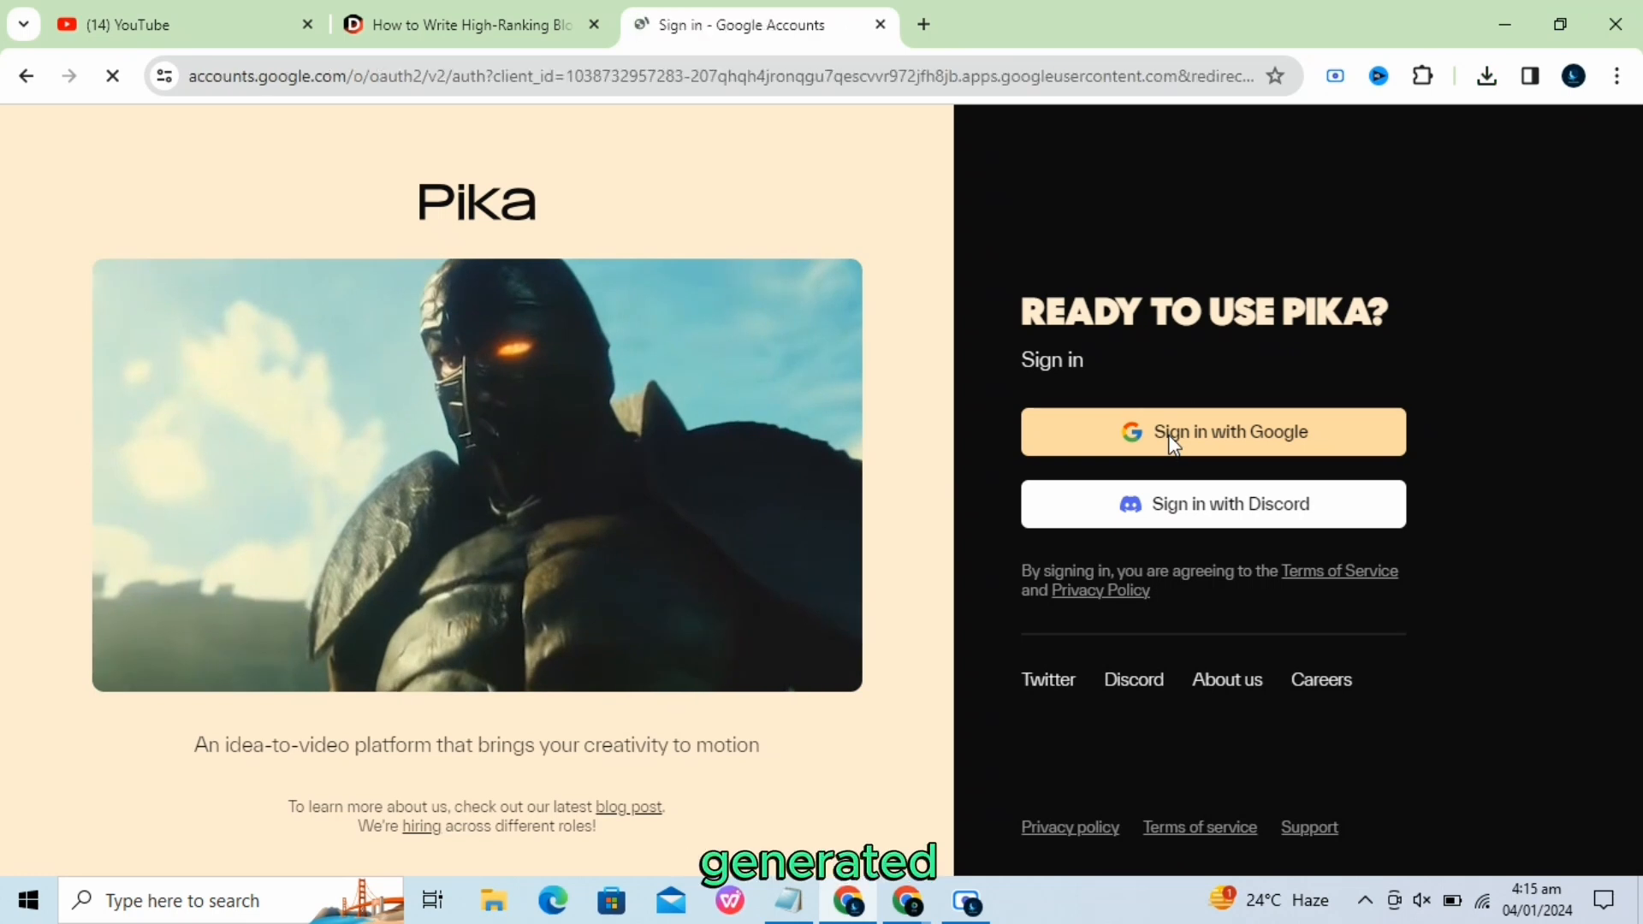
pyautogui.click(1212, 431)
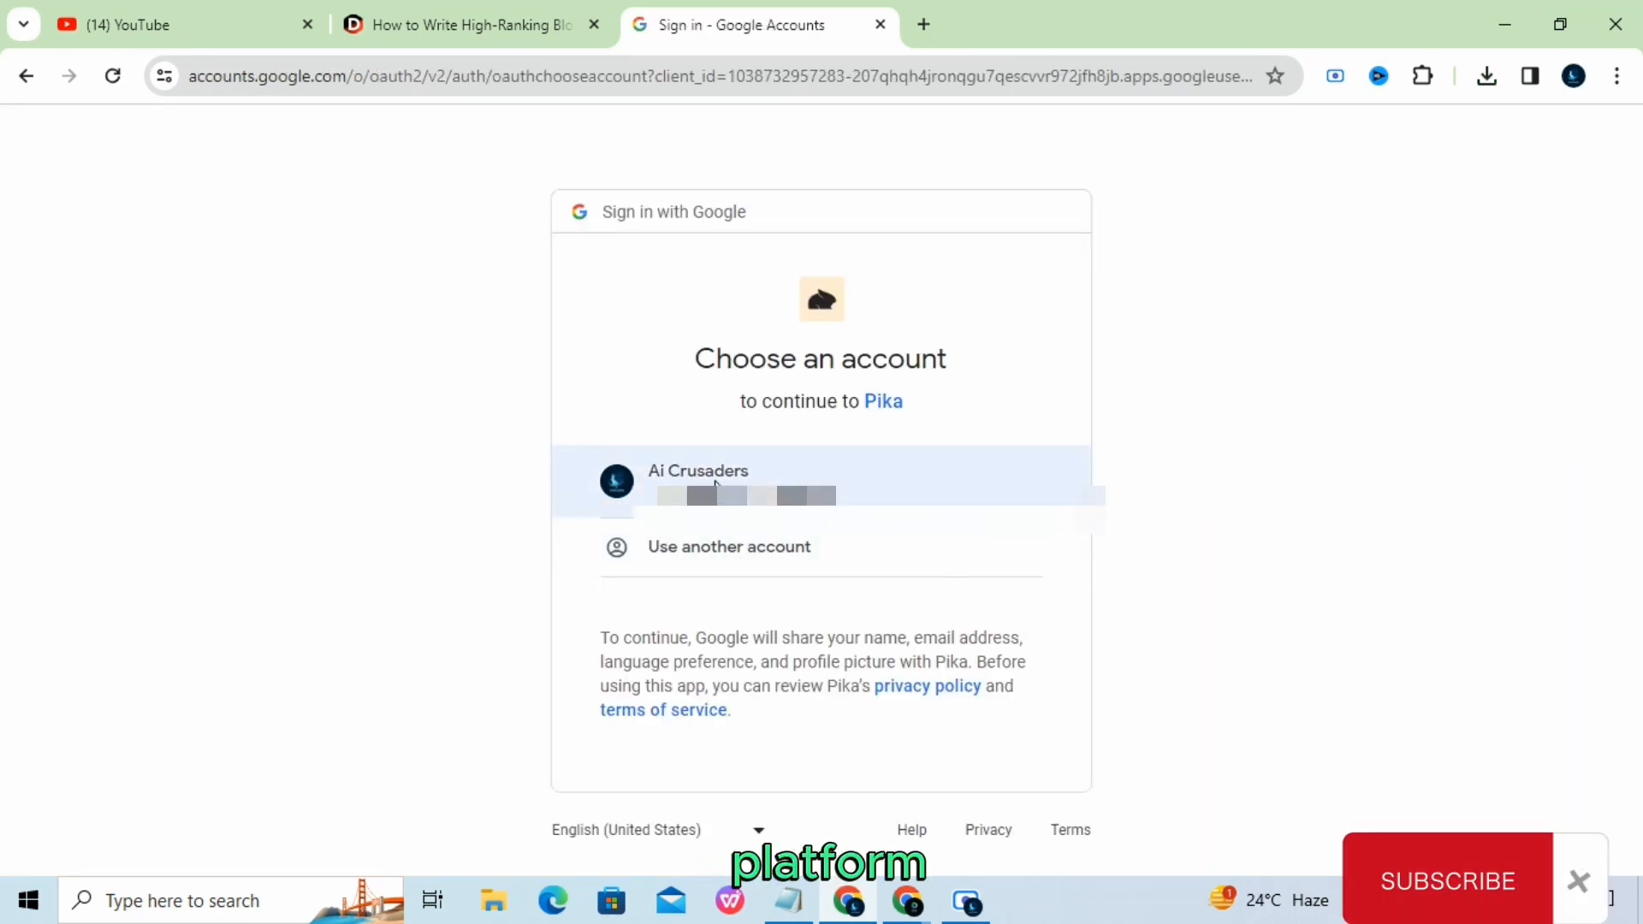
pyautogui.click(734, 482)
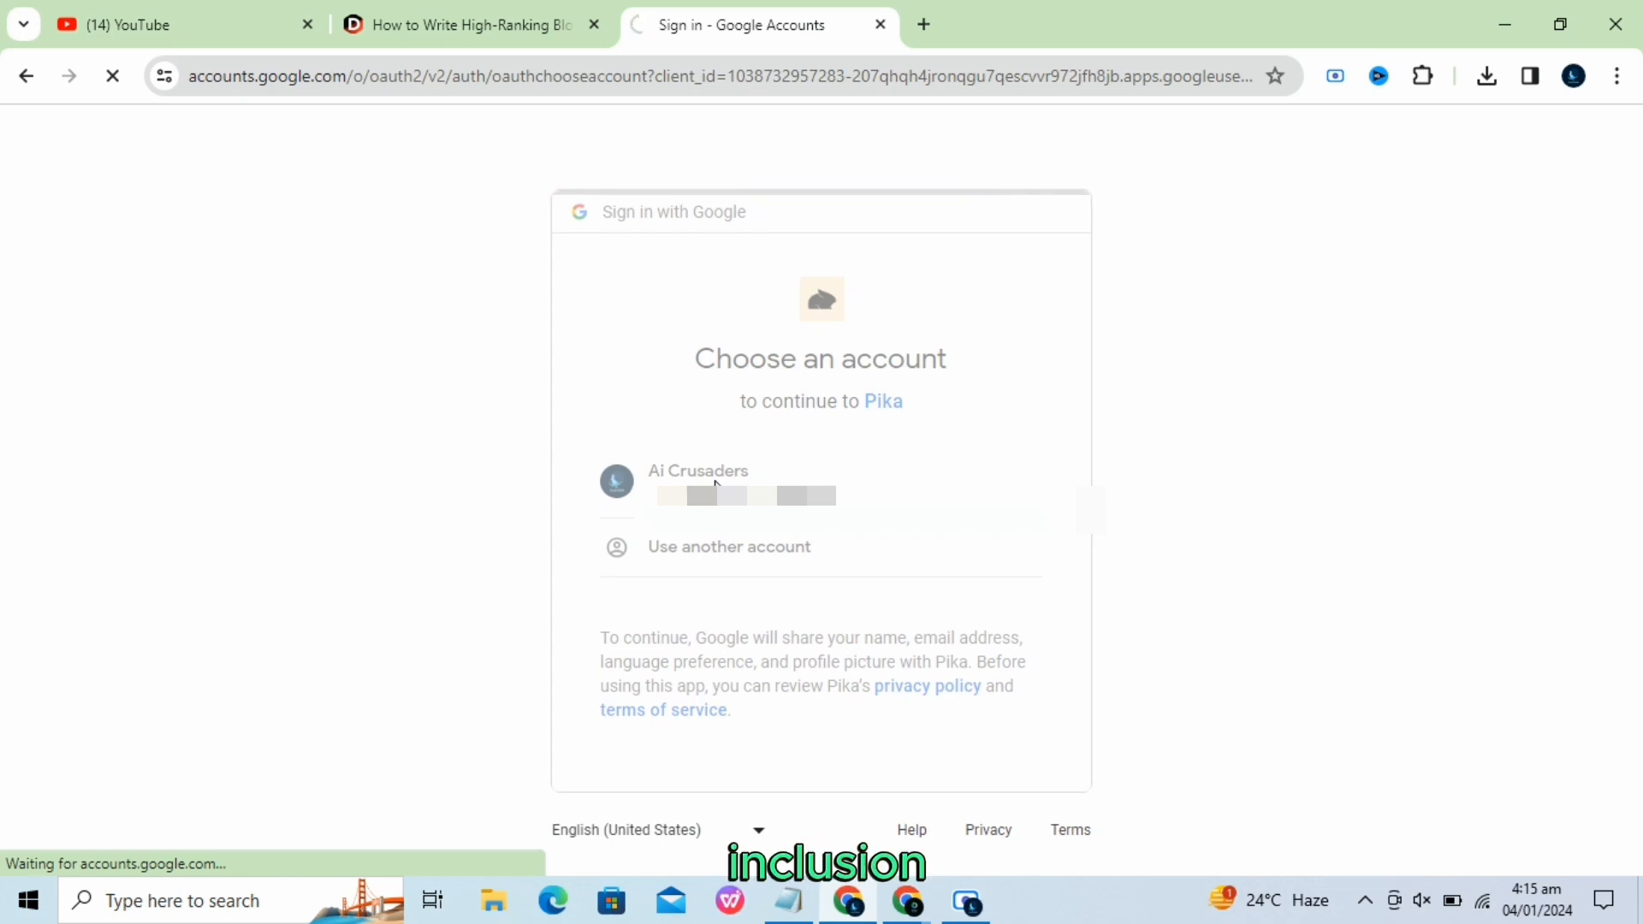
pyautogui.click(712, 482)
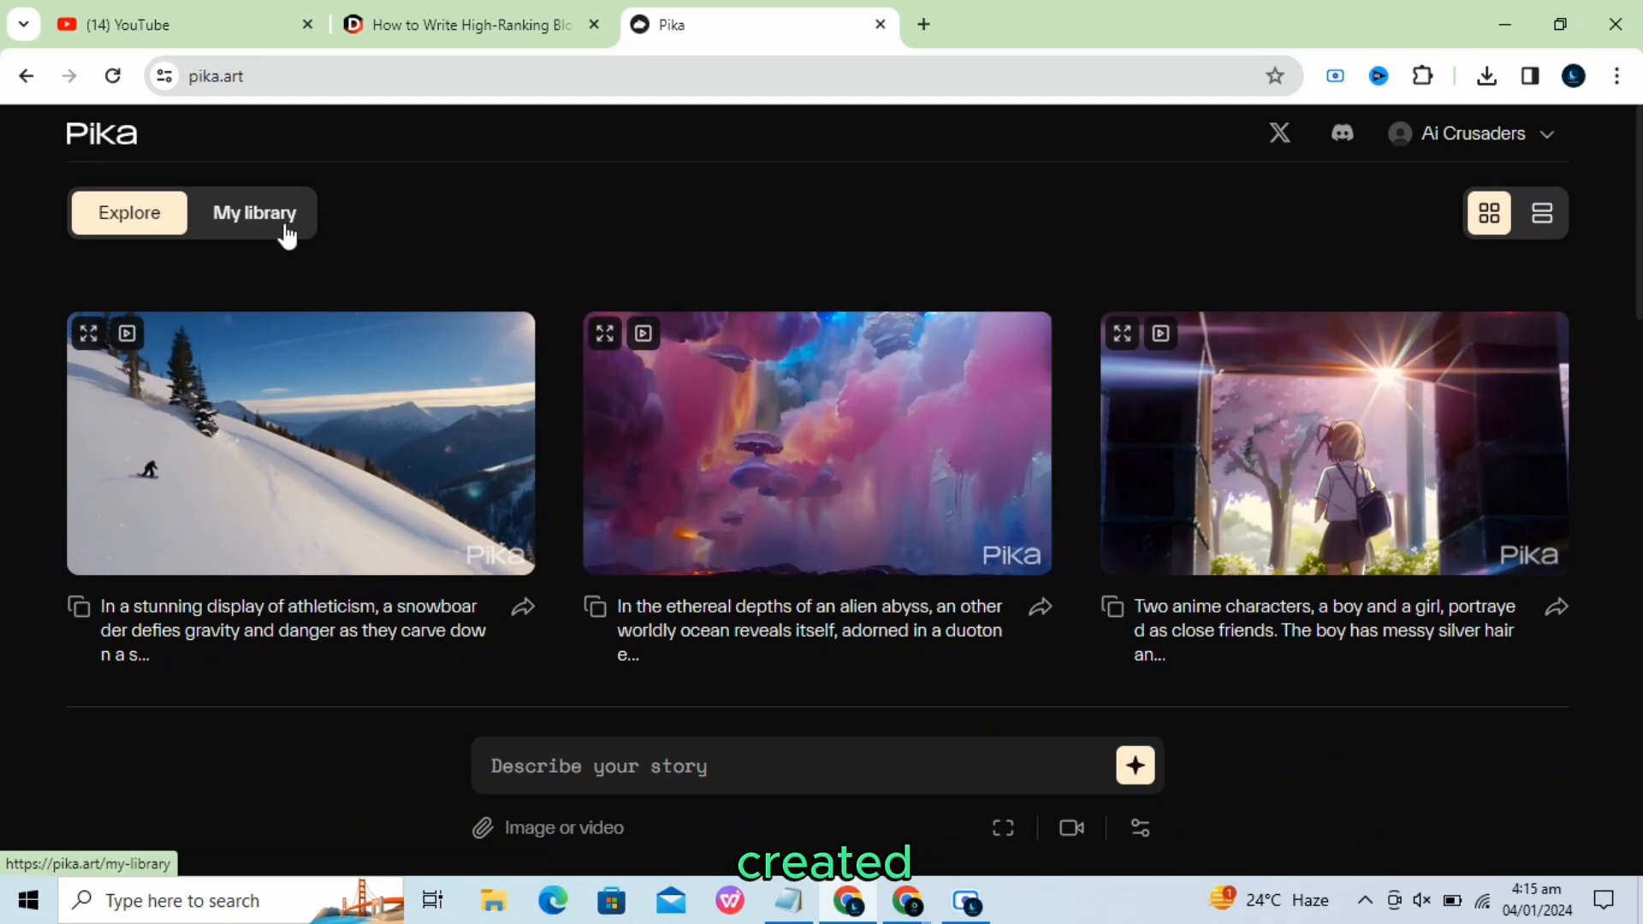
# View Pika's empty library and Explore feed, then navigate the tab to suno.ai.
pyautogui.click(253, 213)
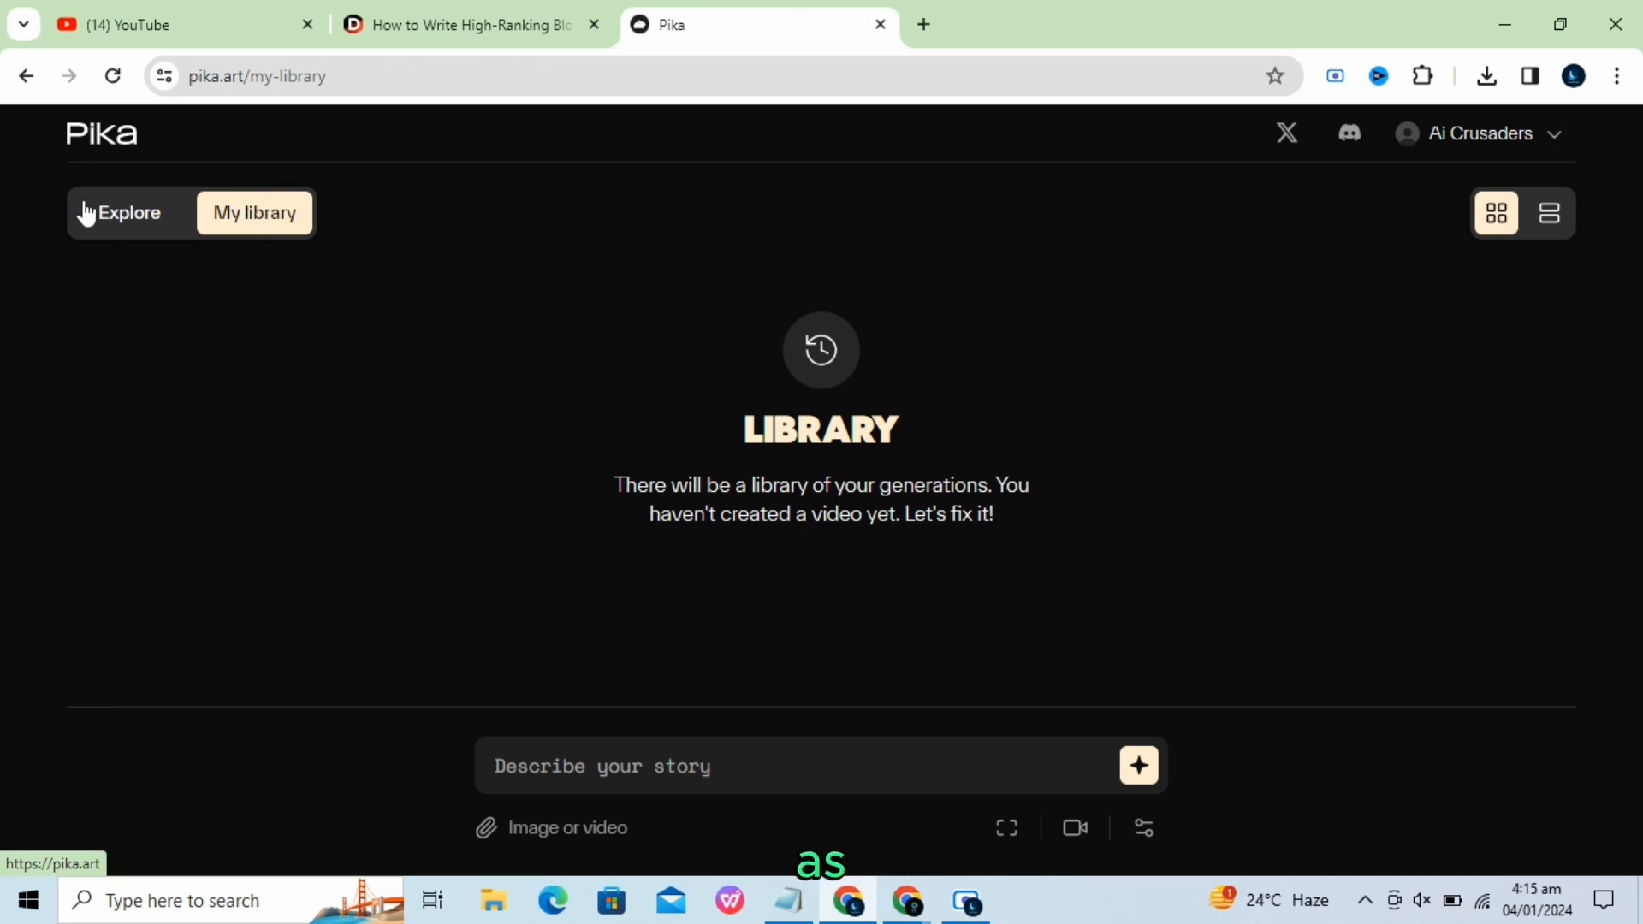
pyautogui.click(128, 212)
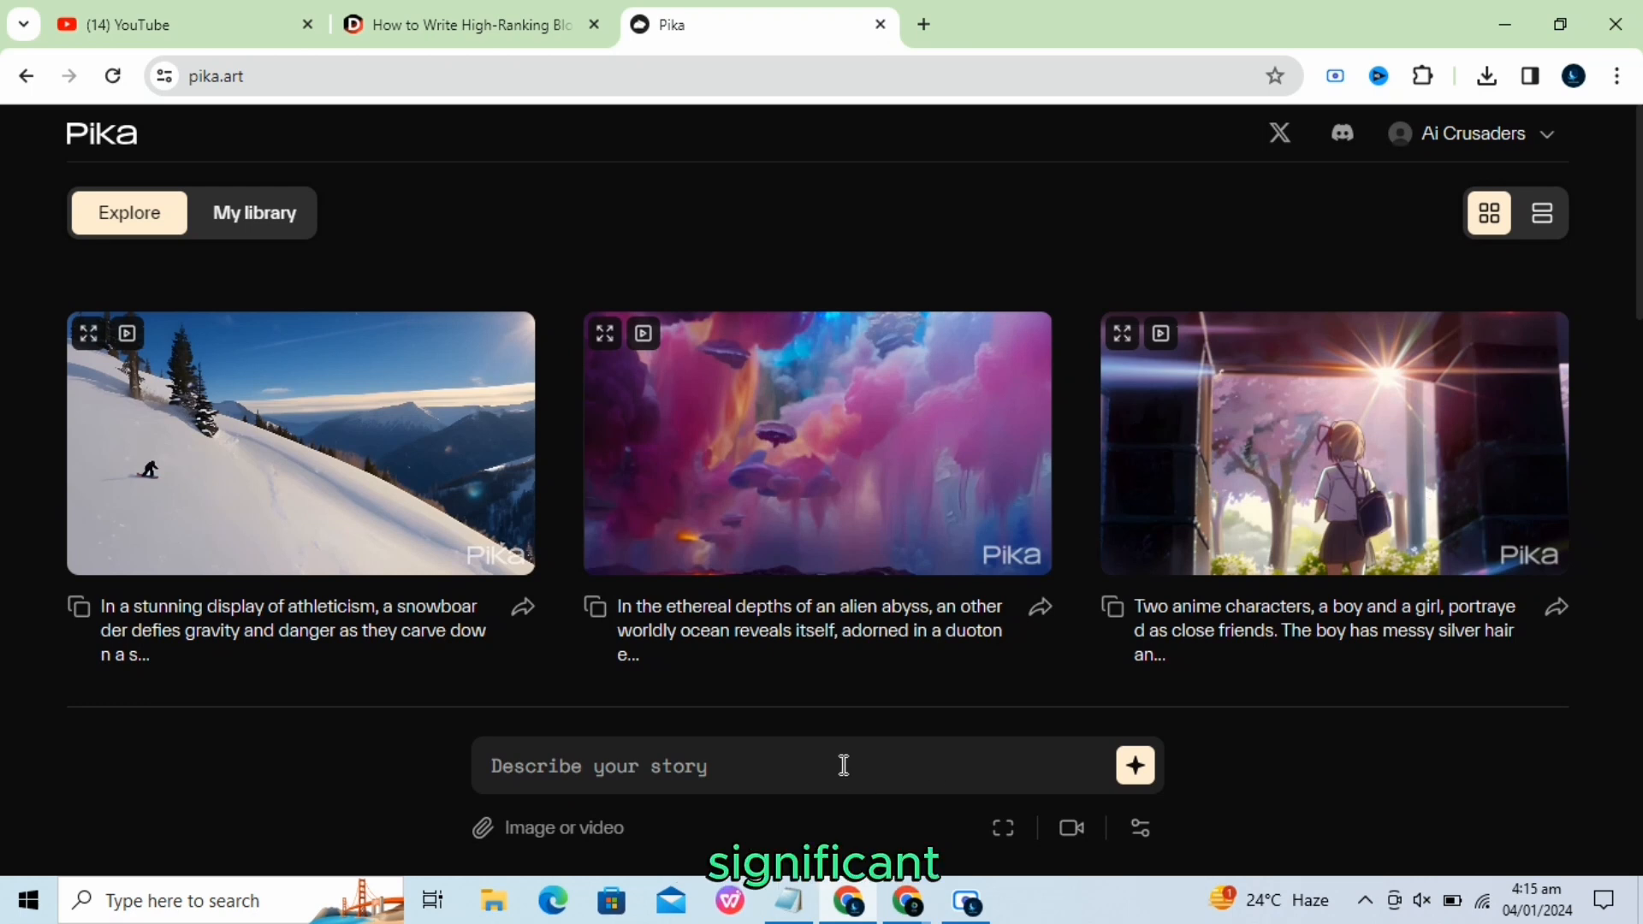
pyautogui.moveTo(282, 628)
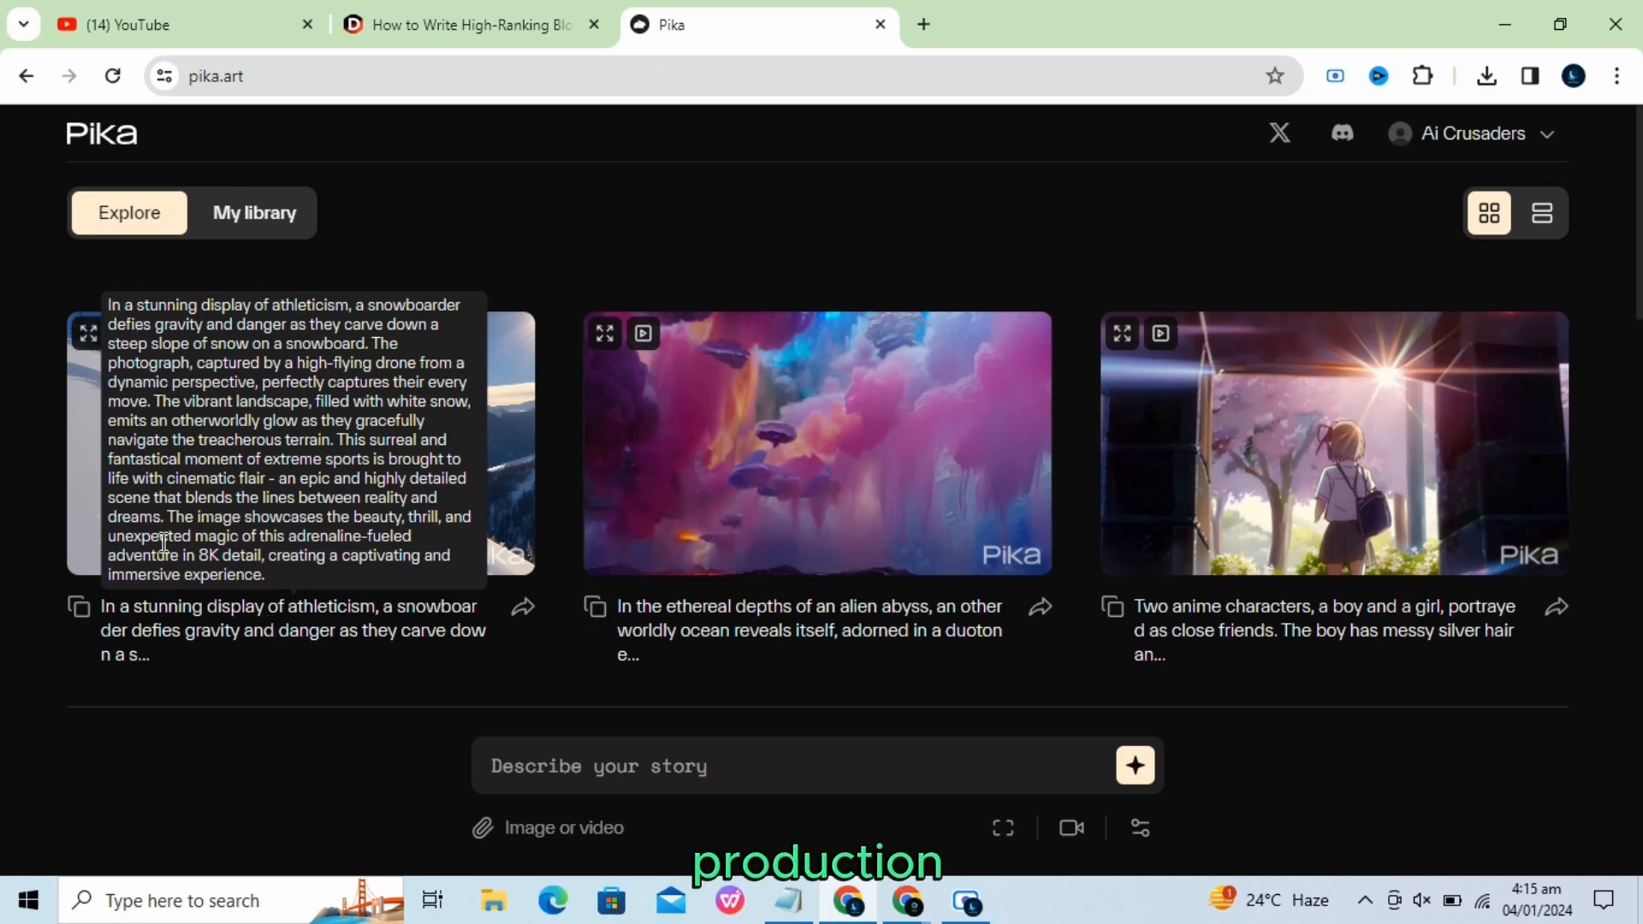
pyautogui.write('suno.ai')
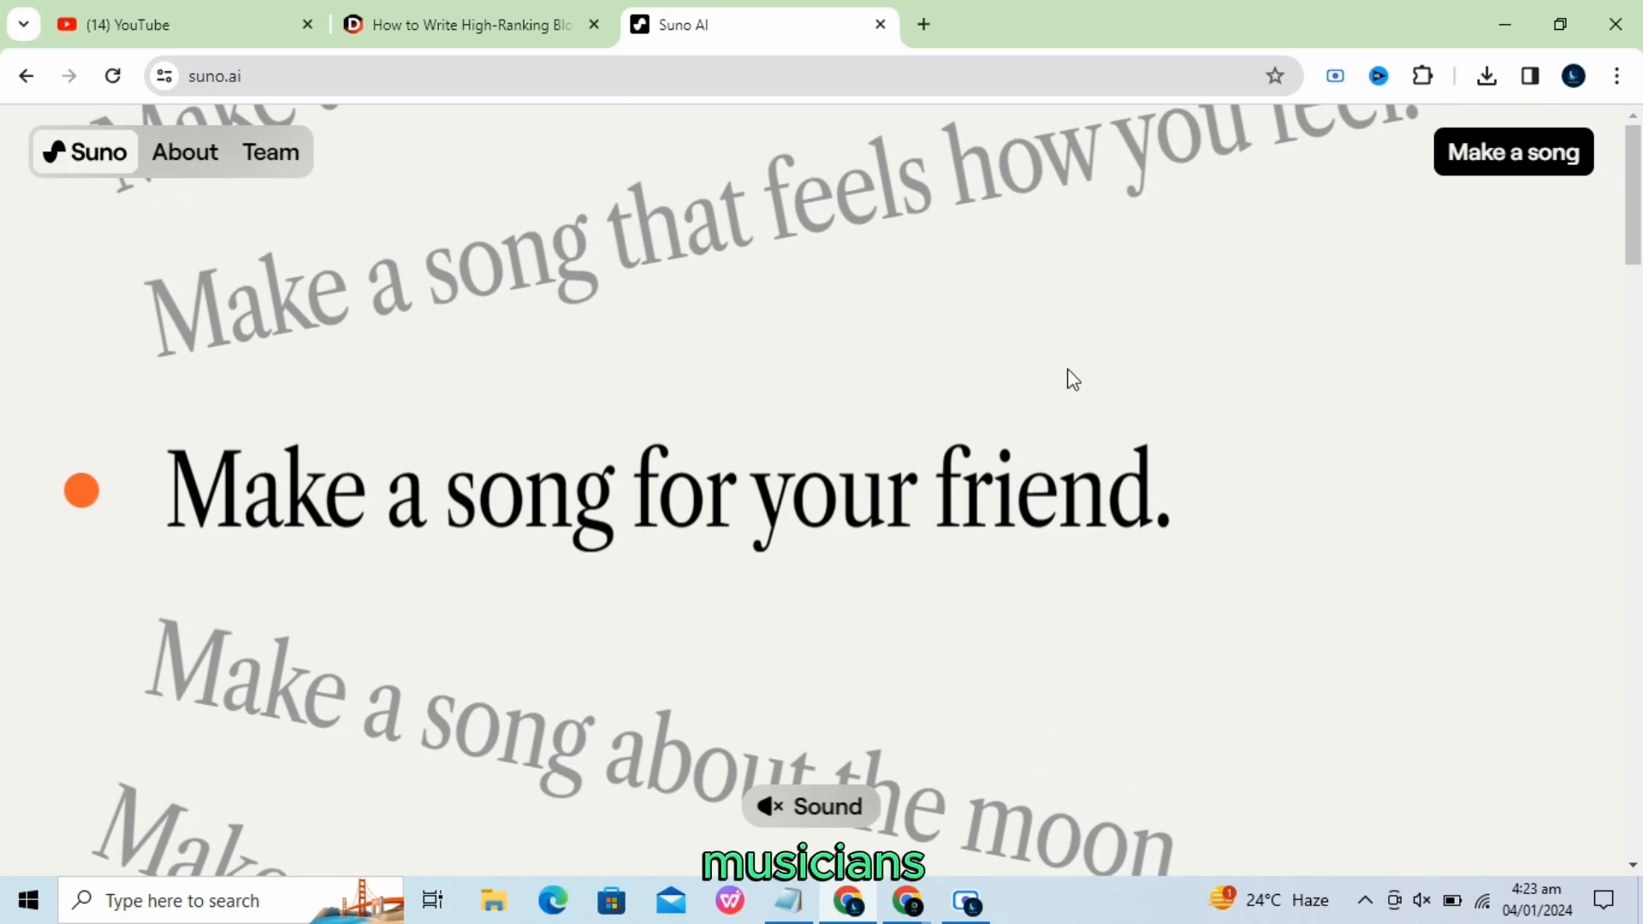
# Look over the Suno landing page and launch the song-making app showing Trending songs.
pyautogui.scroll(-3)
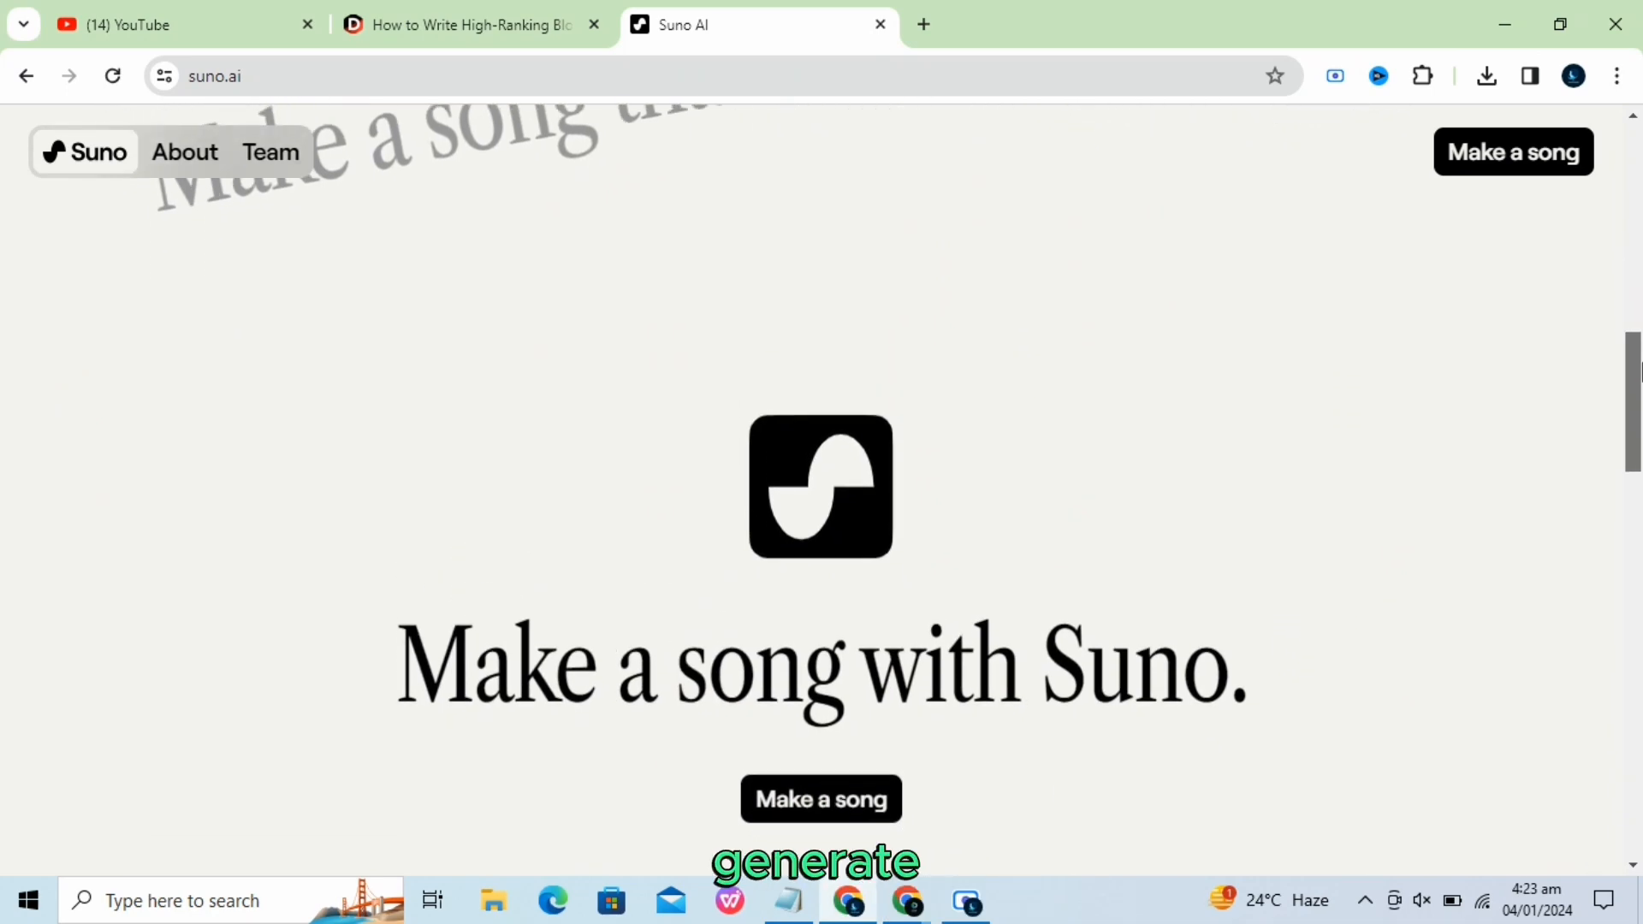
pyautogui.scroll(-3)
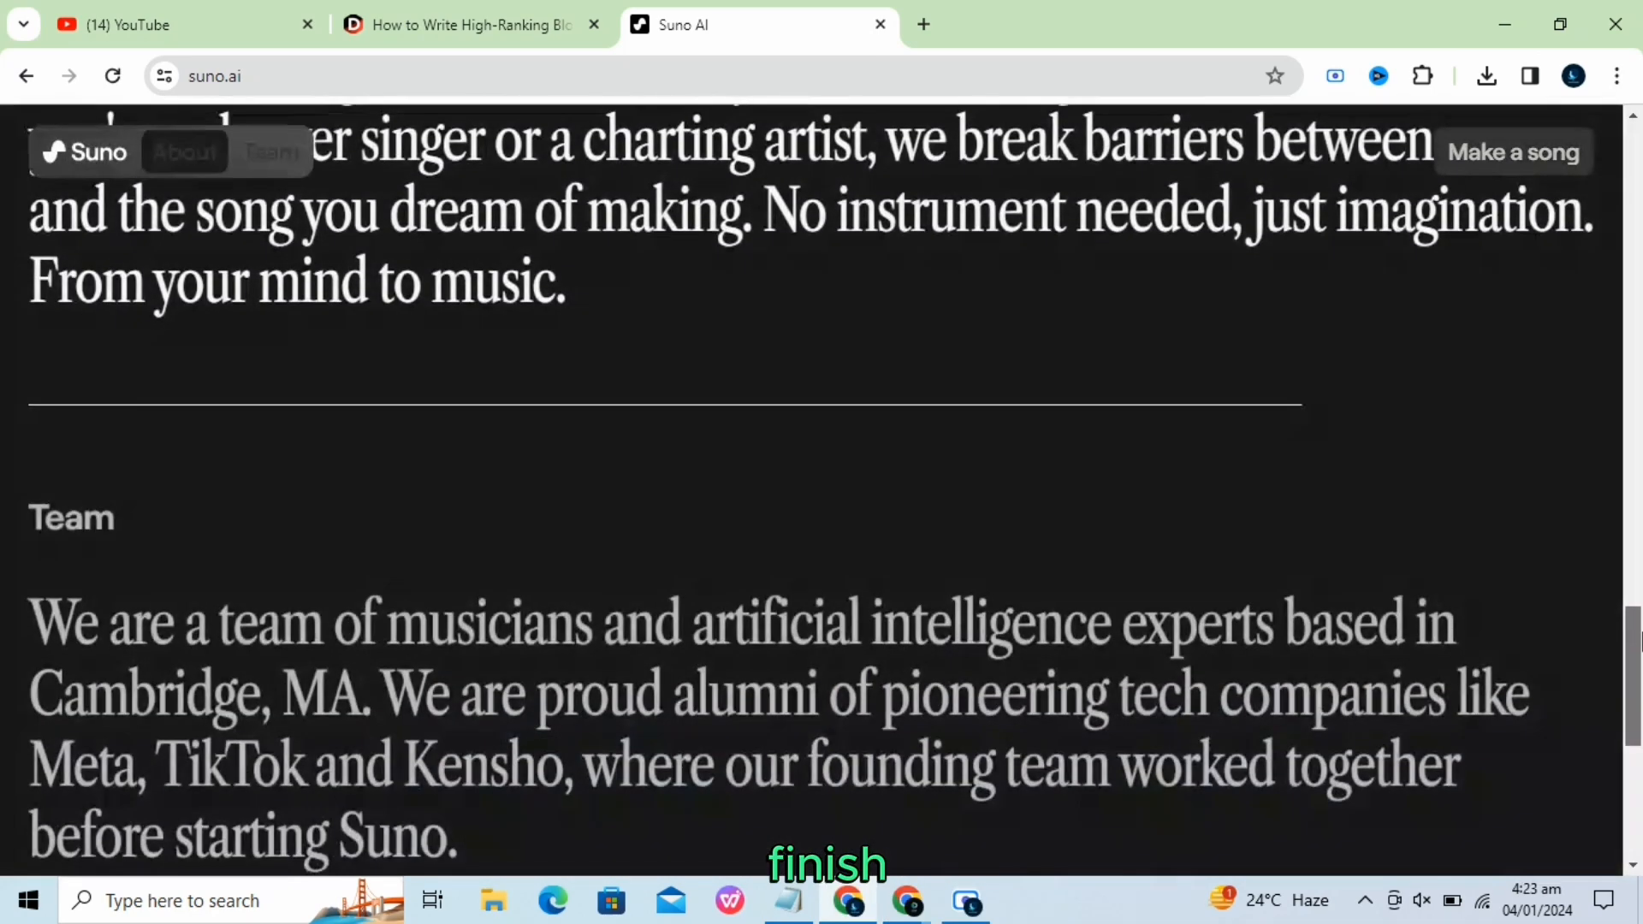
pyautogui.scroll(3)
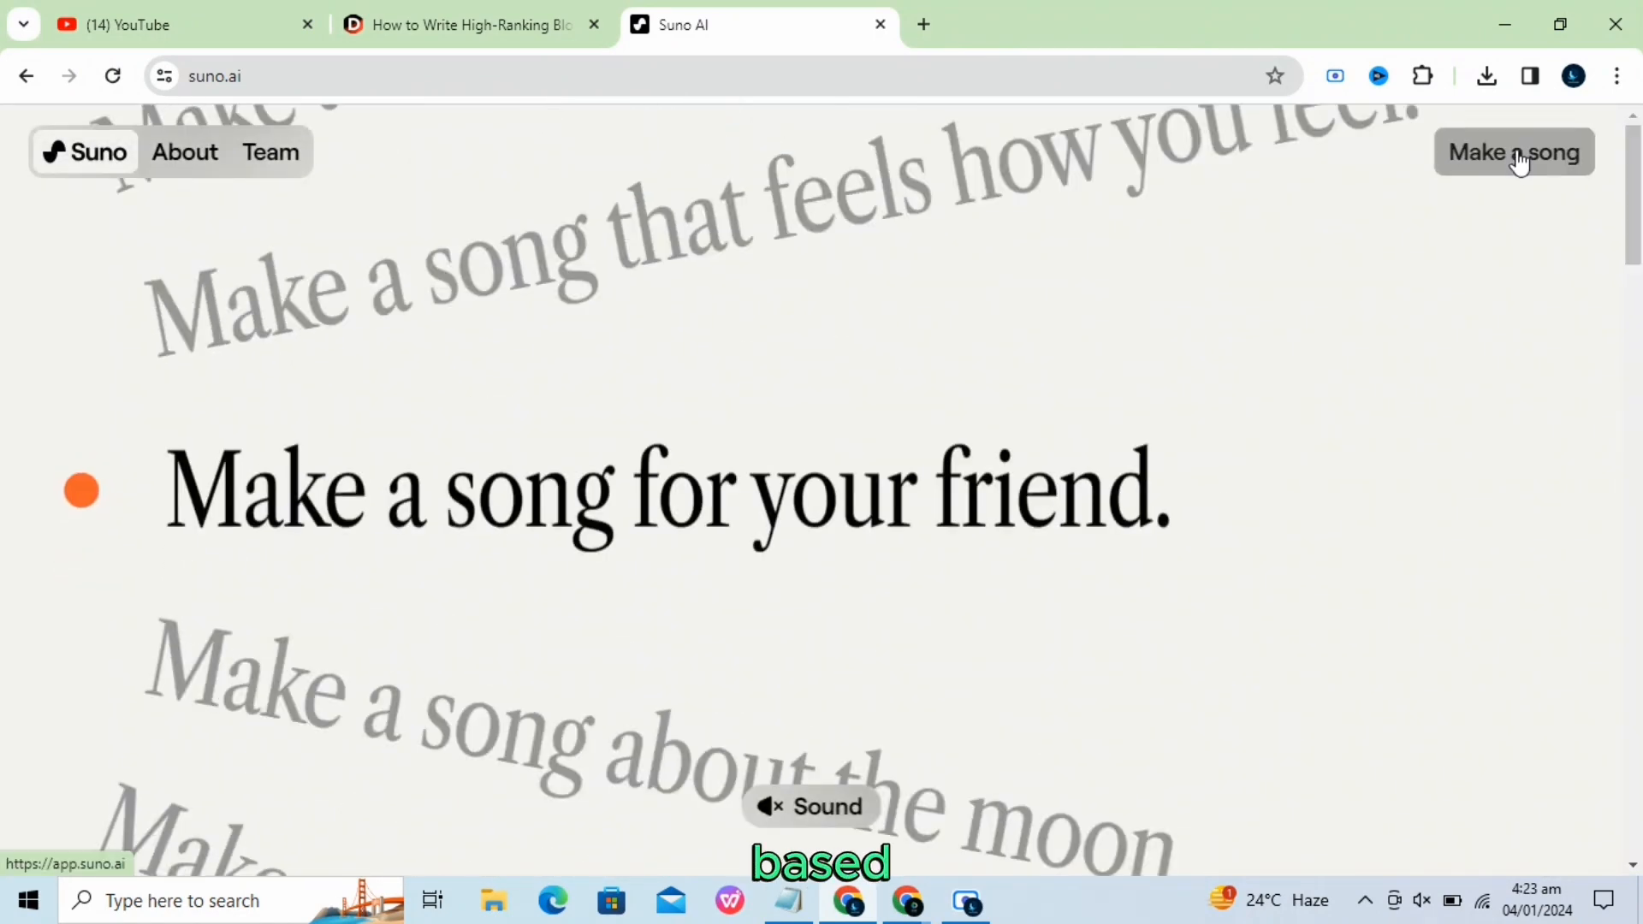
pyautogui.click(1514, 153)
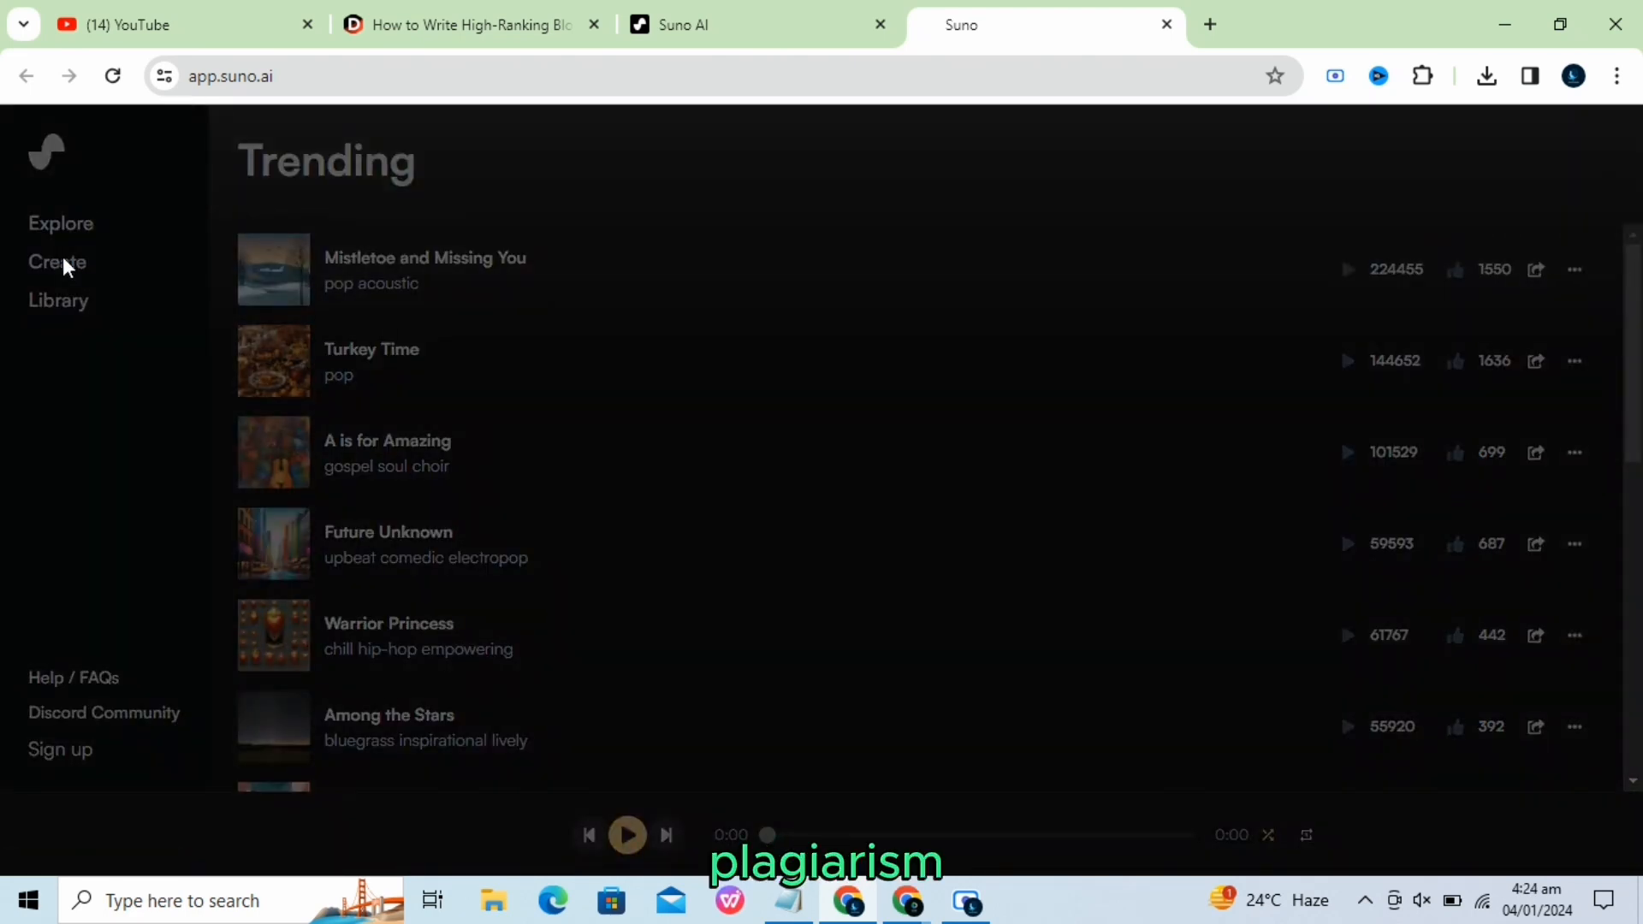
# Go to Suno's Create page and sign in to the existing account with 50 credits.
pyautogui.click(57, 262)
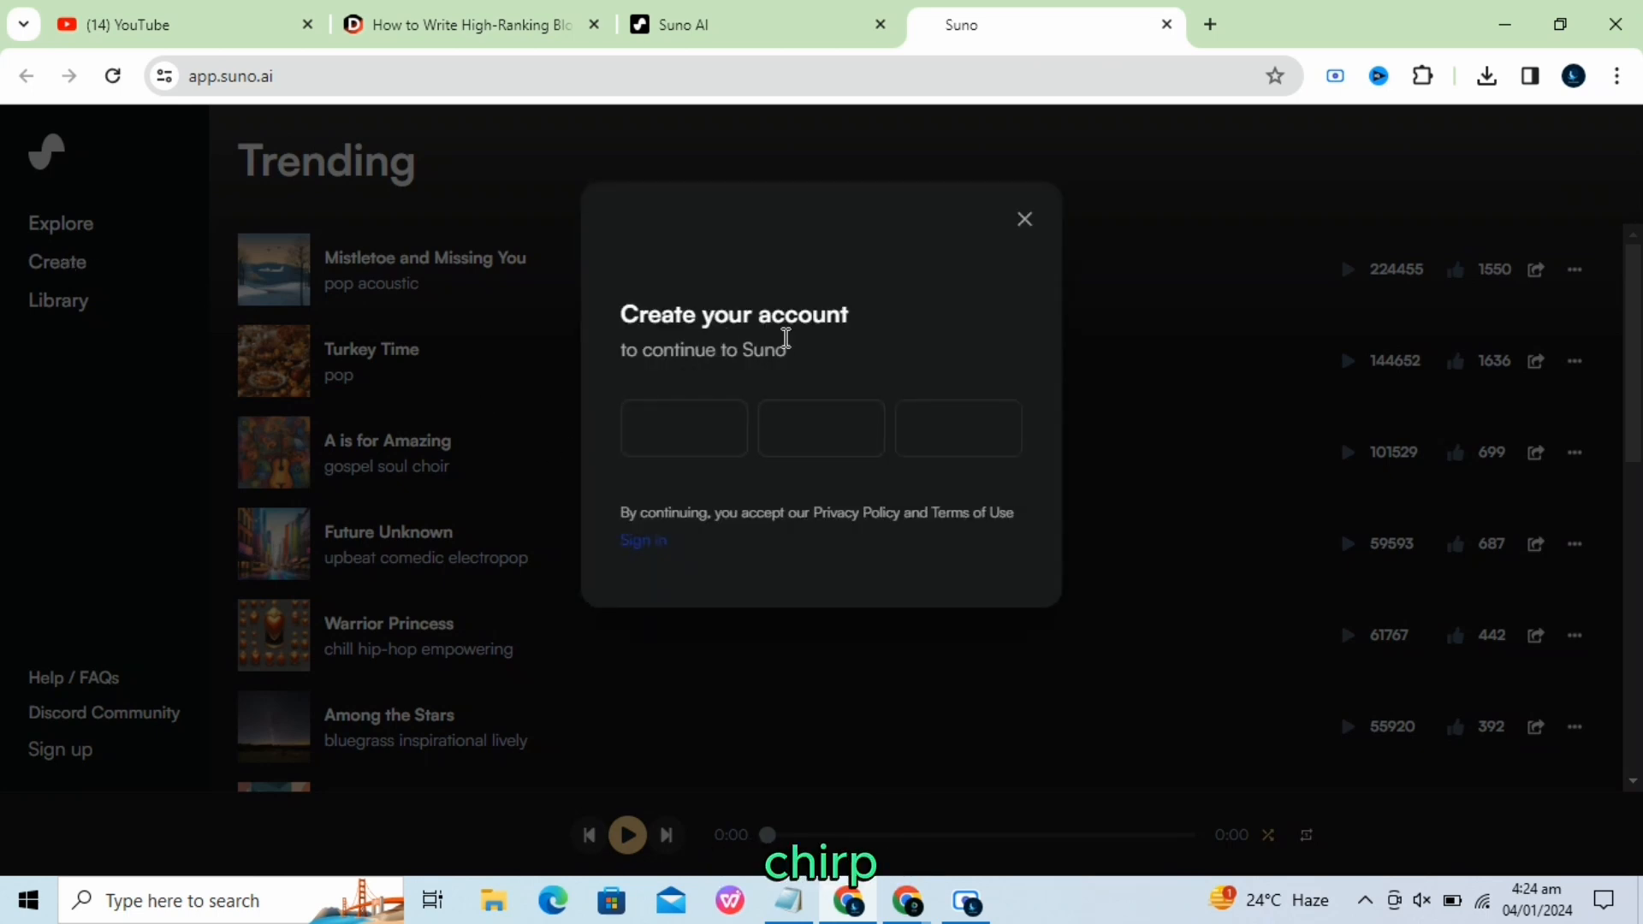
pyautogui.moveTo(641, 541)
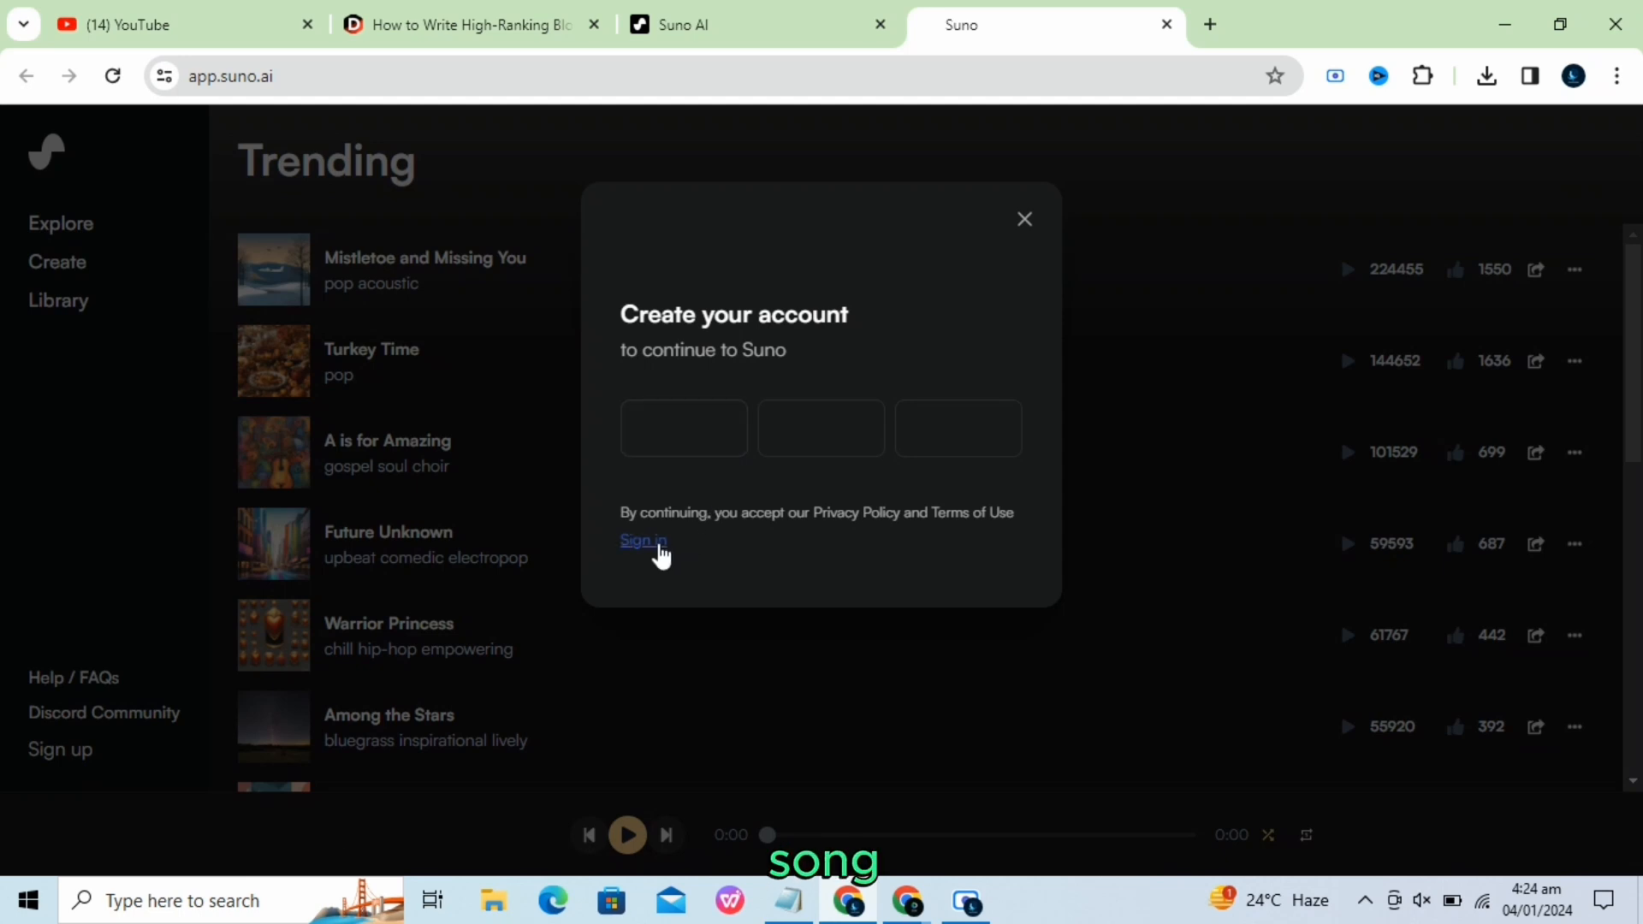
pyautogui.click(642, 540)
pyautogui.write('A sonf')
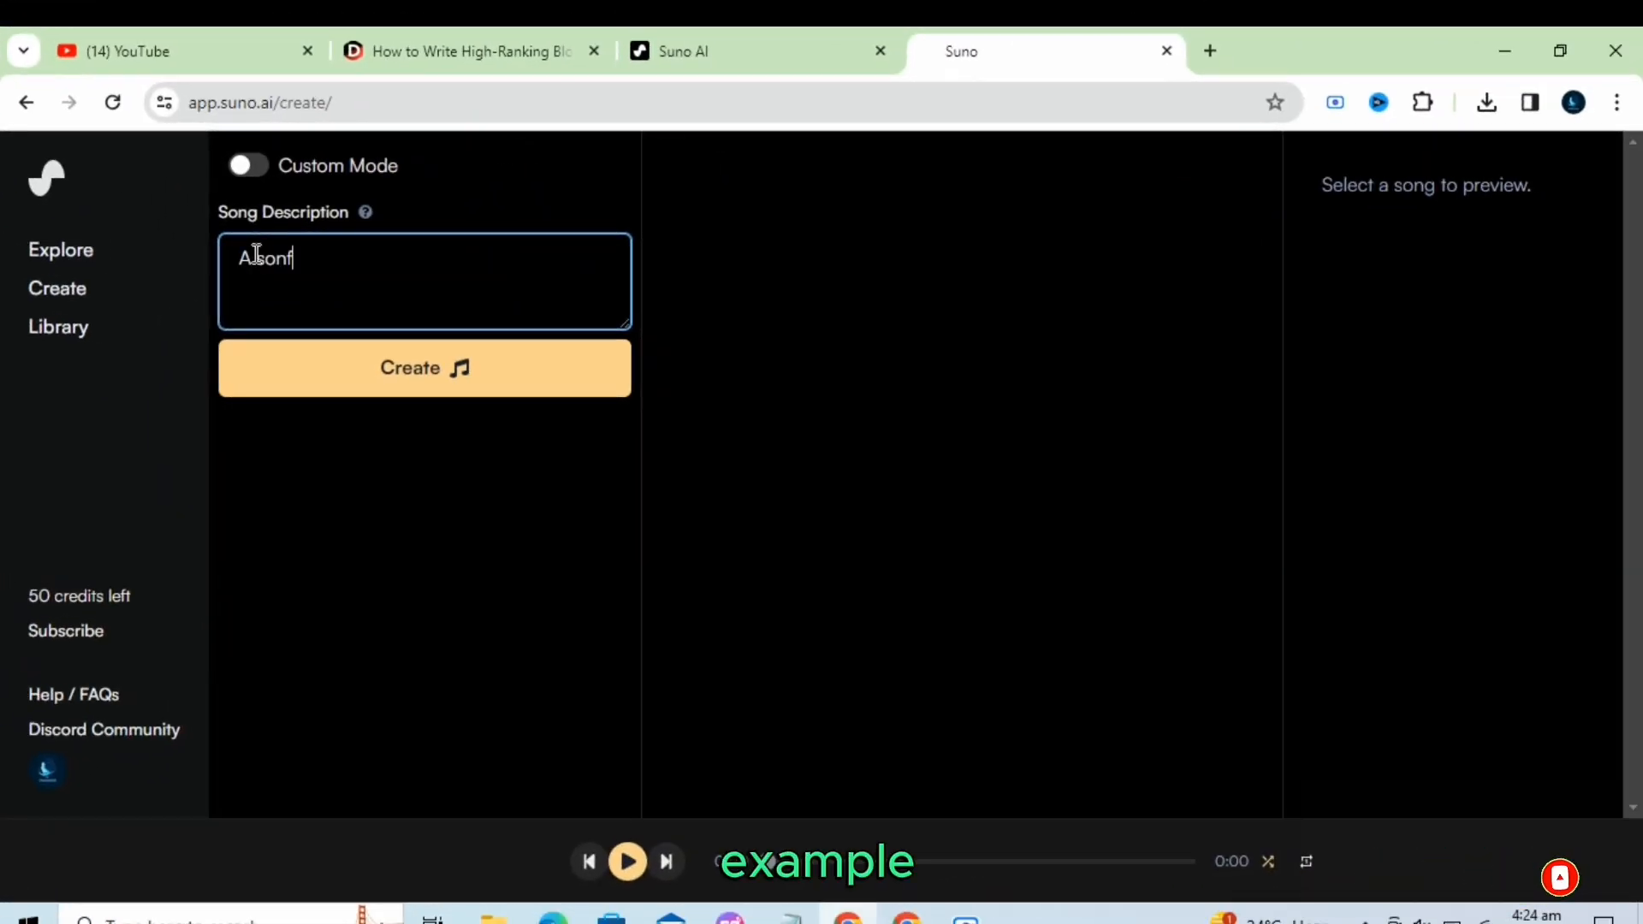
# Generate songs from 'A song for children using Alphabets' and preview Alphabet Adventure.
pyautogui.write('A song for children')
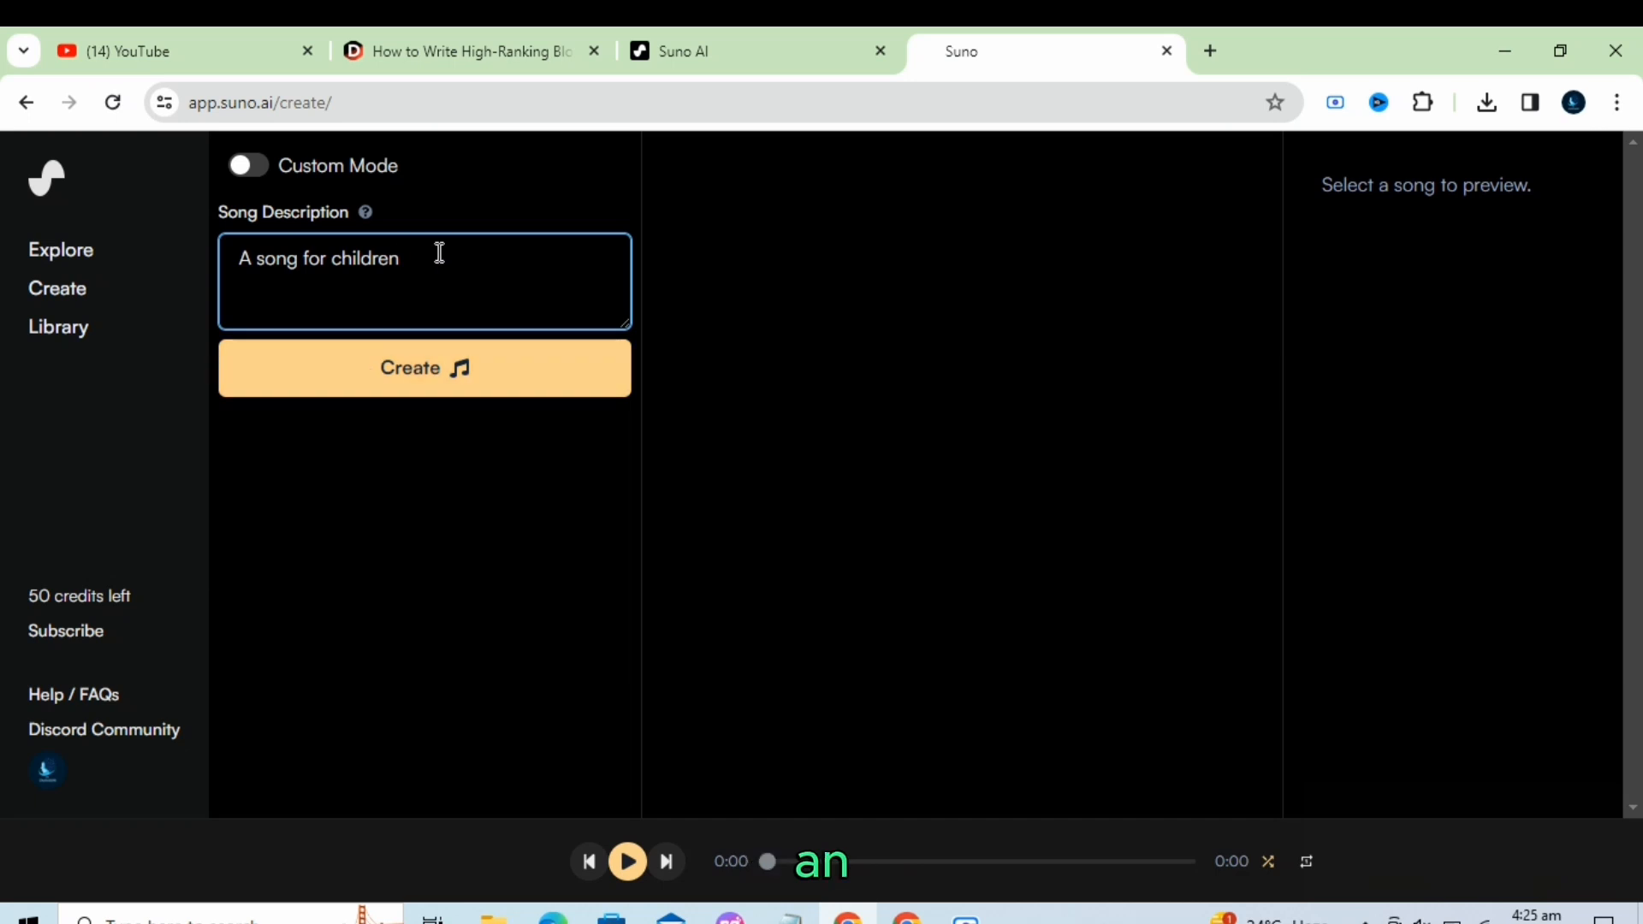
pyautogui.write('using Alphab')
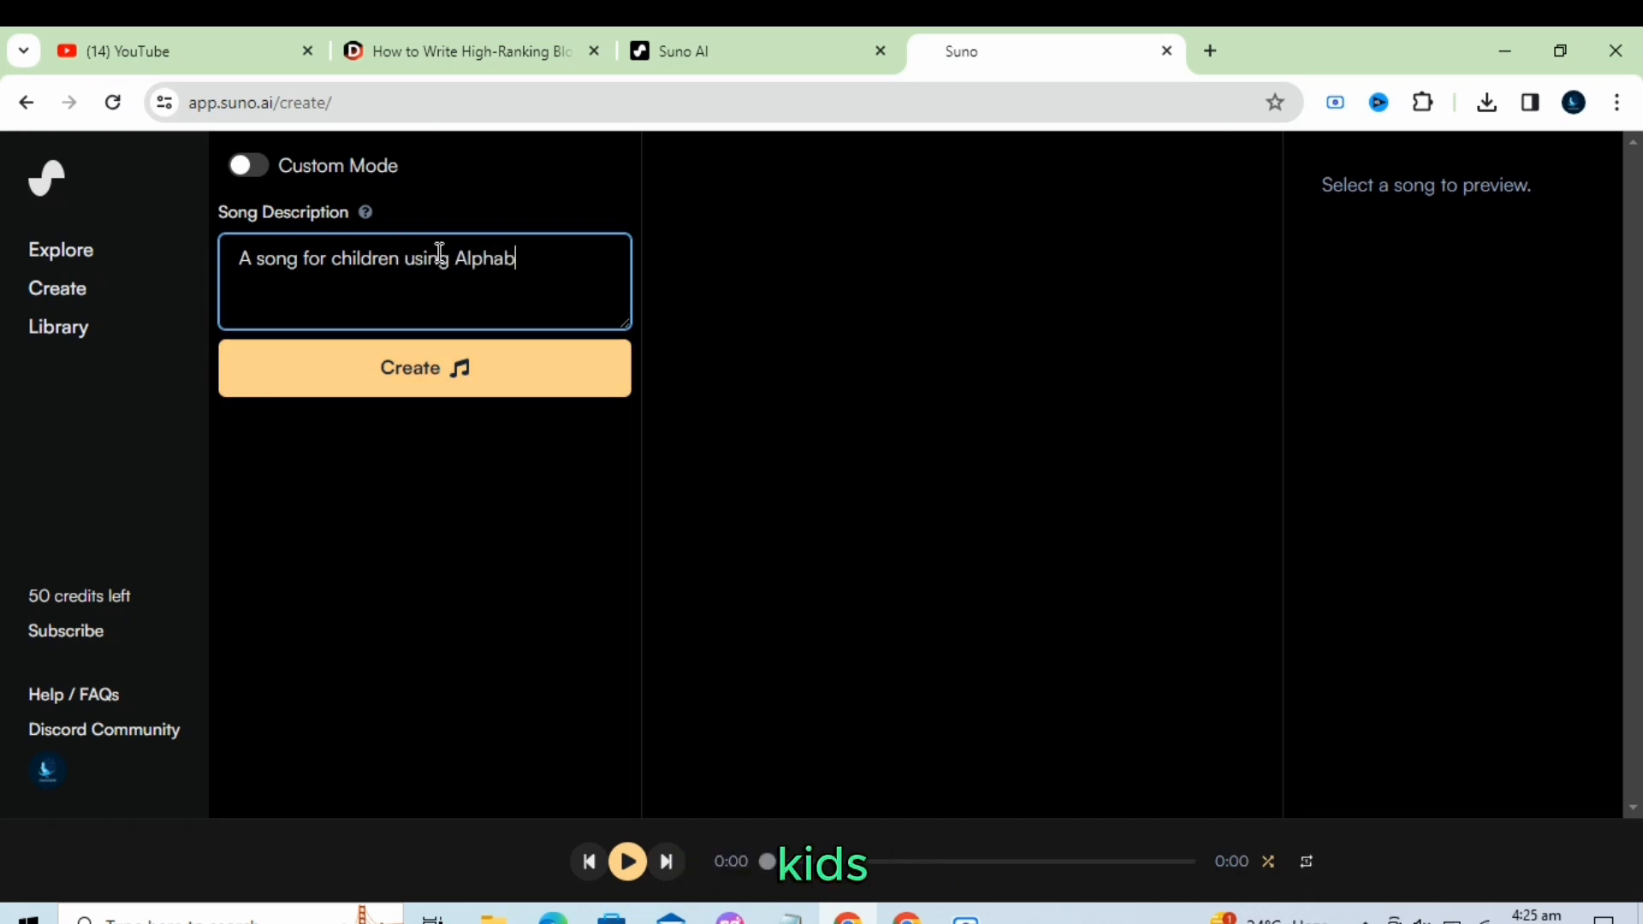
pyautogui.write('ets')
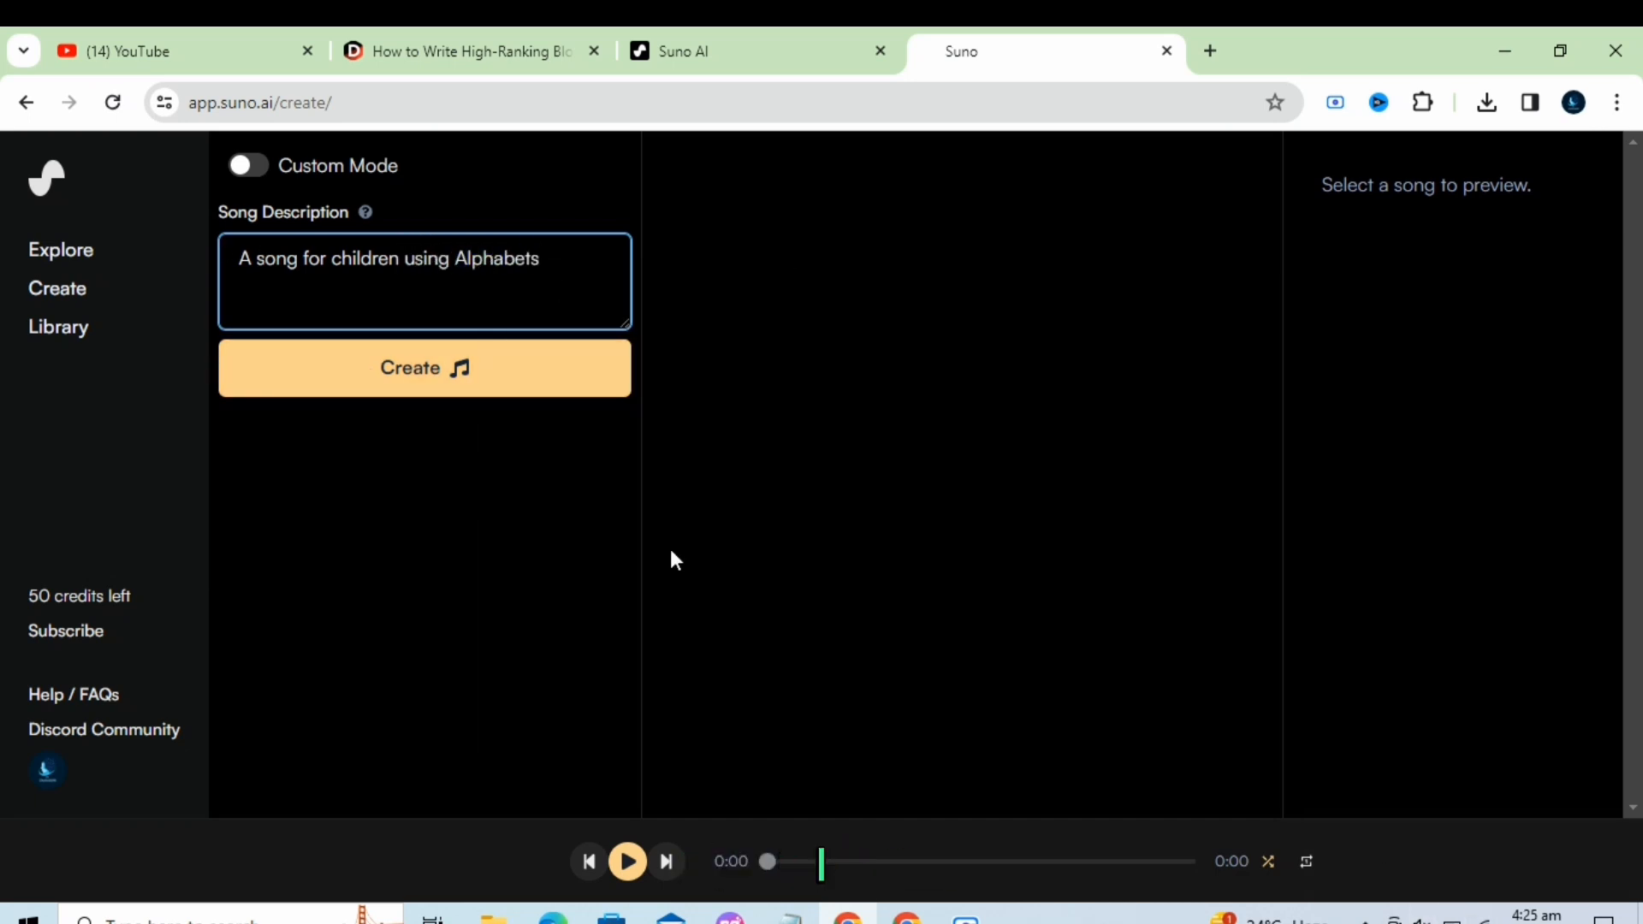
pyautogui.click(423, 368)
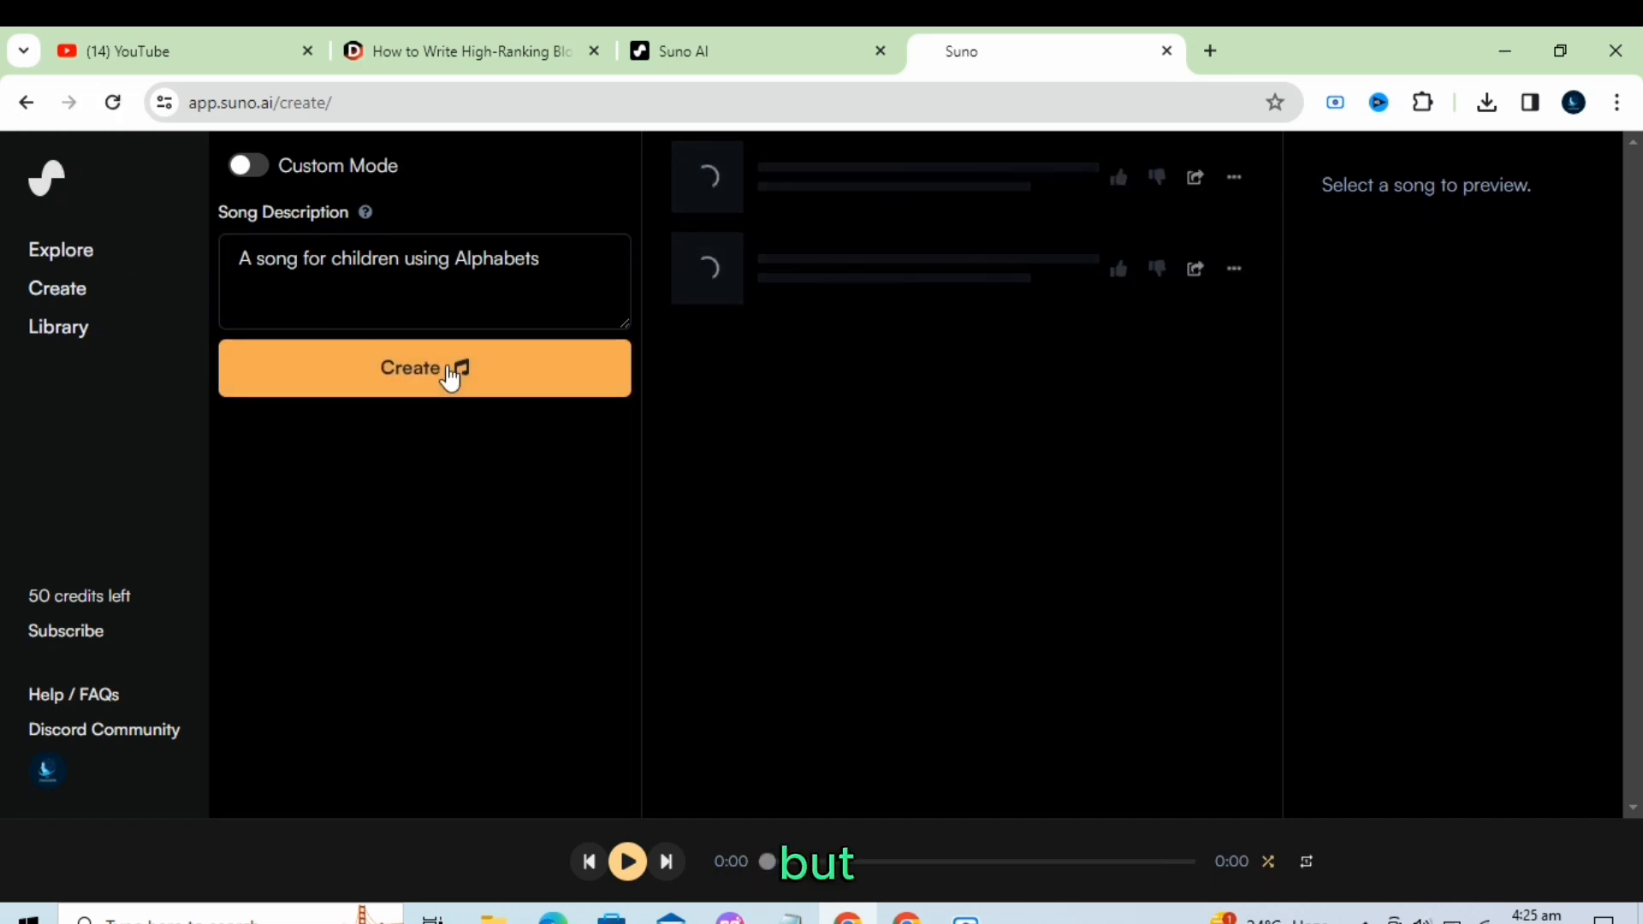
pyautogui.click(423, 368)
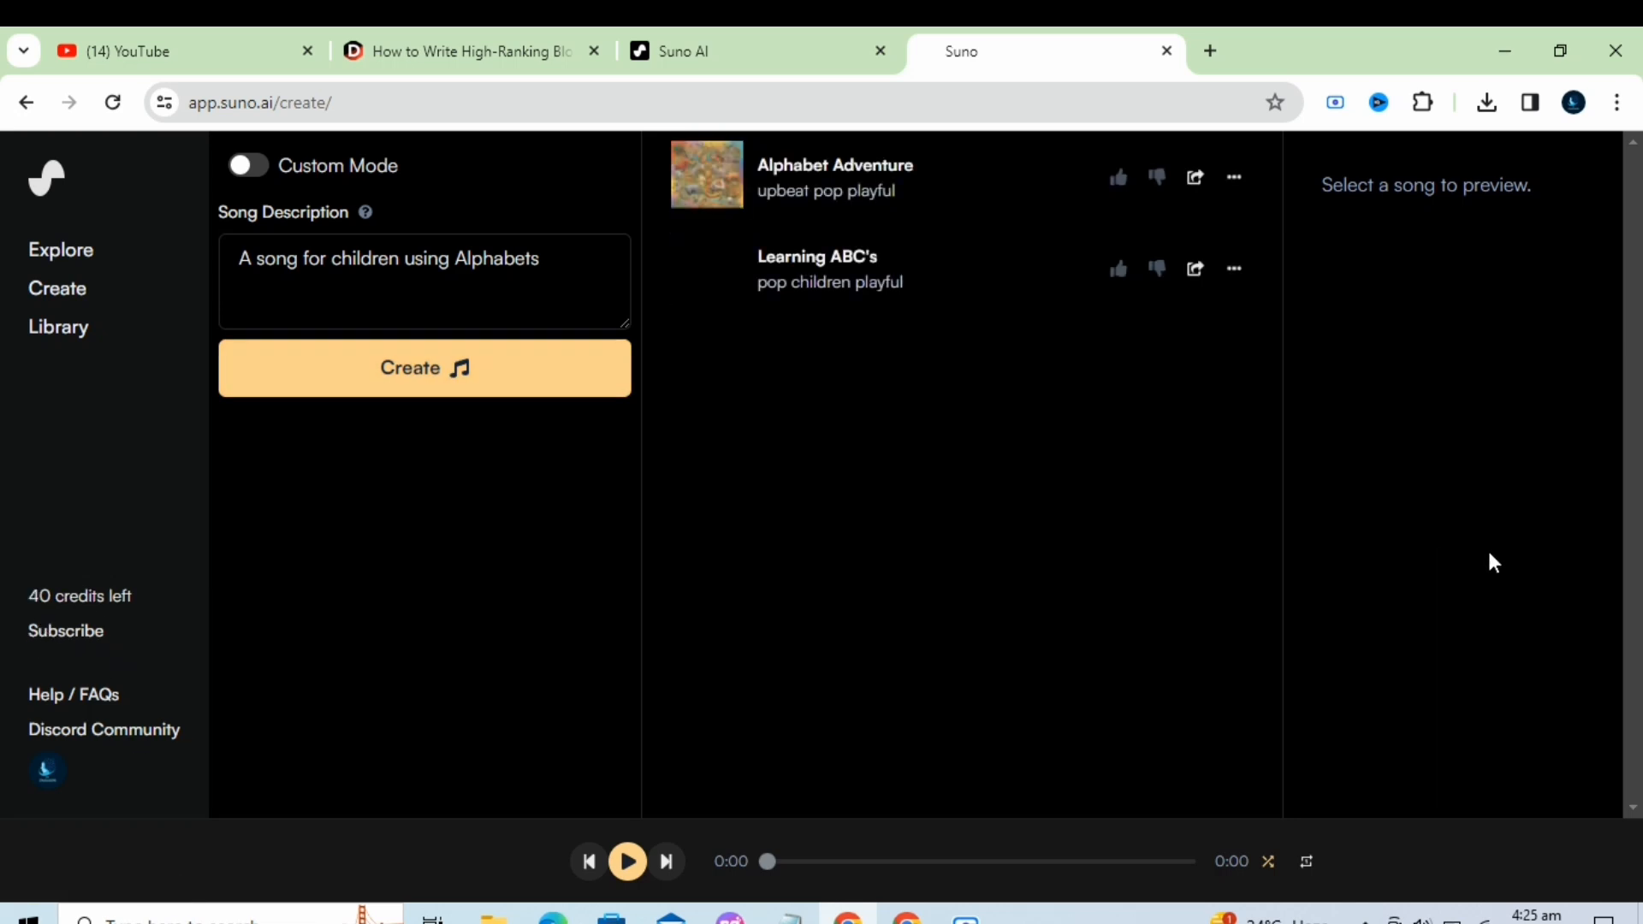
pyautogui.click(1212, 177)
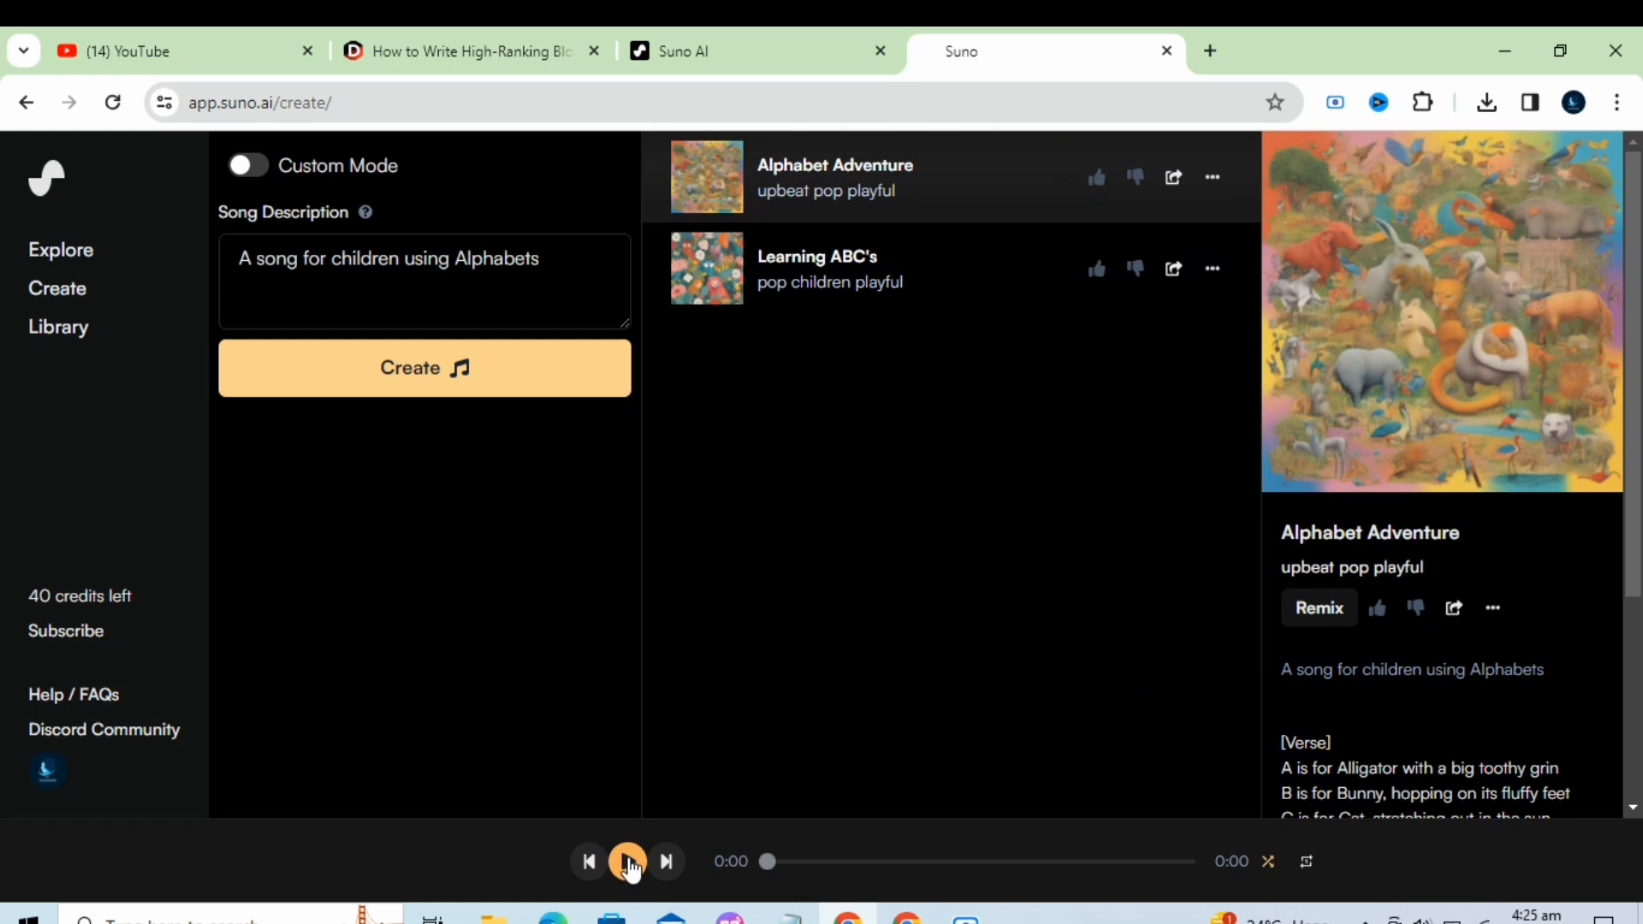
# Play Alphabet Adventure through with lyrics, then play Learning ABC's.
pyautogui.click(627, 861)
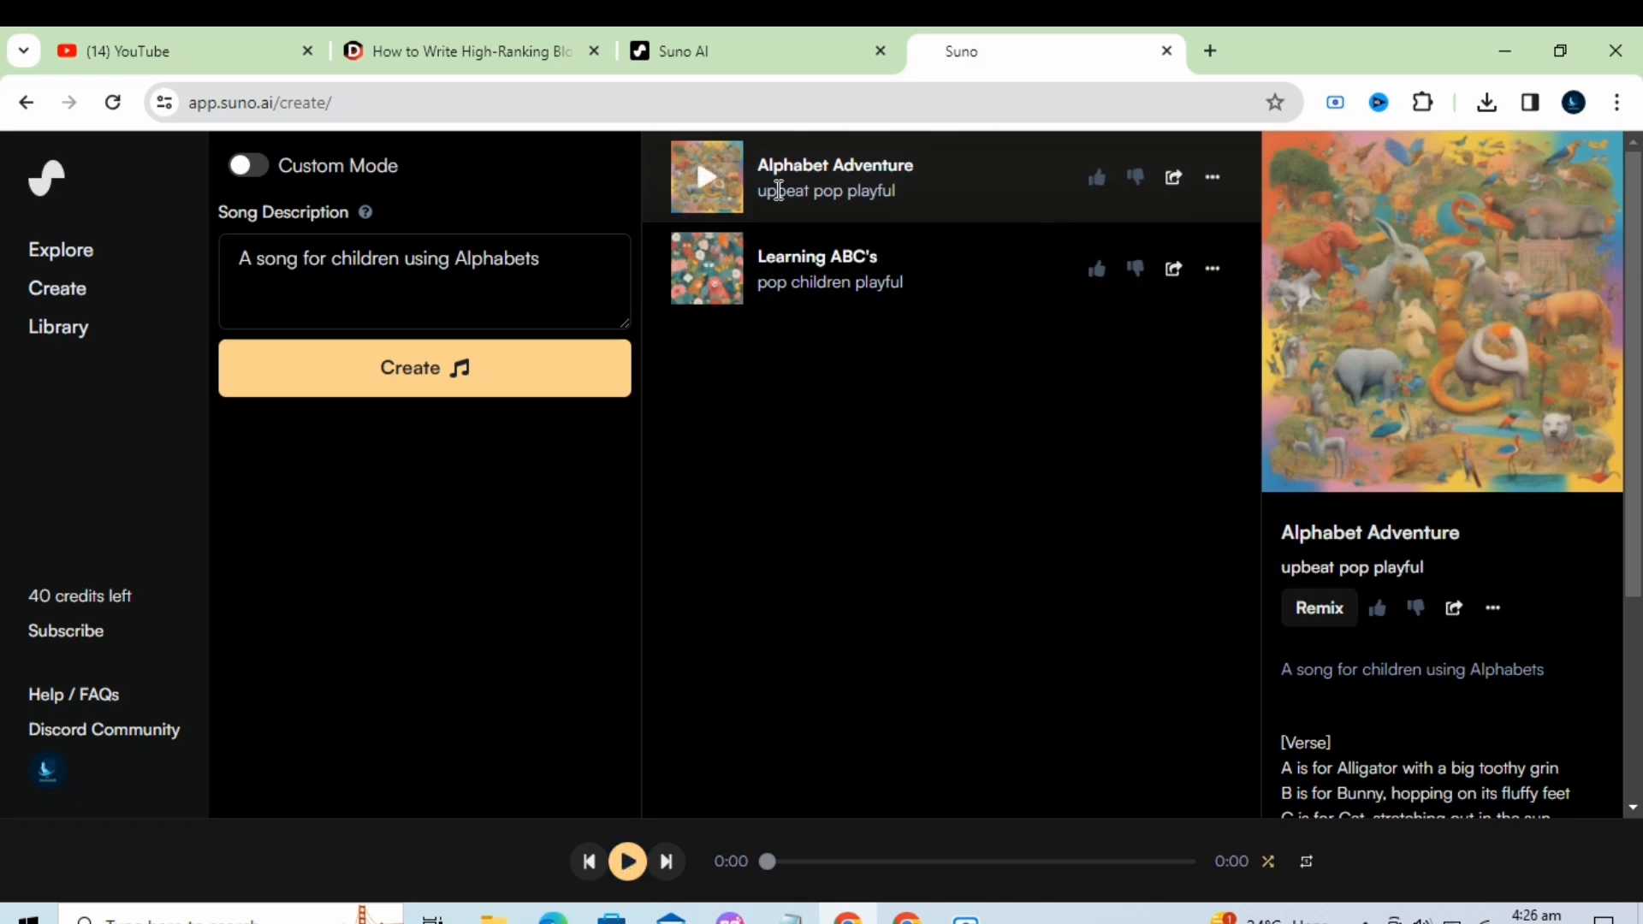
pyautogui.click(707, 176)
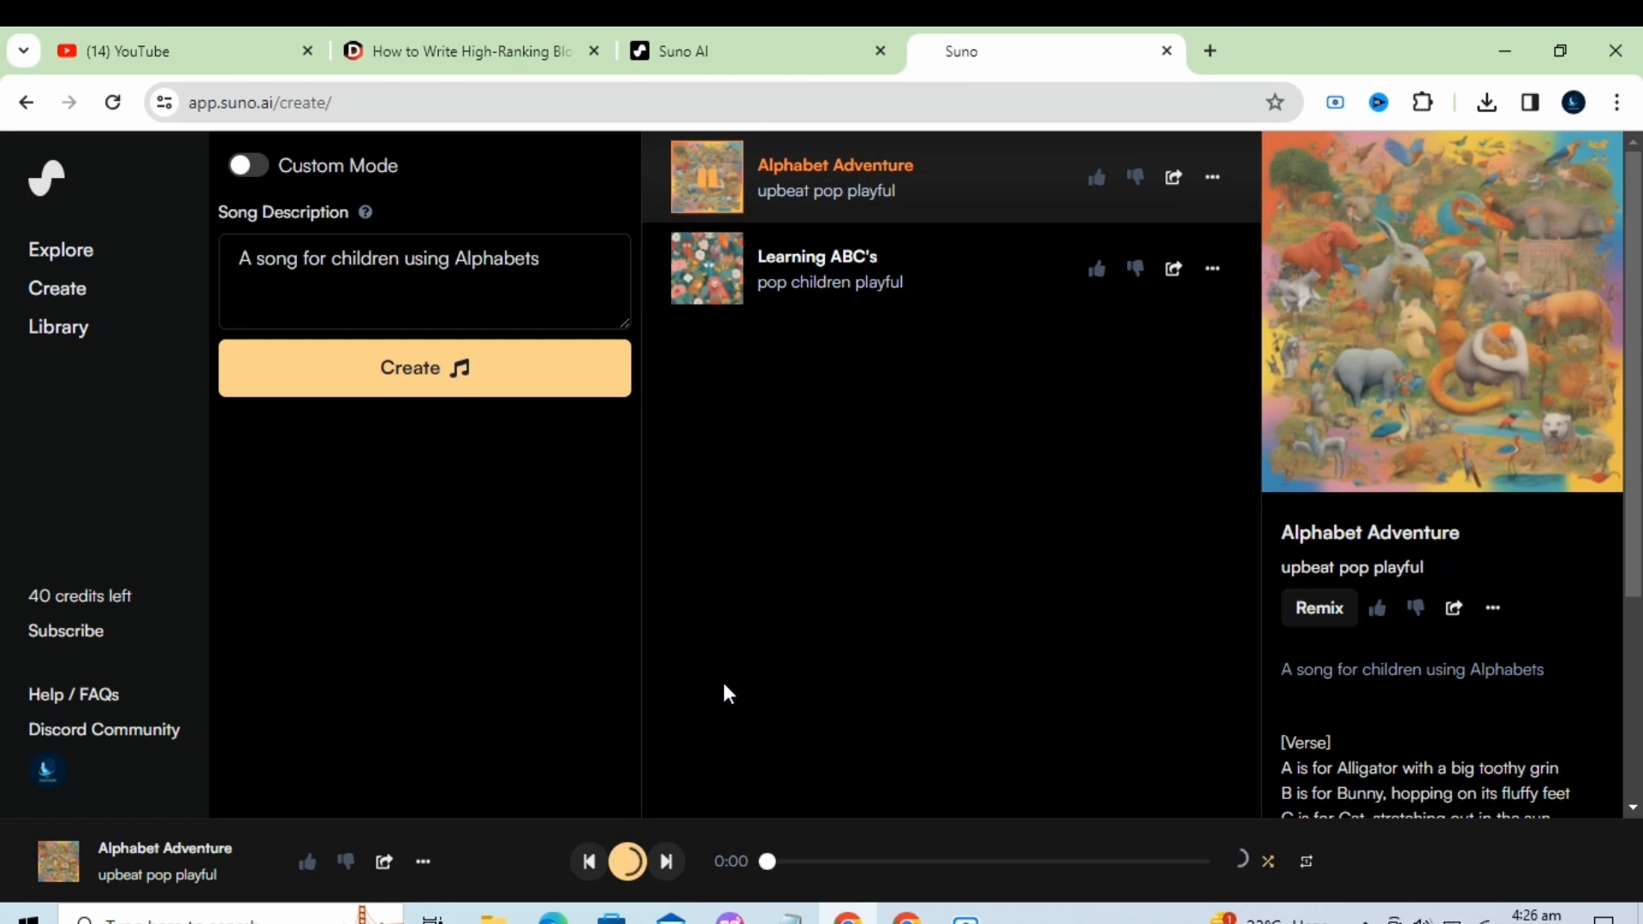
pyautogui.click(626, 861)
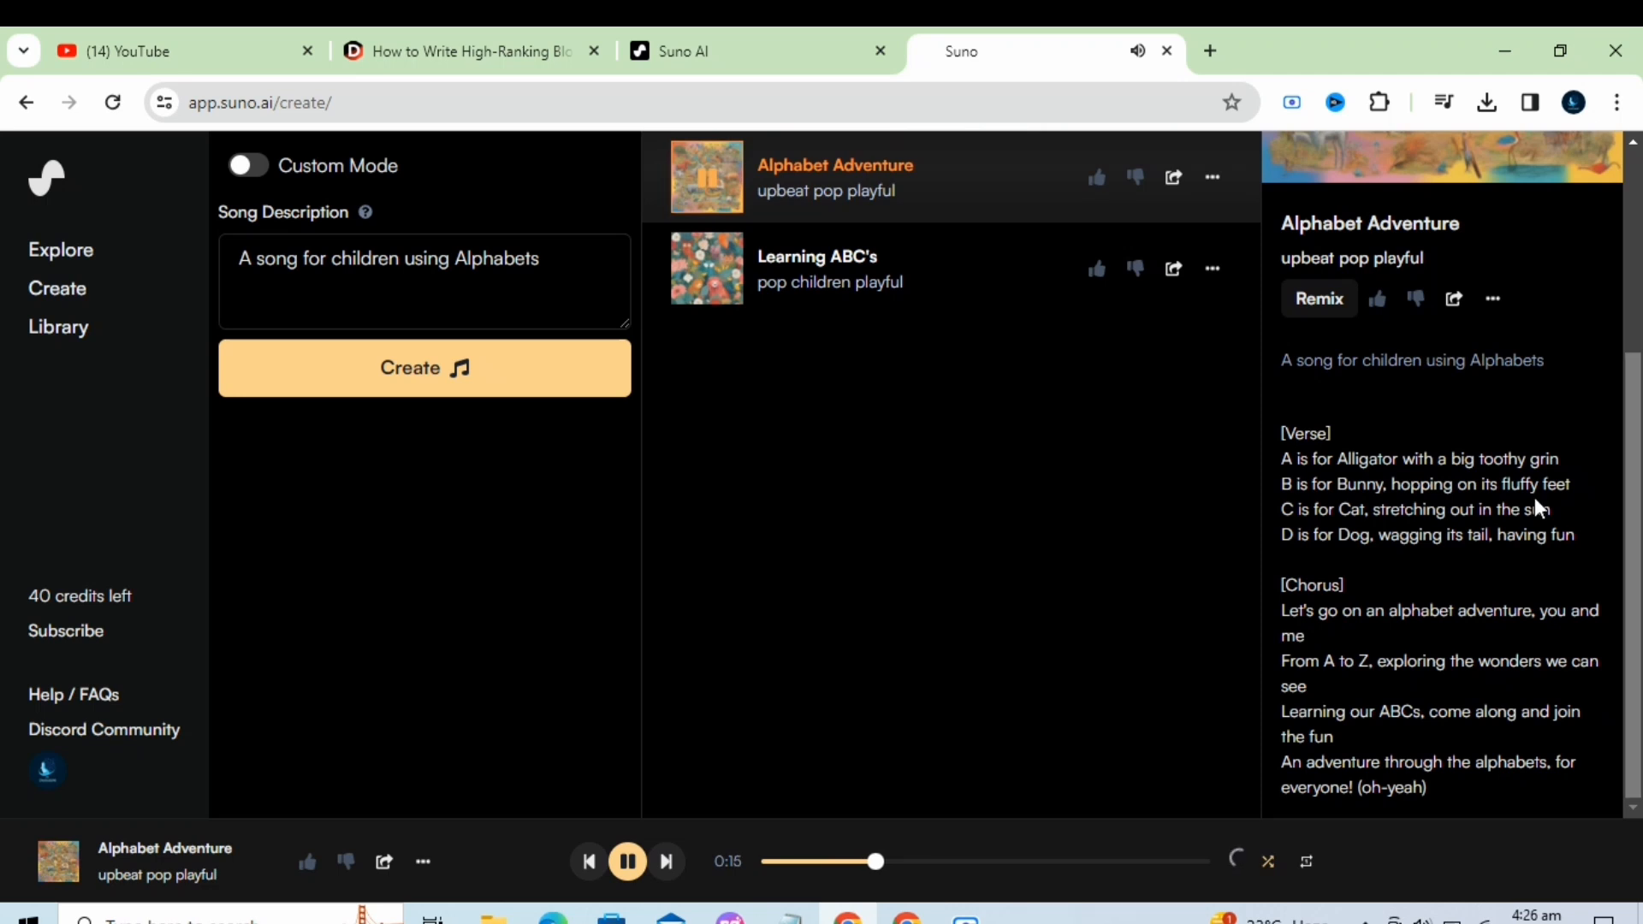
pyautogui.moveTo(1415, 568)
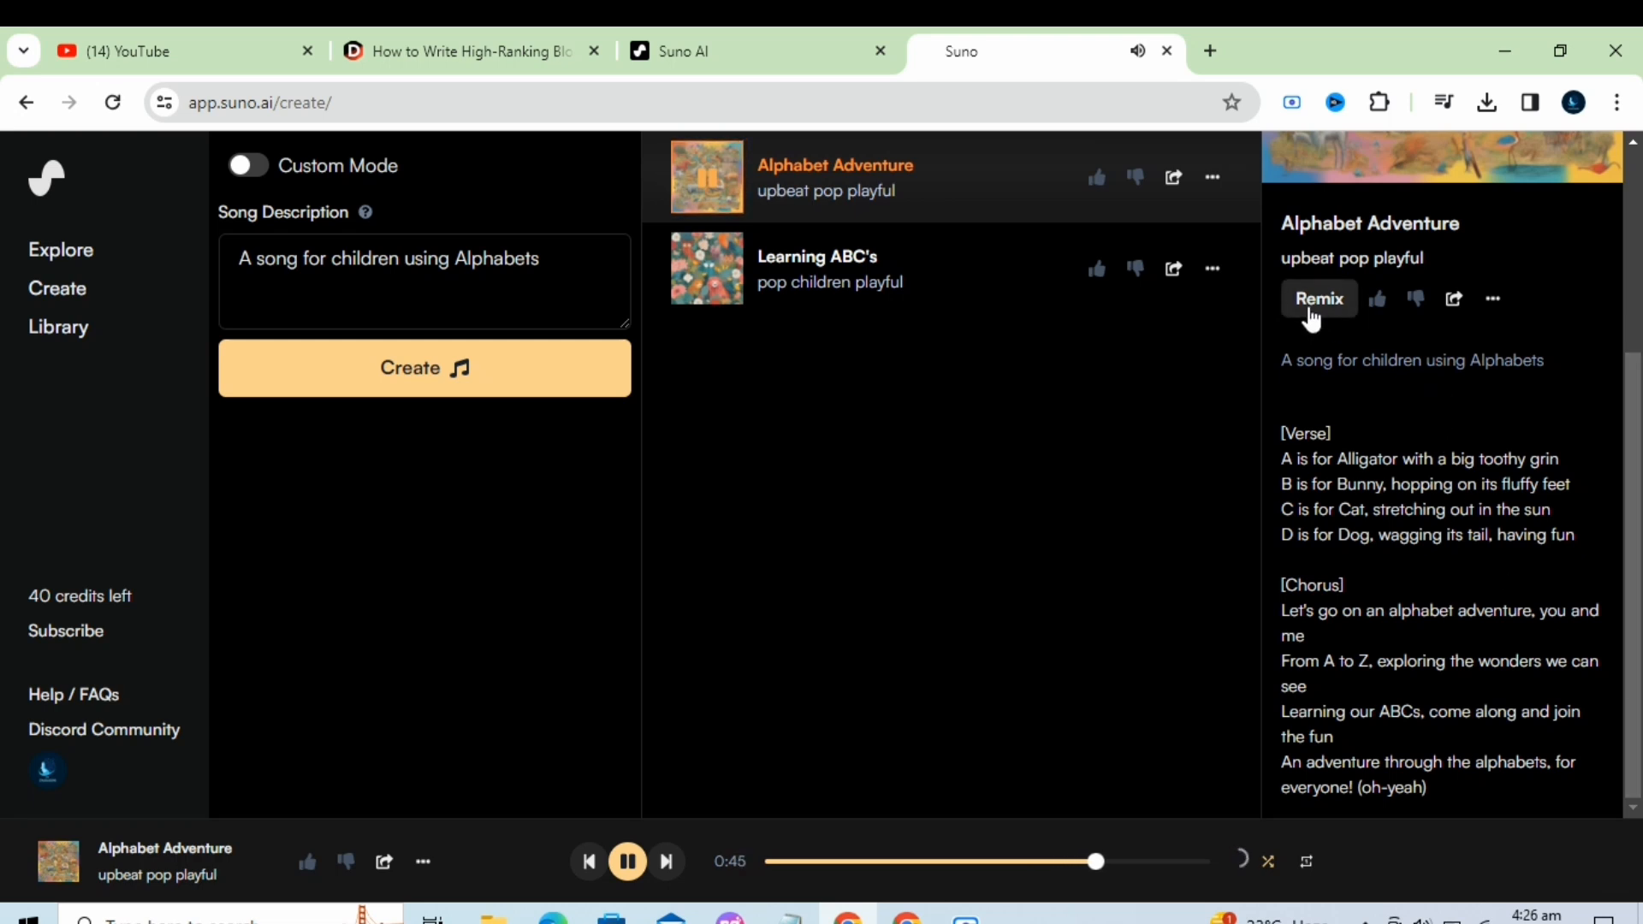
pyautogui.moveTo(926, 279)
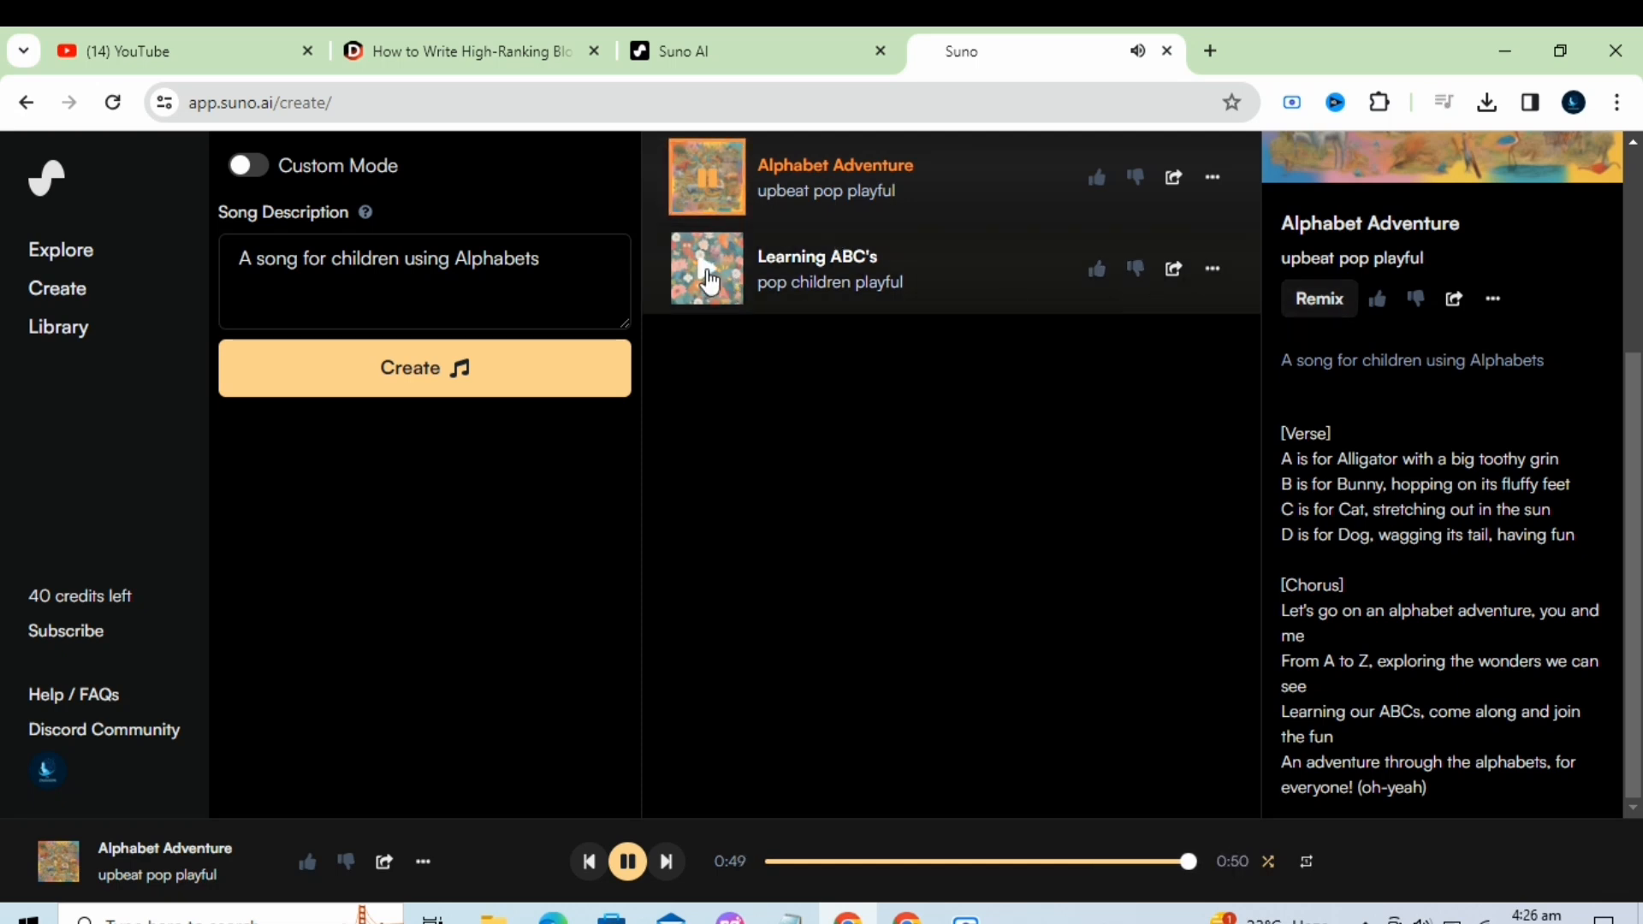
pyautogui.click(818, 269)
pyautogui.write('SEO writng')
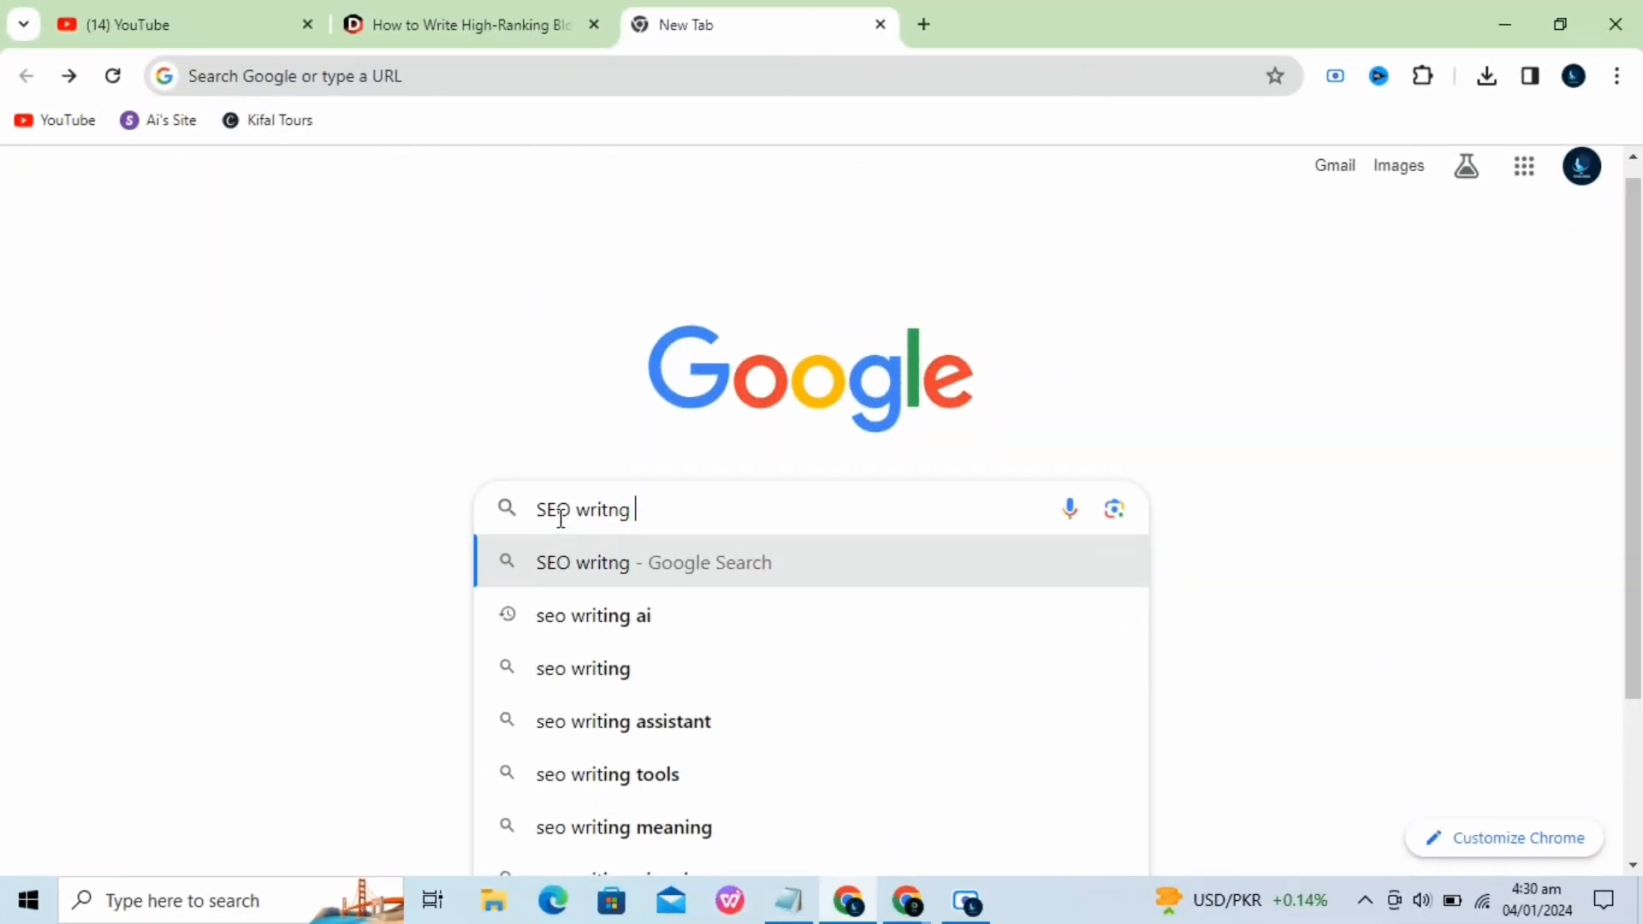
# Search 'seo writing ai', open SEOWriting.AI and log in with Google to its dashboard.
pyautogui.click(593, 615)
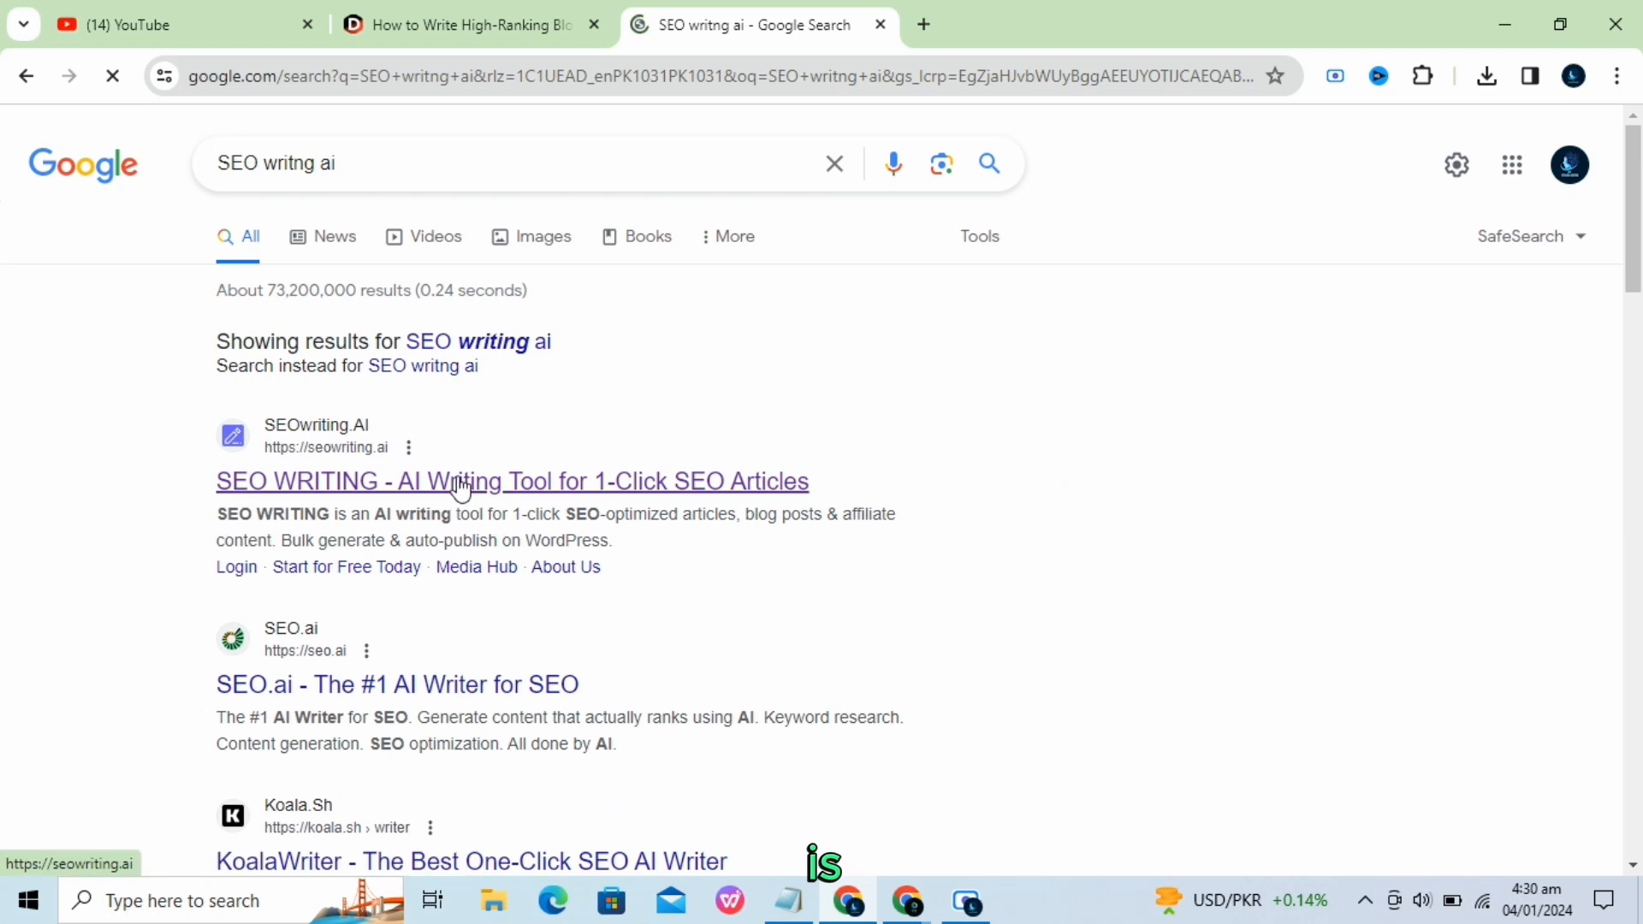
pyautogui.click(512, 481)
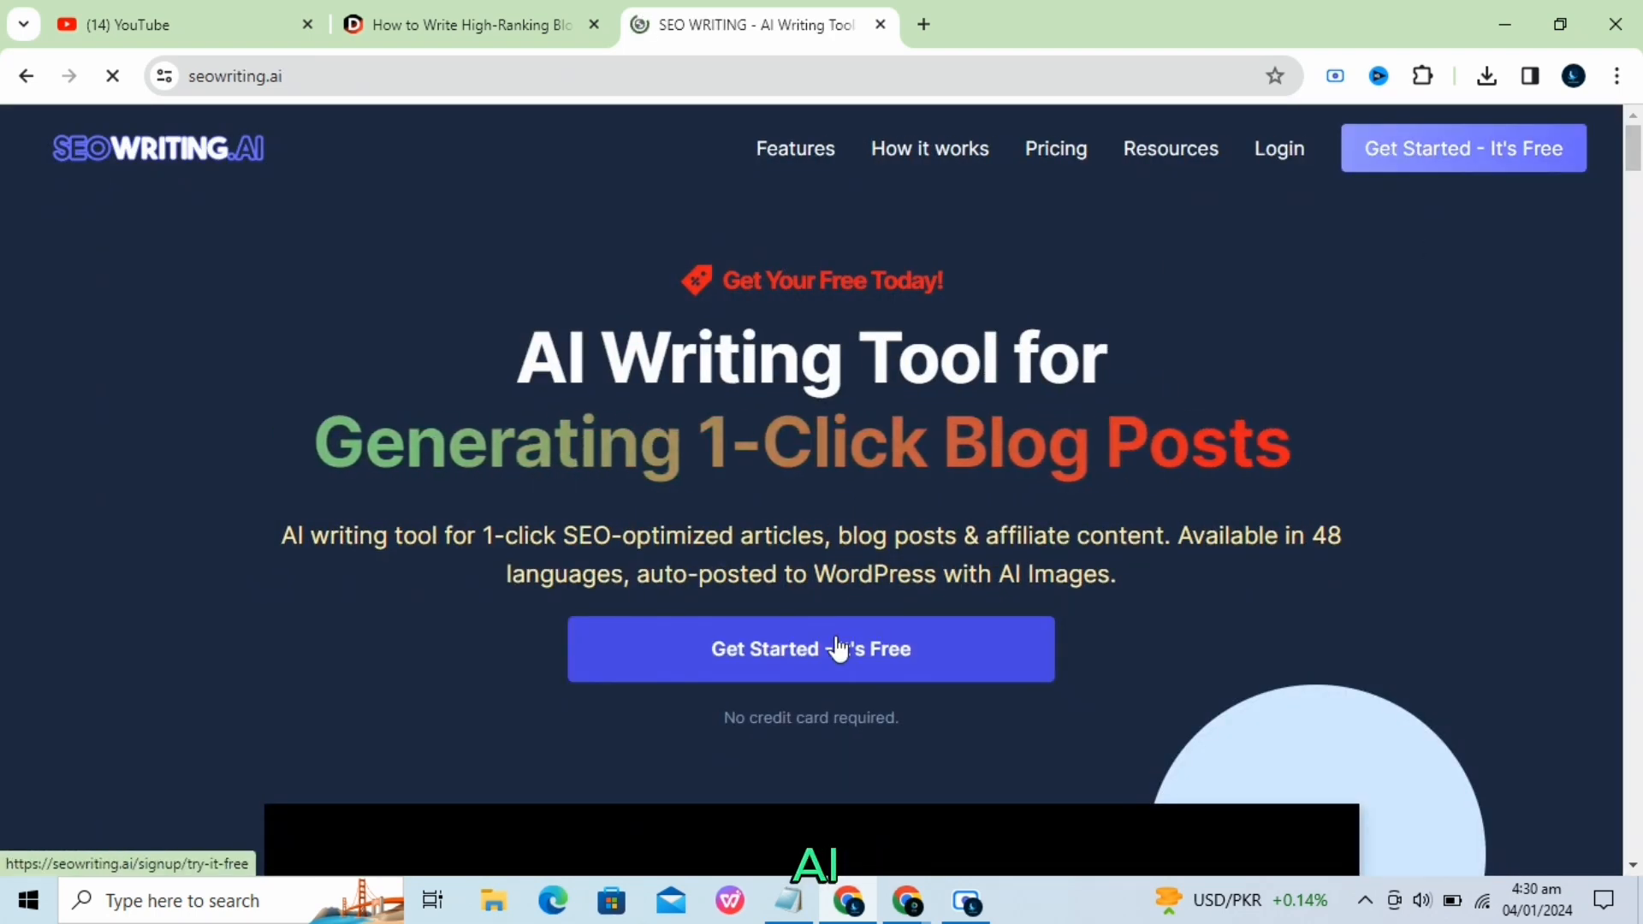
pyautogui.click(809, 648)
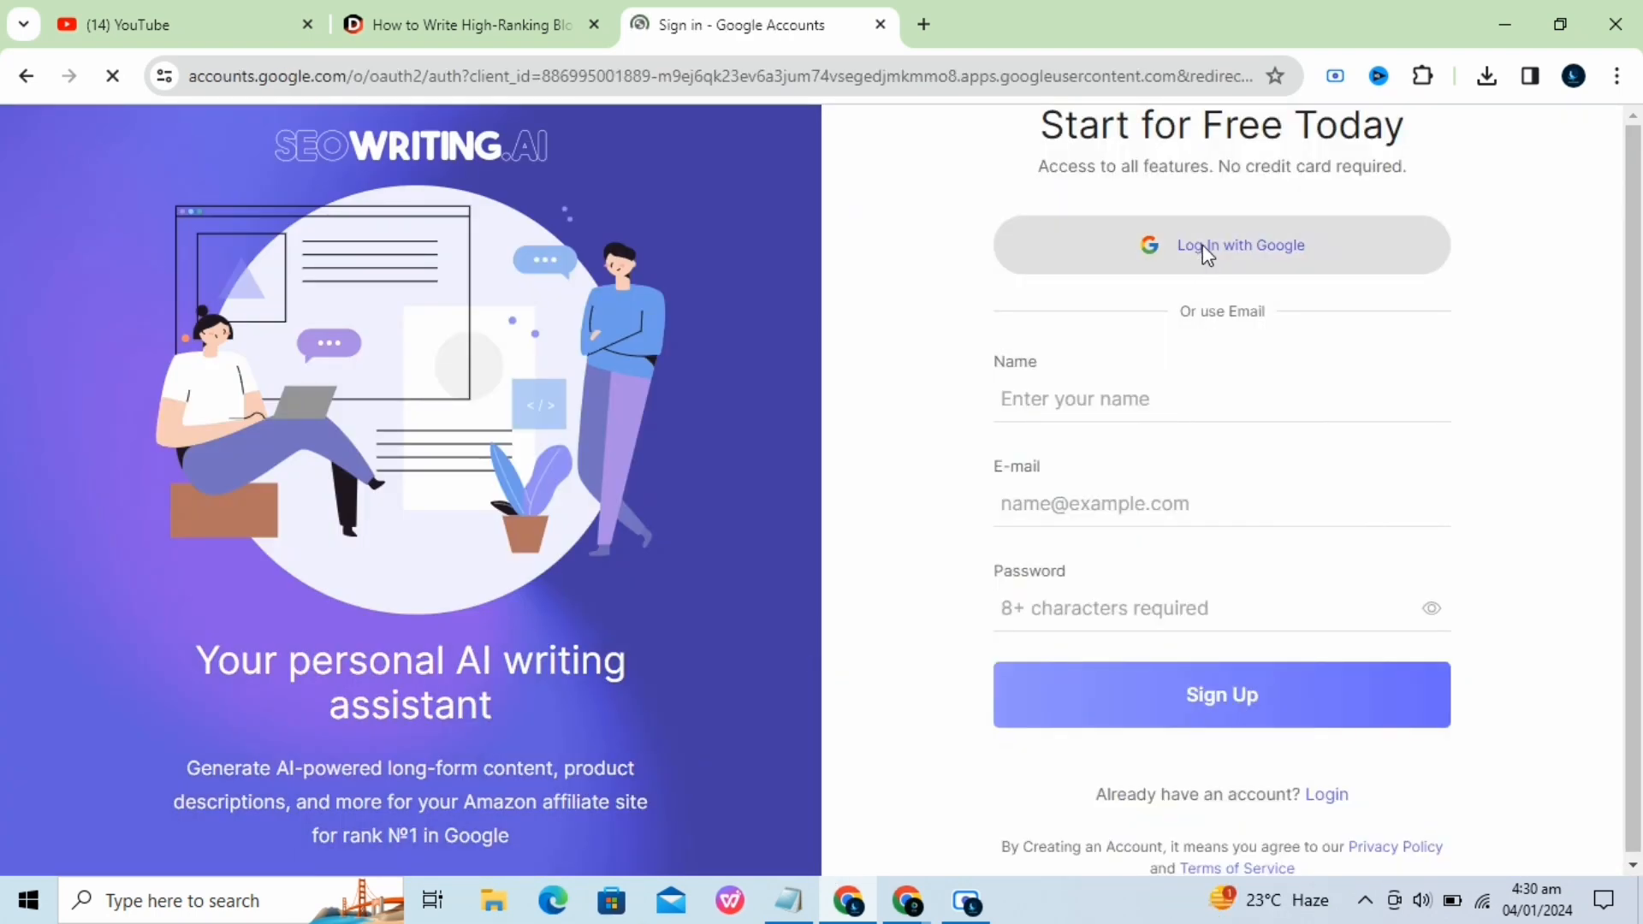
pyautogui.click(1220, 244)
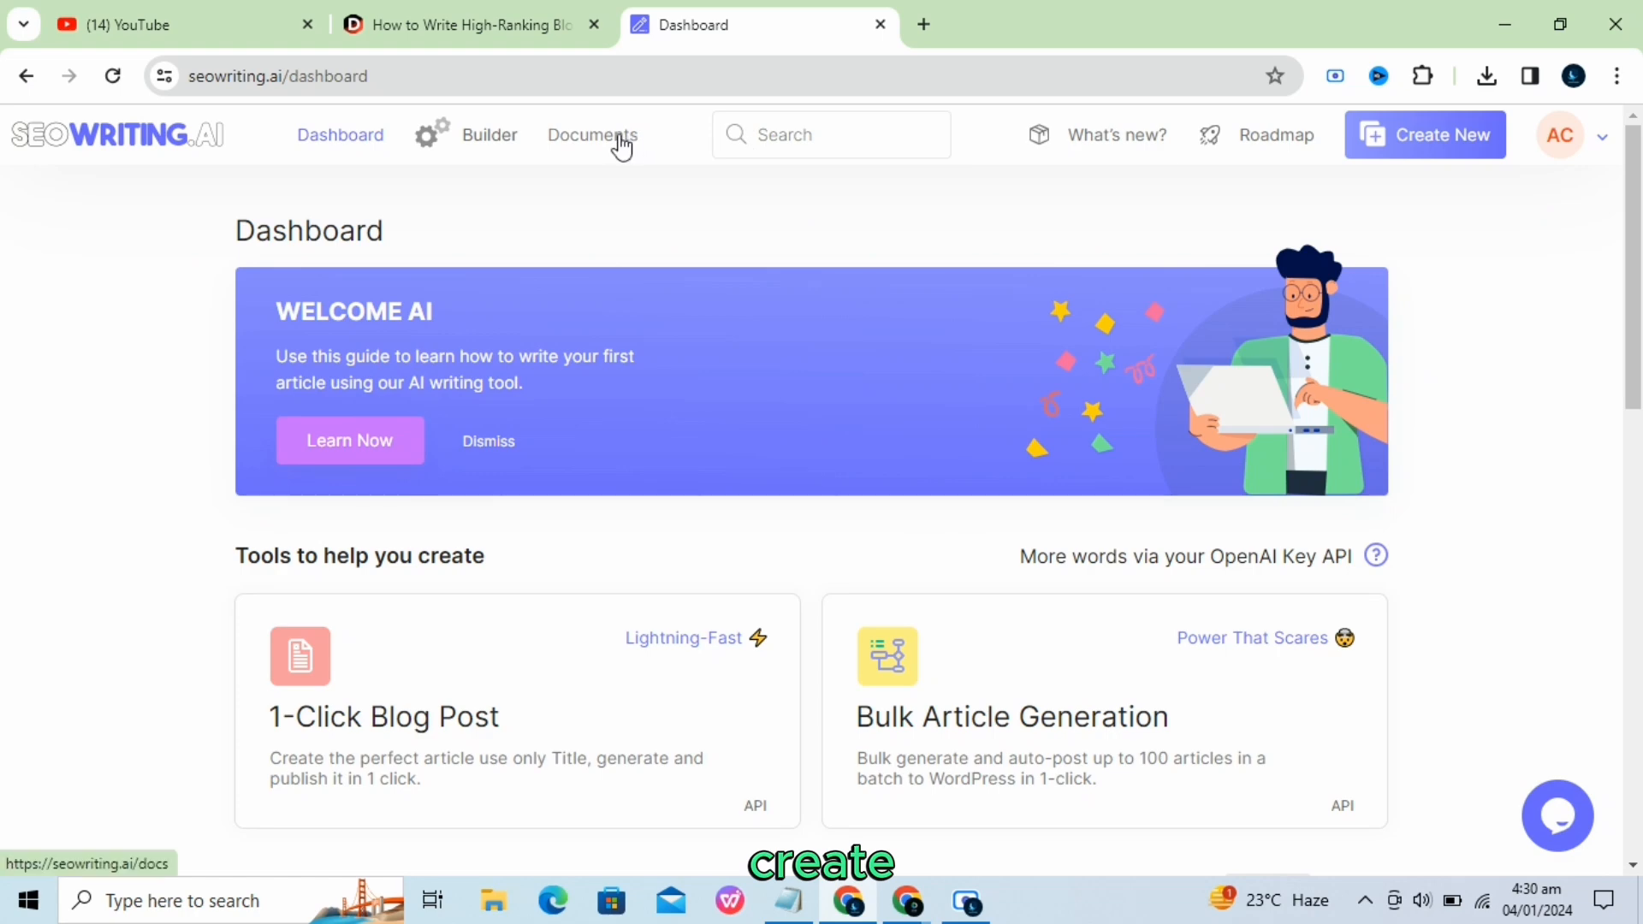
pyautogui.click(1560, 134)
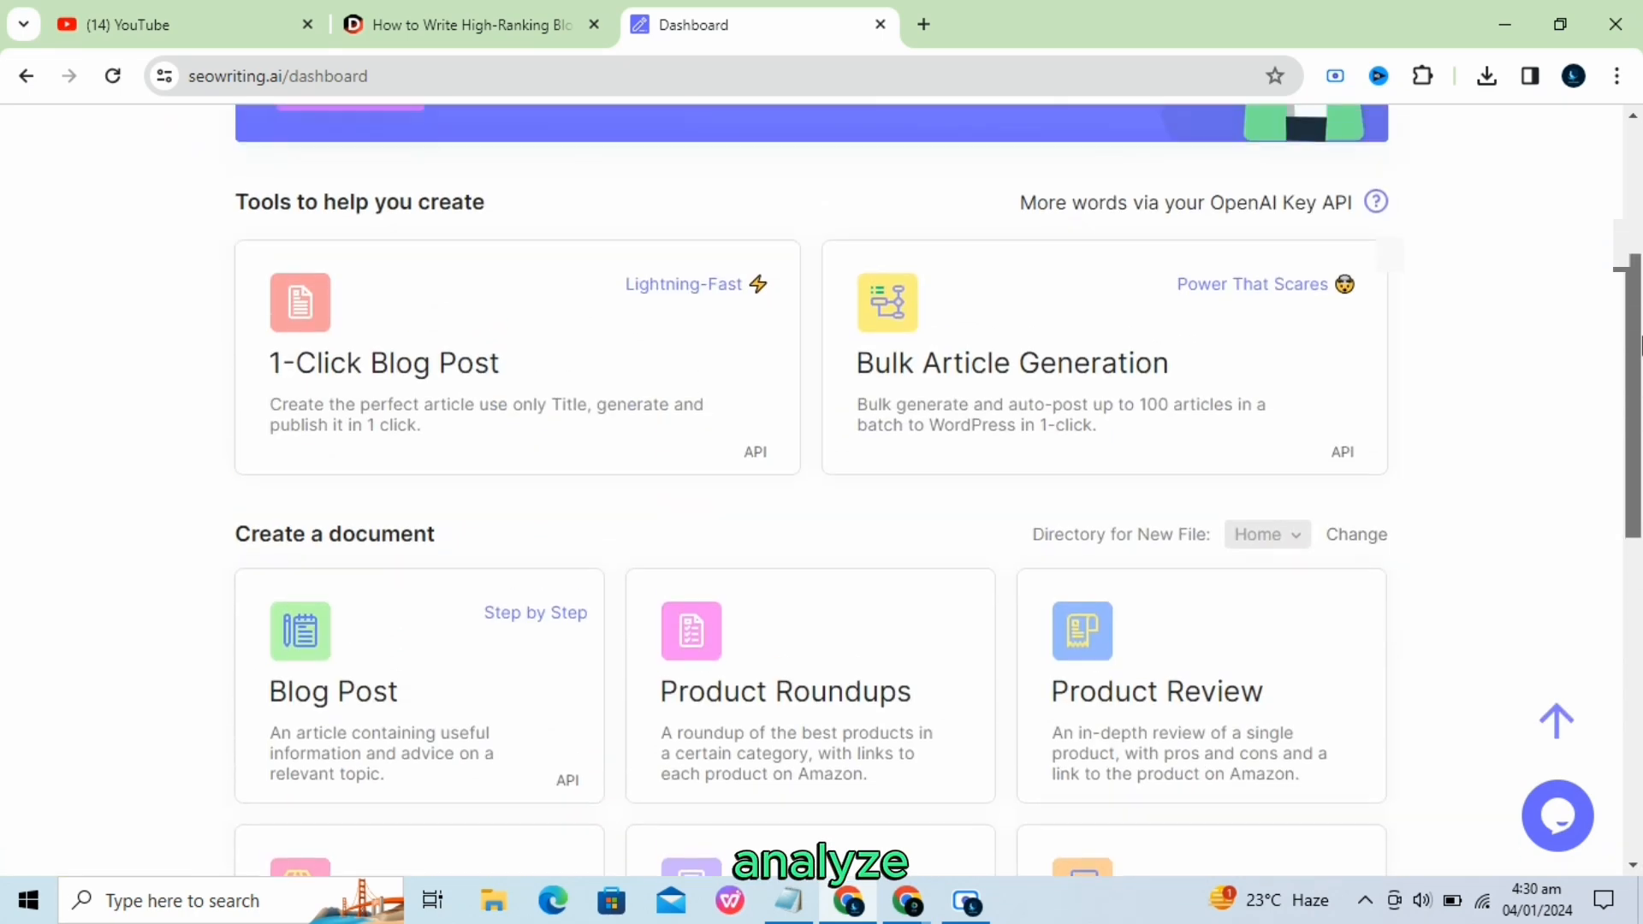
pyautogui.scroll(-3)
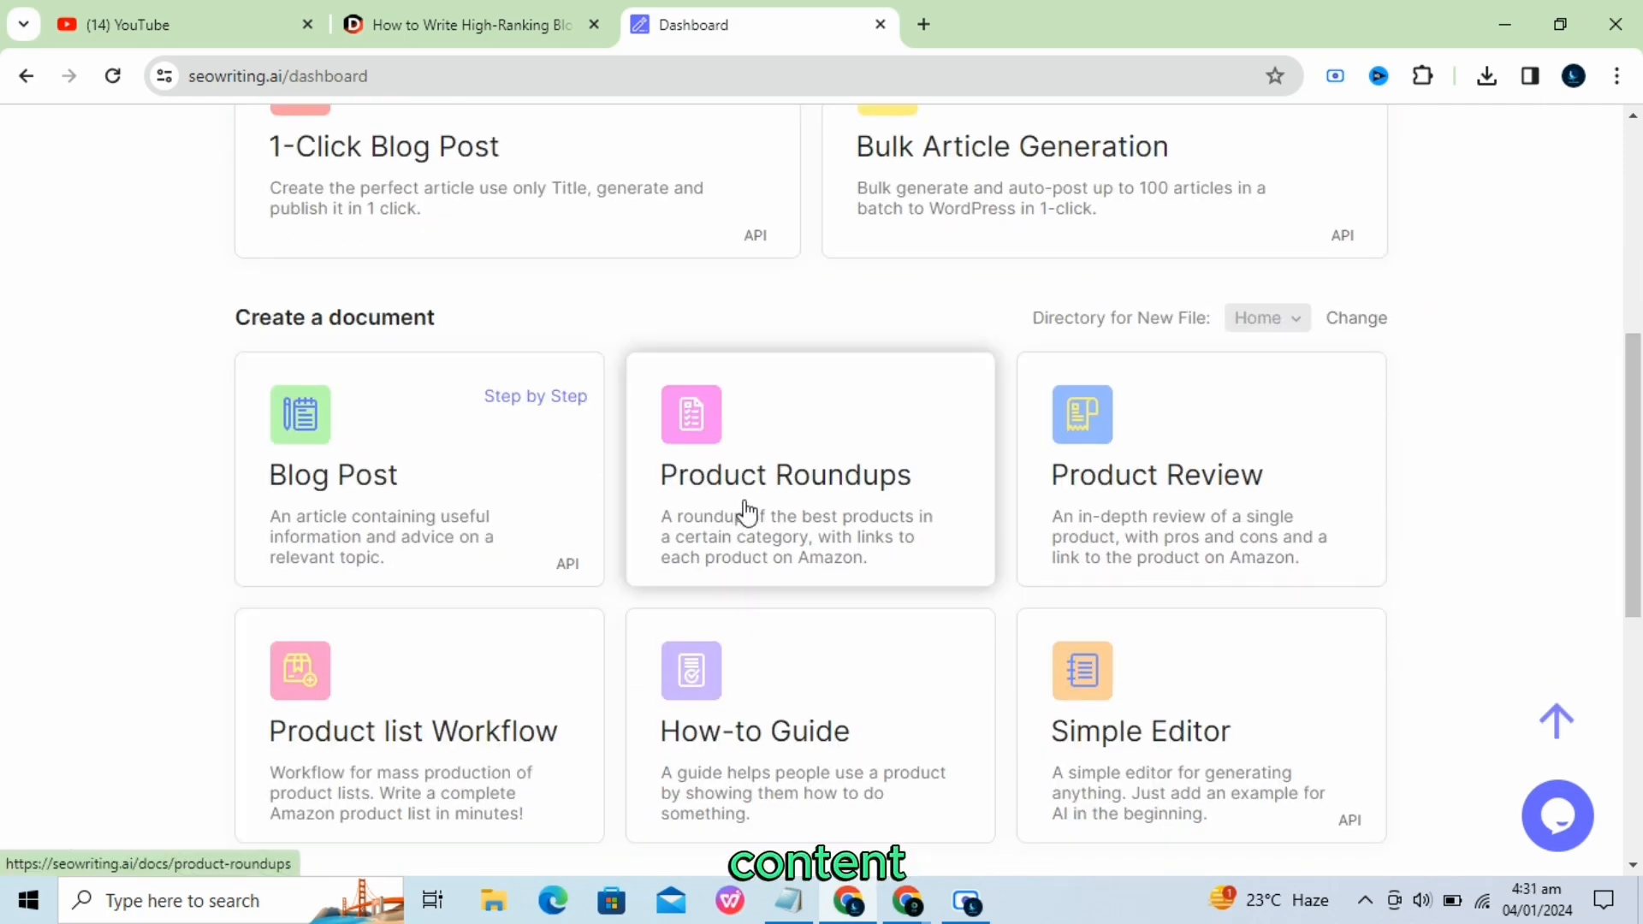
pyautogui.scroll(-3)
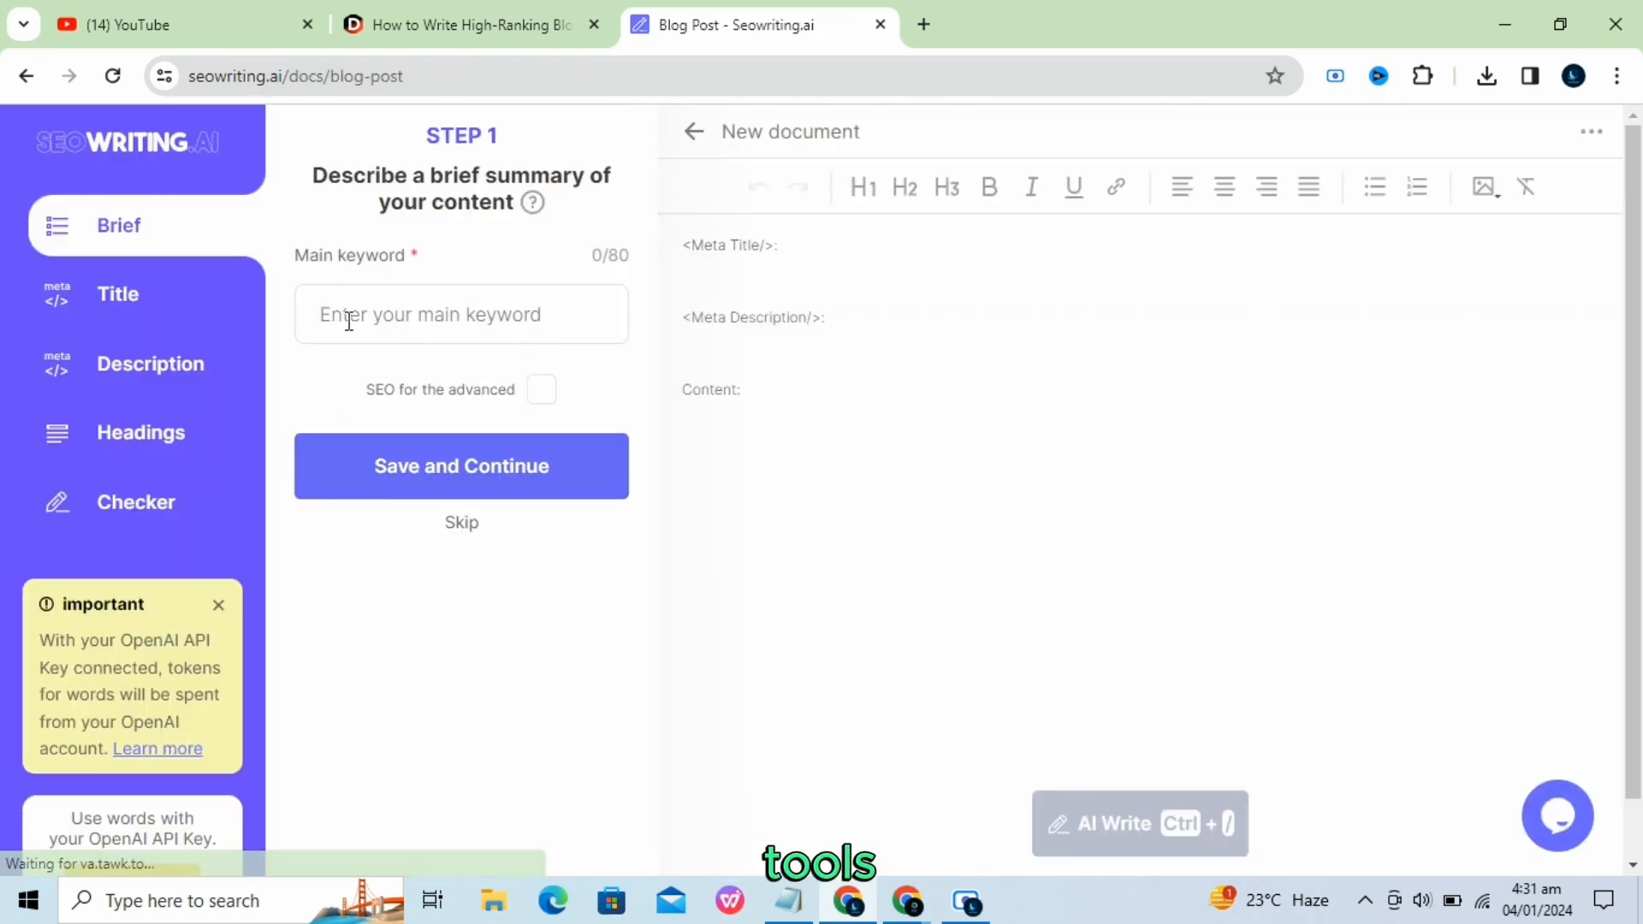
# Enable advanced SEO options, set main keyword 'ai tools' and add 'ai tools in 2024'.
pyautogui.click(542, 389)
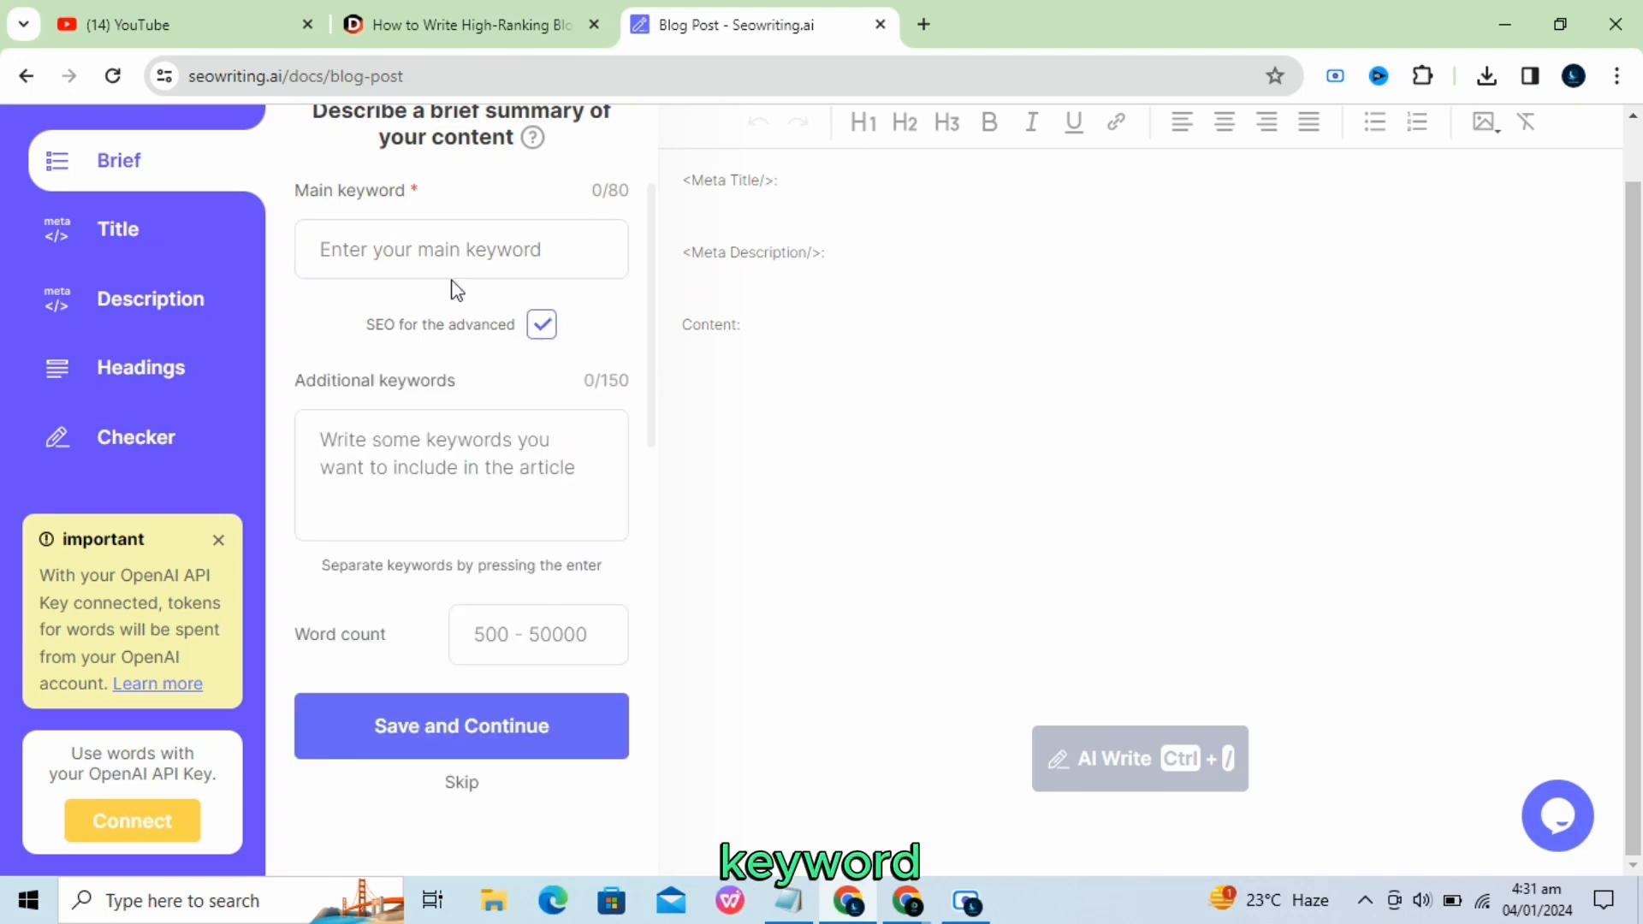
pyautogui.write('ai tools')
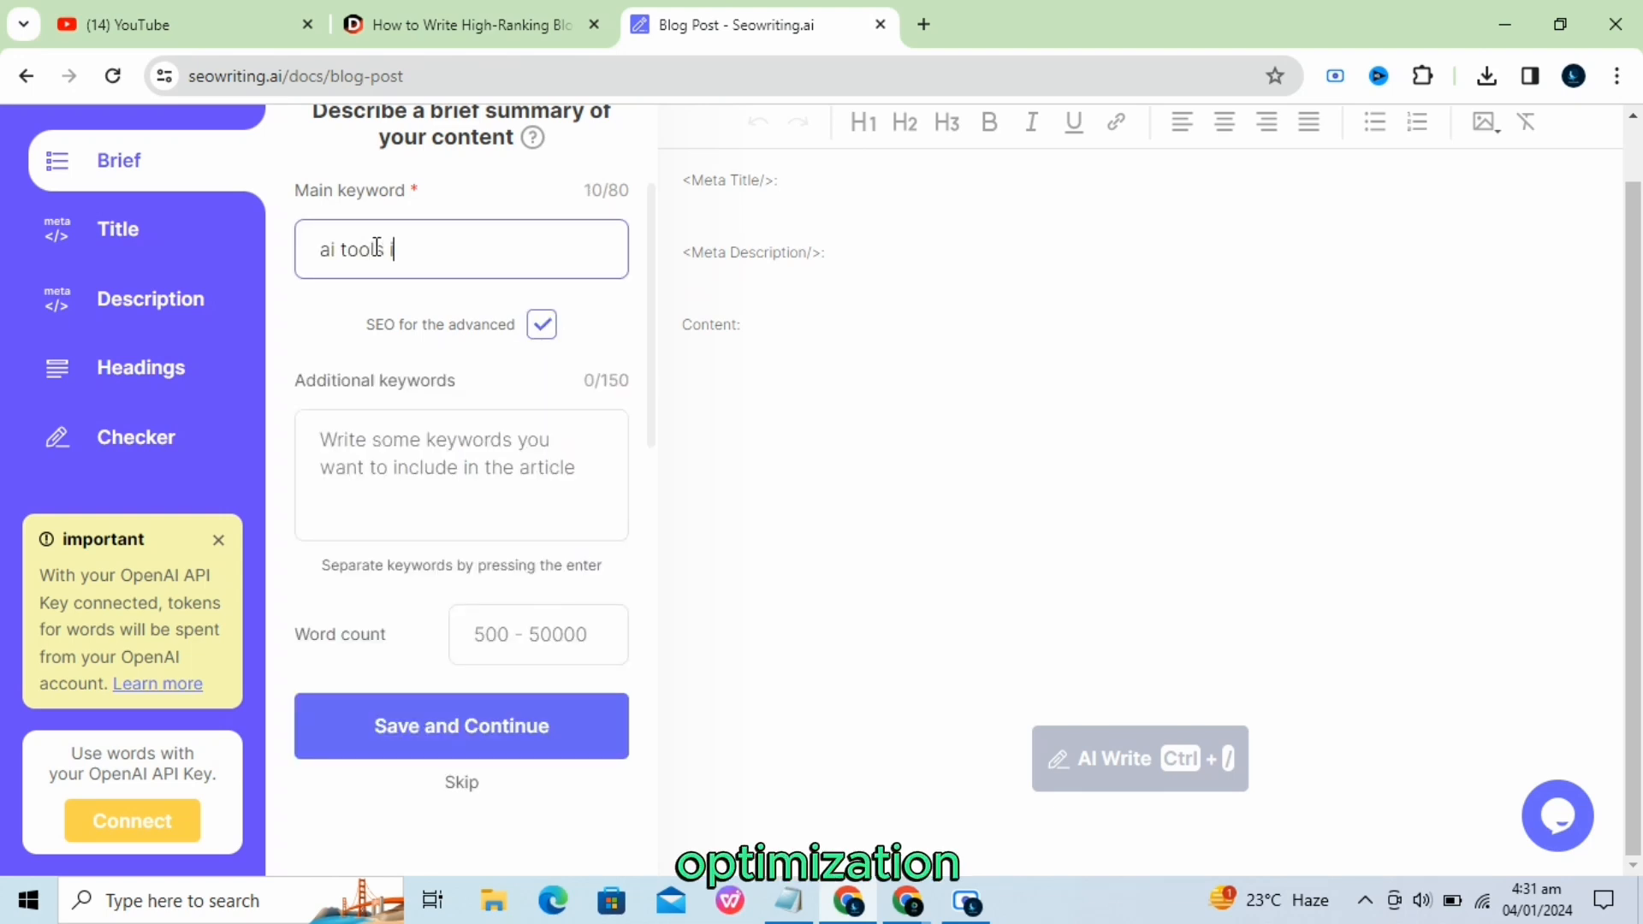
pyautogui.write('in 2024')
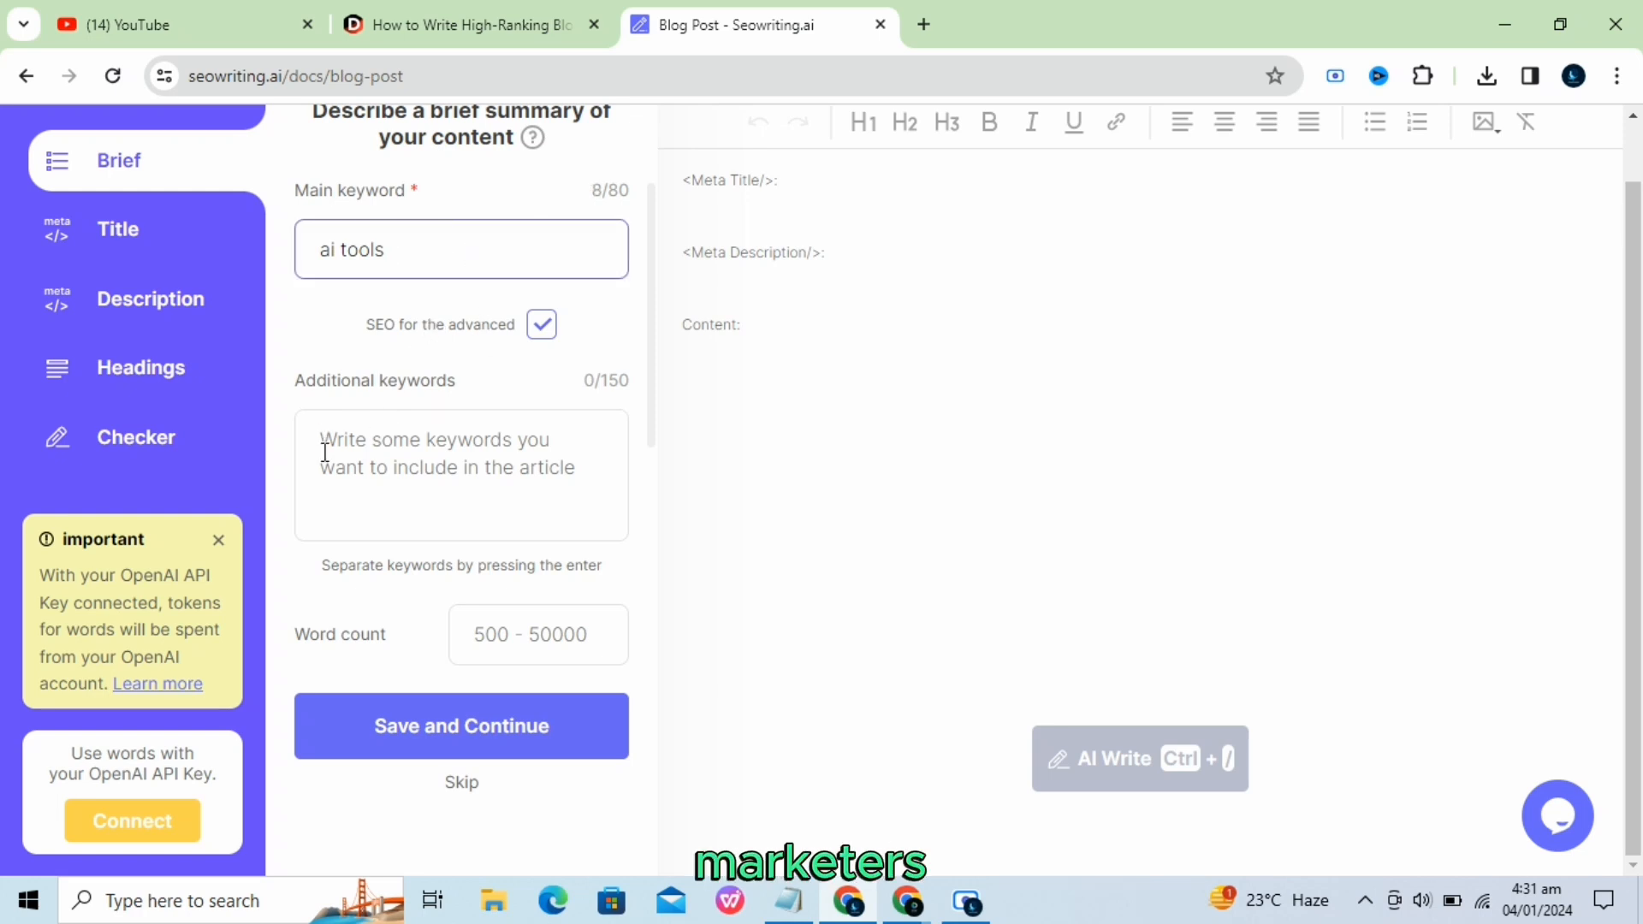
pyautogui.write('ai tools in')
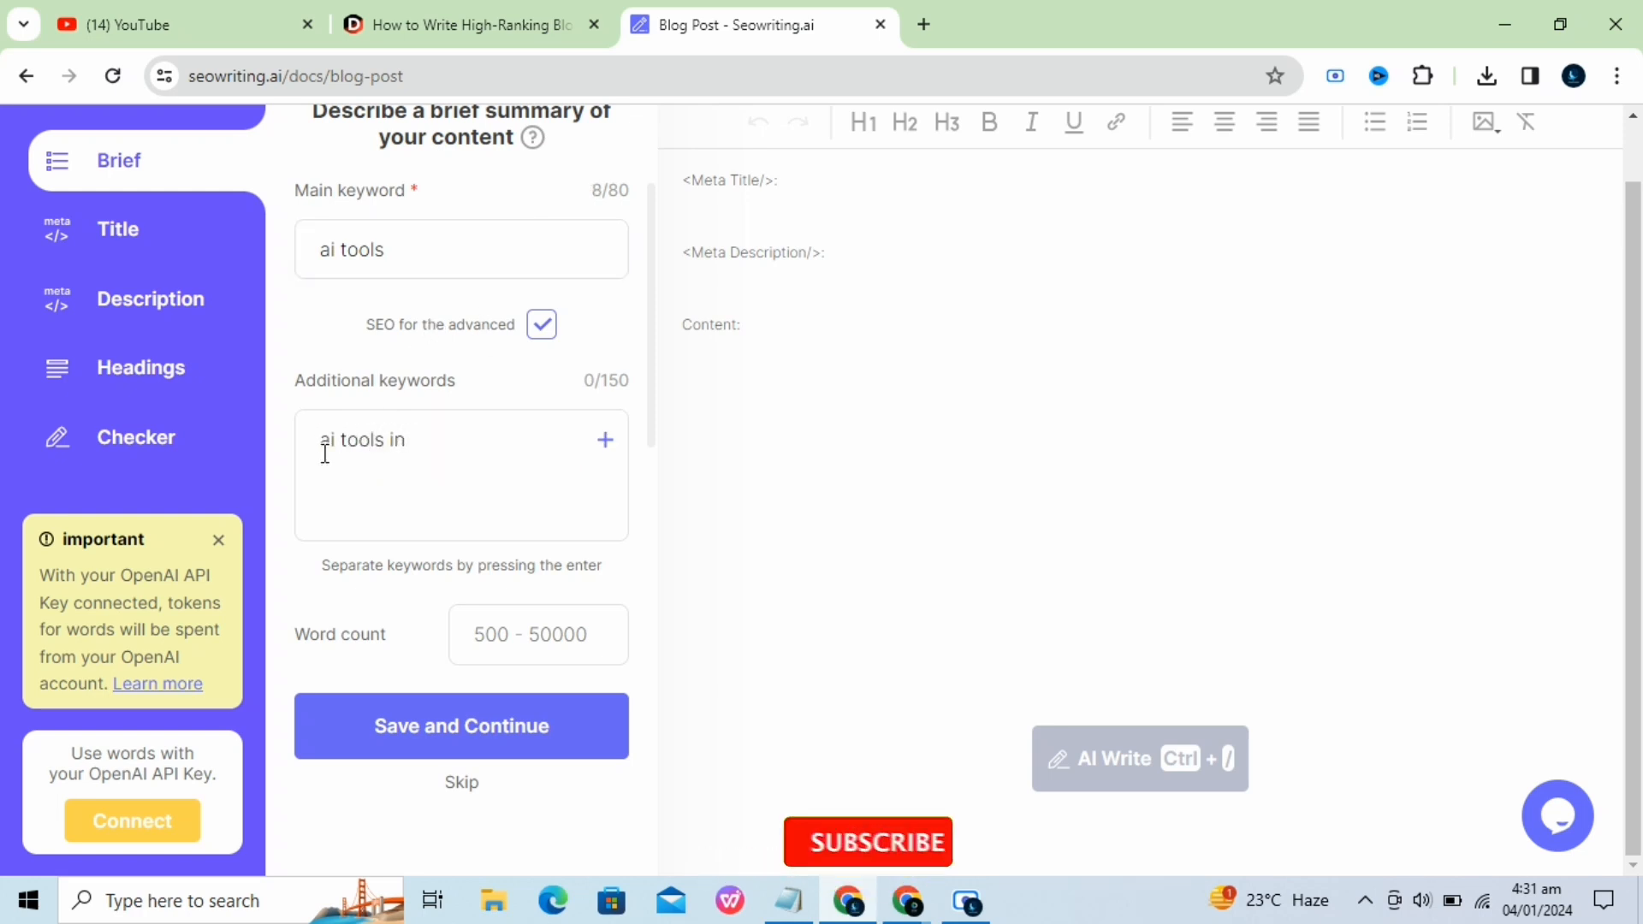
pyautogui.press('Enter')
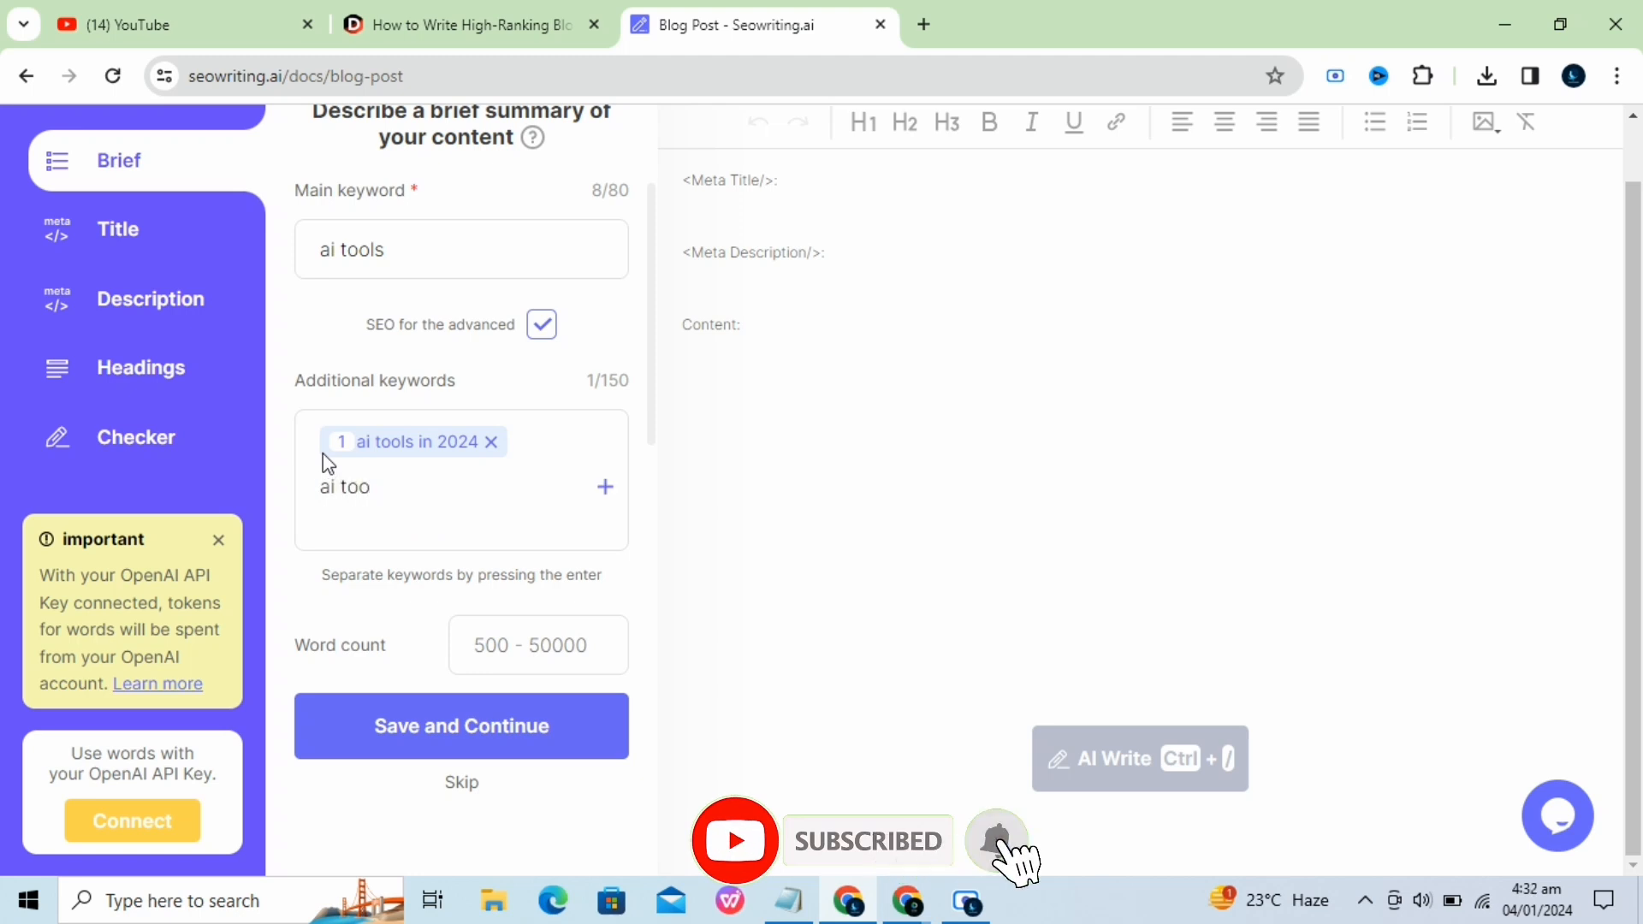
pyautogui.write('2024')
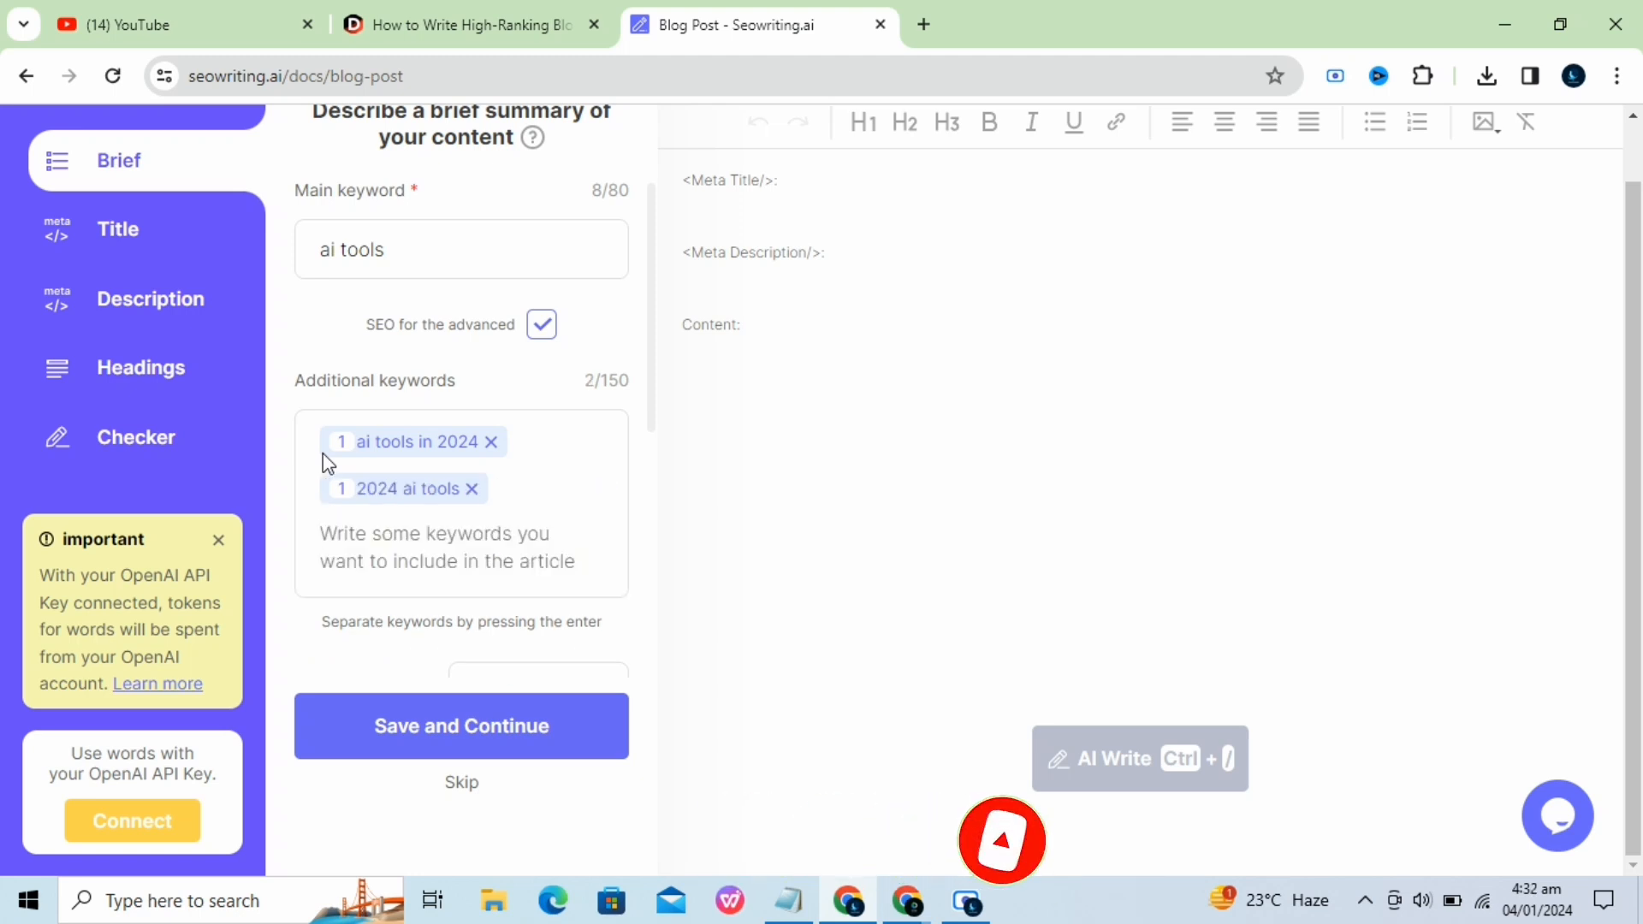
# Add further keywords 'artificial intelligence' and 'best tool for 2024'.
pyautogui.write('artificial intelligence')
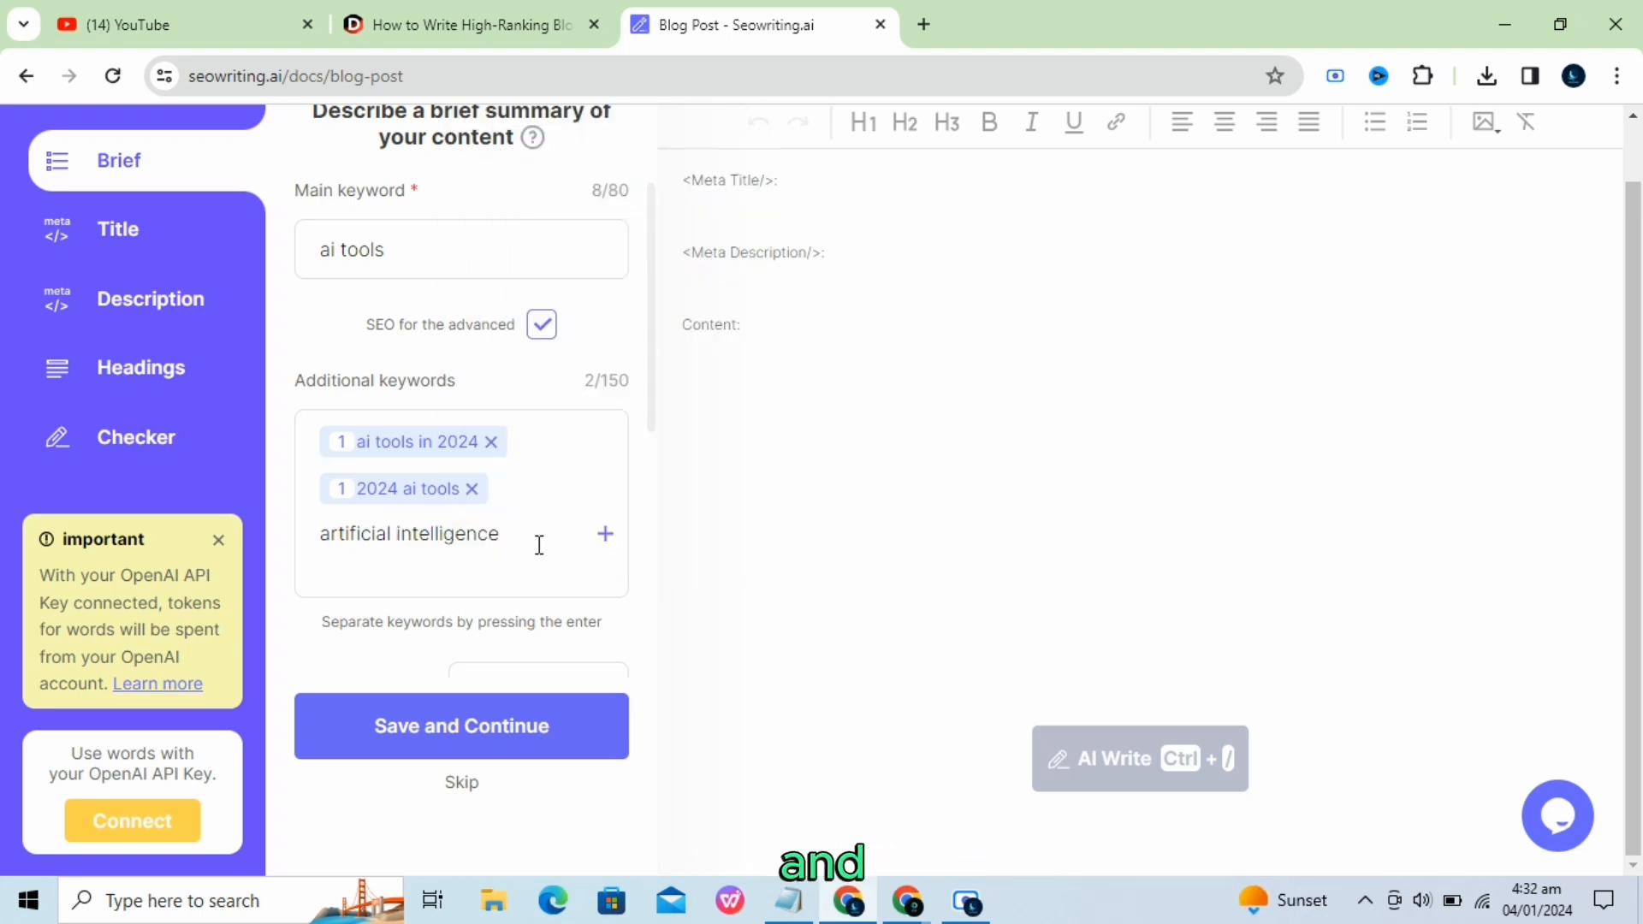
pyautogui.press('enter')
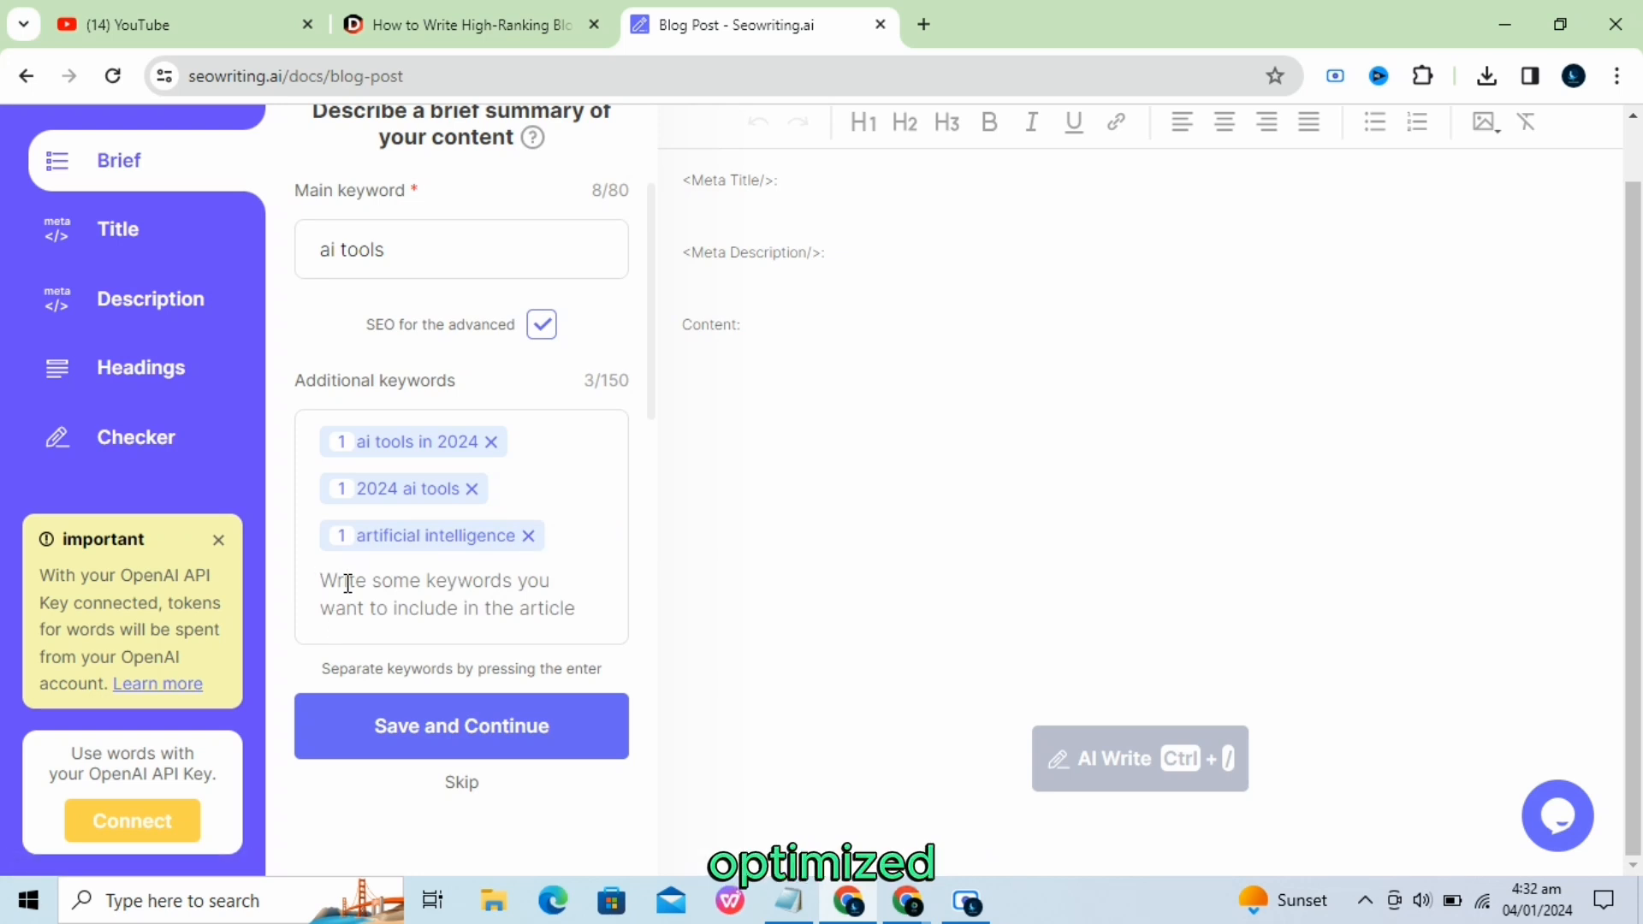
pyautogui.write('best tools')
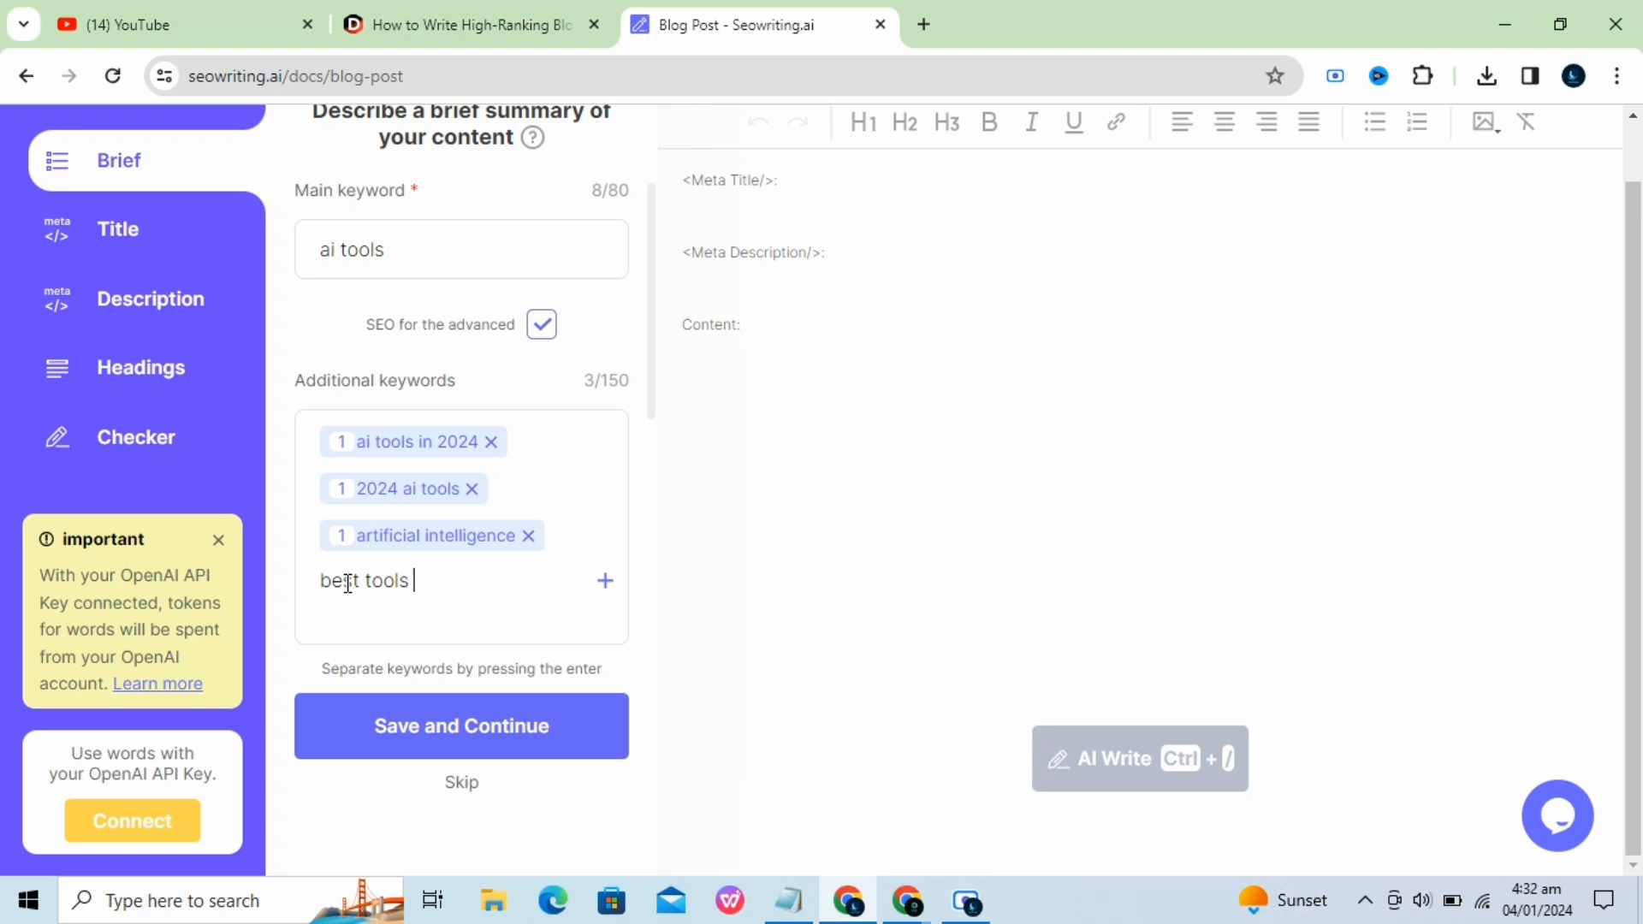
pyautogui.write('for 202')
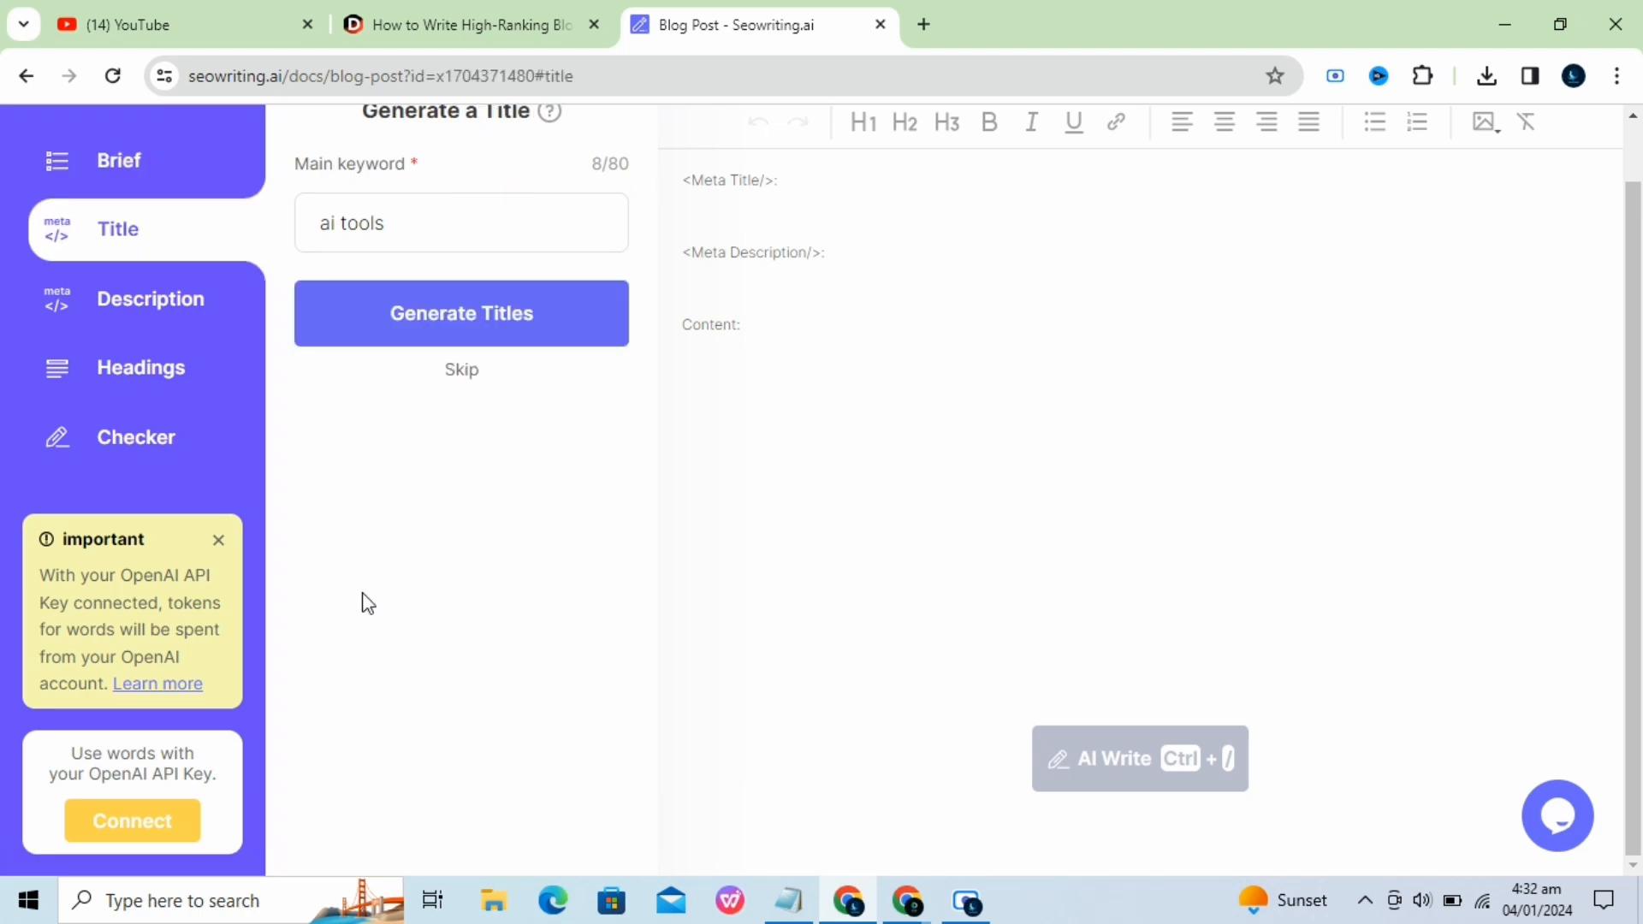
# Generate titles and choose 'An Overview of AI Tools for Businesses'.
pyautogui.click(460, 311)
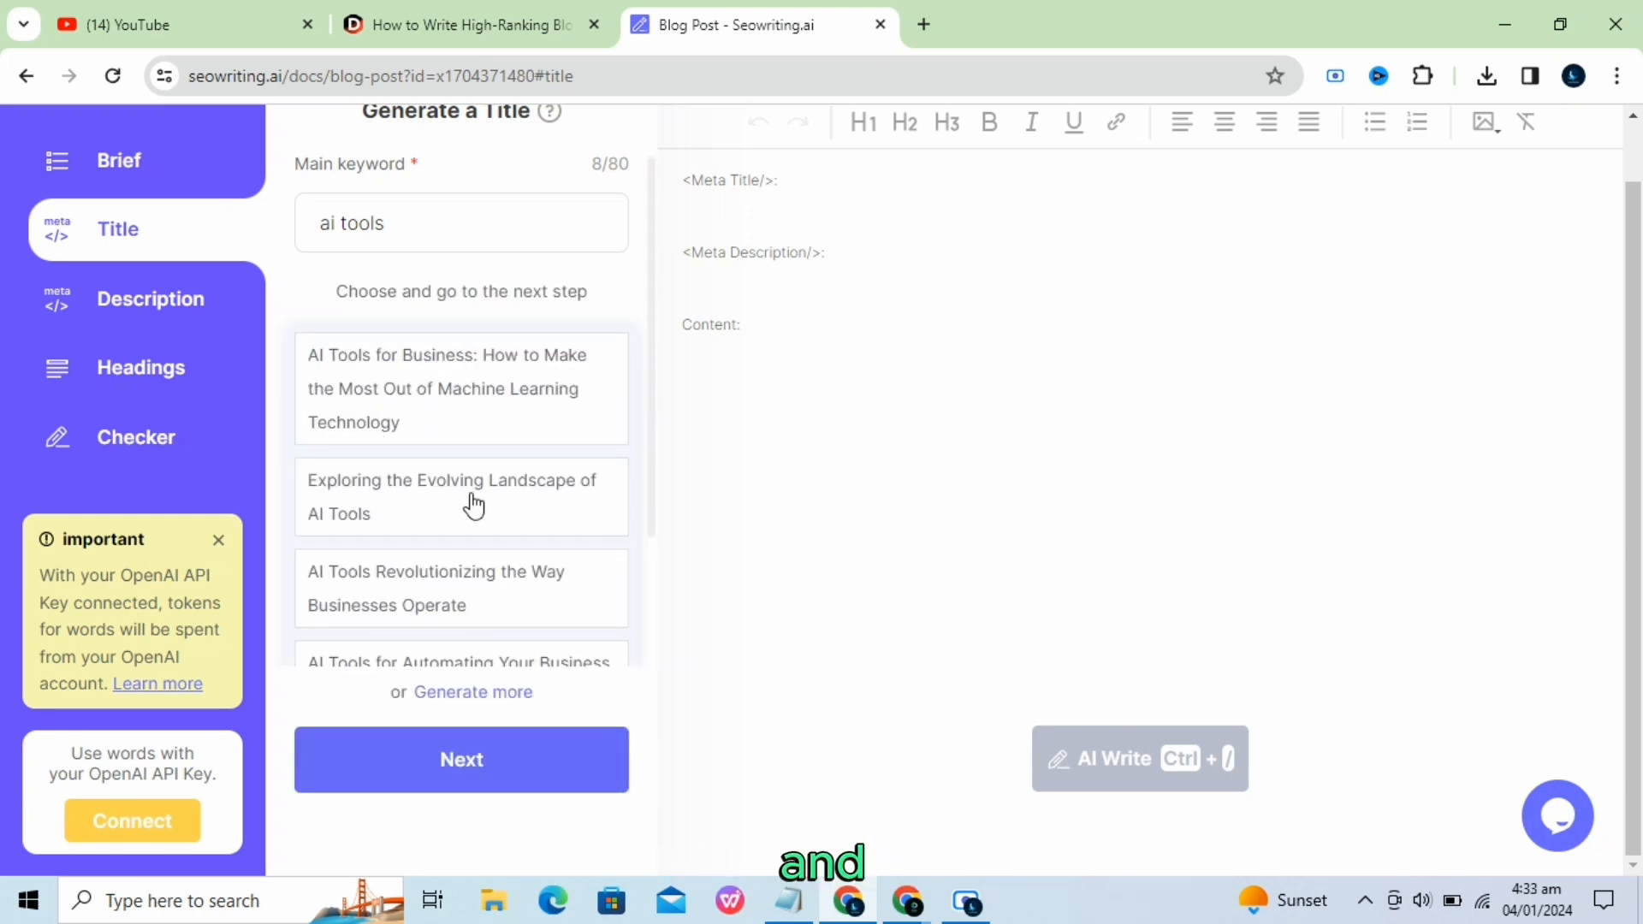
pyautogui.scroll(-3)
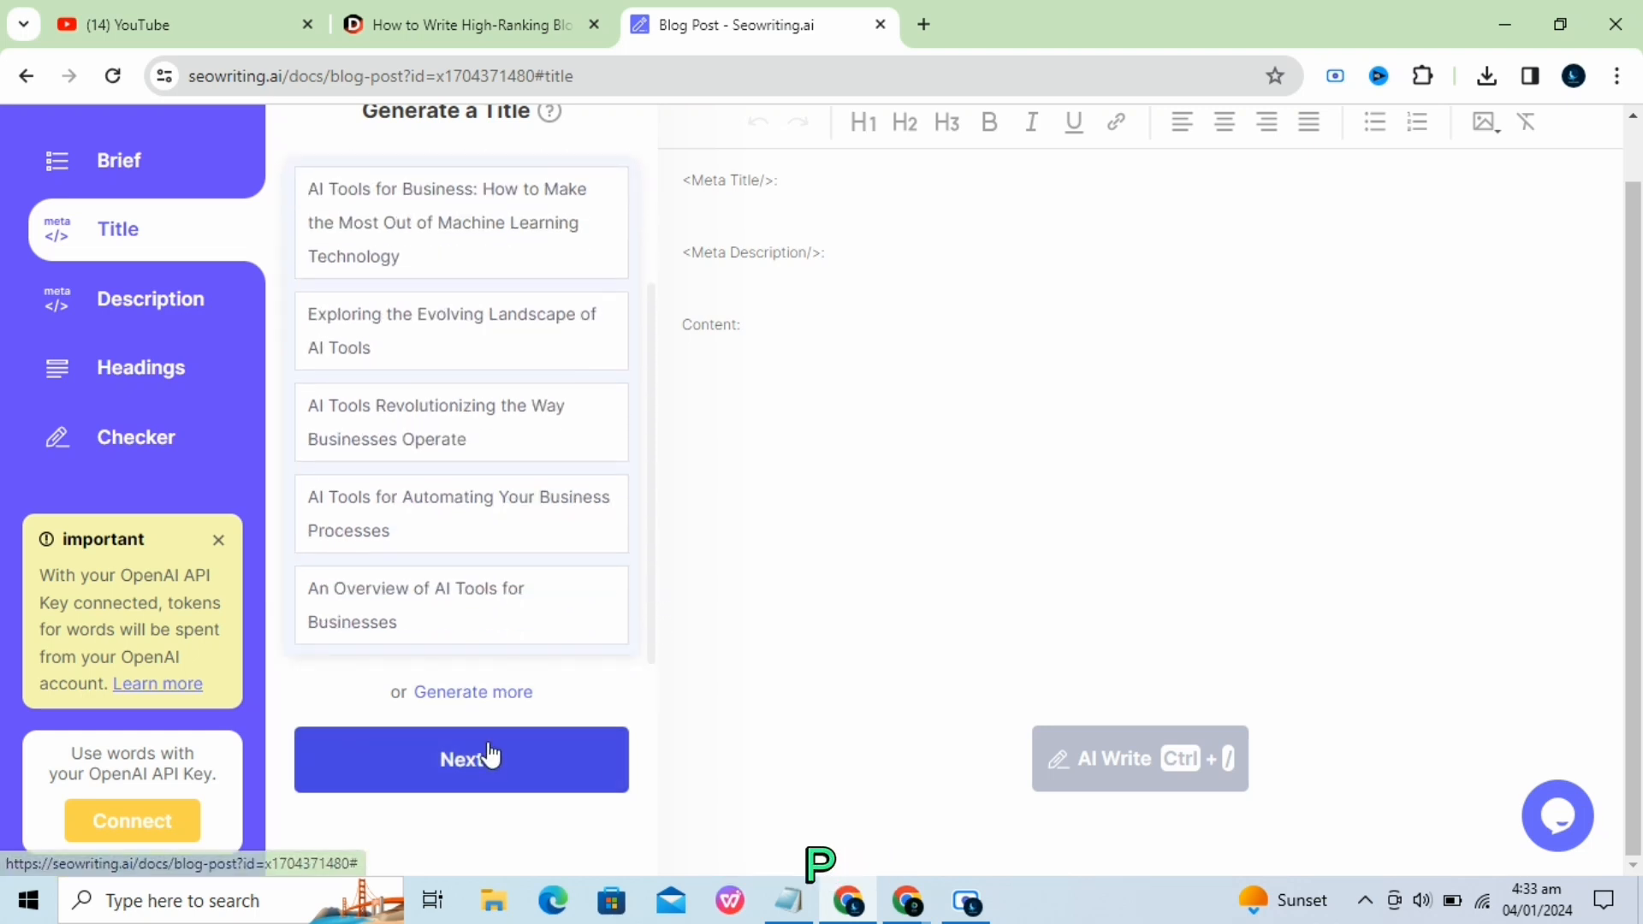
pyautogui.click(414, 604)
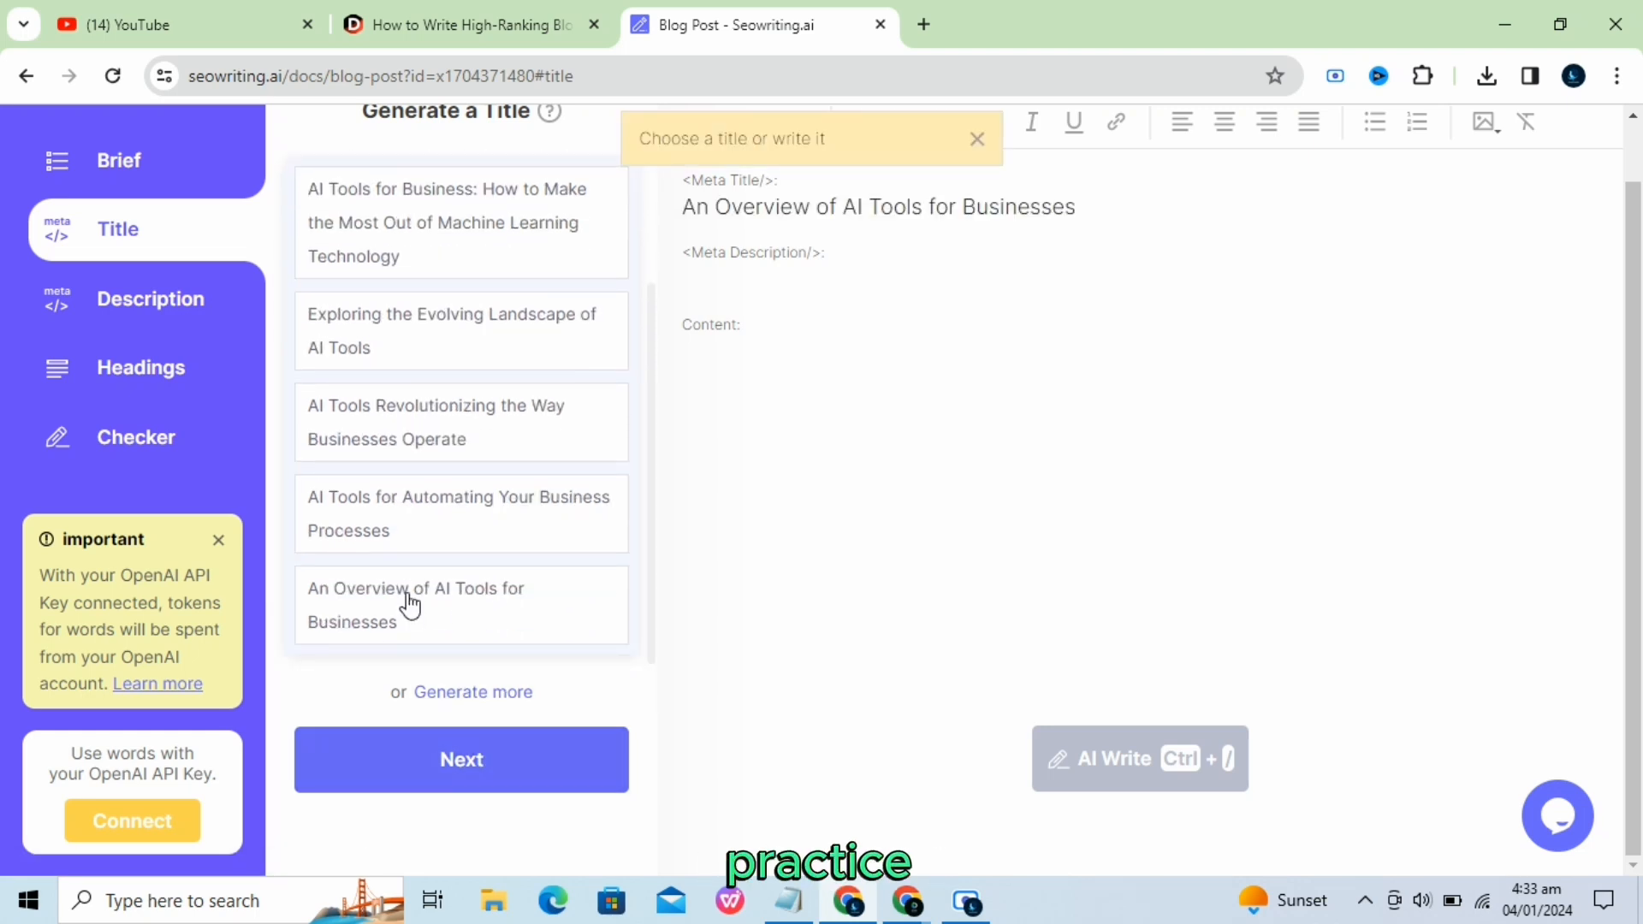
pyautogui.click(461, 760)
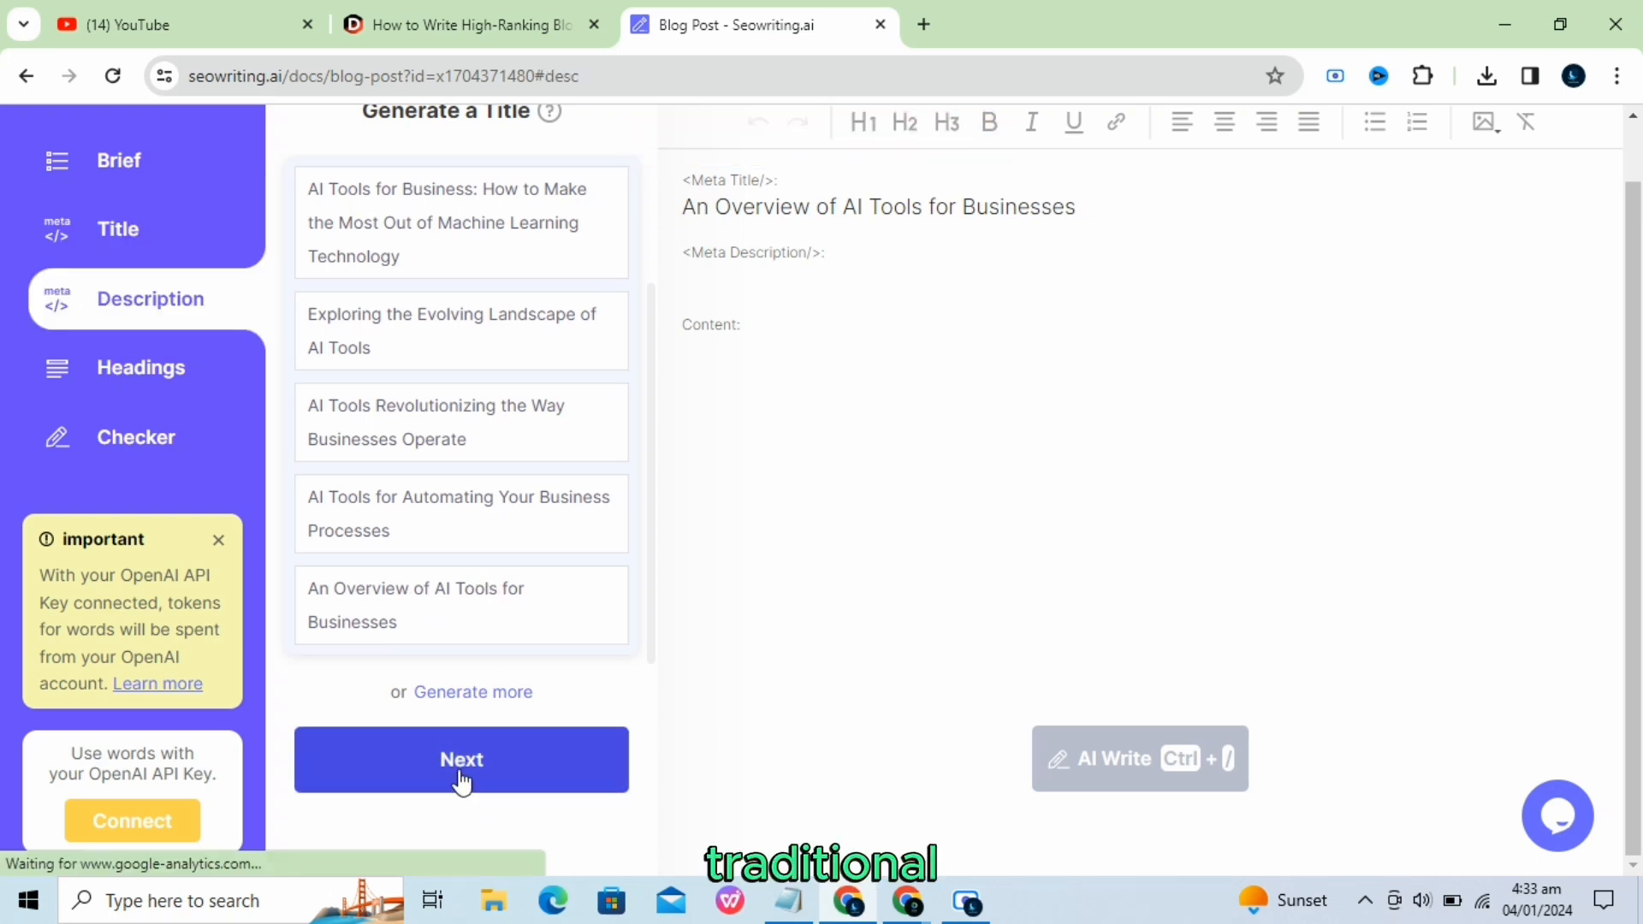
pyautogui.click(461, 760)
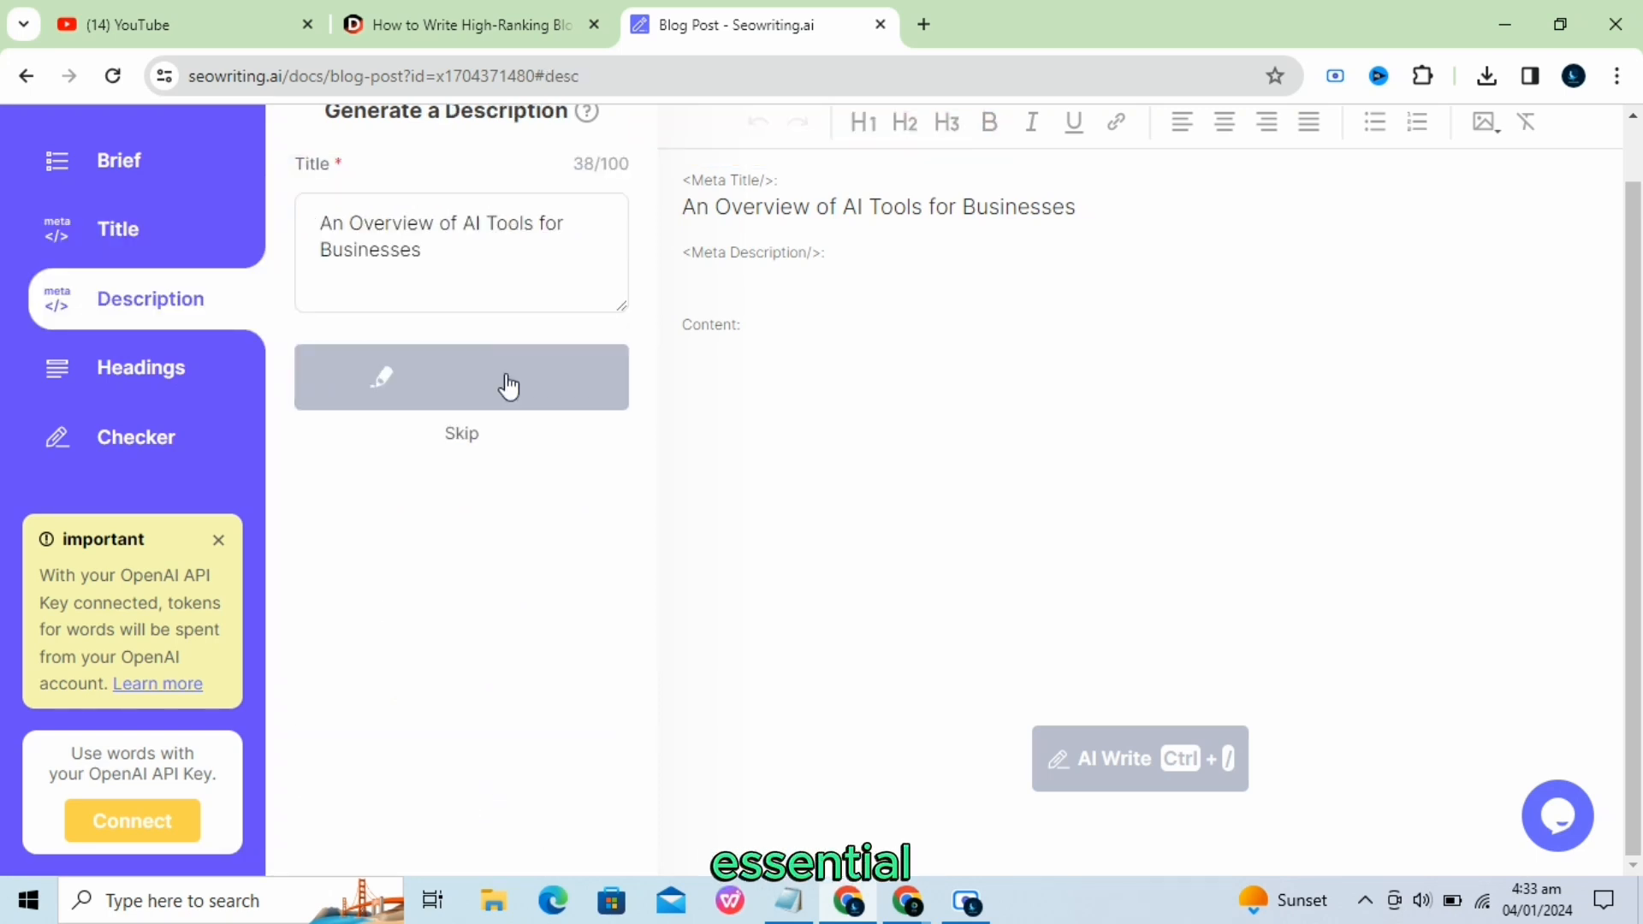
# Generate meta descriptions, pick one and continue to the headings step.
pyautogui.click(460, 377)
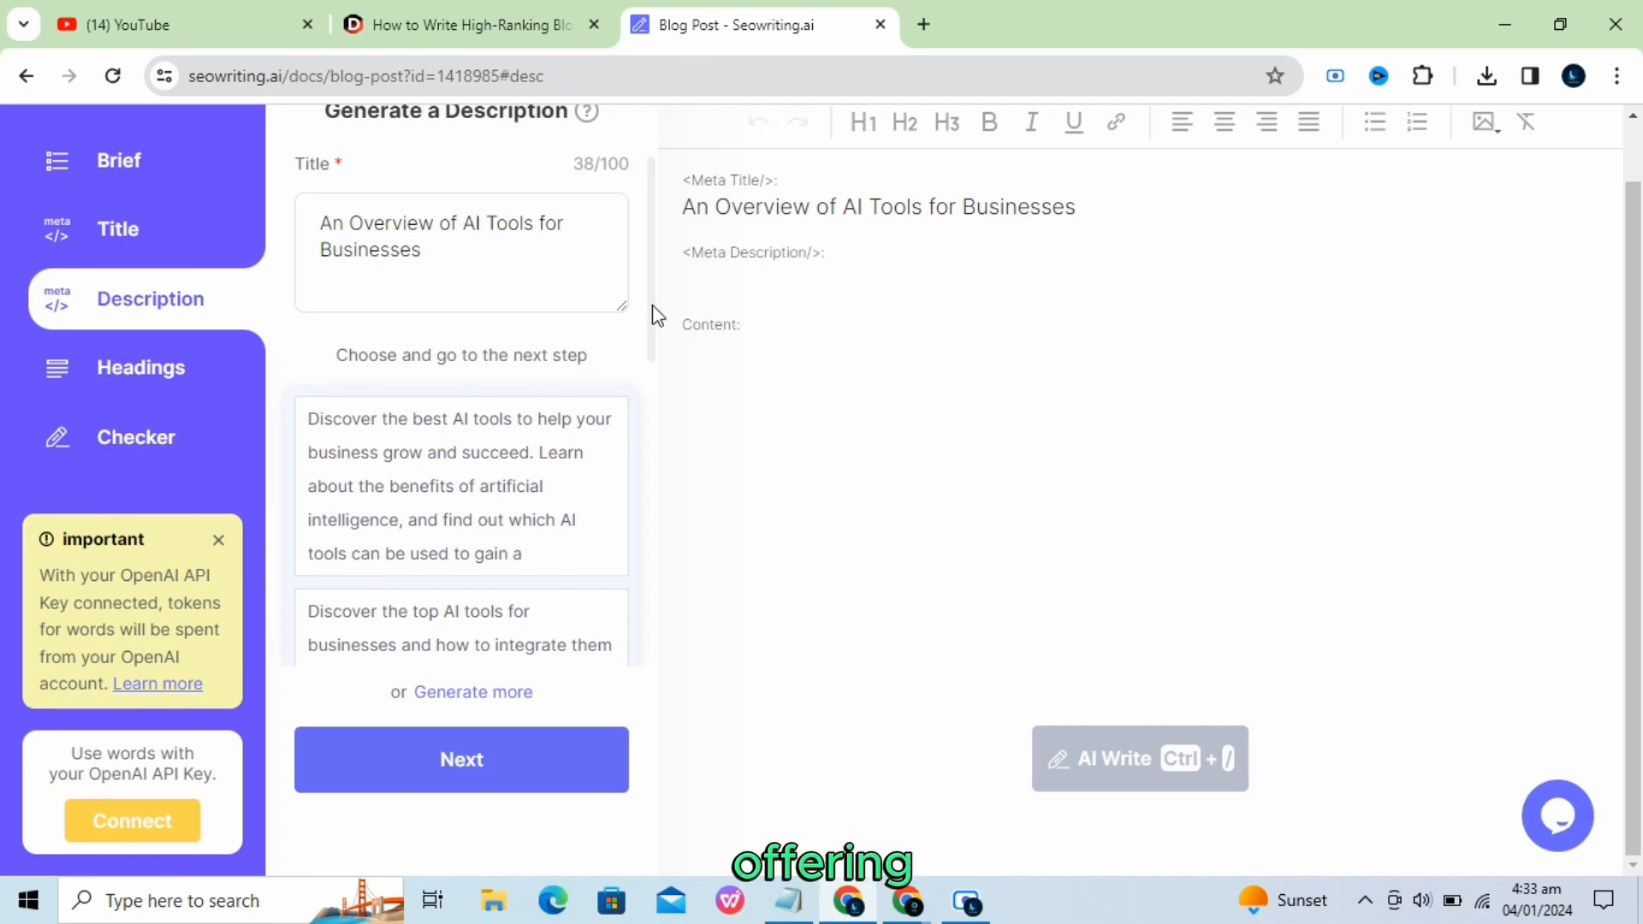
pyautogui.scroll(-3)
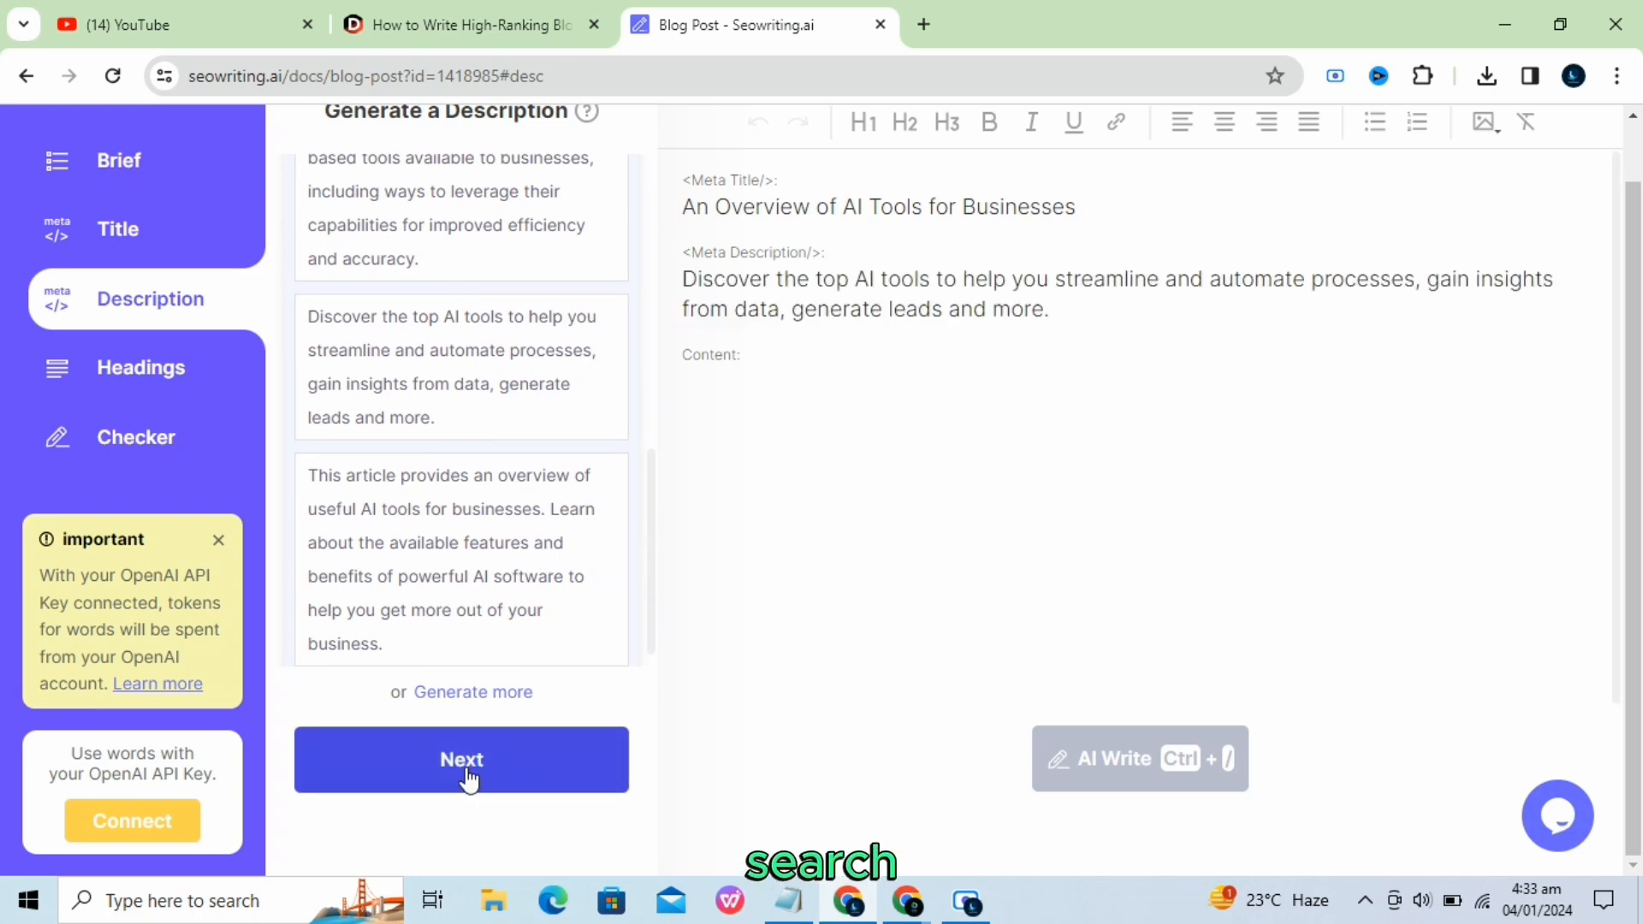
pyautogui.click(461, 760)
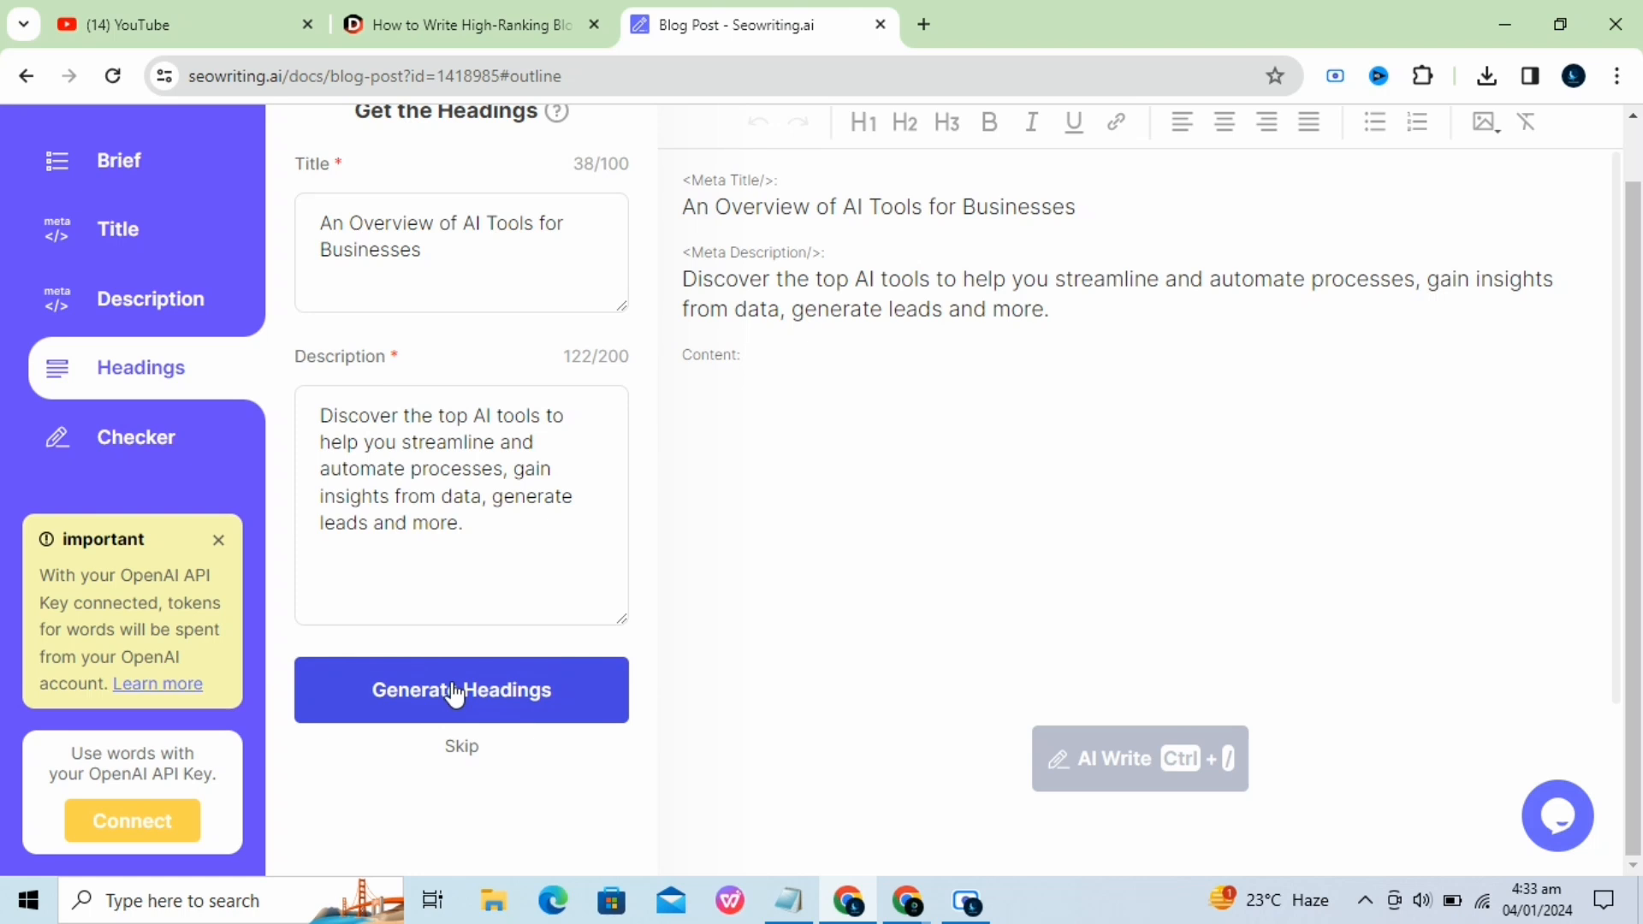
# Generate the article's section headings outline, reaching the checker with a 38% score.
pyautogui.click(460, 690)
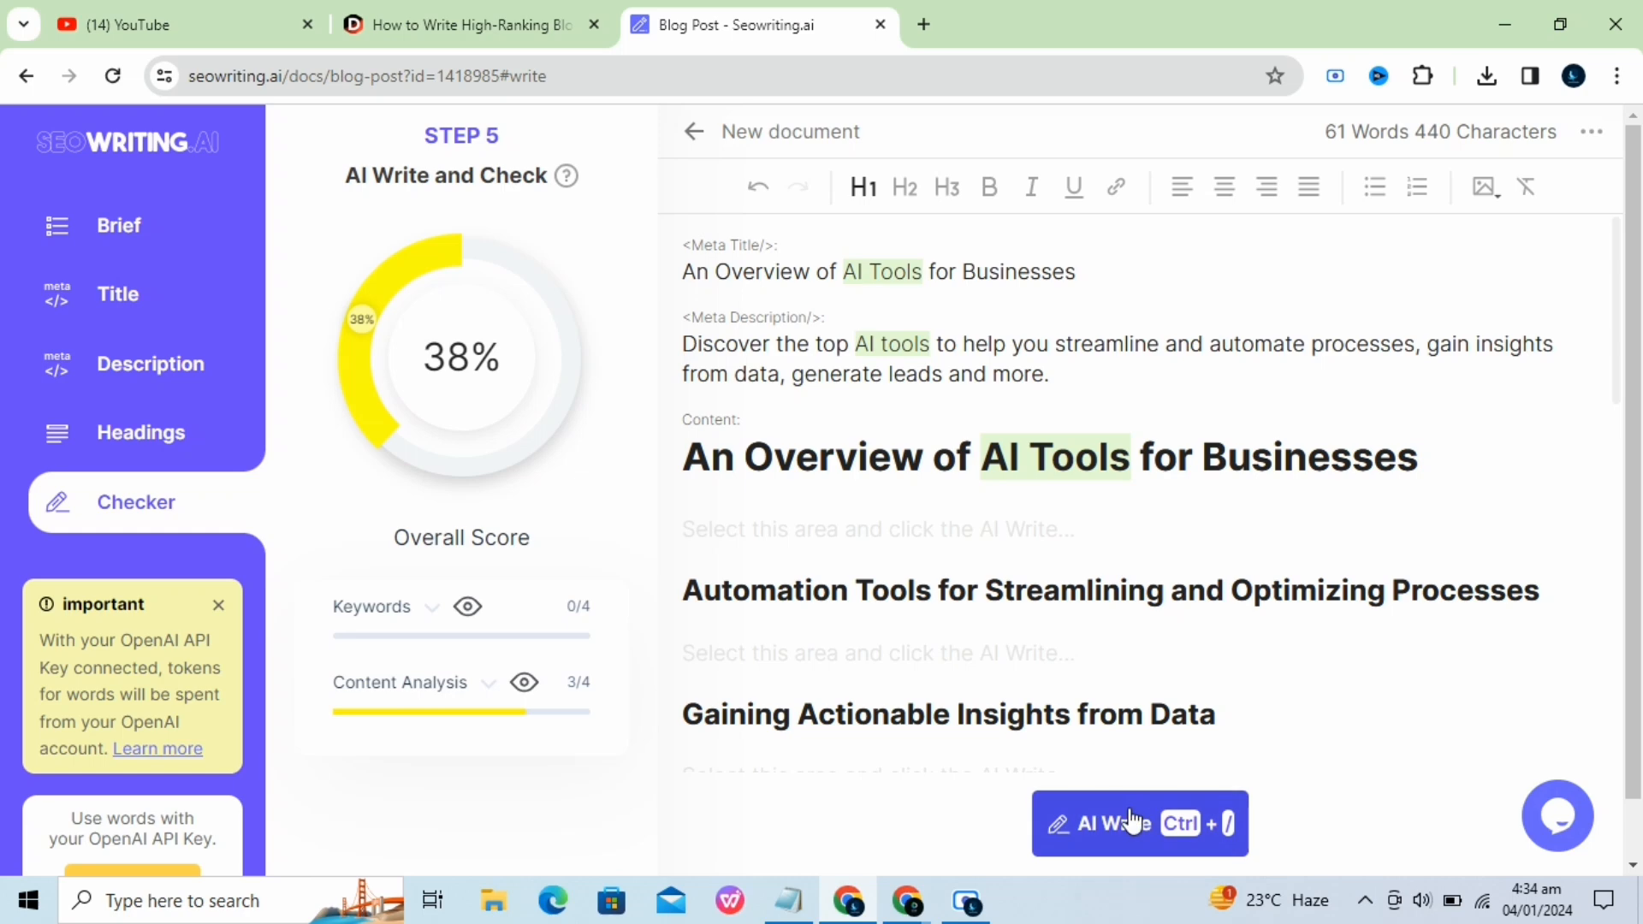
# Have AI Write fill the article sections, reaching 547 words and a 51% score.
pyautogui.click(1140, 823)
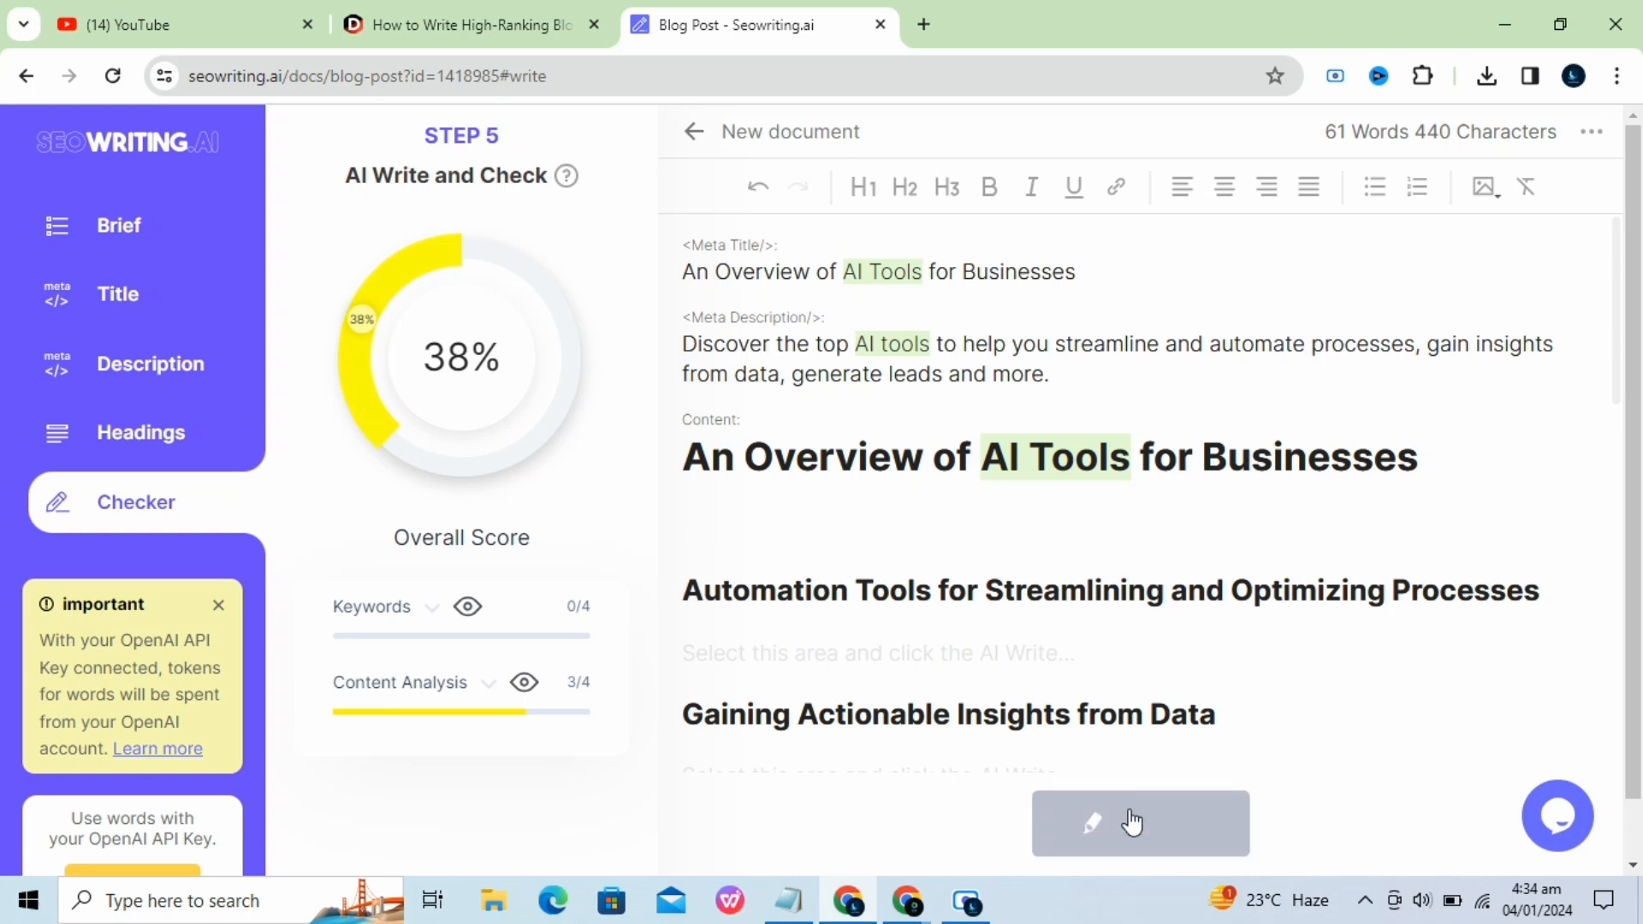
pyautogui.click(1140, 823)
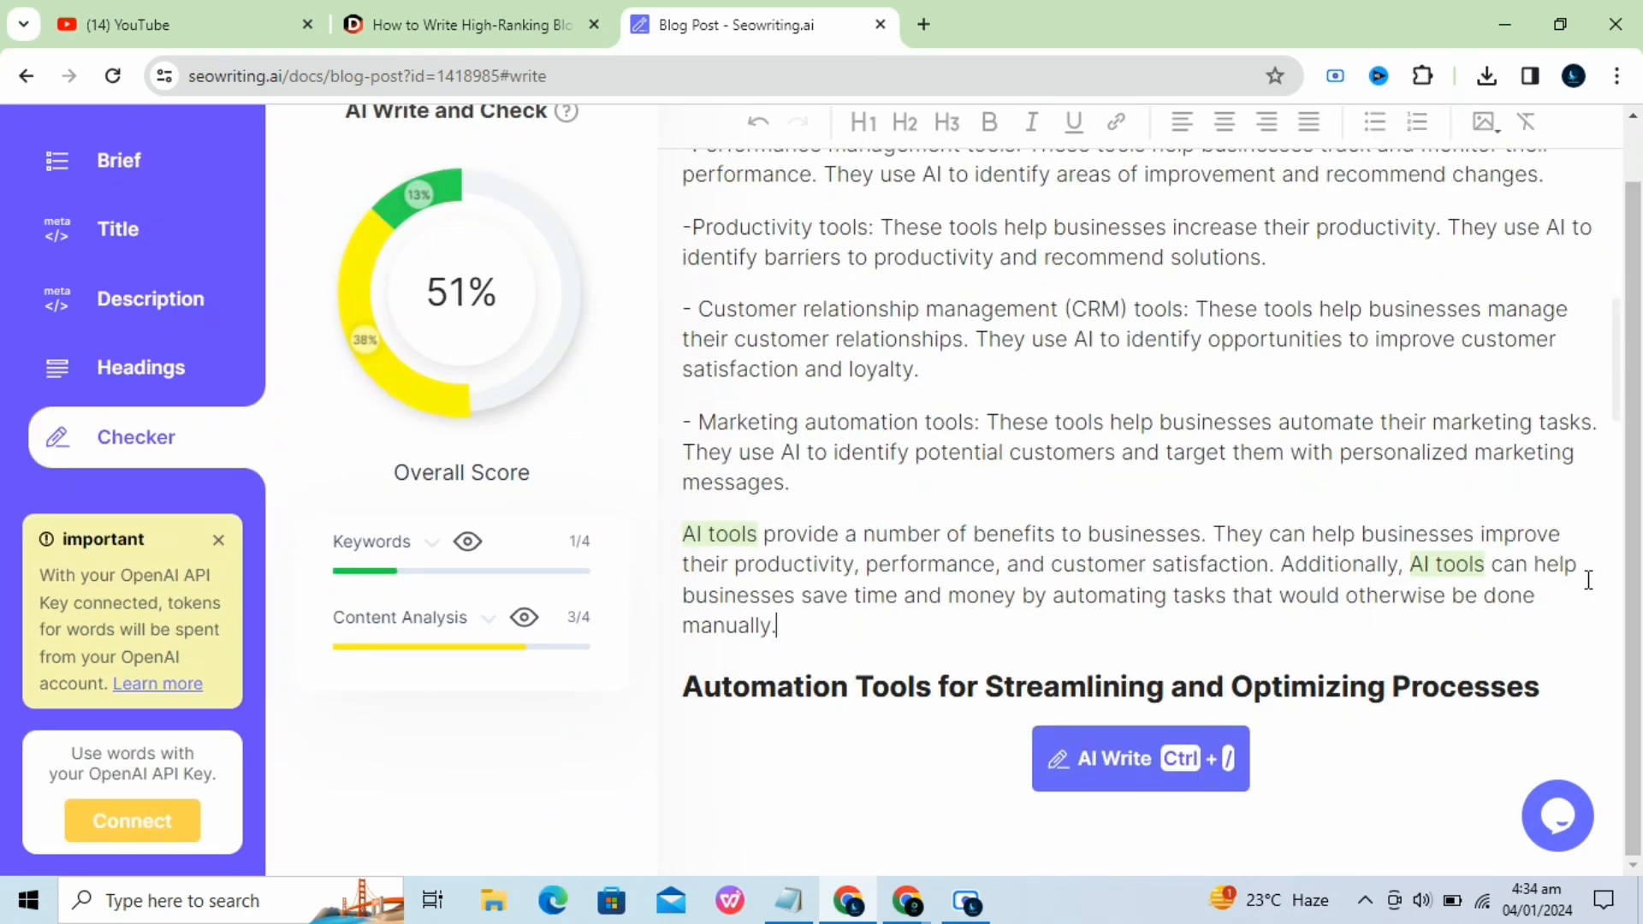
pyautogui.scroll(-3)
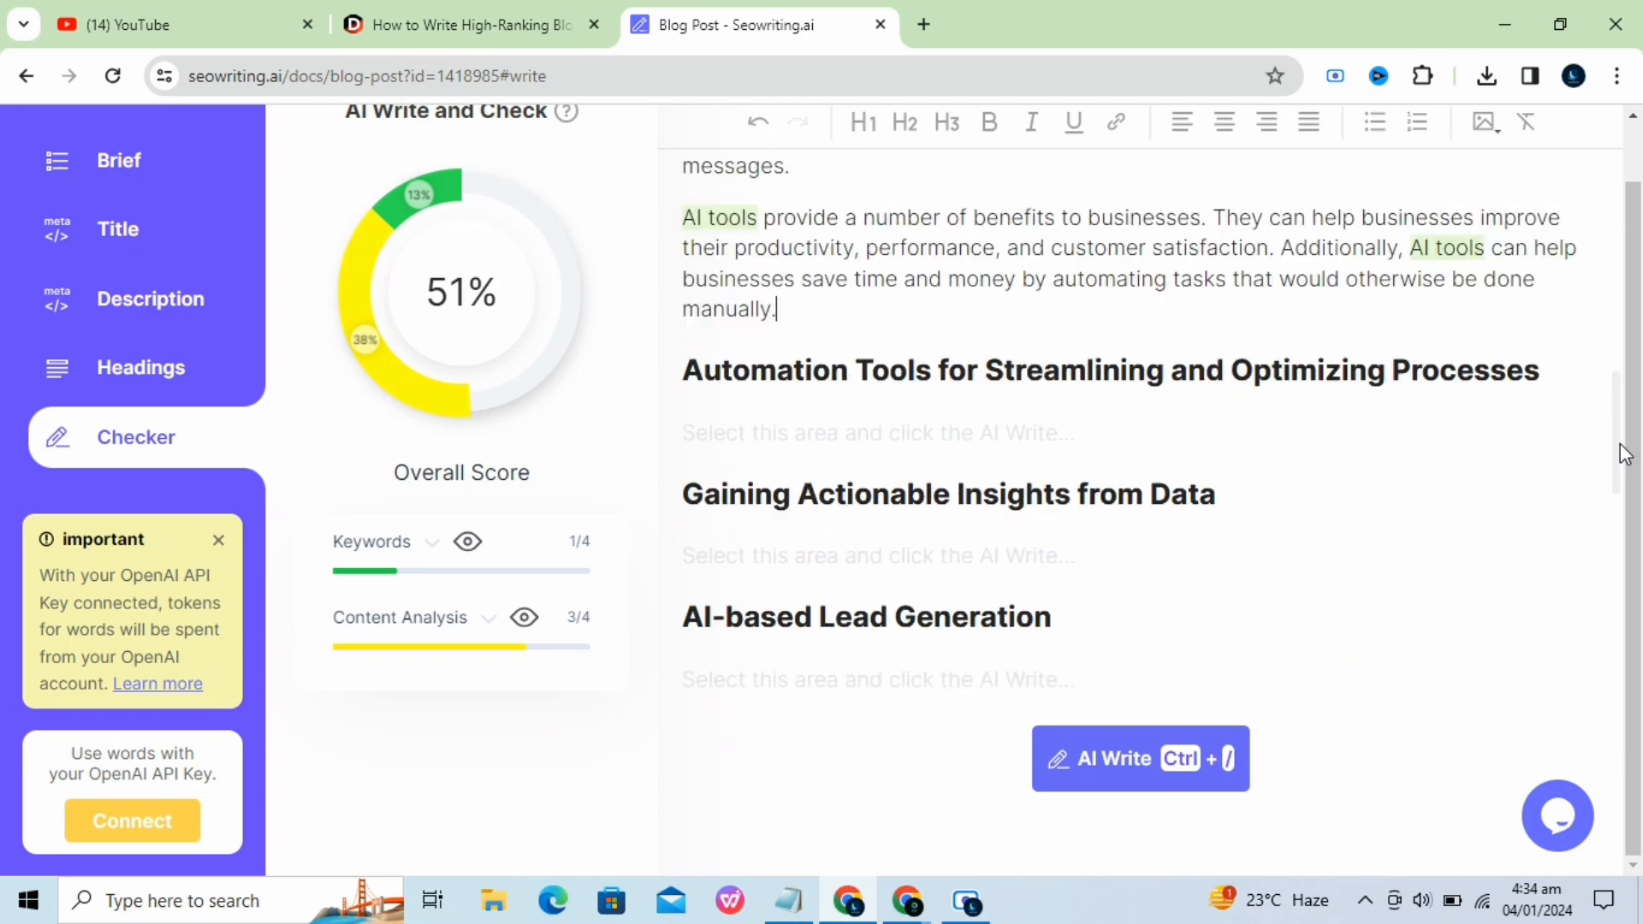
pyautogui.scroll(-3)
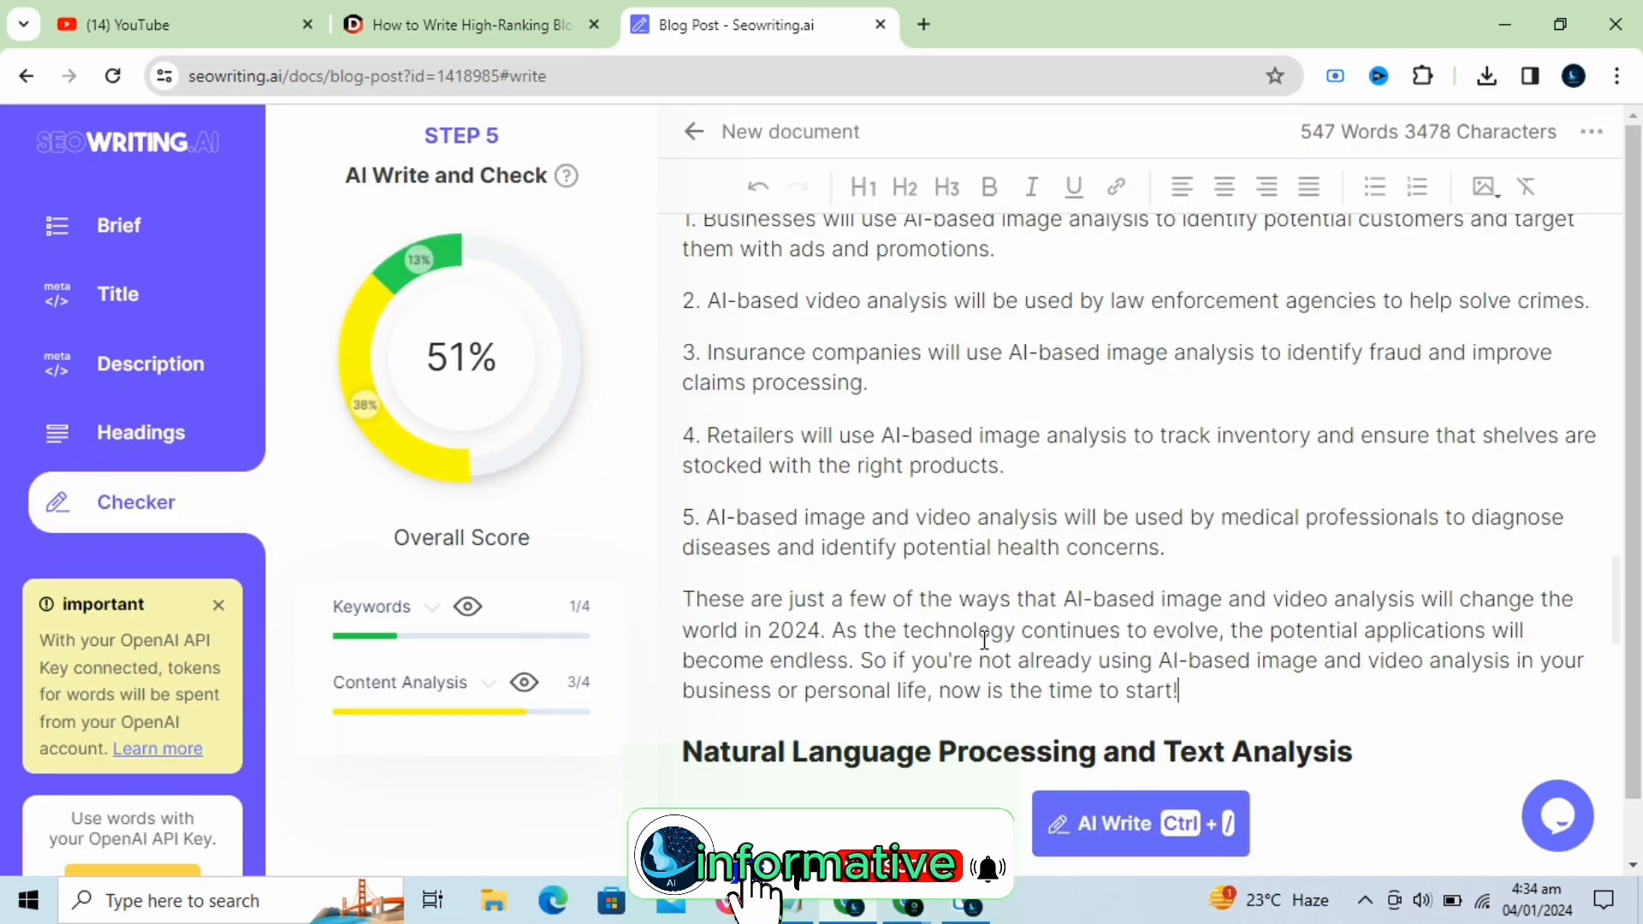
pyautogui.scroll(-3)
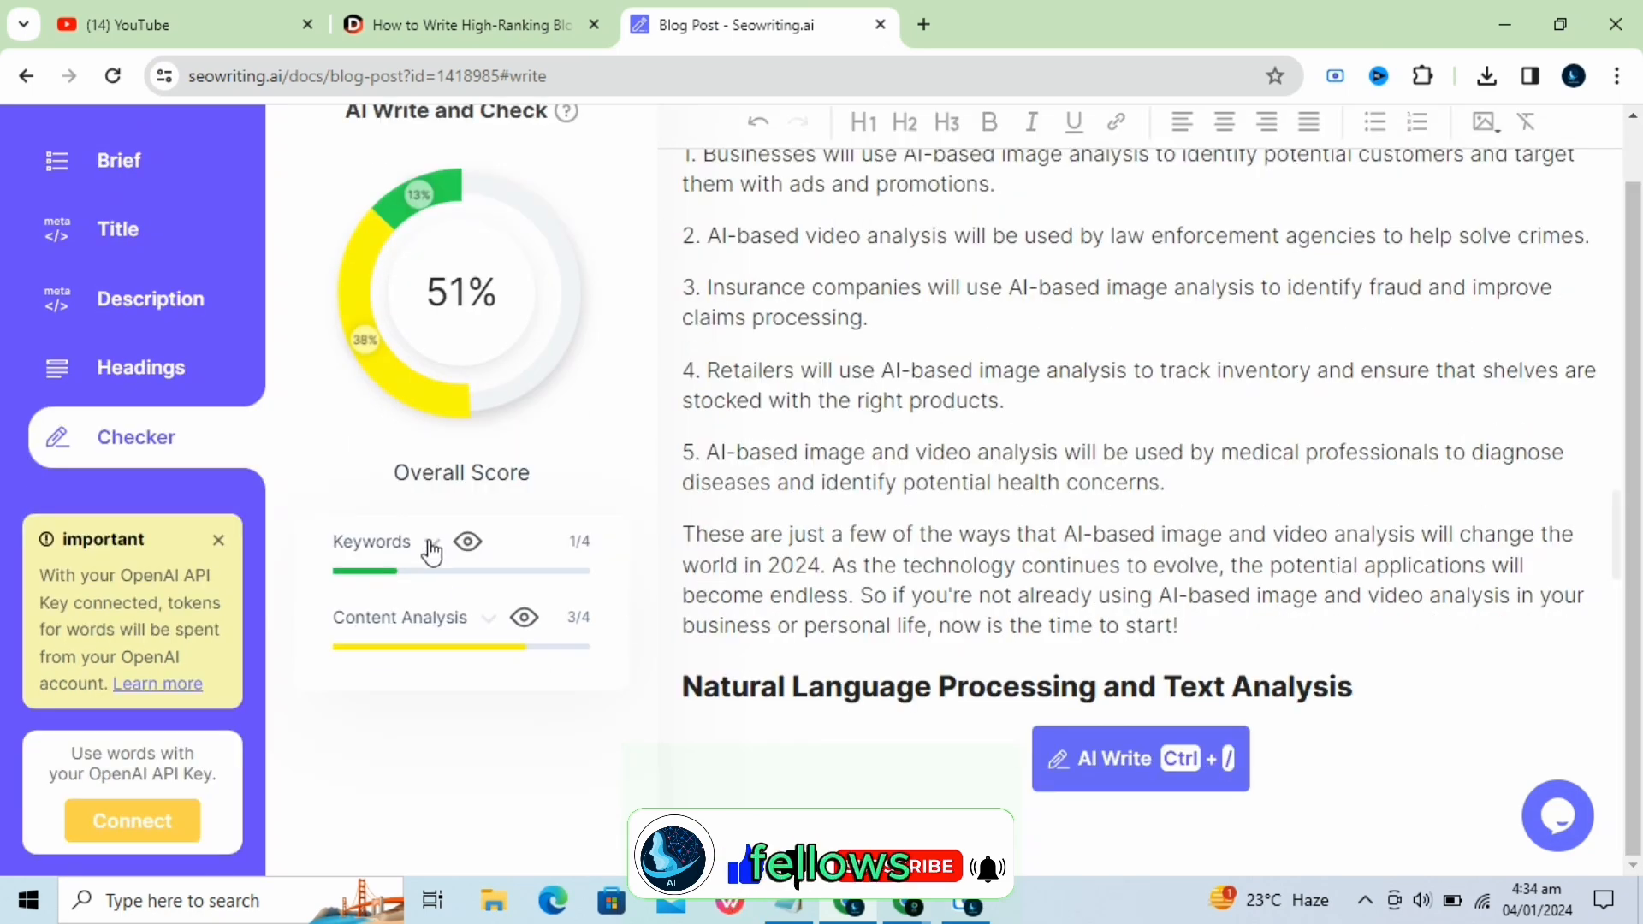
# Expand the checker's Keywords panel to list per-keyword usage counts.
pyautogui.click(432, 542)
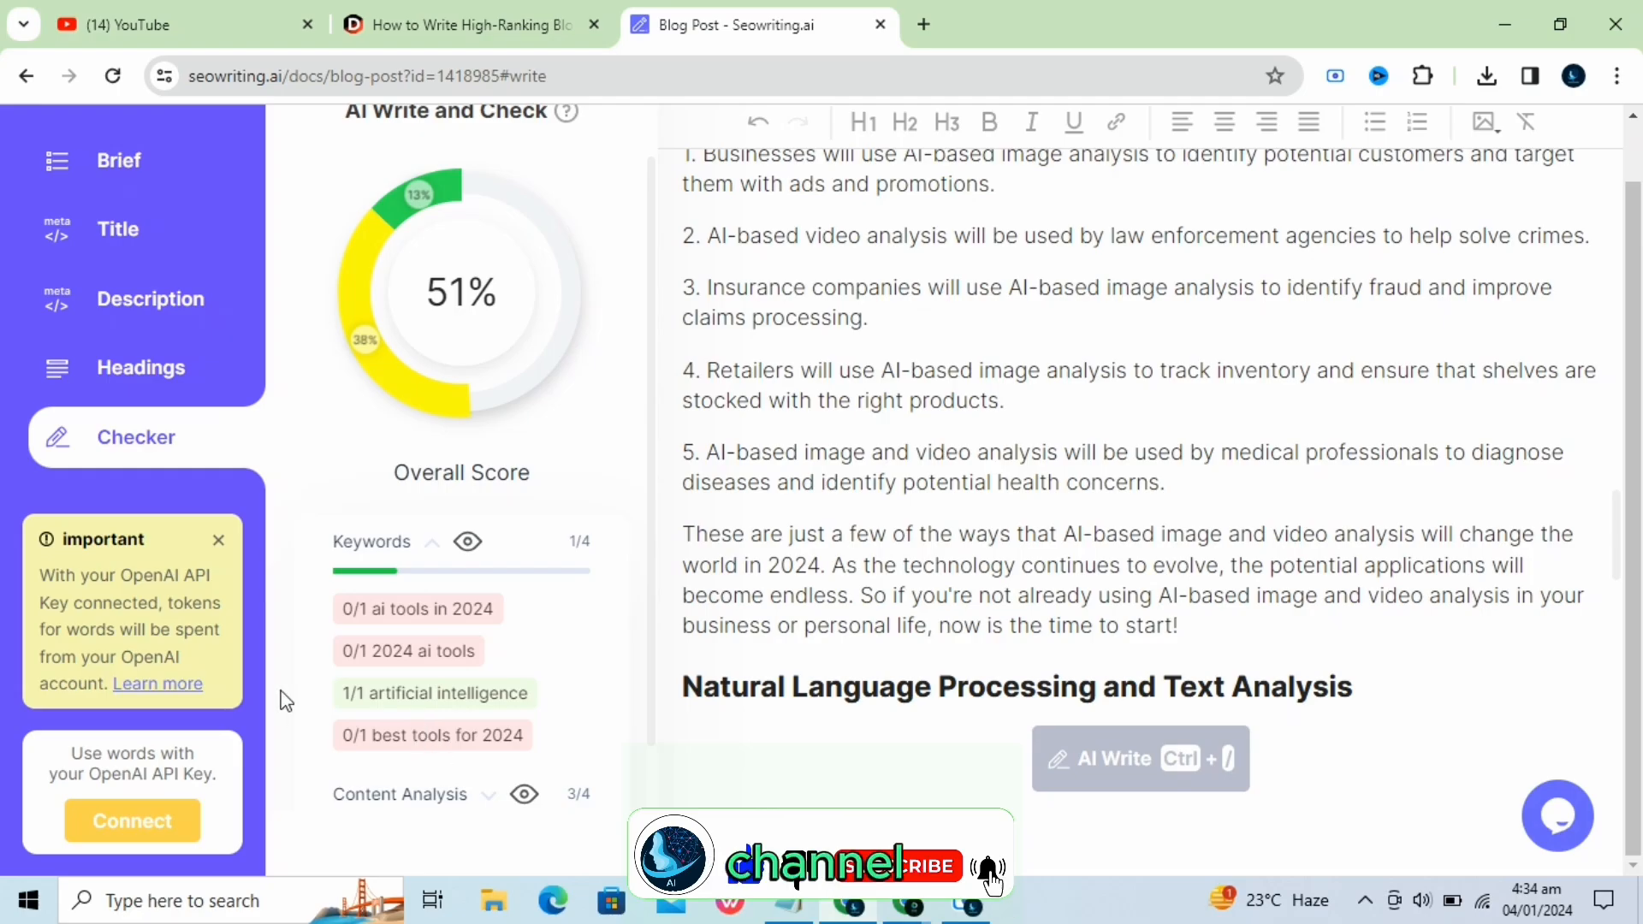